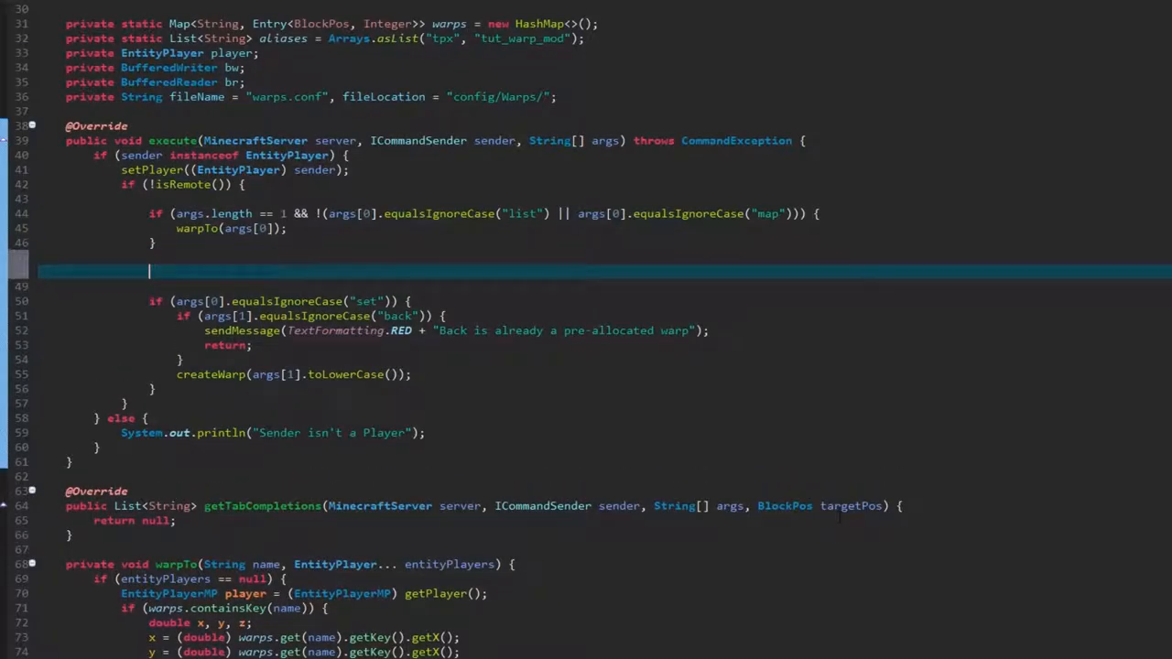
# Start an if branch in execute() for args[0].equalsIgnoreCase("list")
pyautogui.write('if')
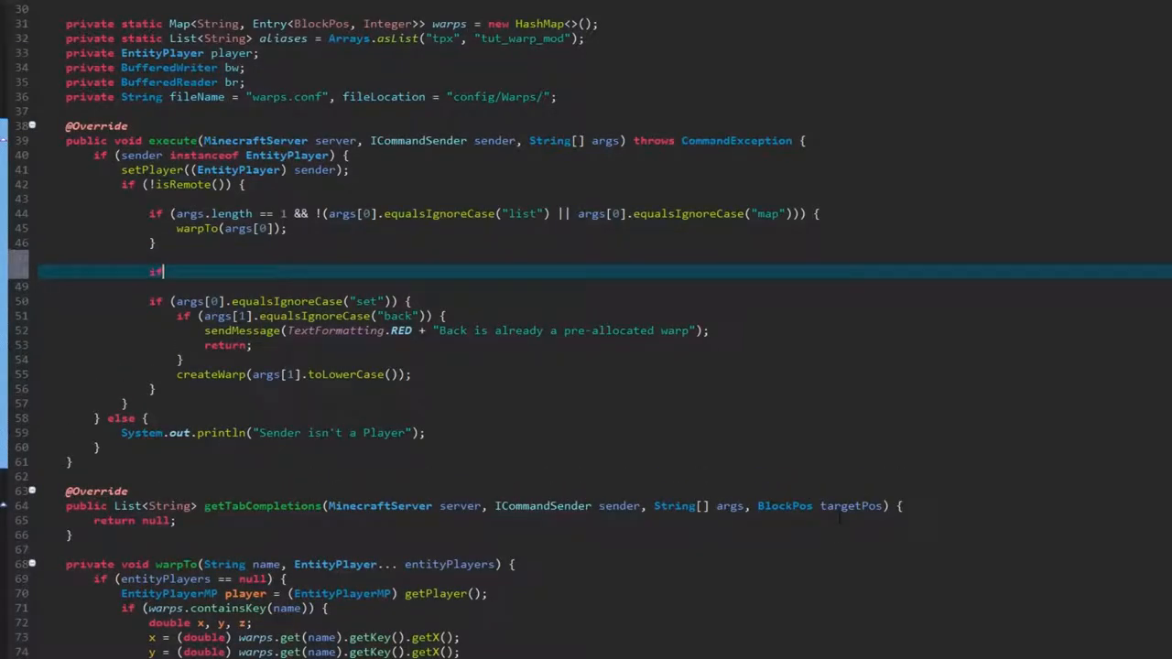
pyautogui.write('(args)')
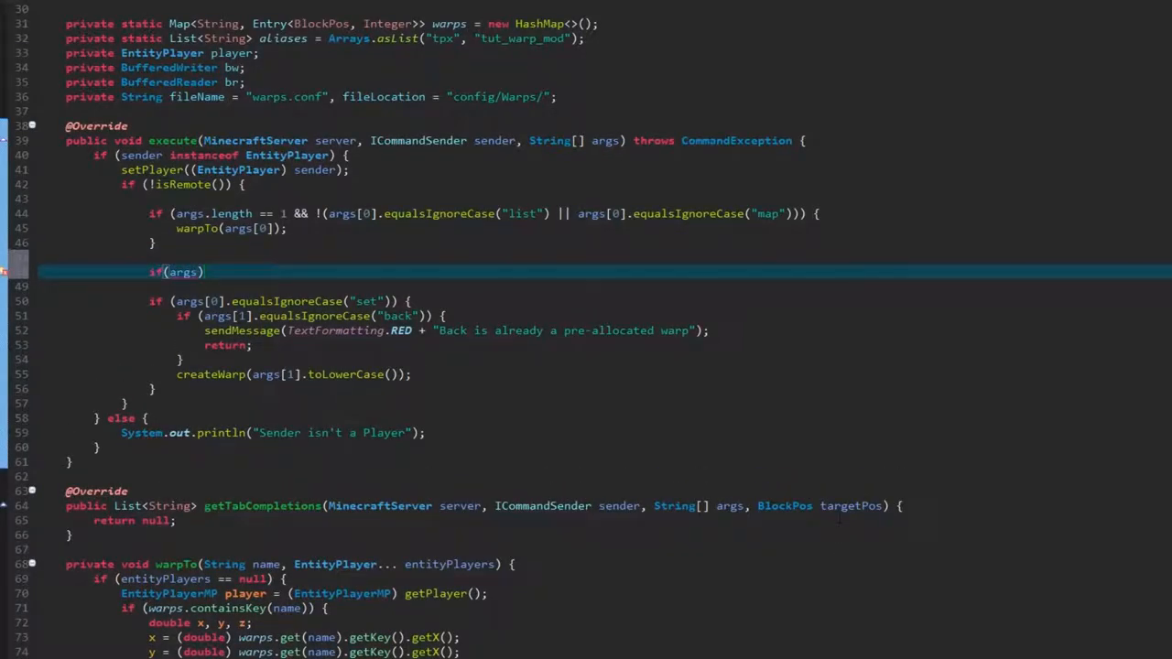
pyautogui.write('[0]')
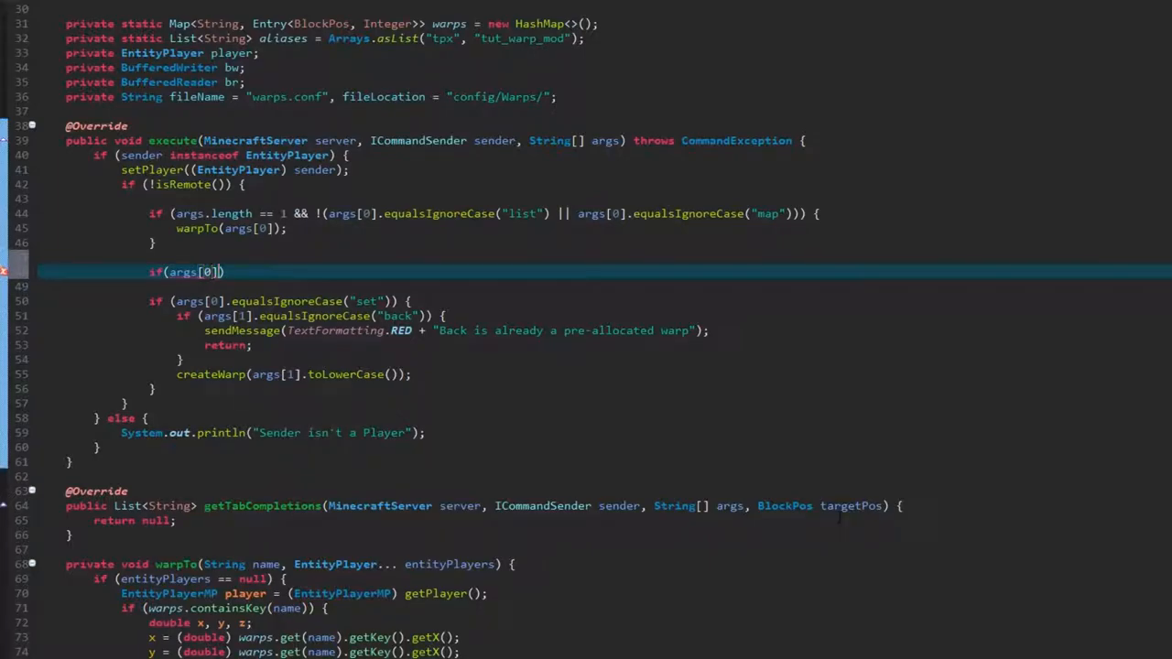
pyautogui.write('.')
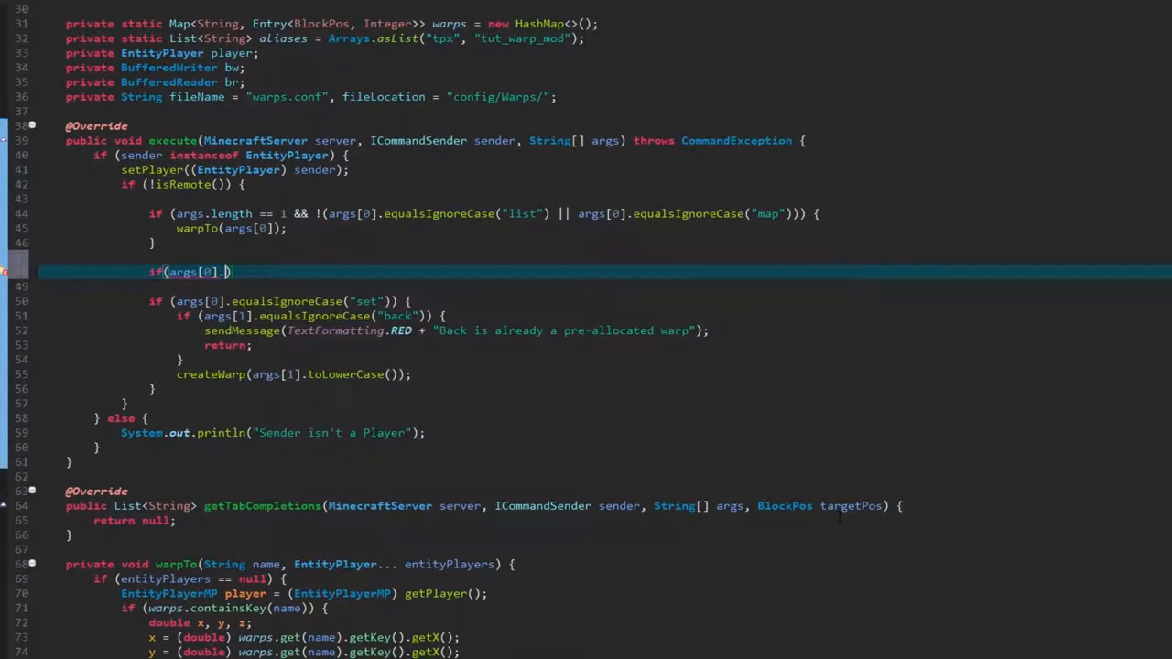
pyautogui.write('equalsIgnoreCase("')
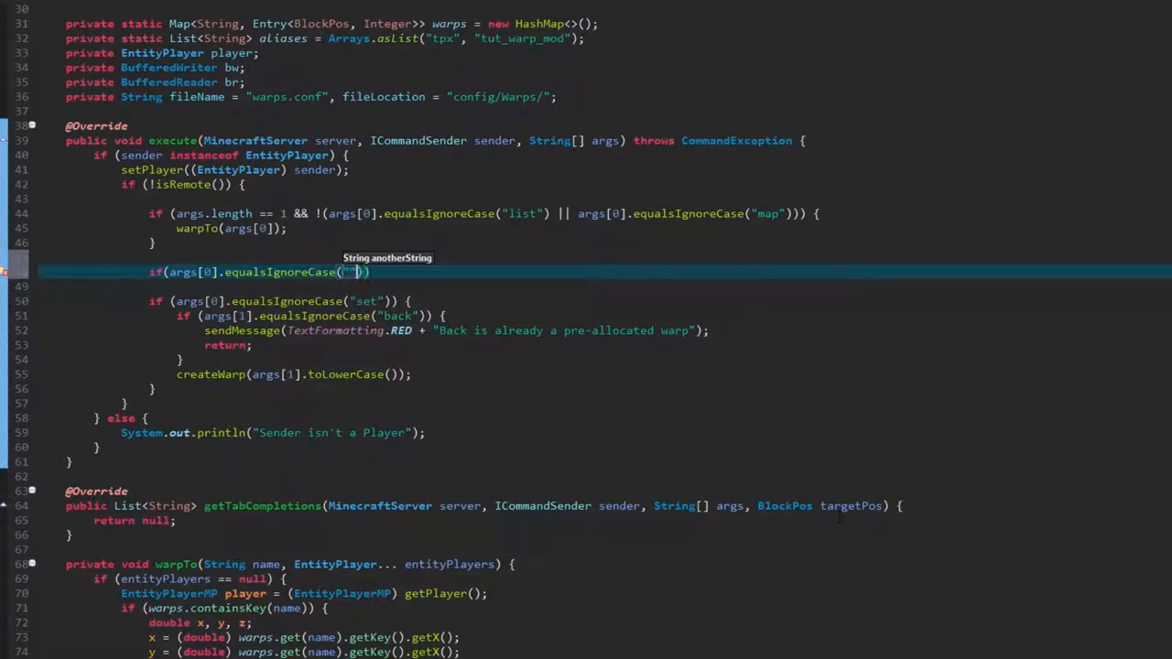
pyautogui.write('list')
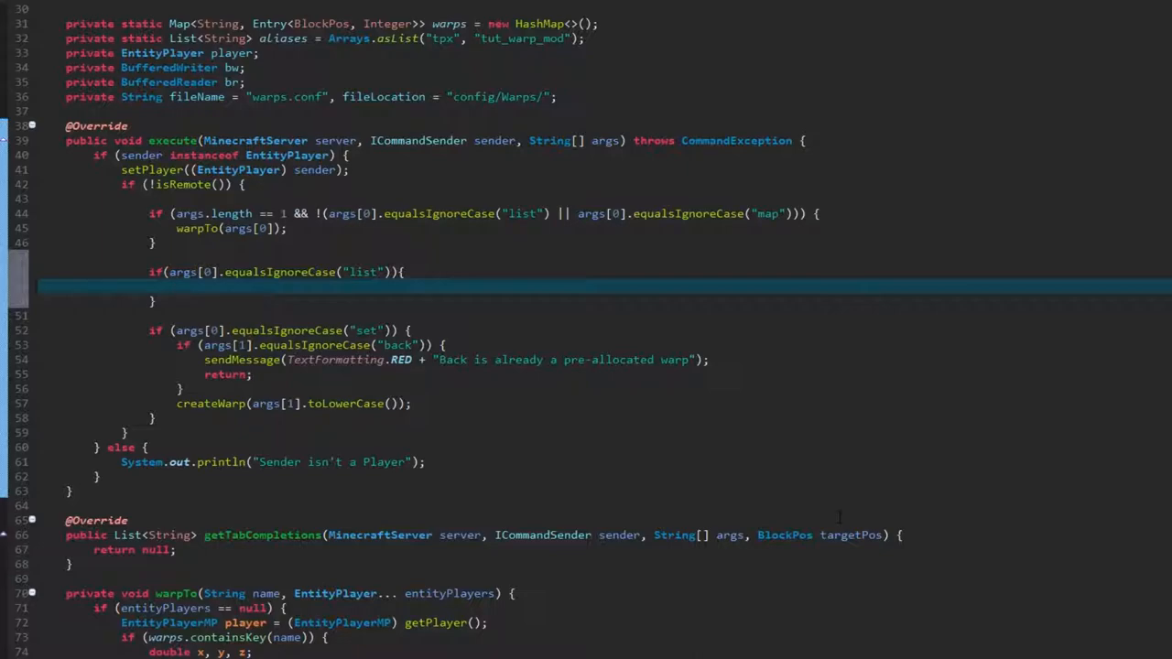
# Inside it, loop over getWarps() sending each warp name with TextFormatting.GOLD
pyautogui.write('for(String')
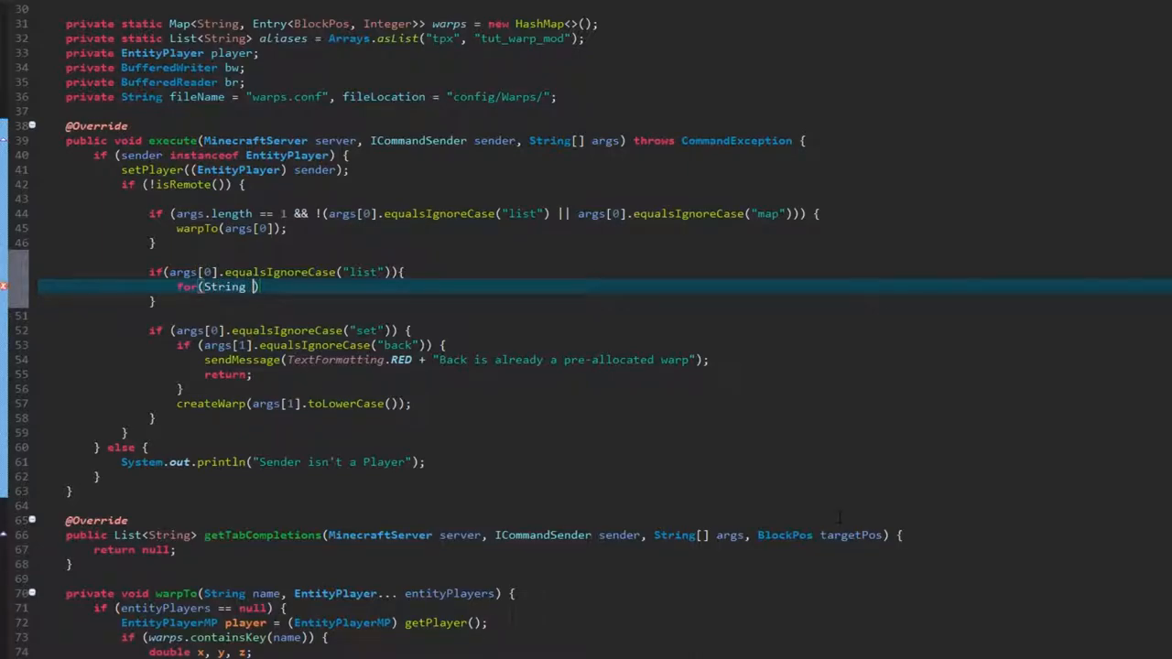
pyautogui.write('s : getWarps')
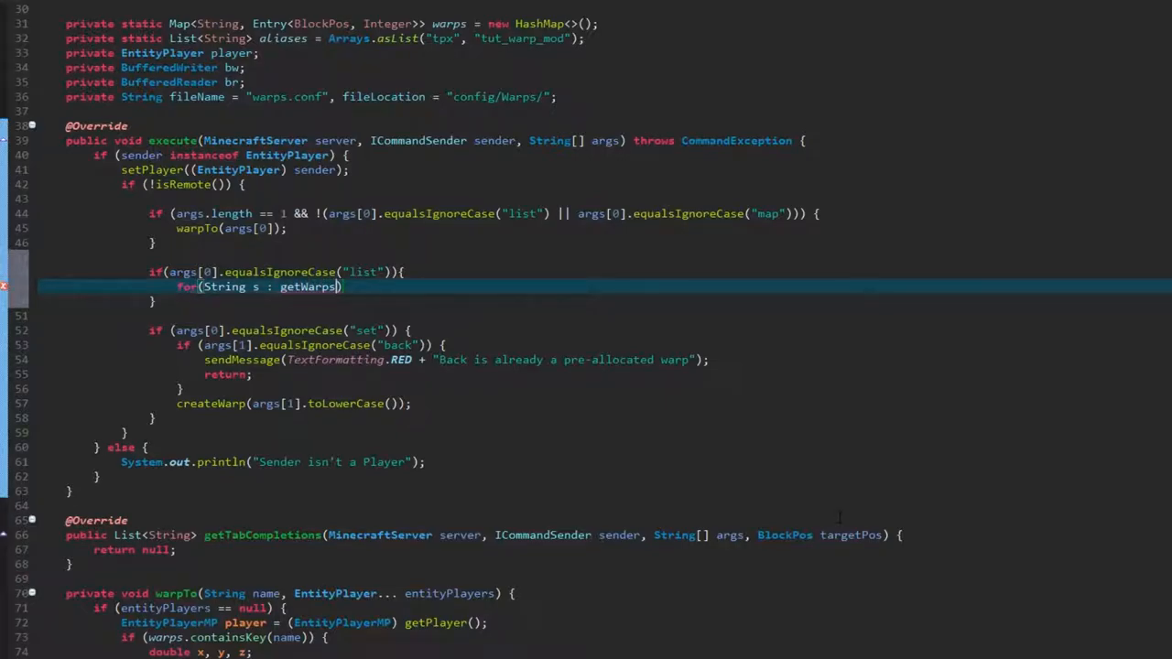
pyautogui.write('(){')
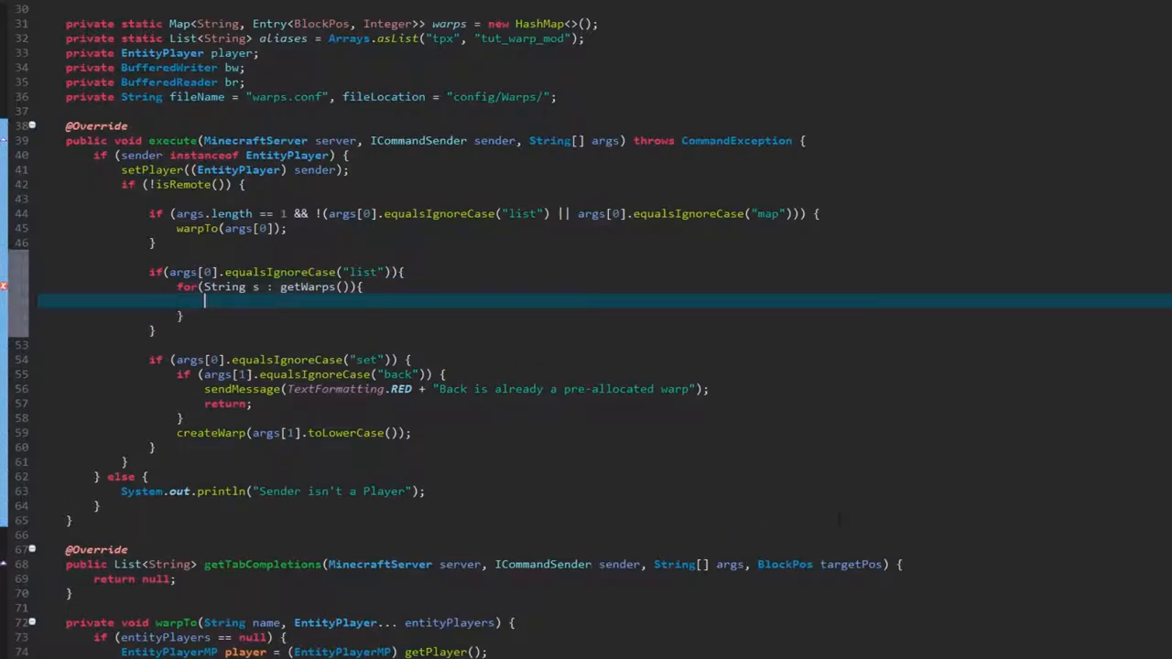
pyautogui.write('sendMessage')
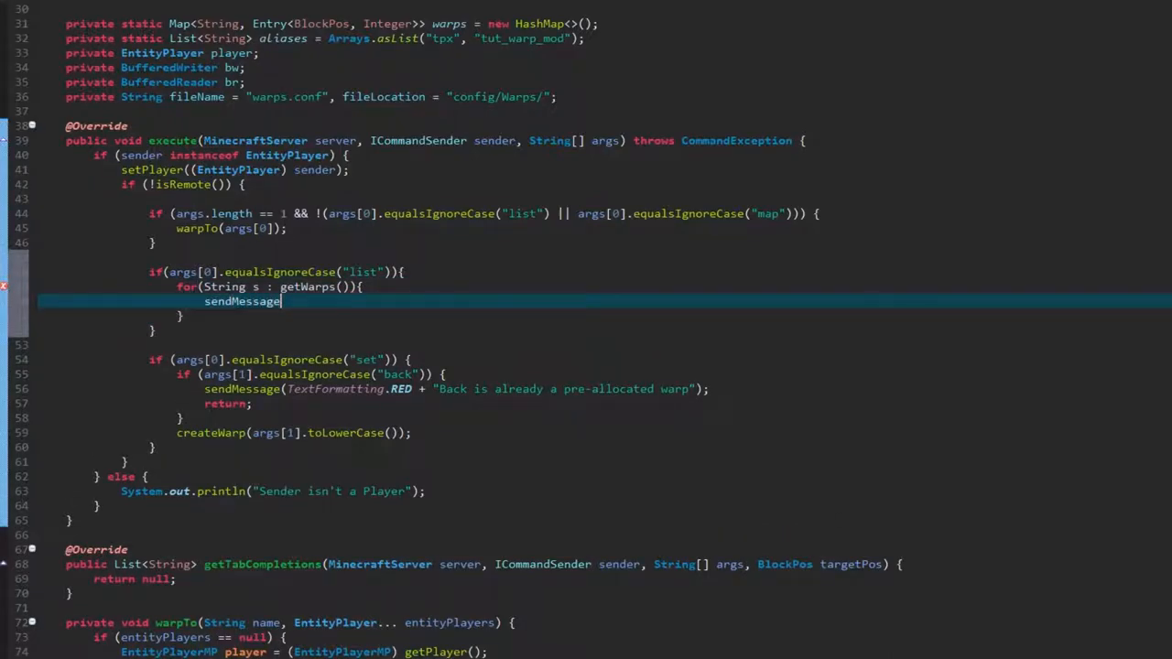
pyautogui.write('()')
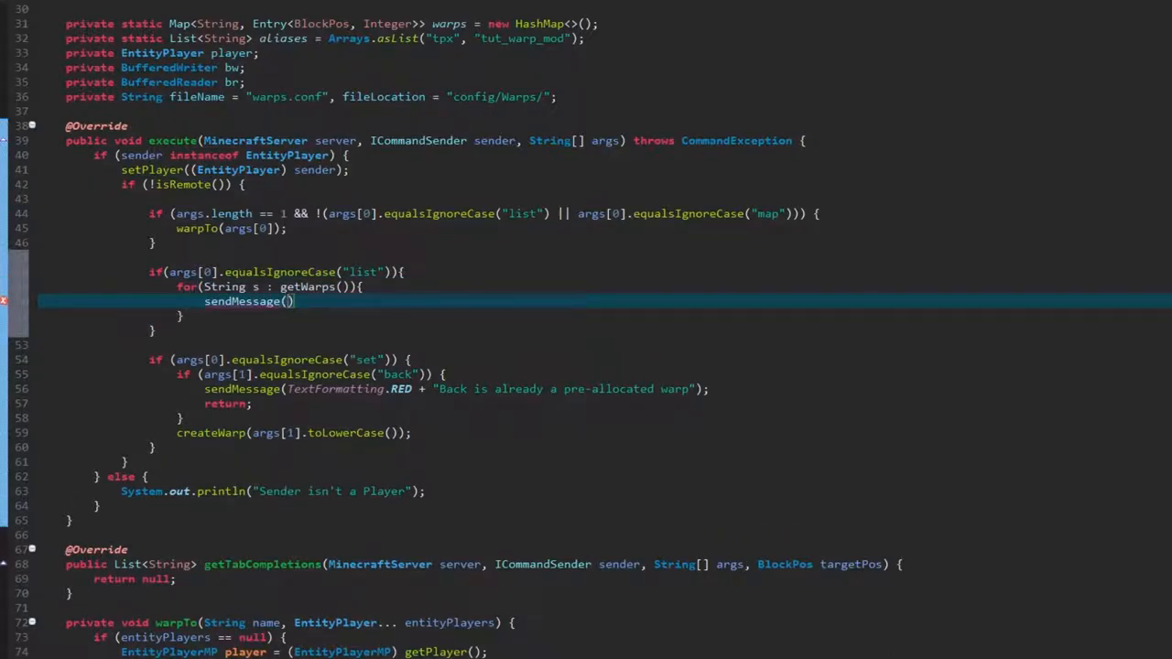
pyautogui.write('Text')
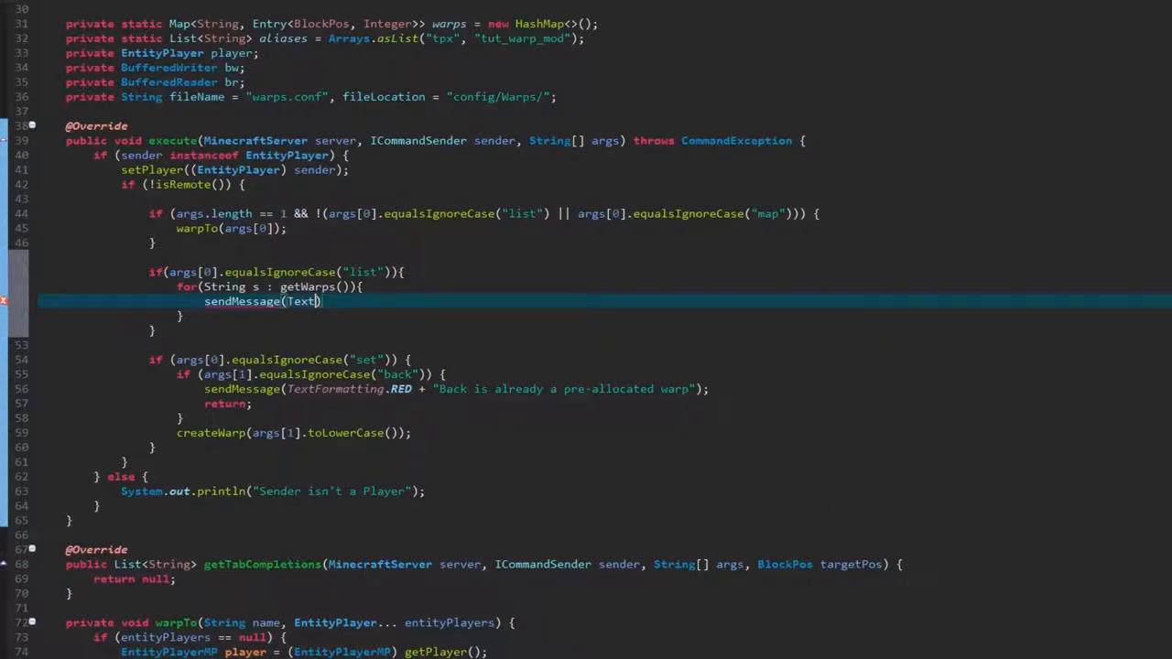
pyautogui.write('Formattin')
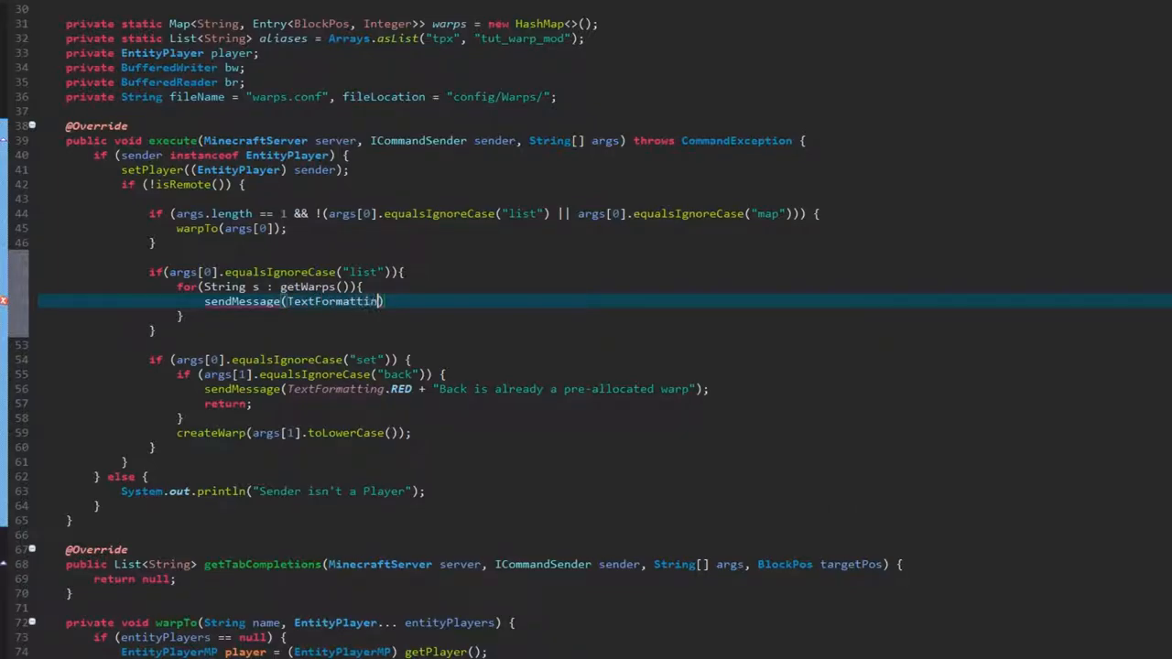
pyautogui.write('.GOLD + "')
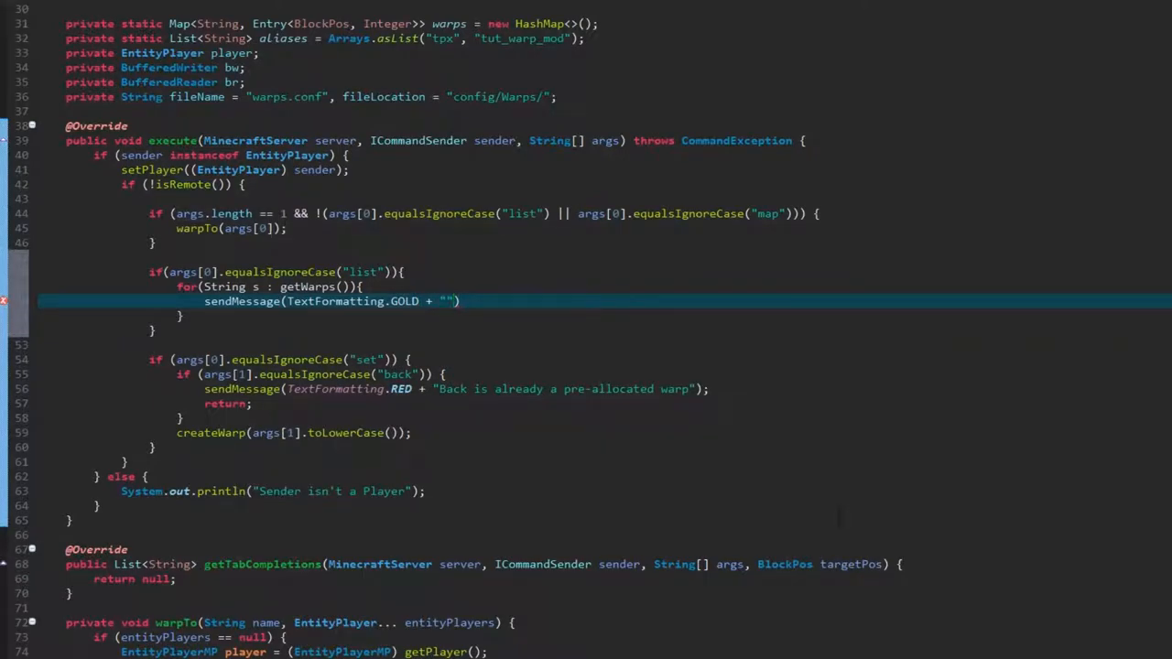
pyautogui.write('s')
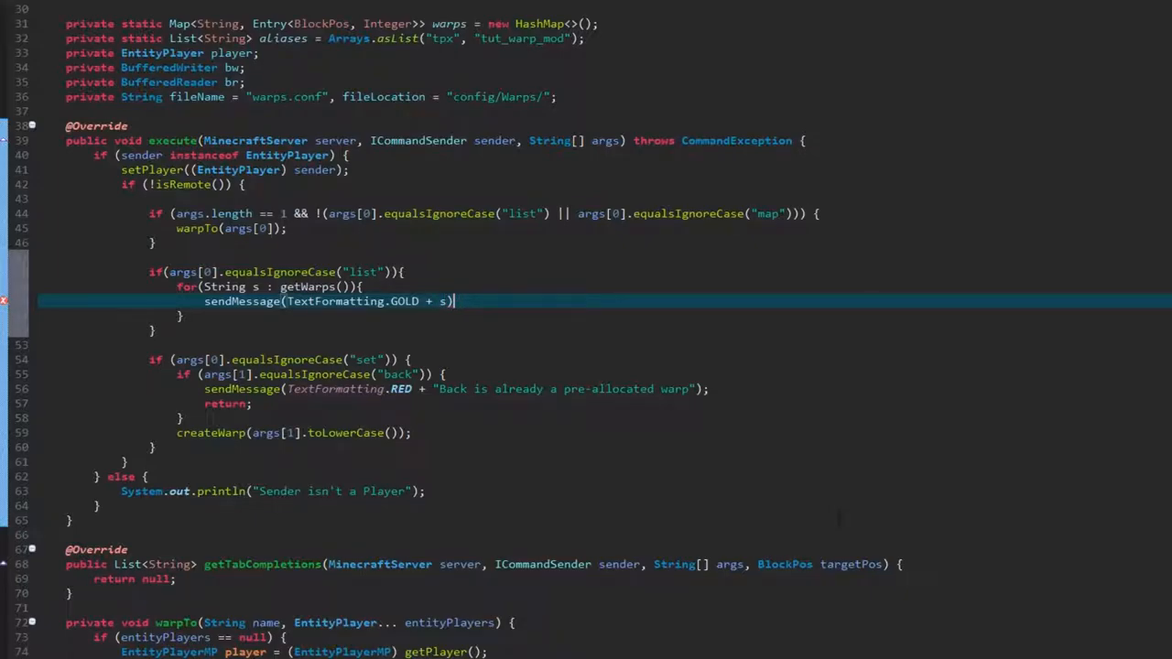
pyautogui.write(';')
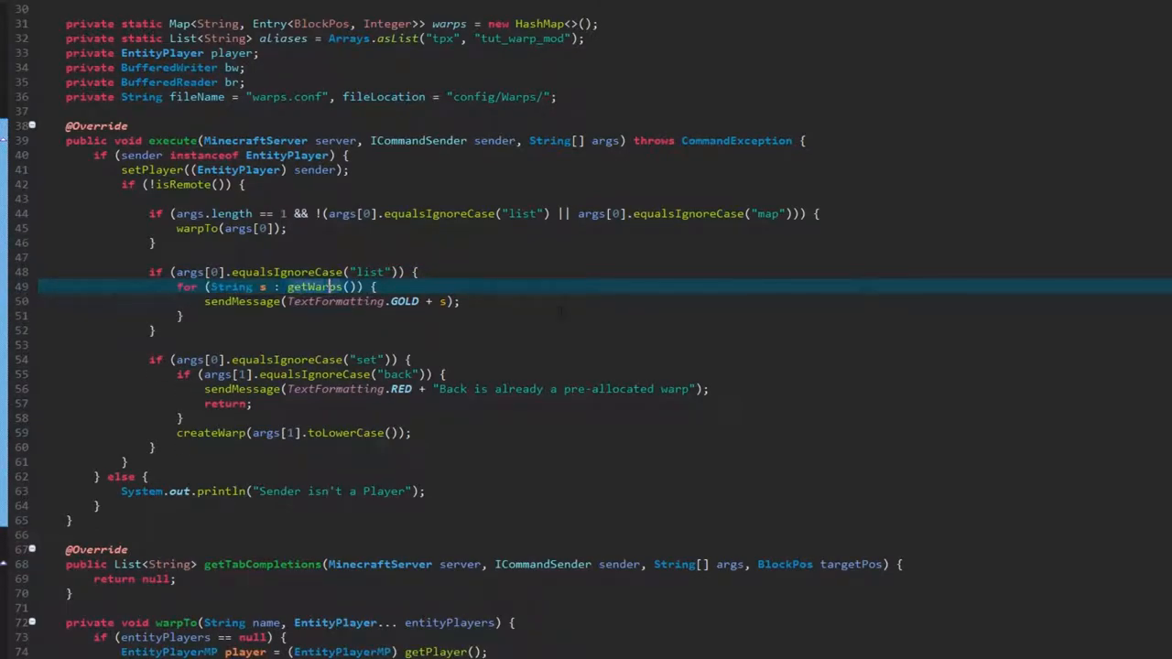
# Scroll down through the reformatted list branch
pyautogui.scroll(-3)
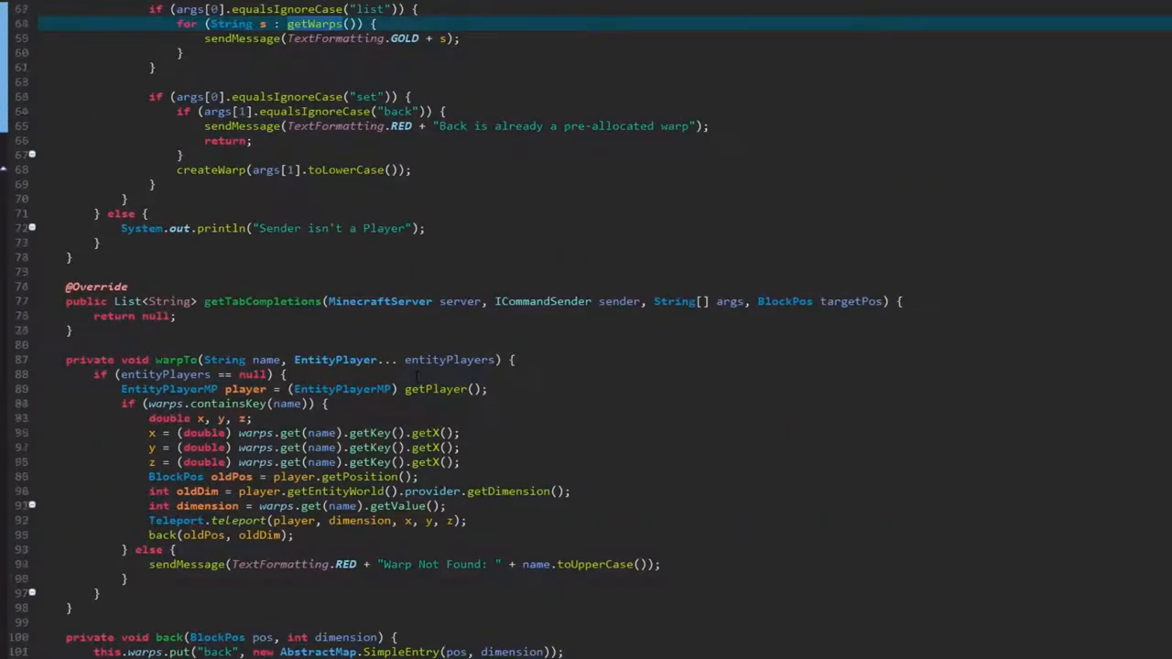
pyautogui.scroll(-3)
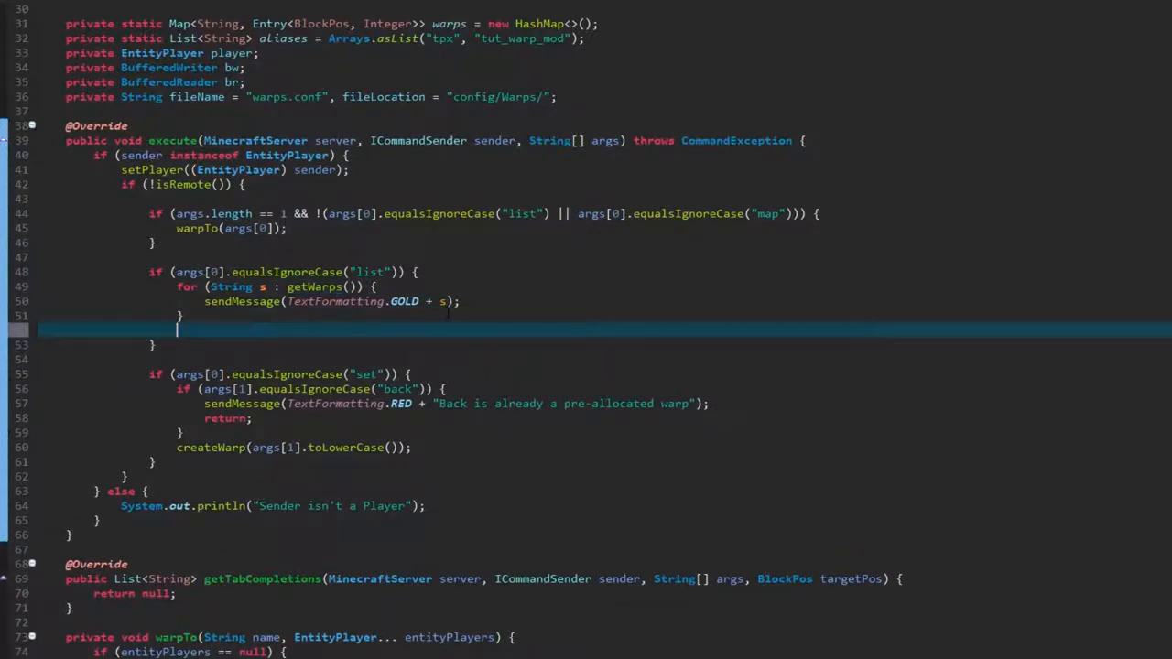
# Add a gold sendMessage in the list branch showing getWarps() as a string
pyautogui.write('sendMes')
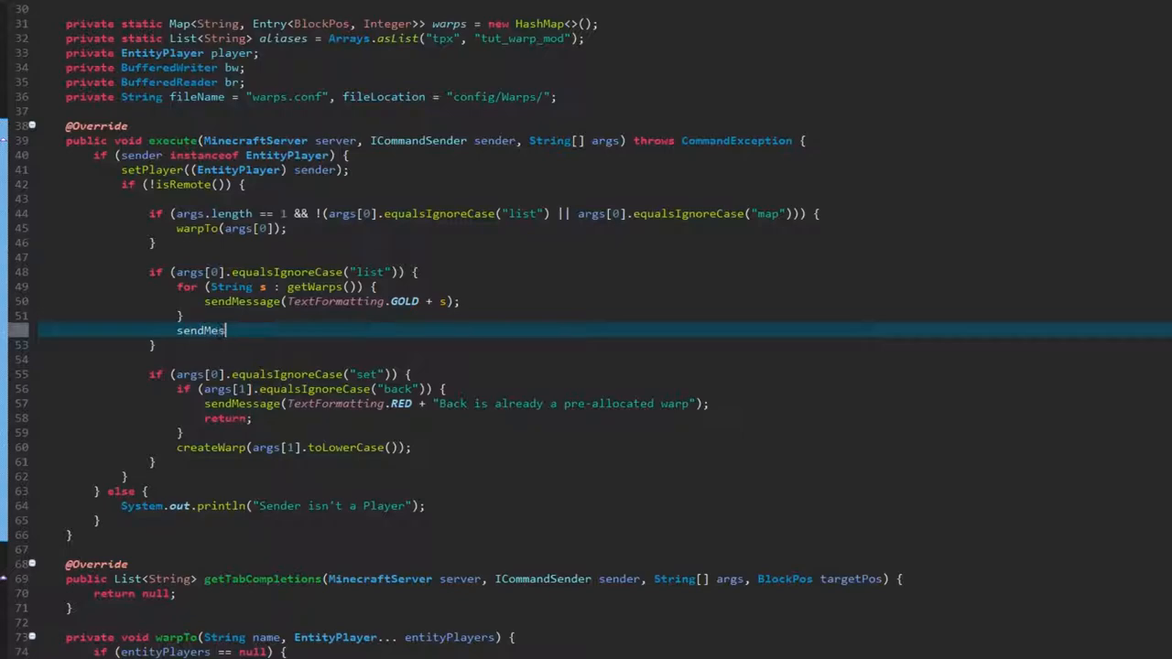
pyautogui.write('sage()')
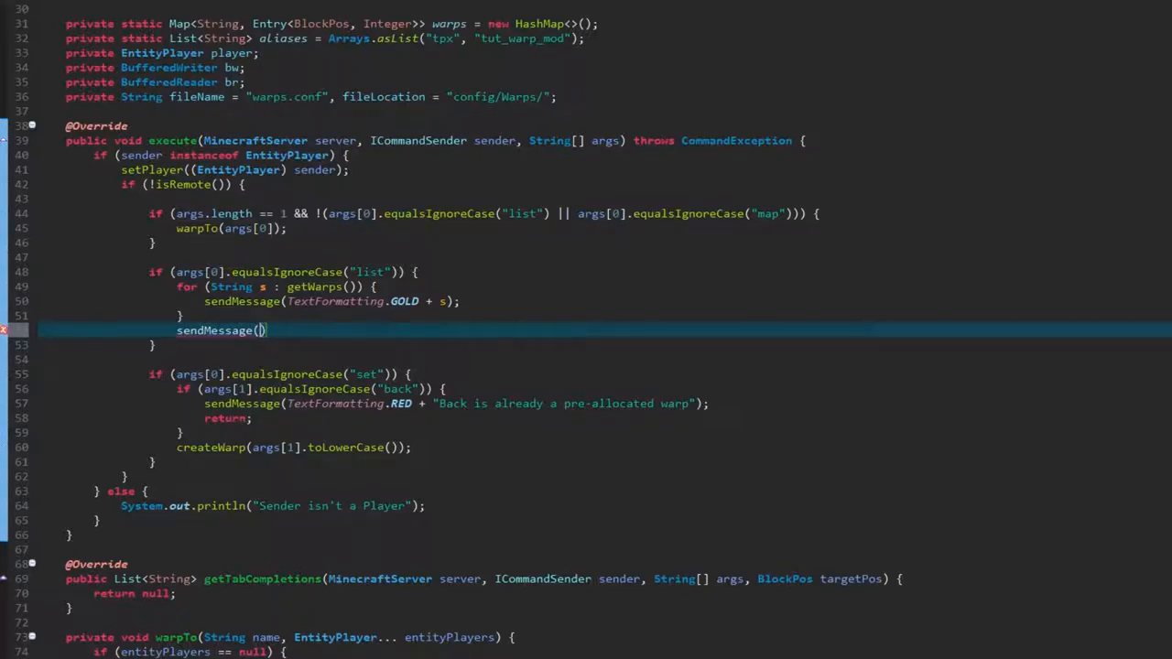
pyautogui.write('T')
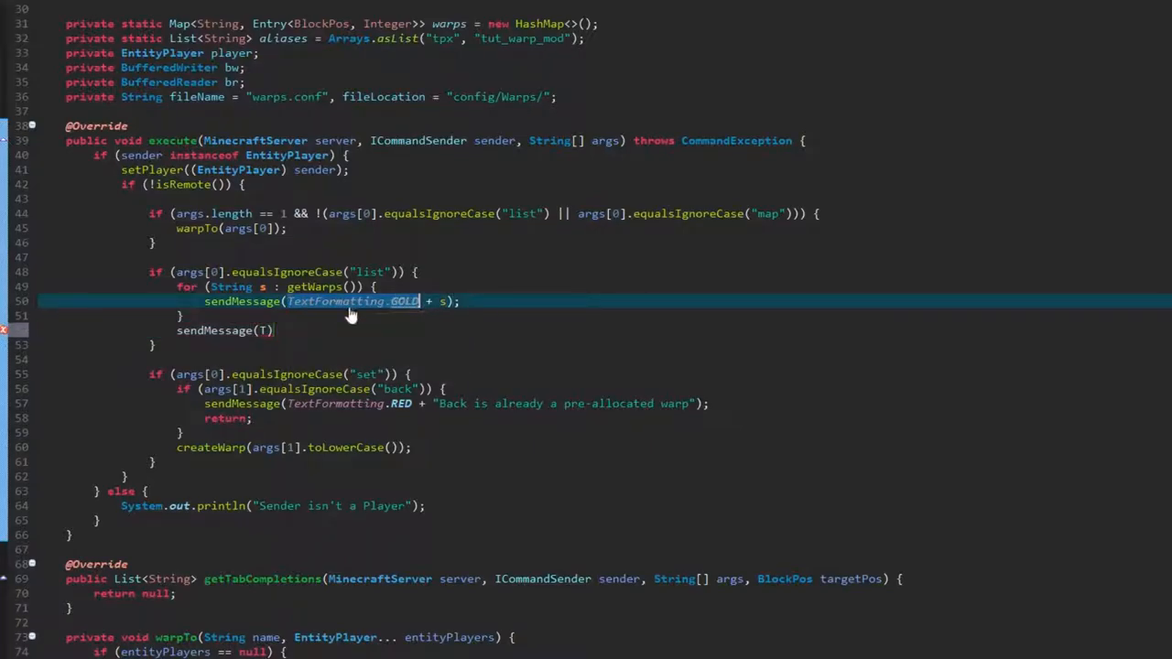
pyautogui.write('extFormatting.GOLD')
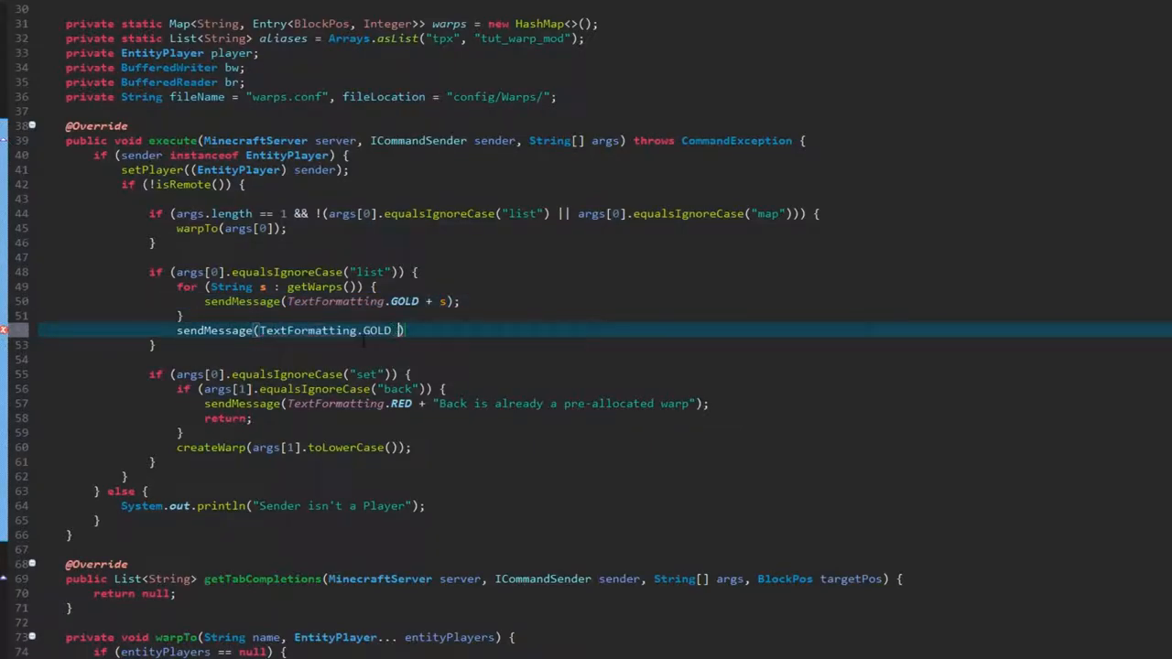
pyautogui.write('+')
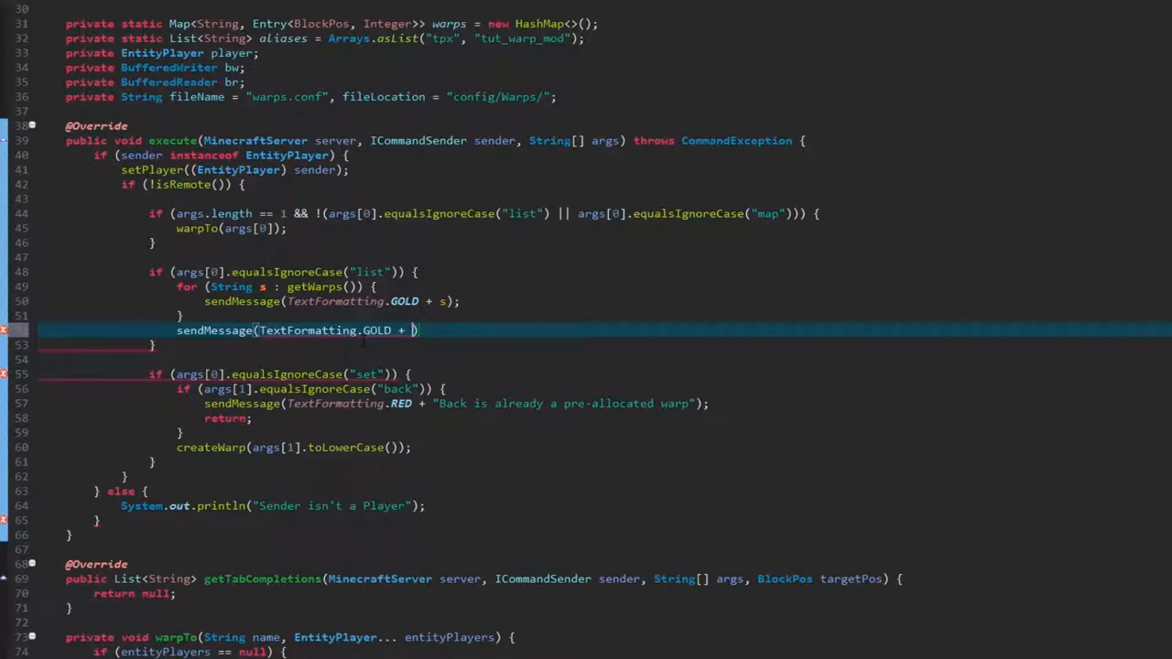
pyautogui.write('getWarps.')
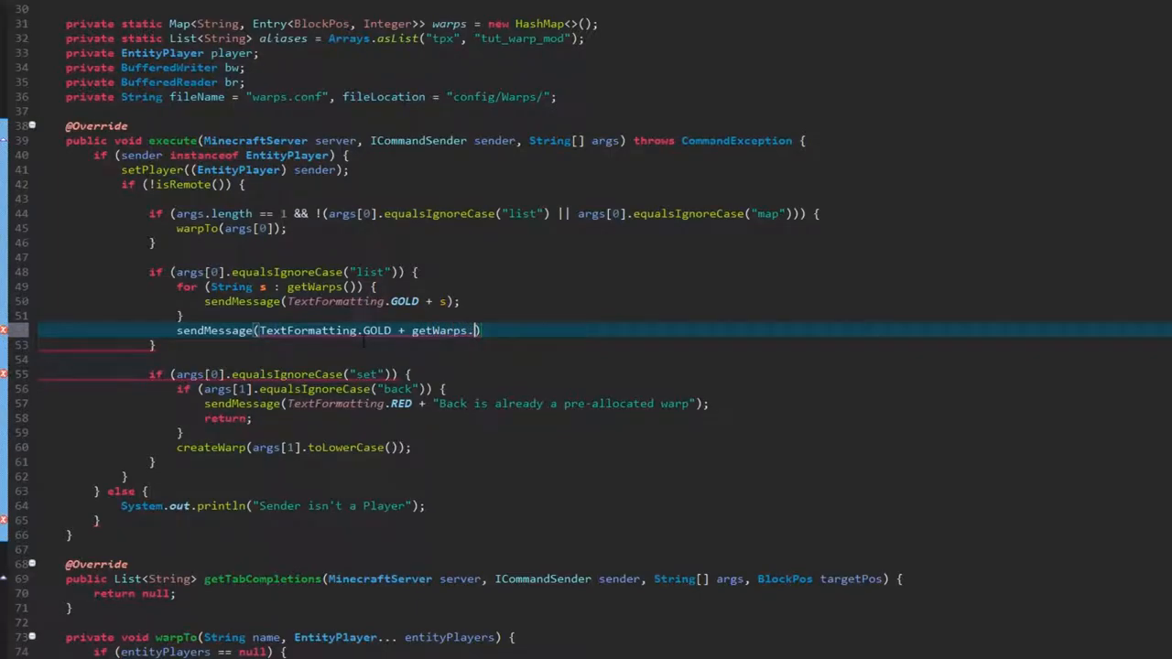
pyautogui.write('().')
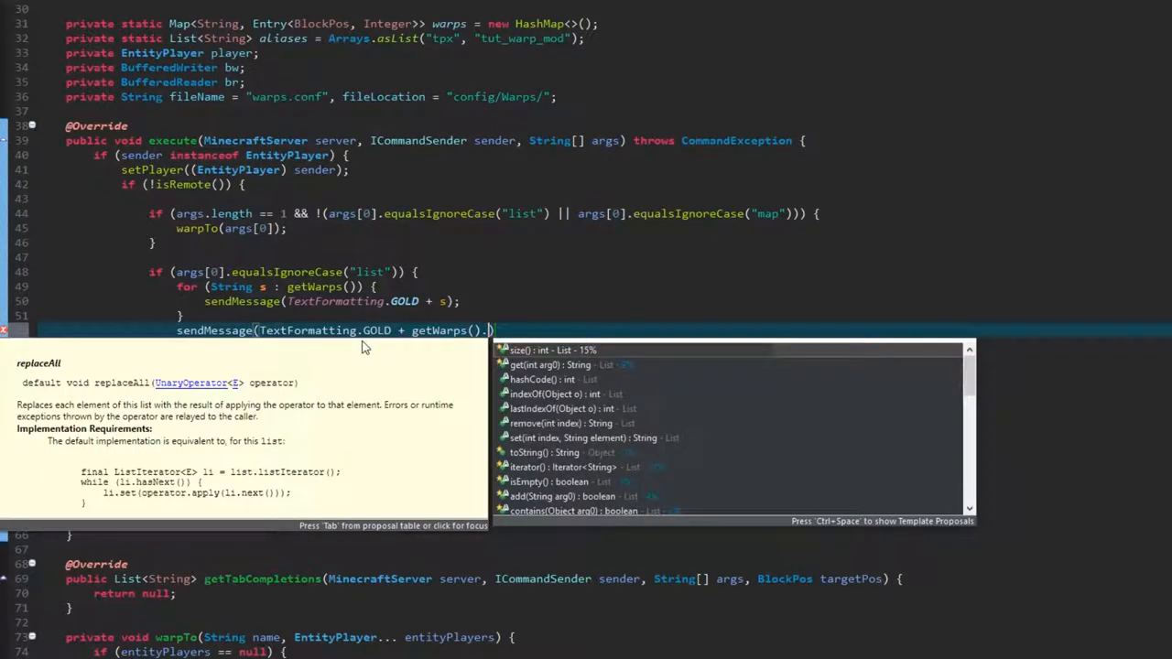
pyautogui.write('toString()')
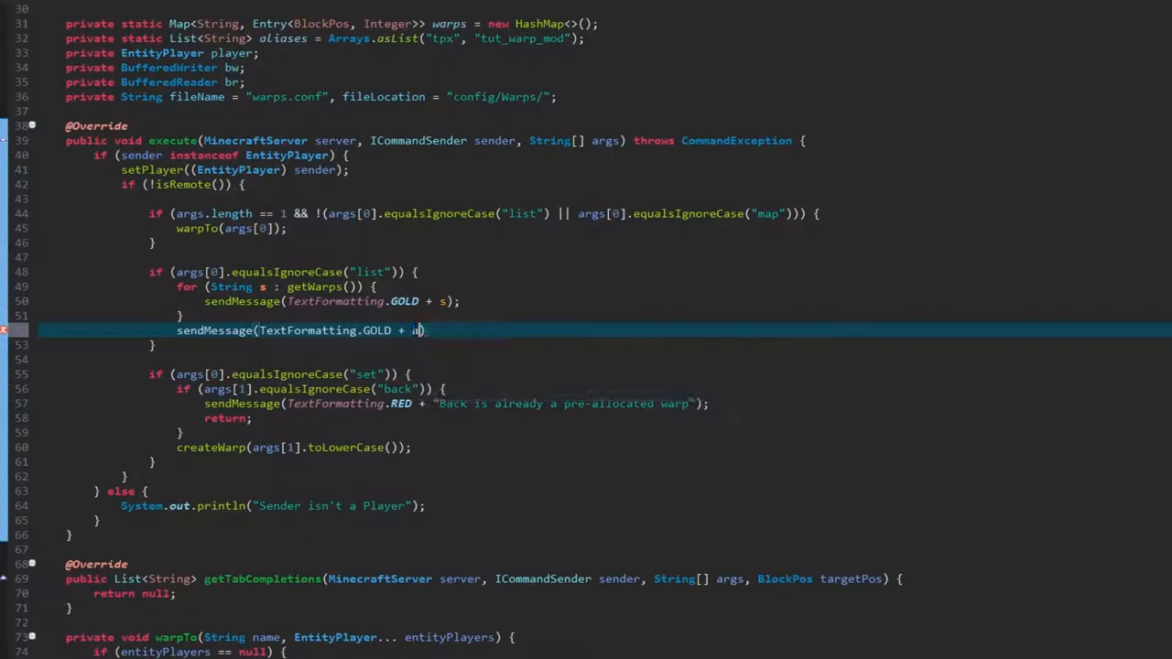
# Use Arrays.toString(getWarps().toArray()) with replace calls stripping brackets and commas
pyautogui.write('Arrays.')
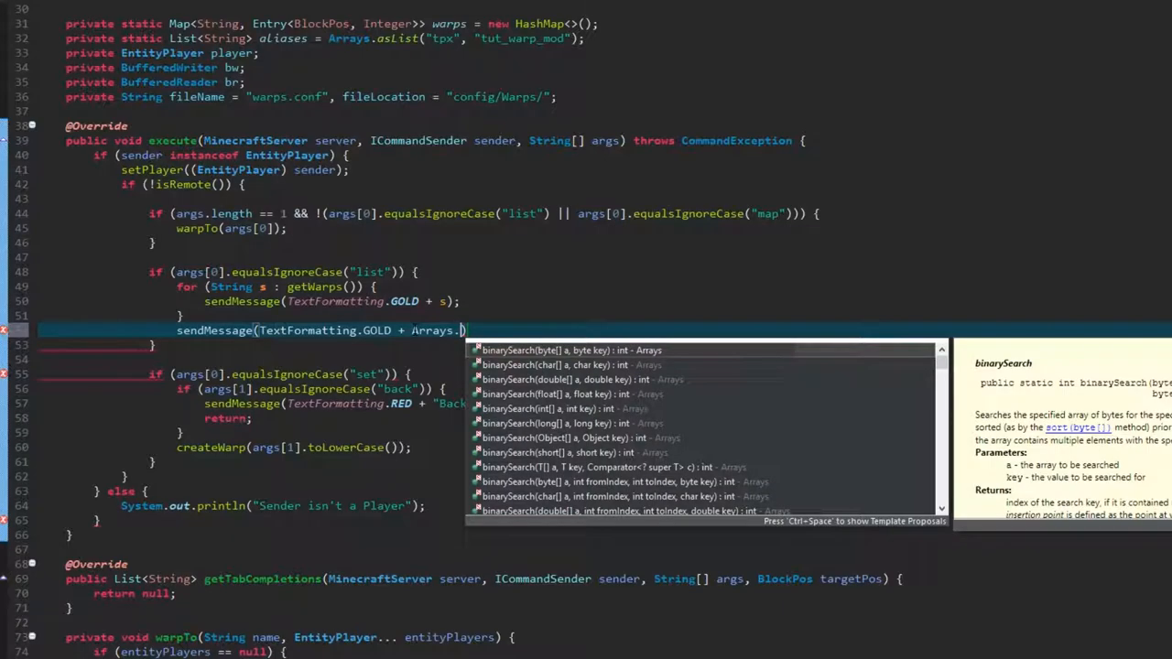
pyautogui.write('toS')
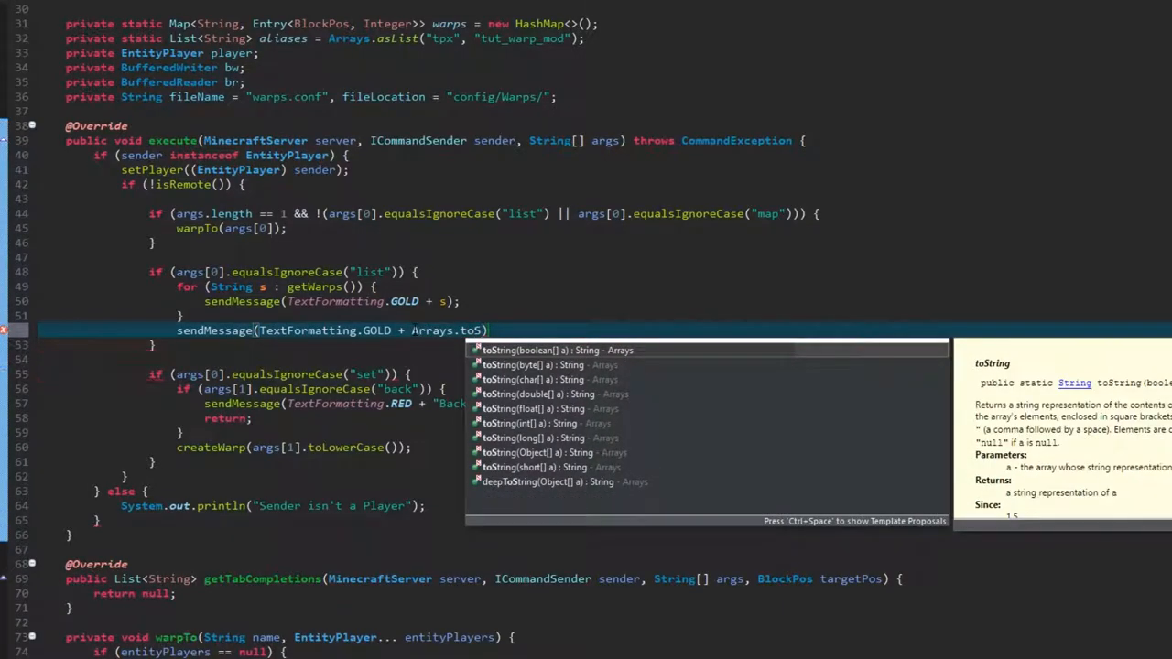
pyautogui.write('getWarps(')
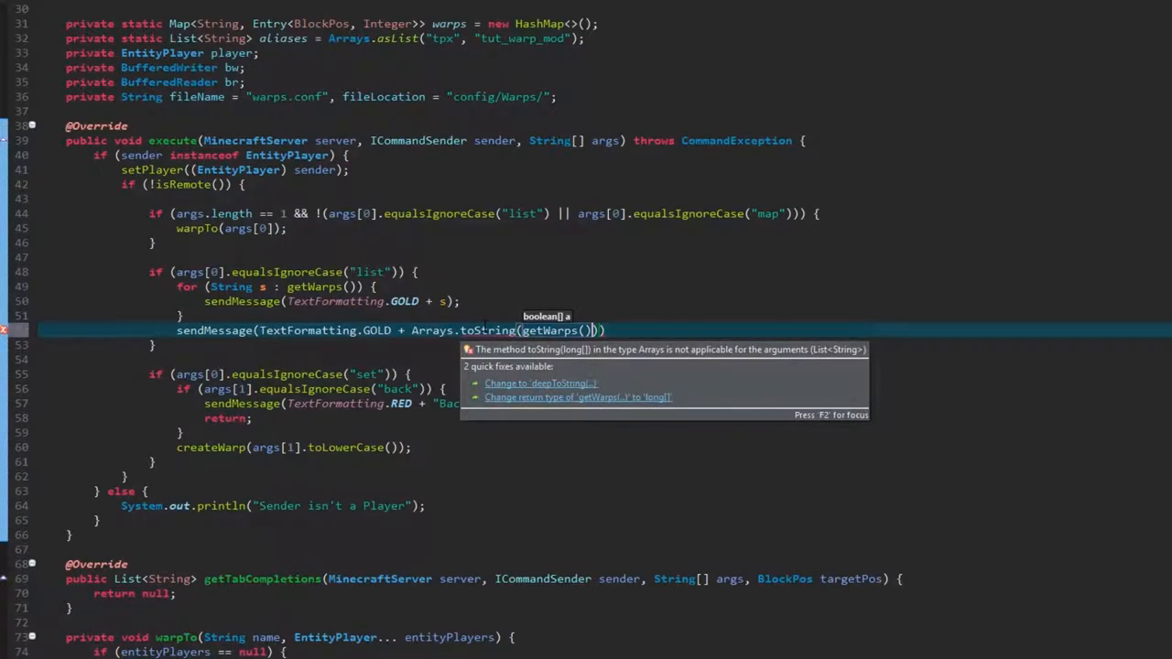
pyautogui.write('.toArray()')
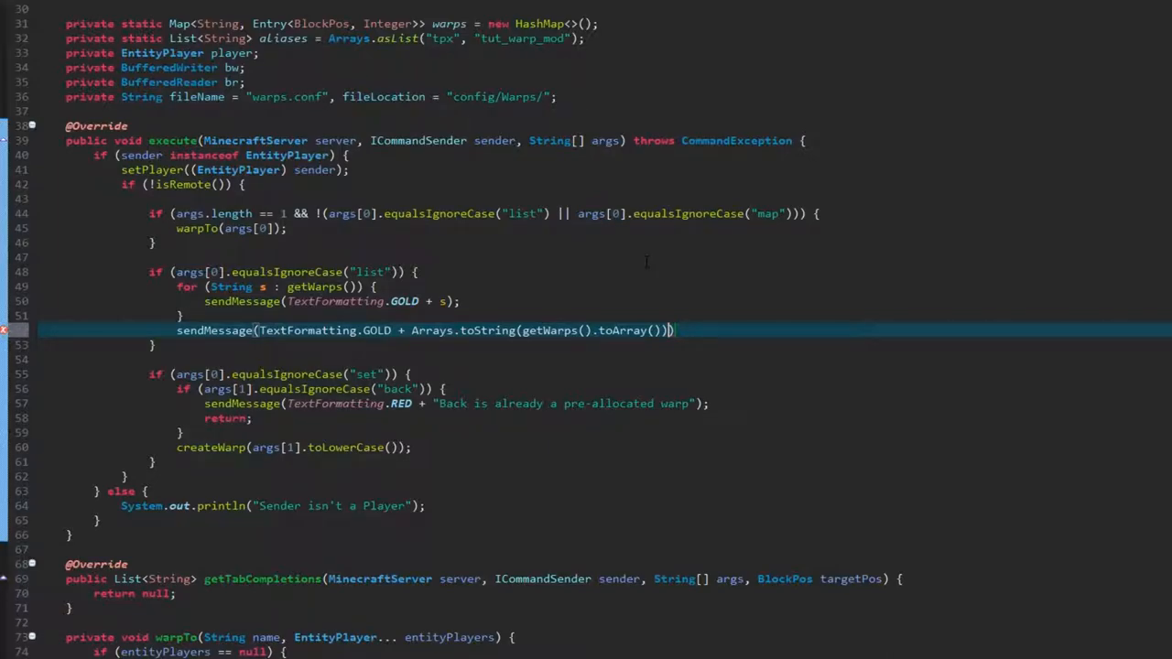
pyautogui.write('.replace("[", newChar')
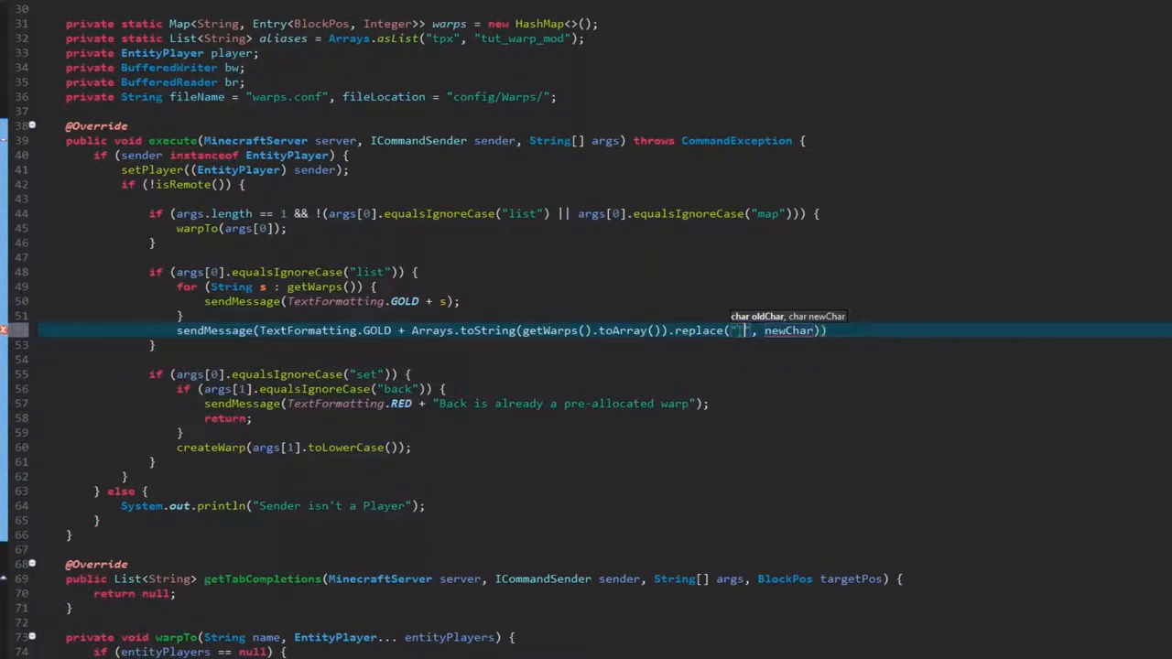
pyautogui.write('""')
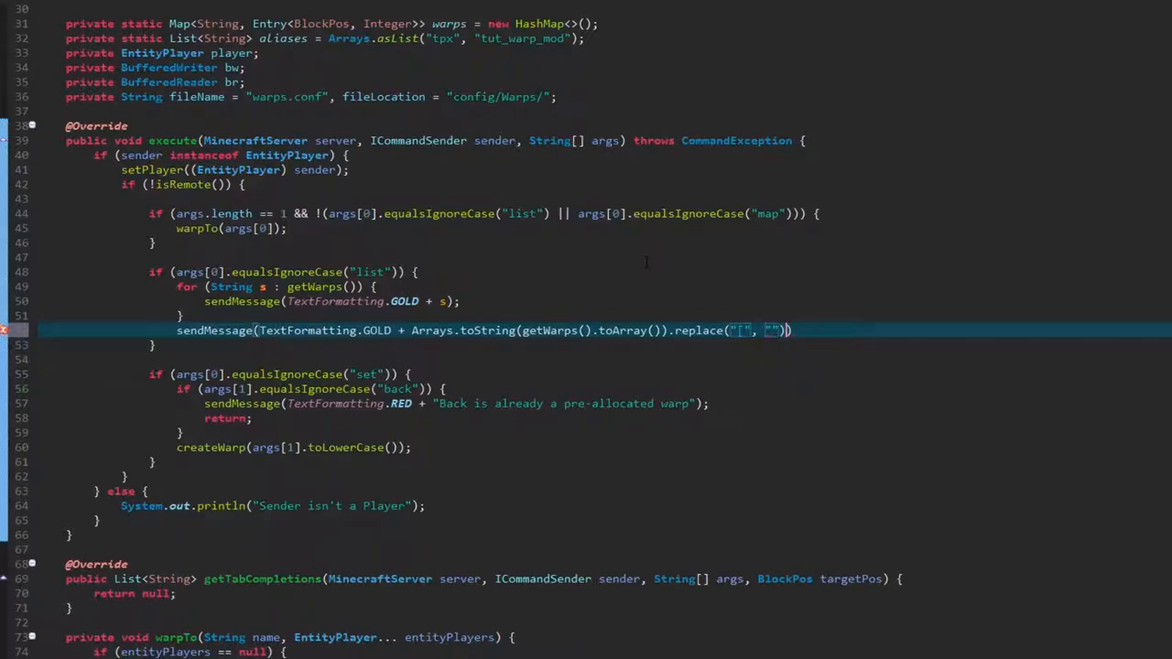
pyautogui.write('.replace("]", "')
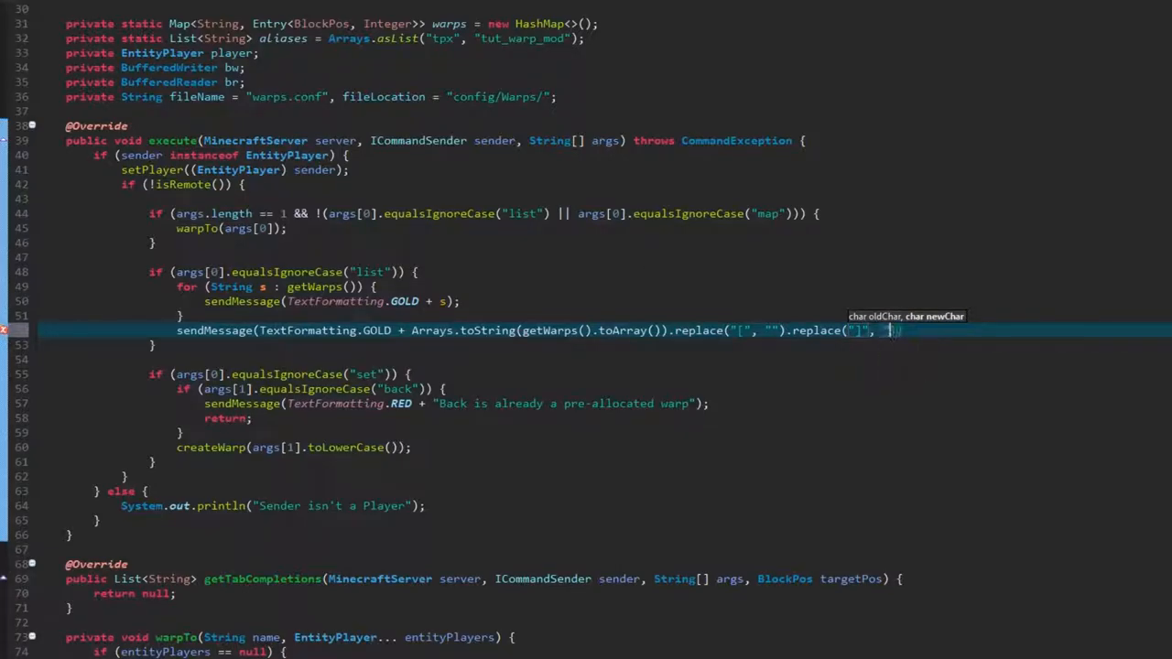
pyautogui.write('.)')
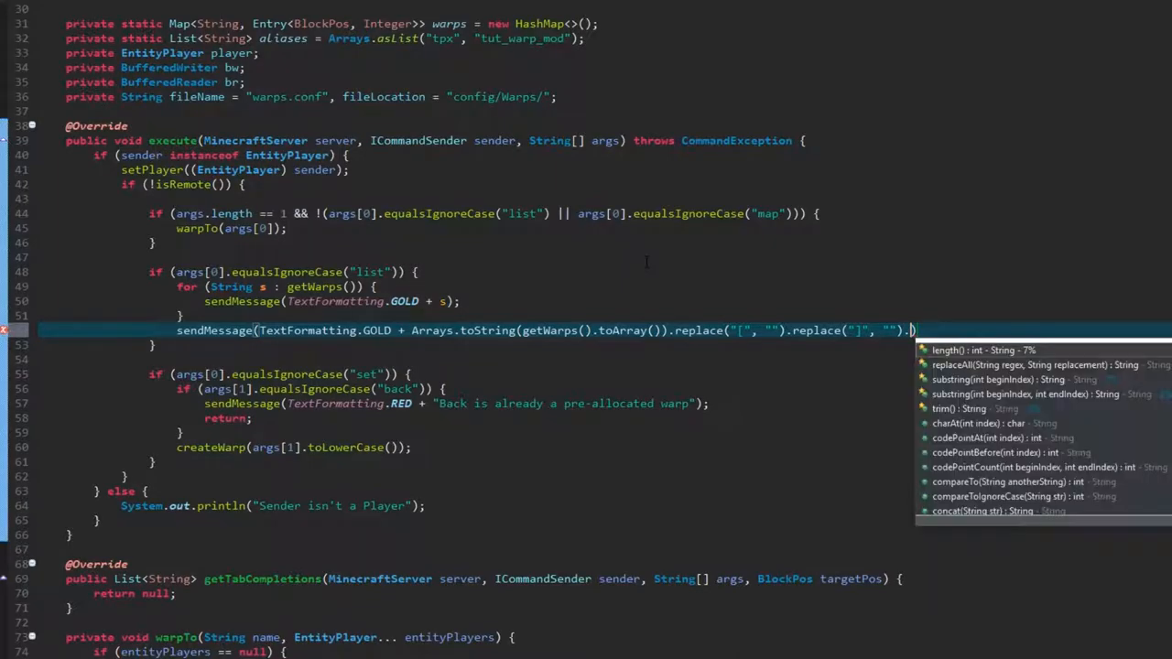
pyautogui.write('replace(",", ""));')
pyautogui.write('if(')
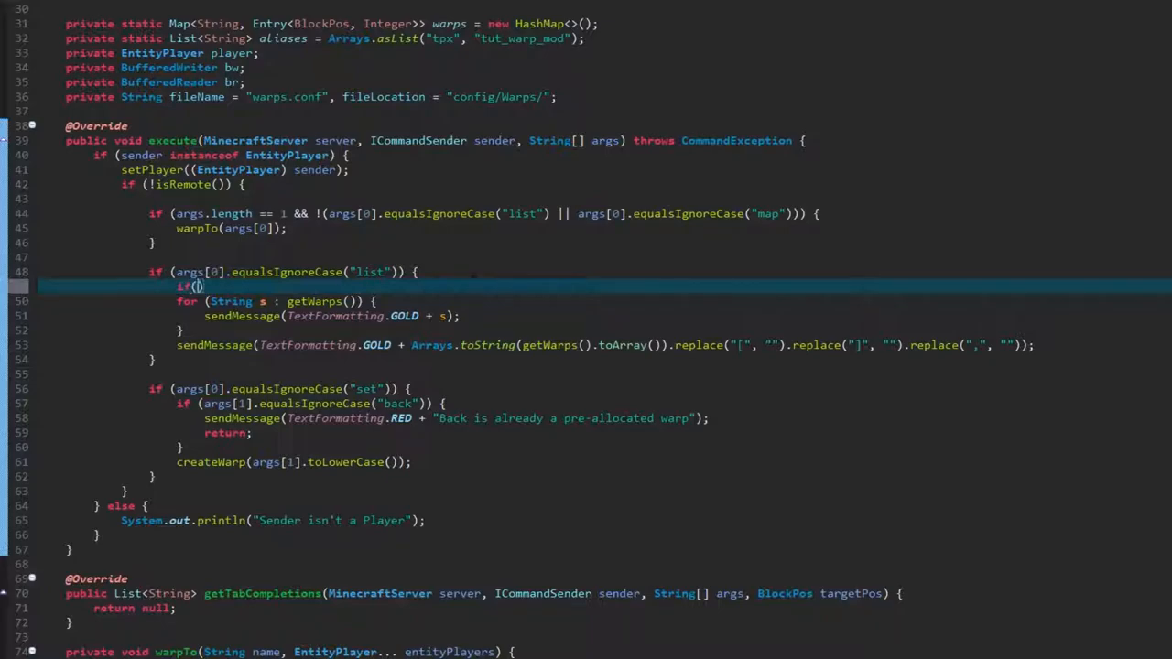
# Comment out the per-warp loop with Ctrl+/ and start a new if on args
pyautogui.write('args')
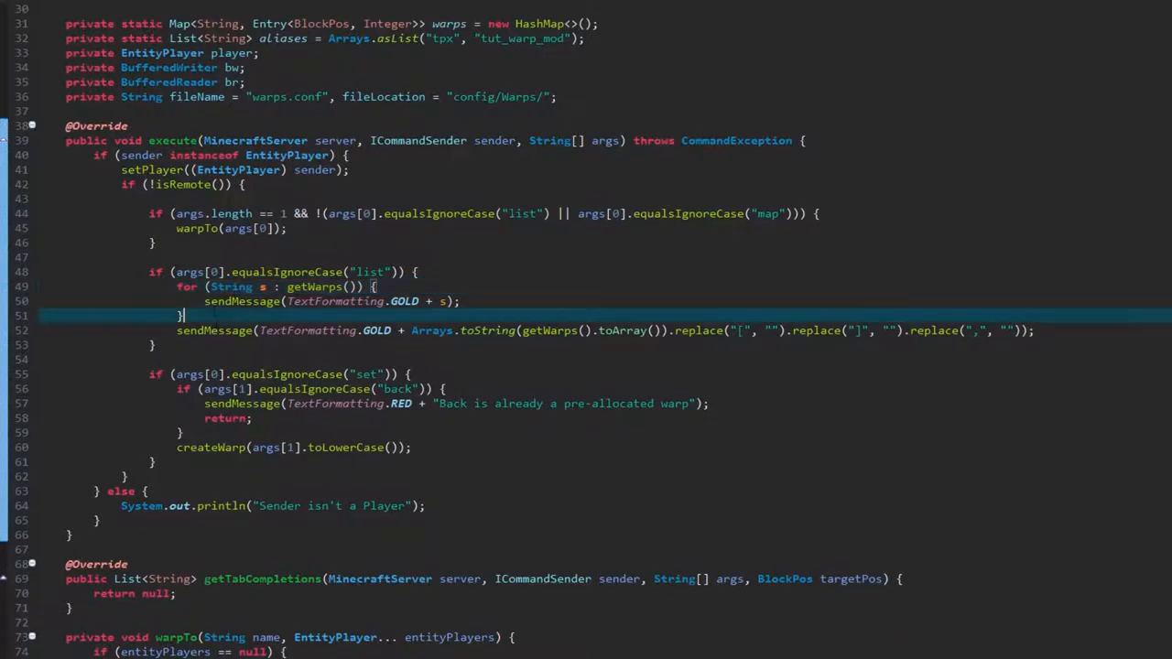
pyautogui.press('ctrl+/')
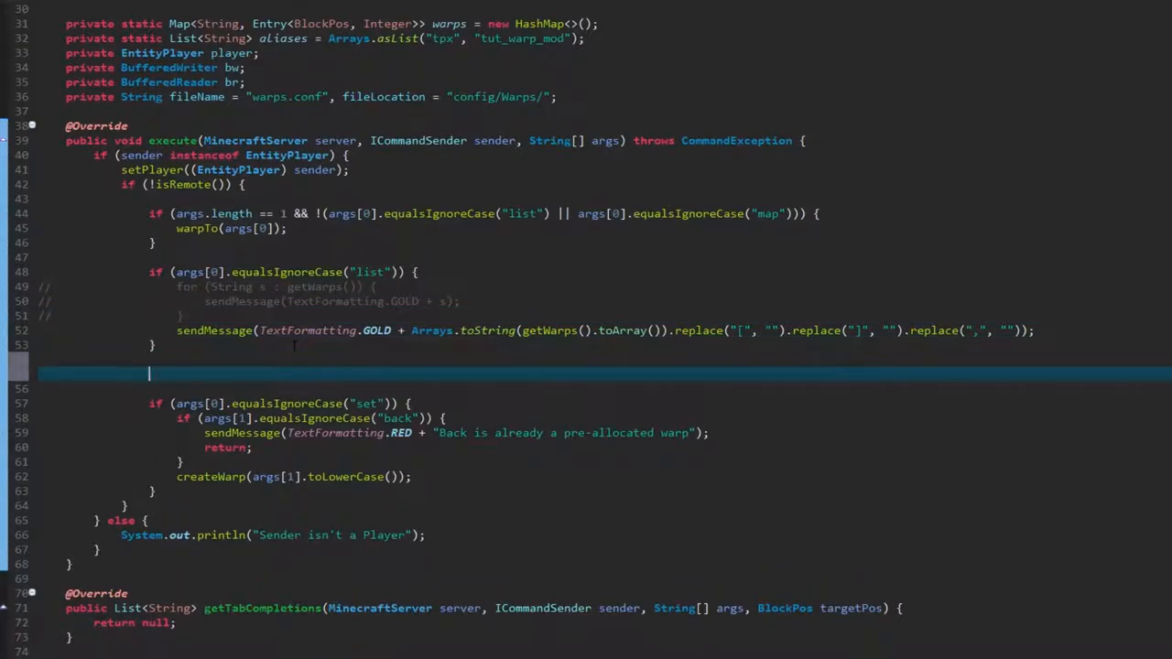
pyautogui.write('if(args[')
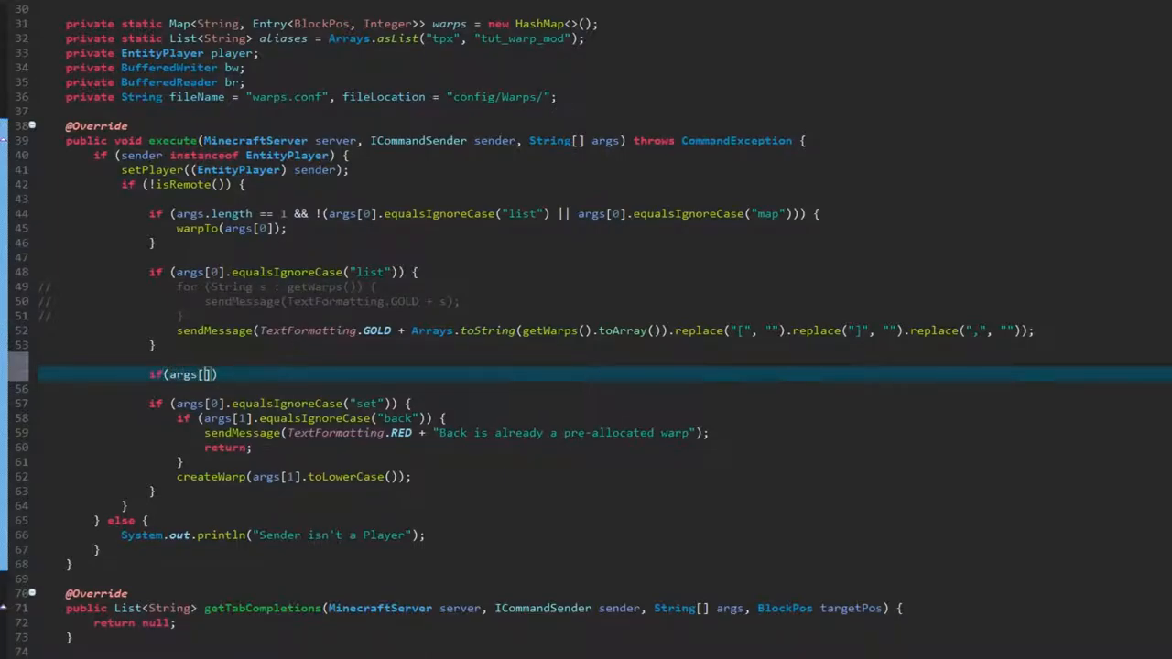
# Add a map branch that calls getWarps() when warps is null
pyautogui.write('.equalsIgnoreCase("map')
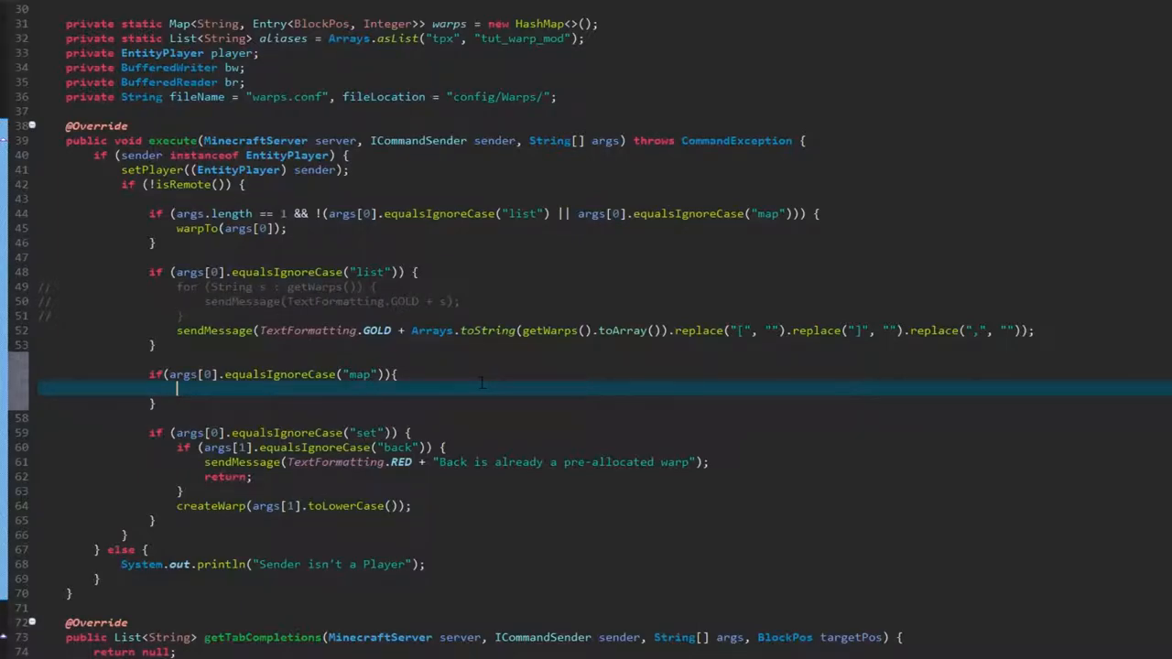
pyautogui.write('if(warps)')
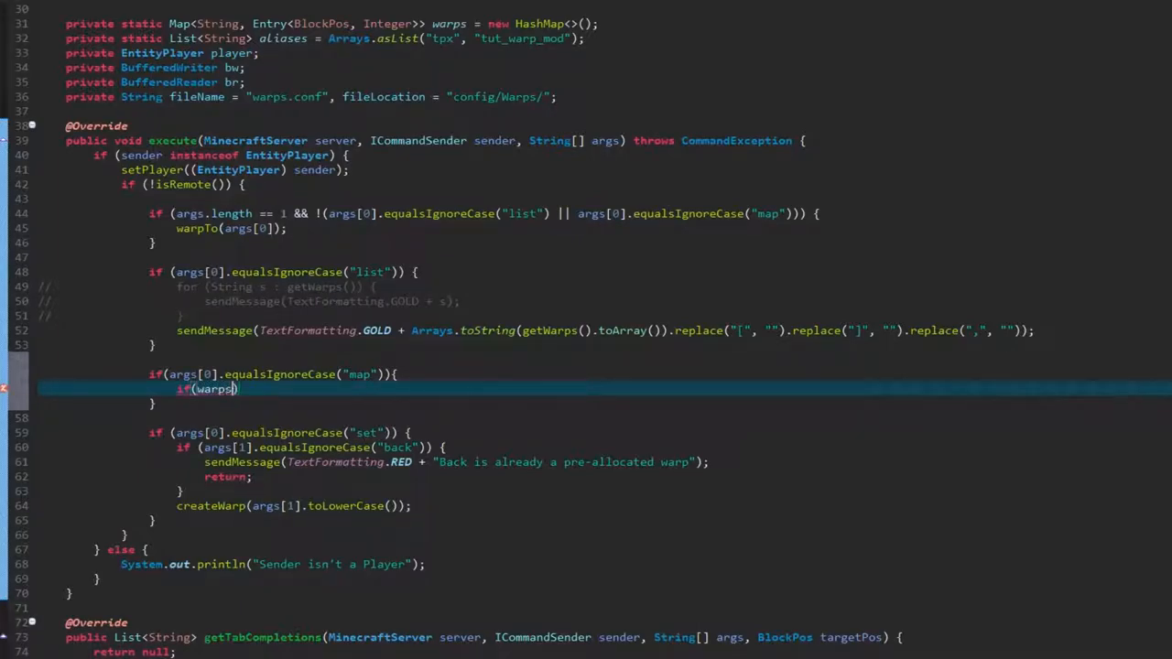
pyautogui.write('== null')
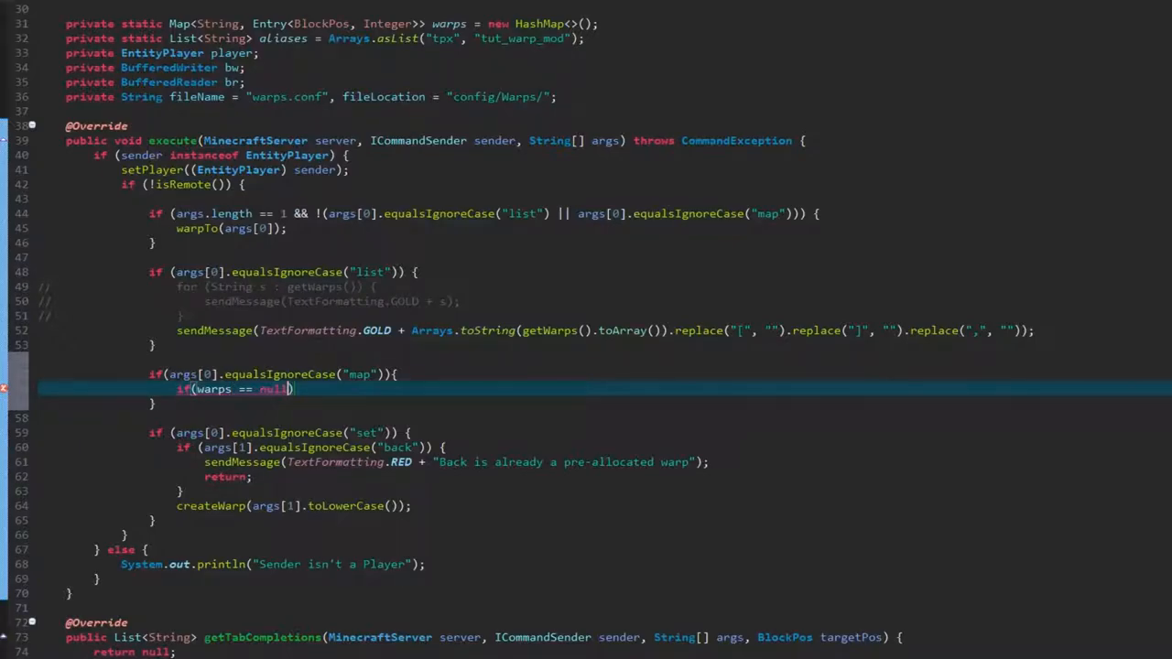
pyautogui.write('get')
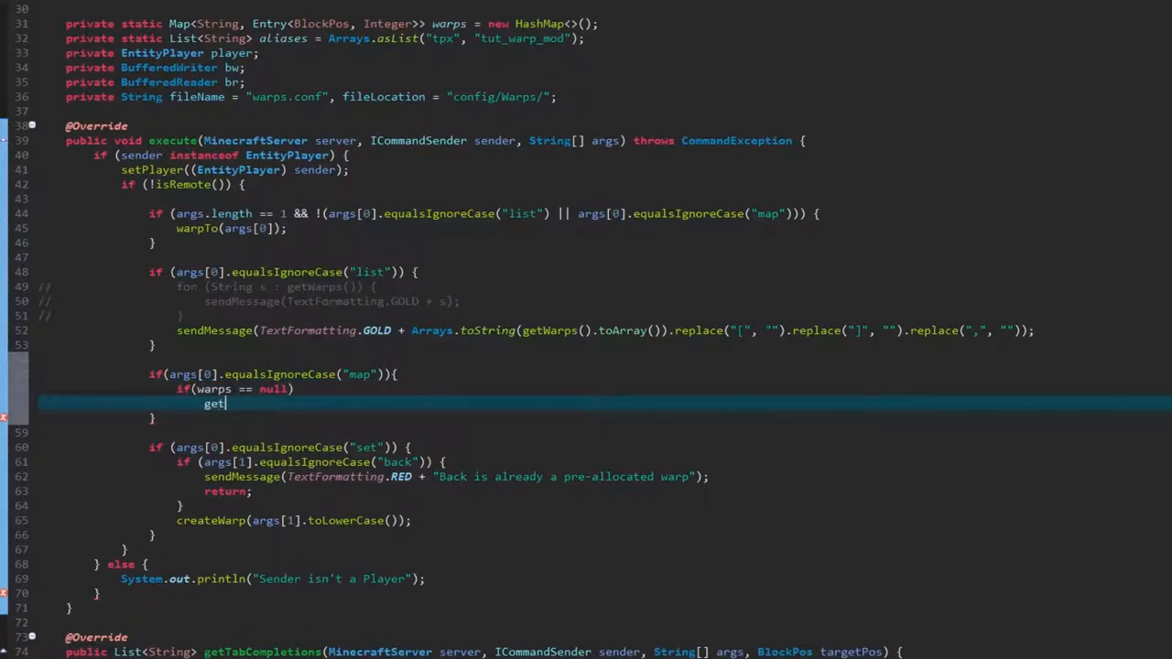
pyautogui.write('Warps();')
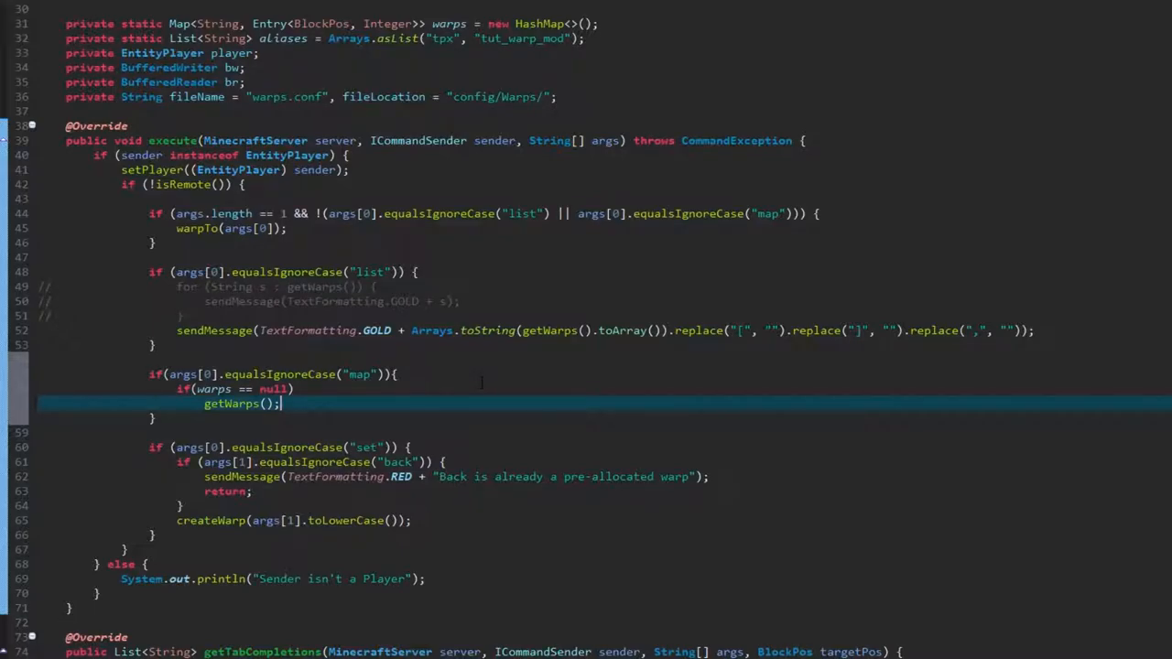
# If getWarps() is still null, send red "No Warps Found" and return
pyautogui.write('if()')
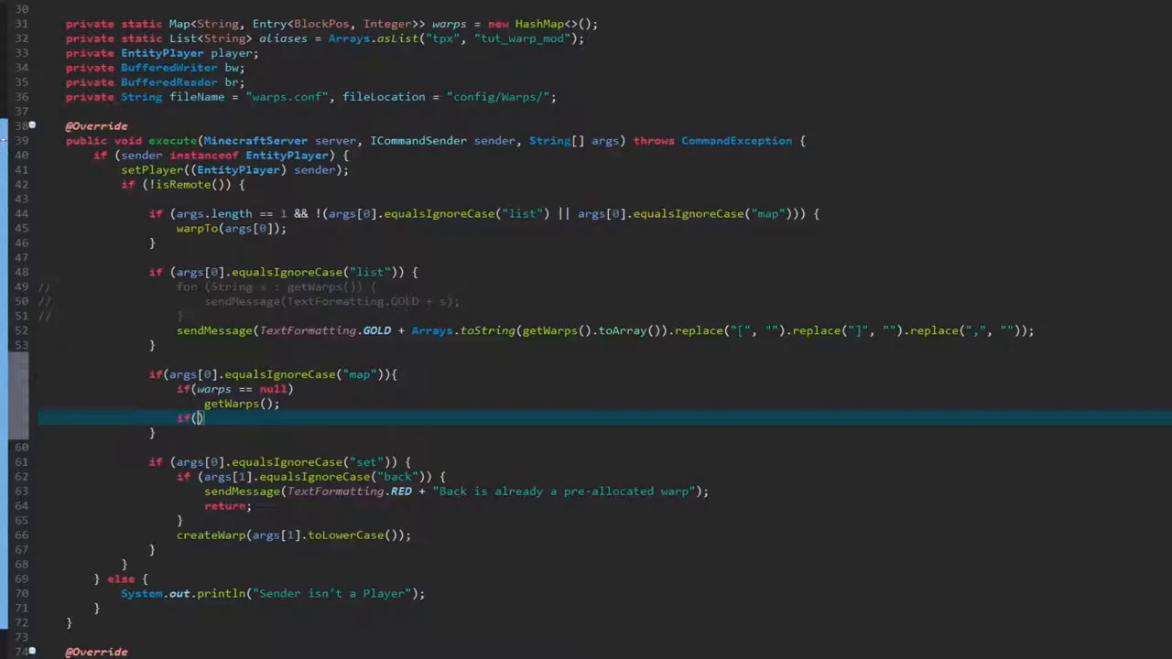
pyautogui.write('getWarp')
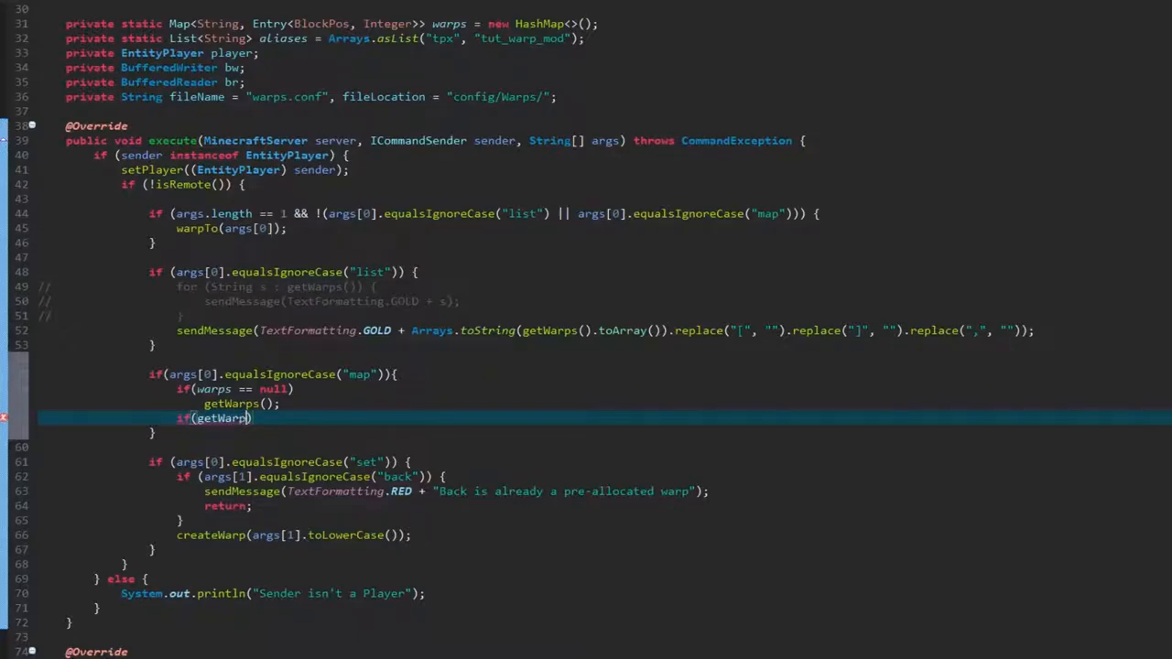
pyautogui.write('()')
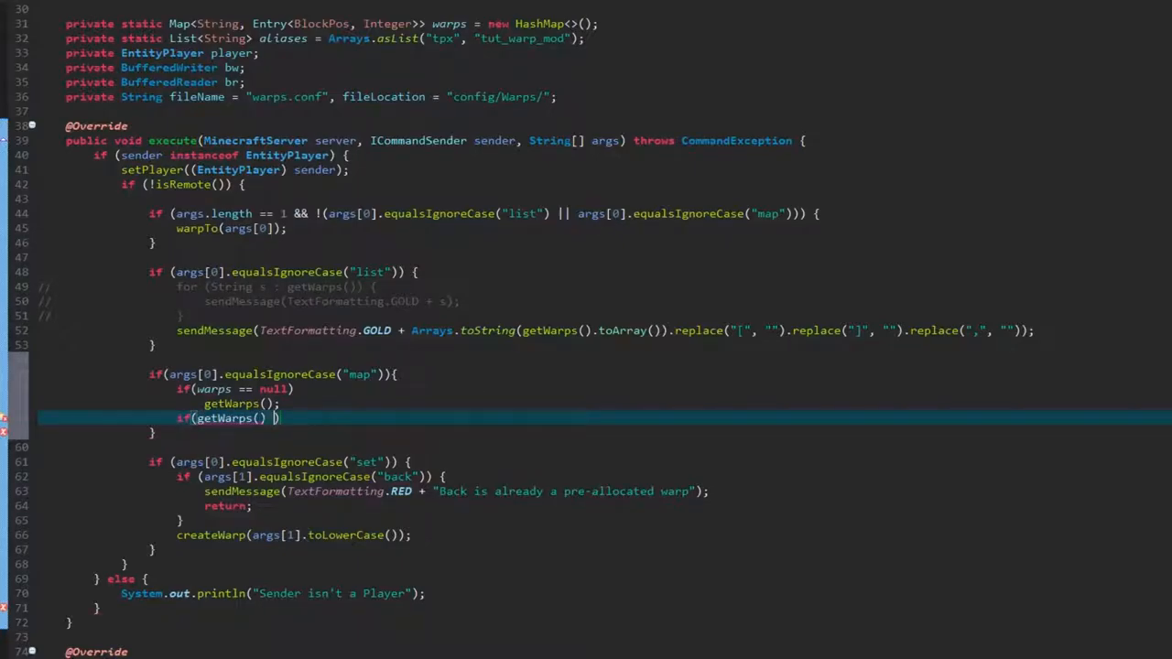
pyautogui.write('== null')
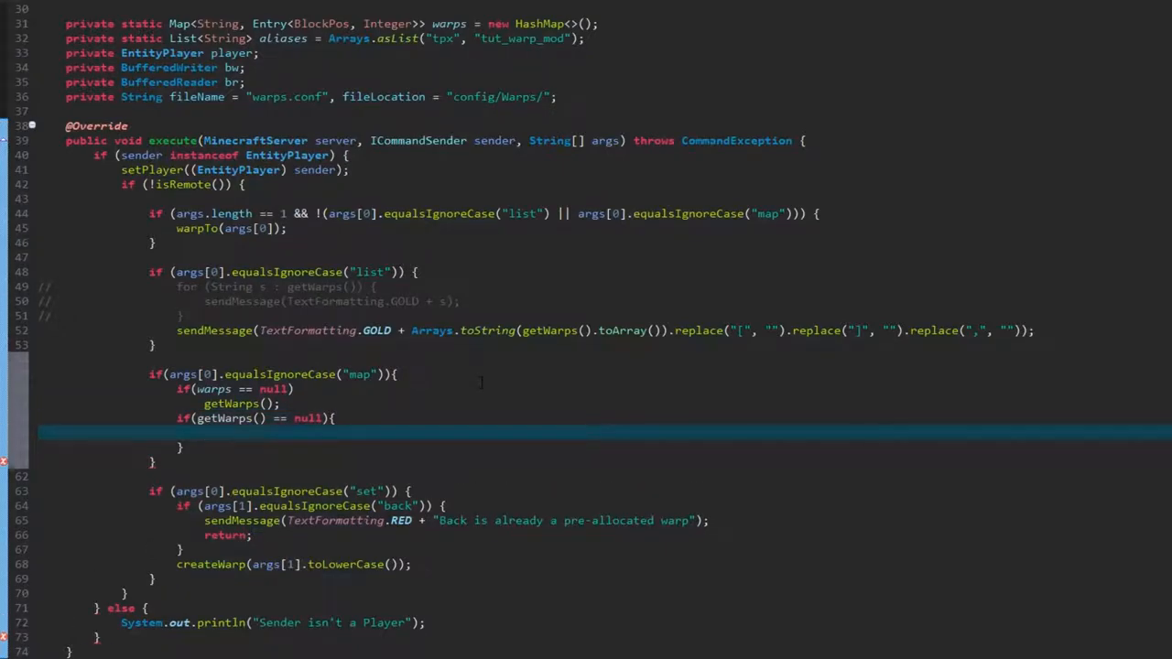
pyautogui.write('sendMessage')
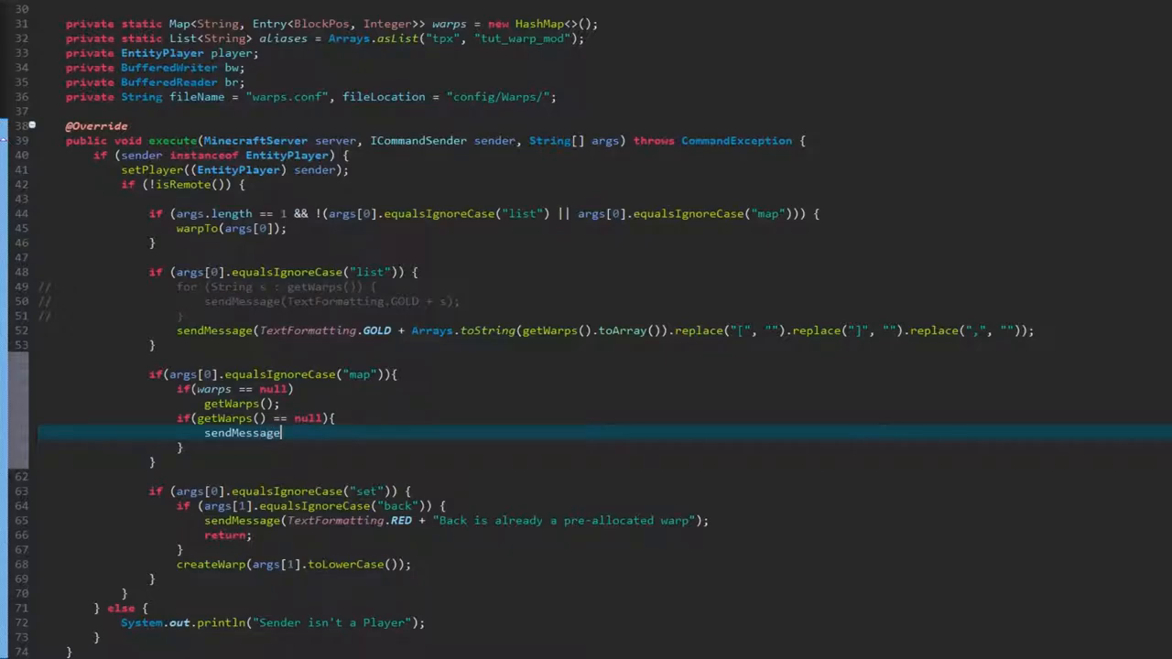
pyautogui.write('(Tex')
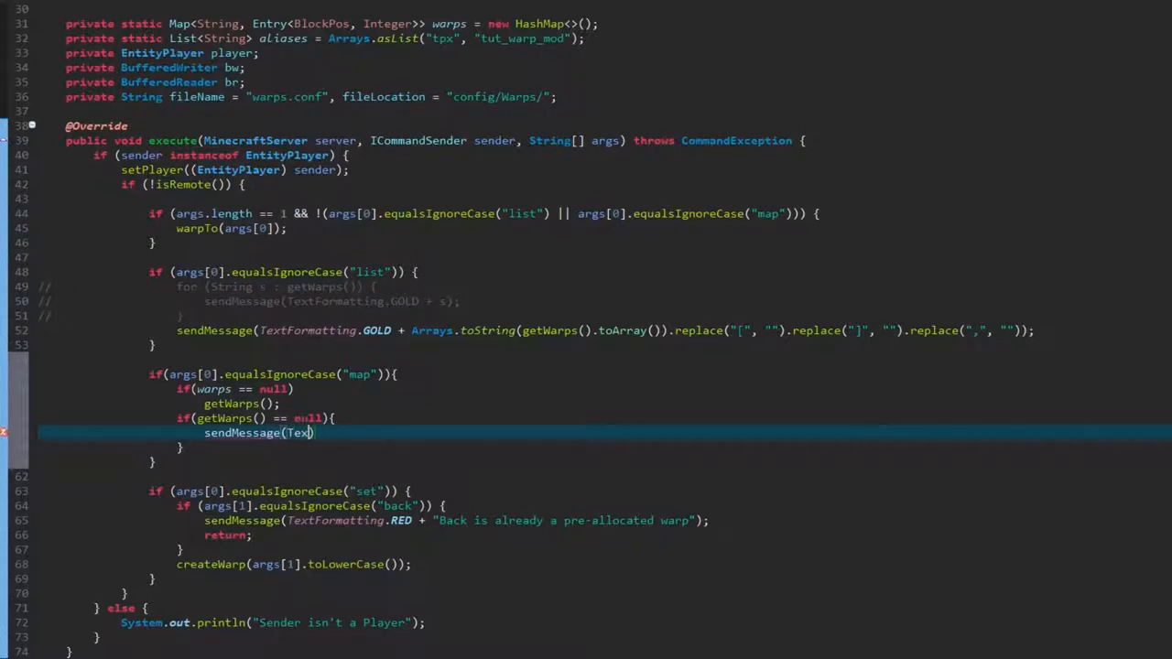
pyautogui.write('tFormatting')
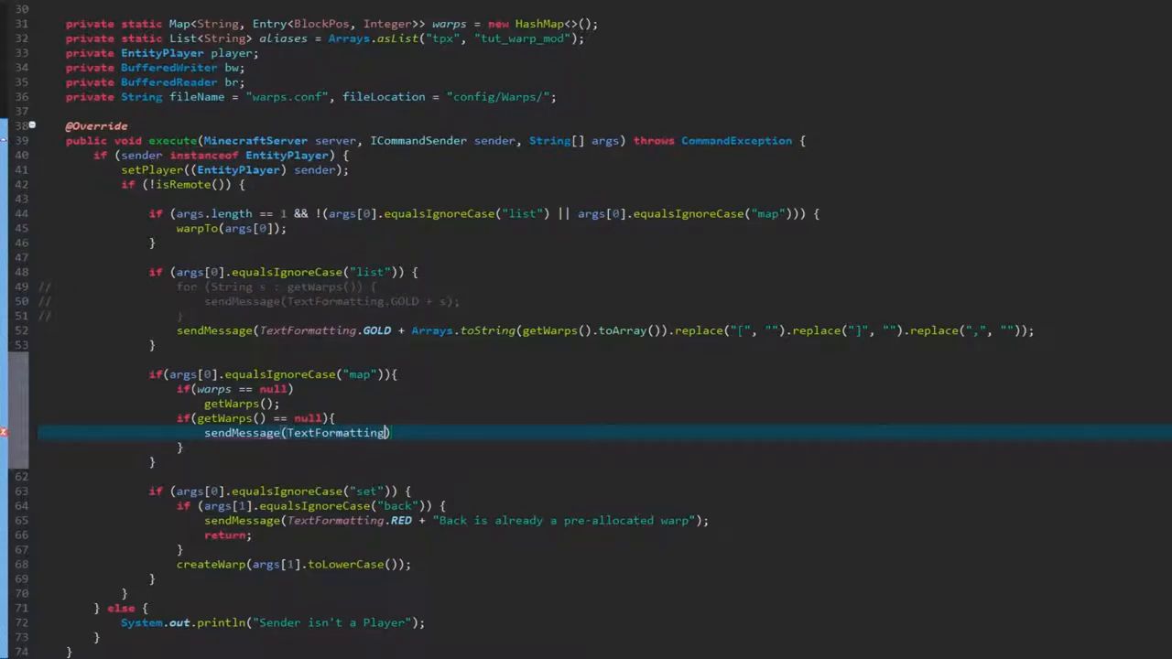
pyautogui.write('.RED + "No Warps Found')
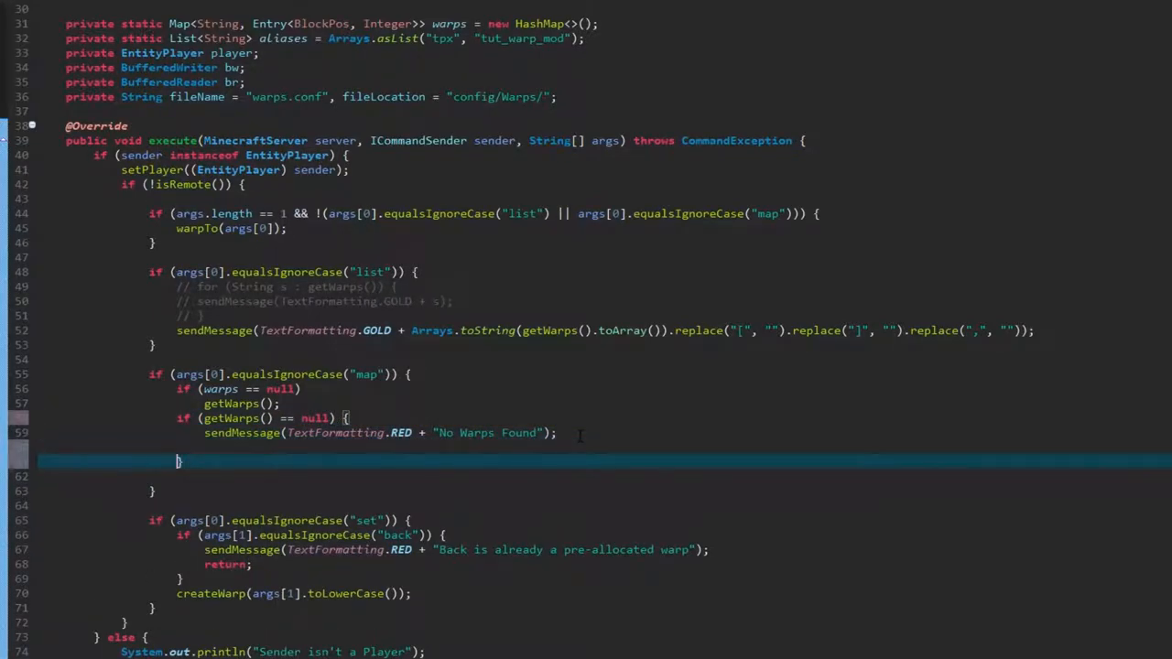
pyautogui.write('retu')
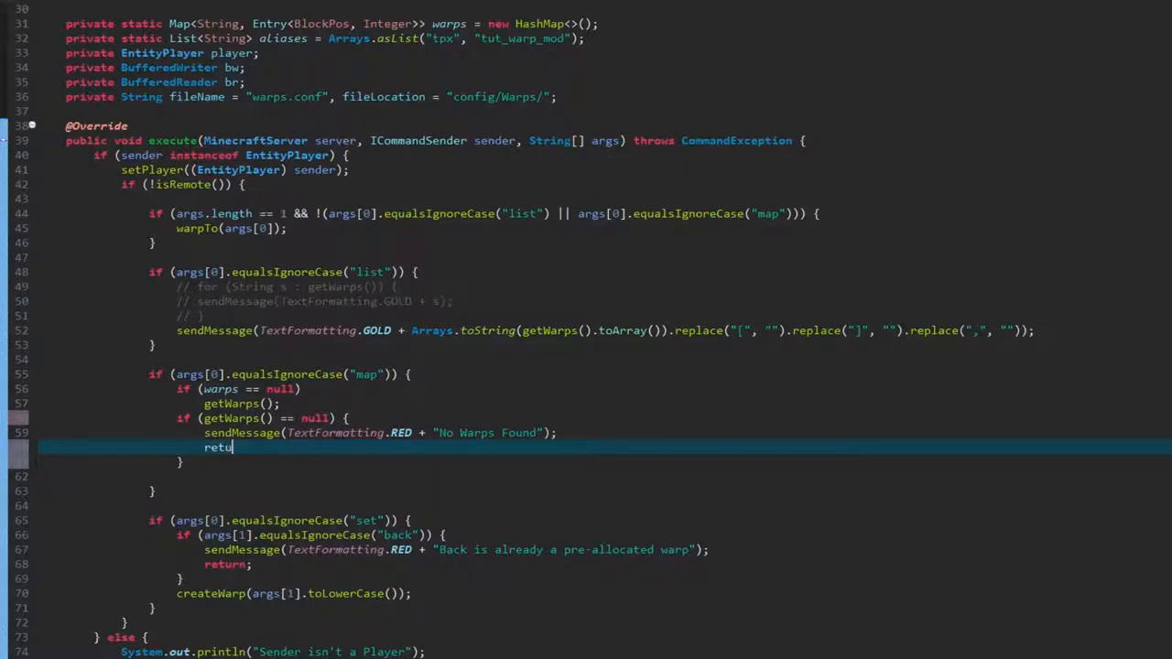
pyautogui.write('rn;')
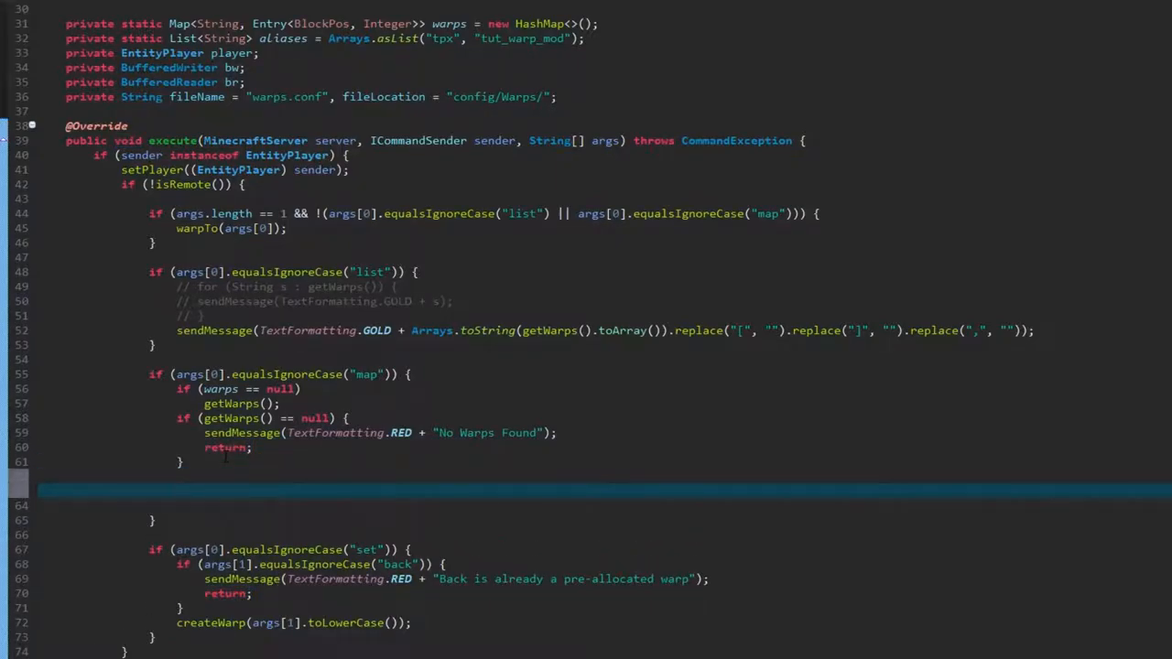
# Add an if block for args.length == 2 inside the map branch
pyautogui.write('if(args)')
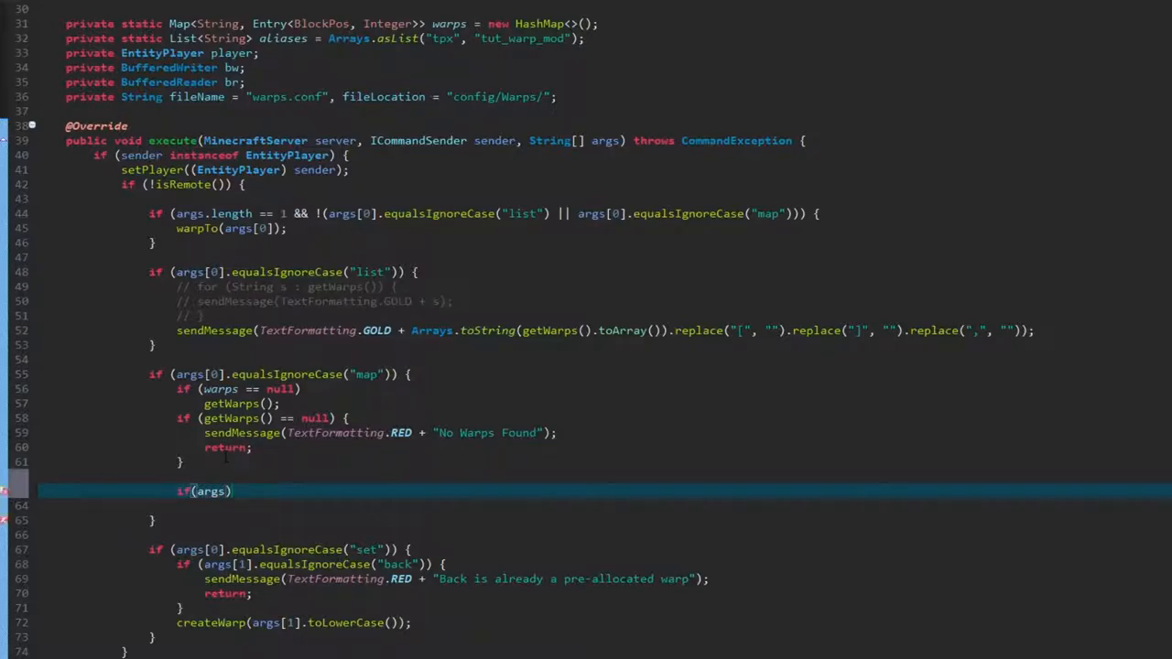
pyautogui.write('.length')
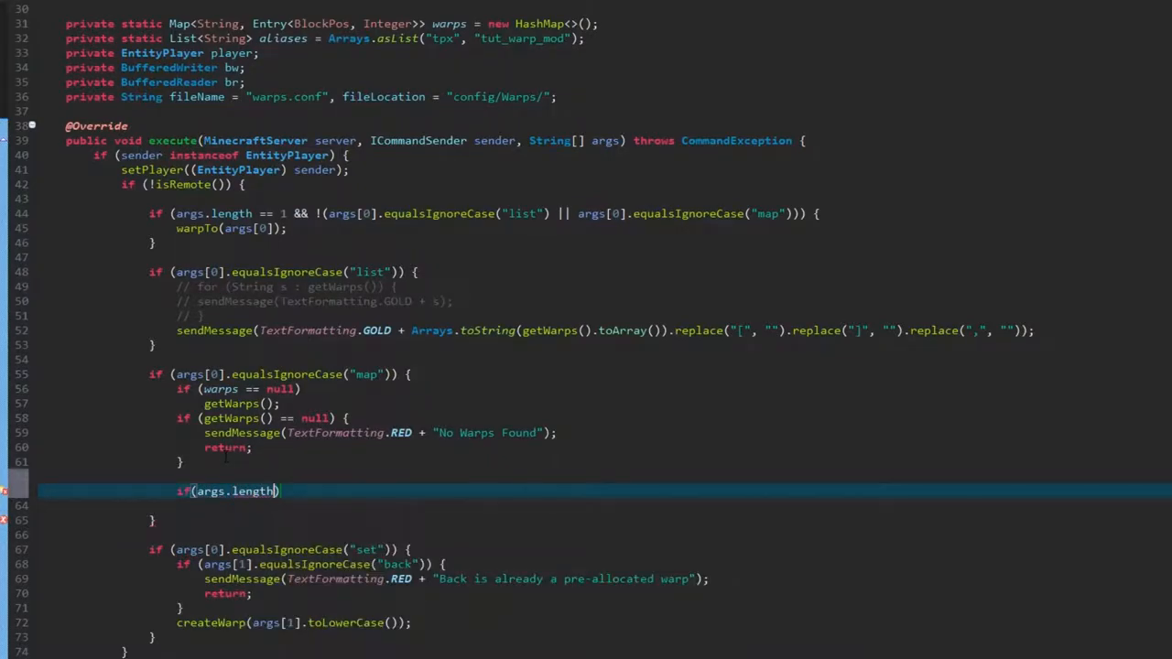
pyautogui.write('== 2')
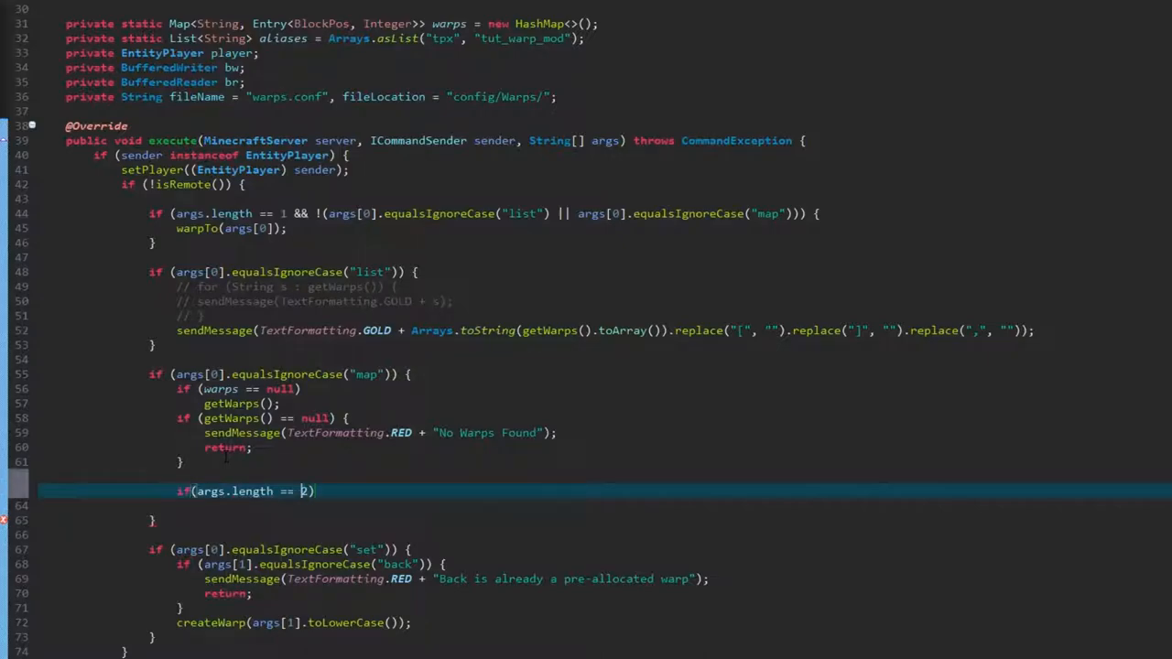
pyautogui.write('{')
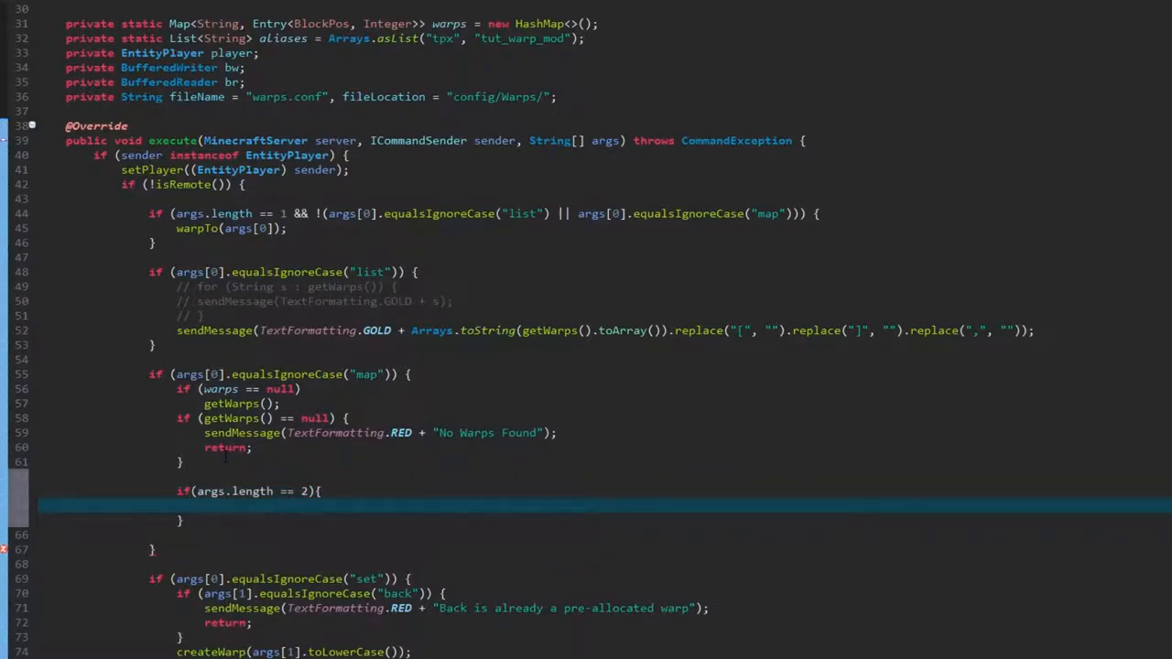
pyautogui.click(205, 506)
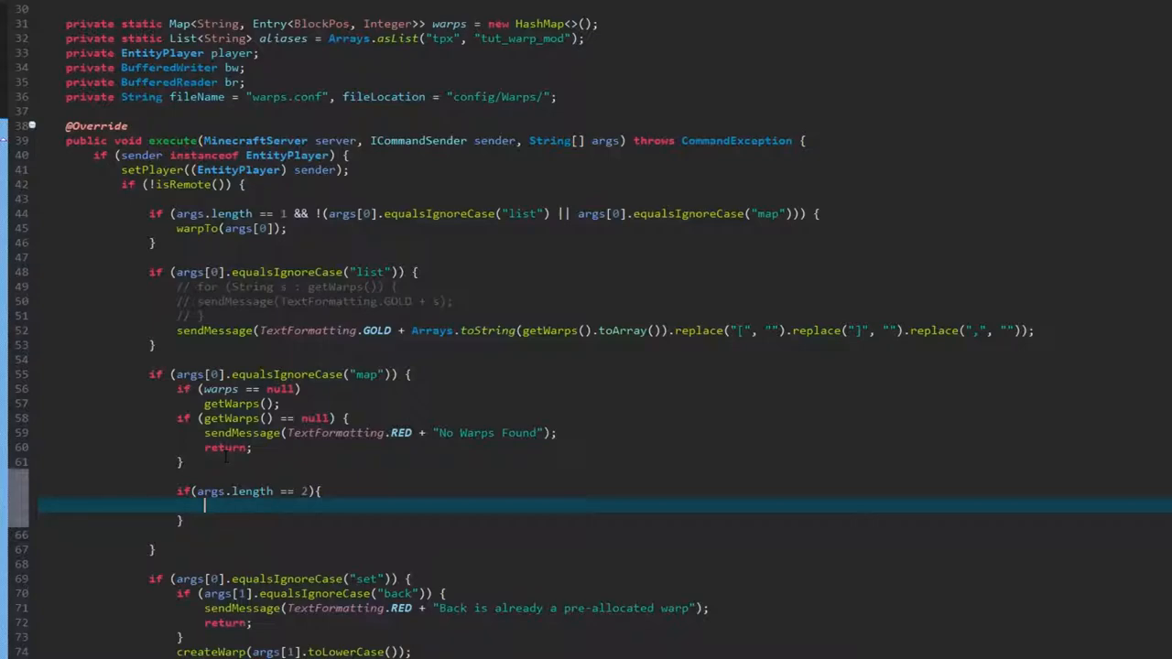
# Loop over warps.keySet() with an empty if matching args[1] to the name
pyautogui.write('for(String name :')
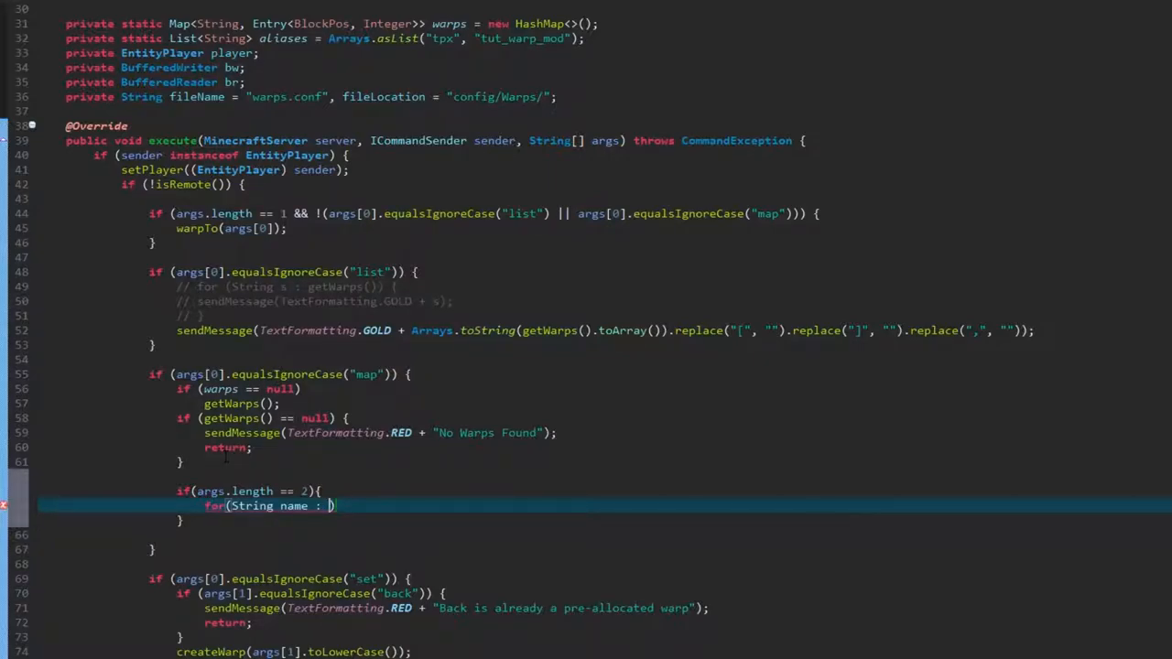
pyautogui.write('warps.keySet(')
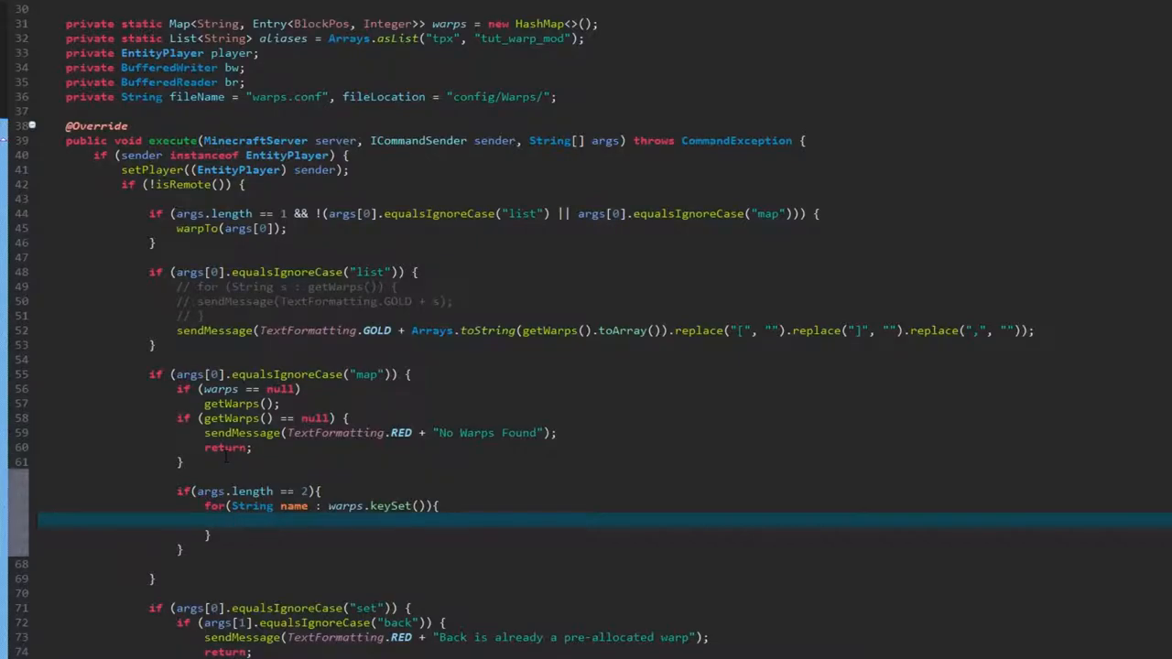
pyautogui.click(232, 520)
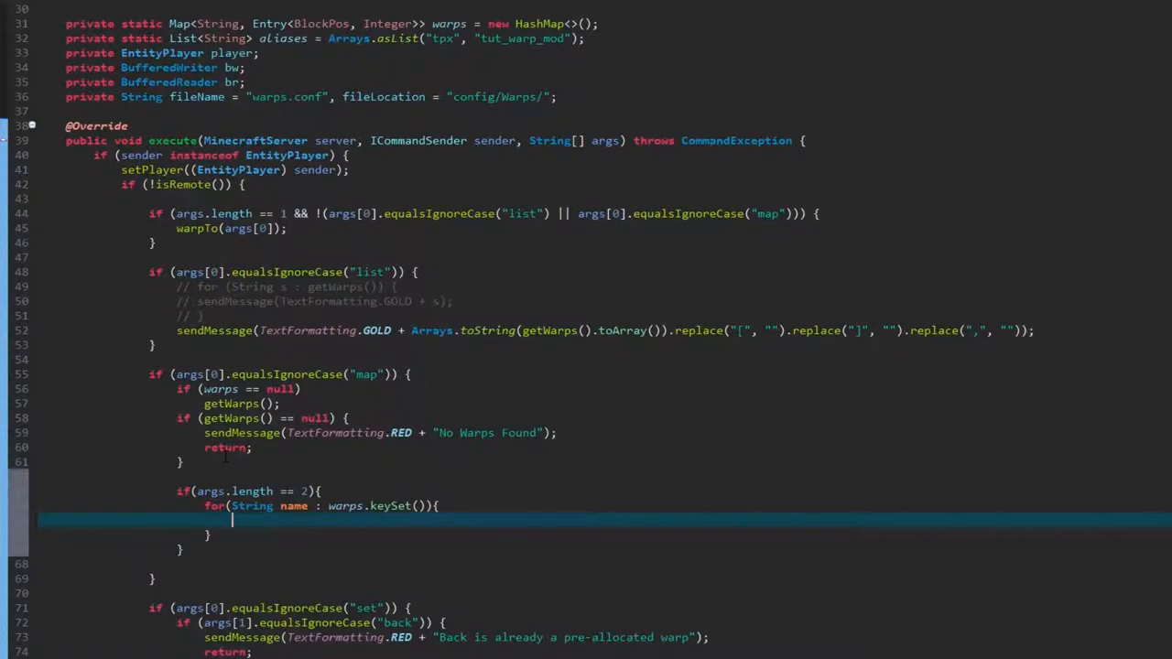
pyautogui.write('if(args[])')
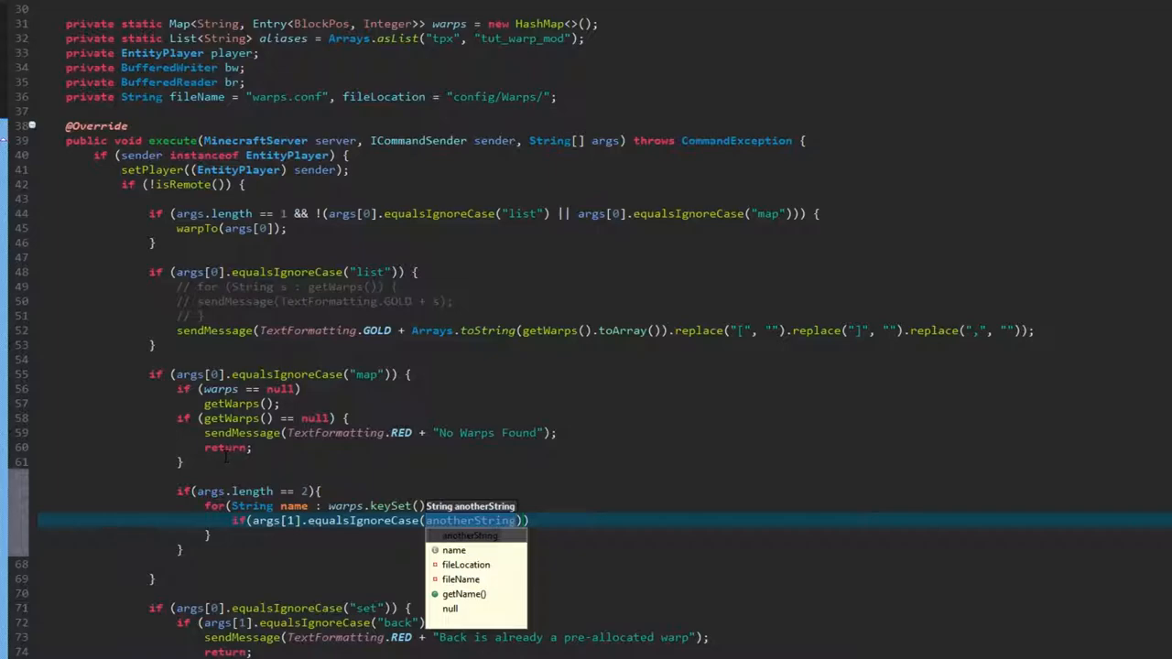
pyautogui.write('nam')
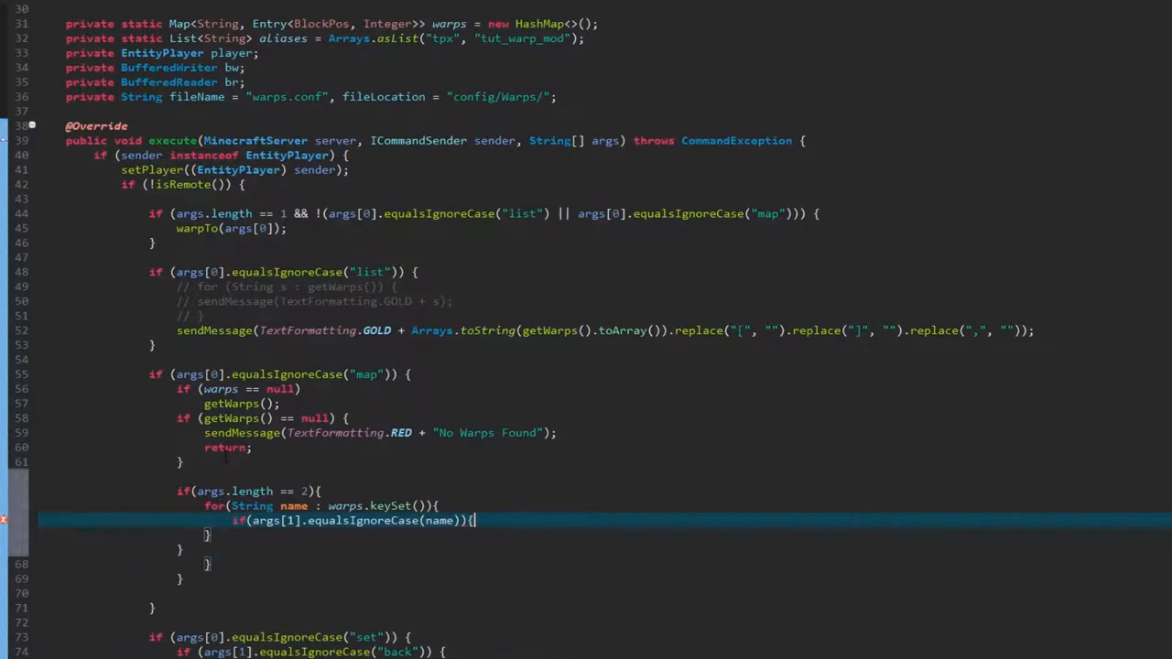
pyautogui.press('enter')
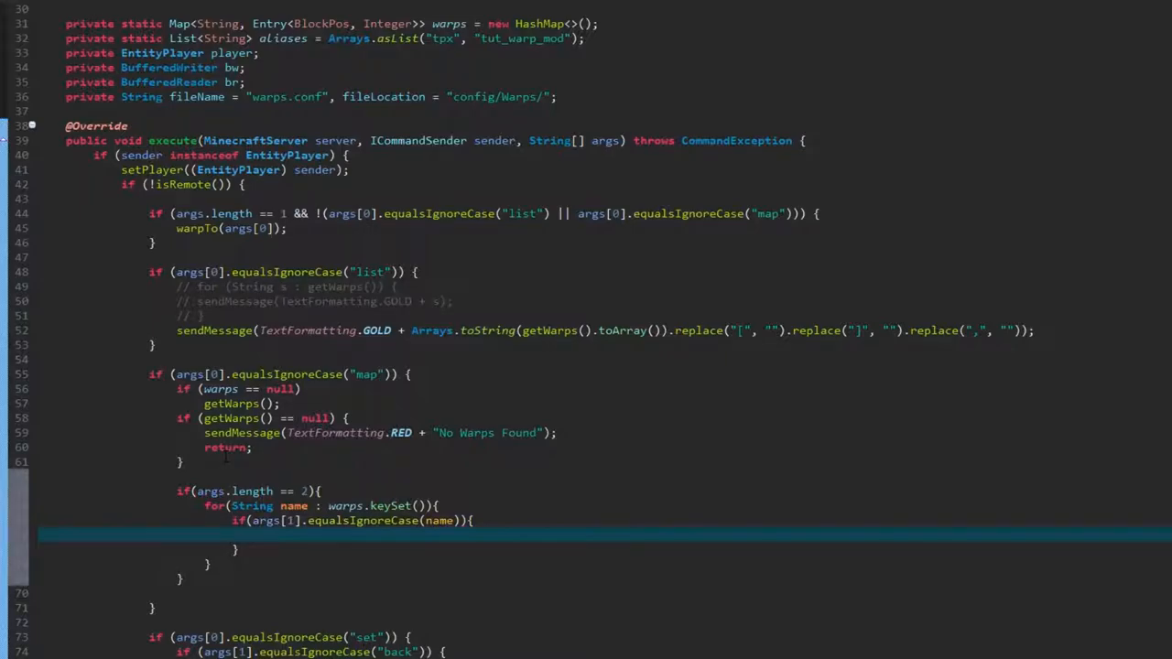
pyautogui.click(259, 536)
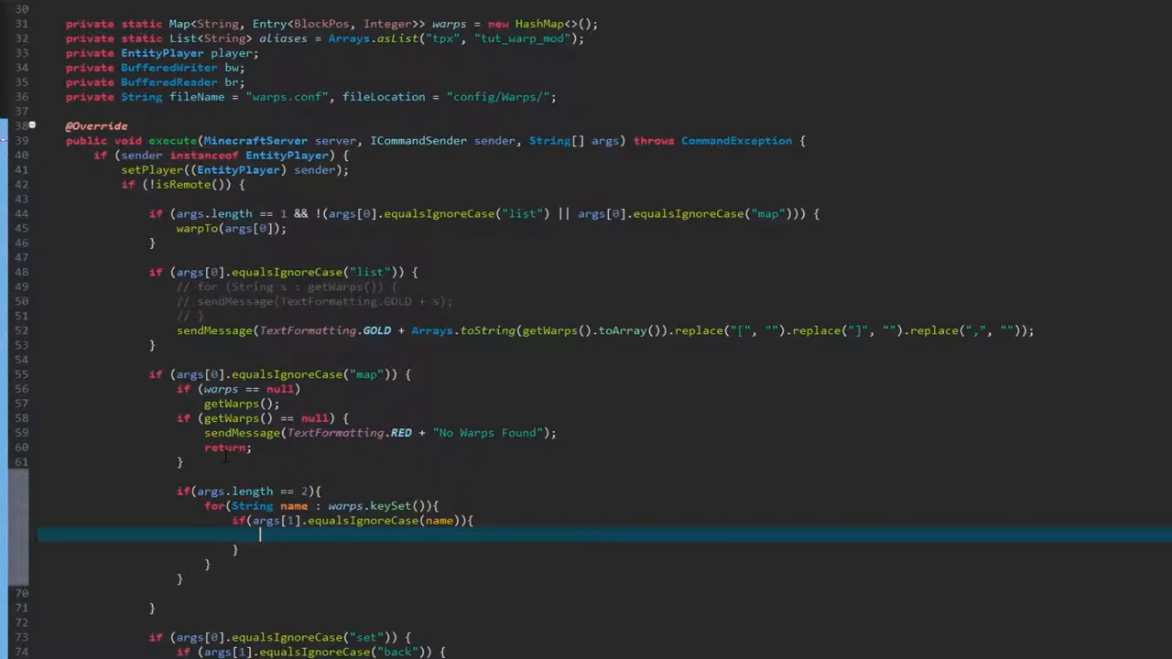
# Store the warp's BlockPos as pos from warps.get(name).getKey()
pyautogui.write('BlockPos pos =')
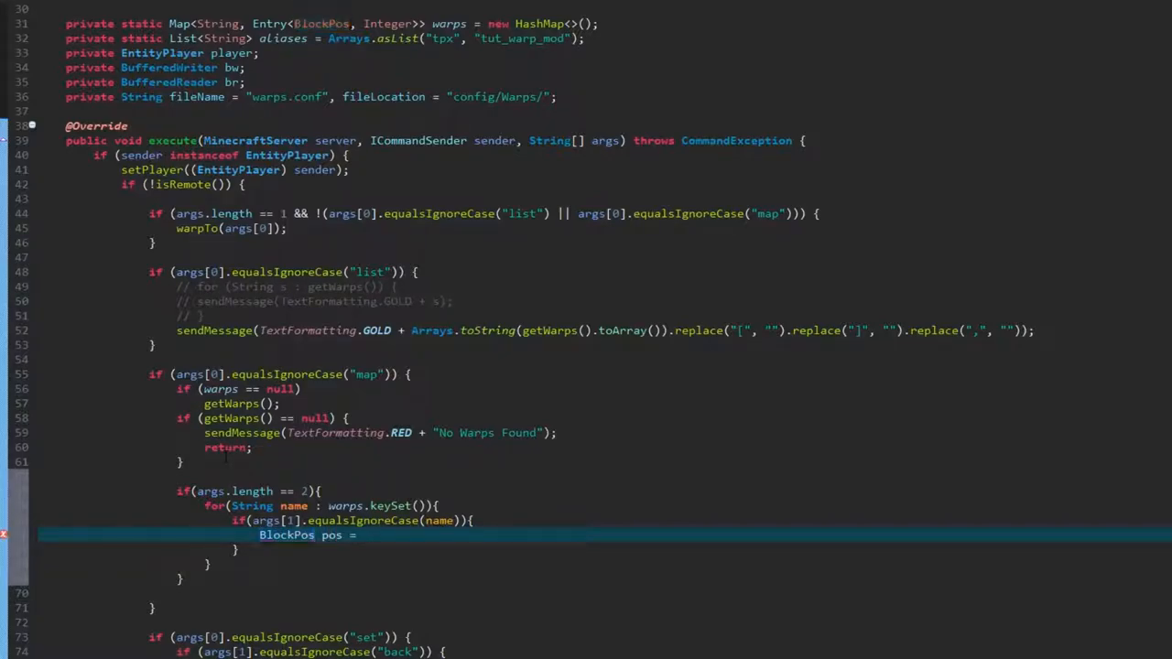
pyautogui.write('warps.get')
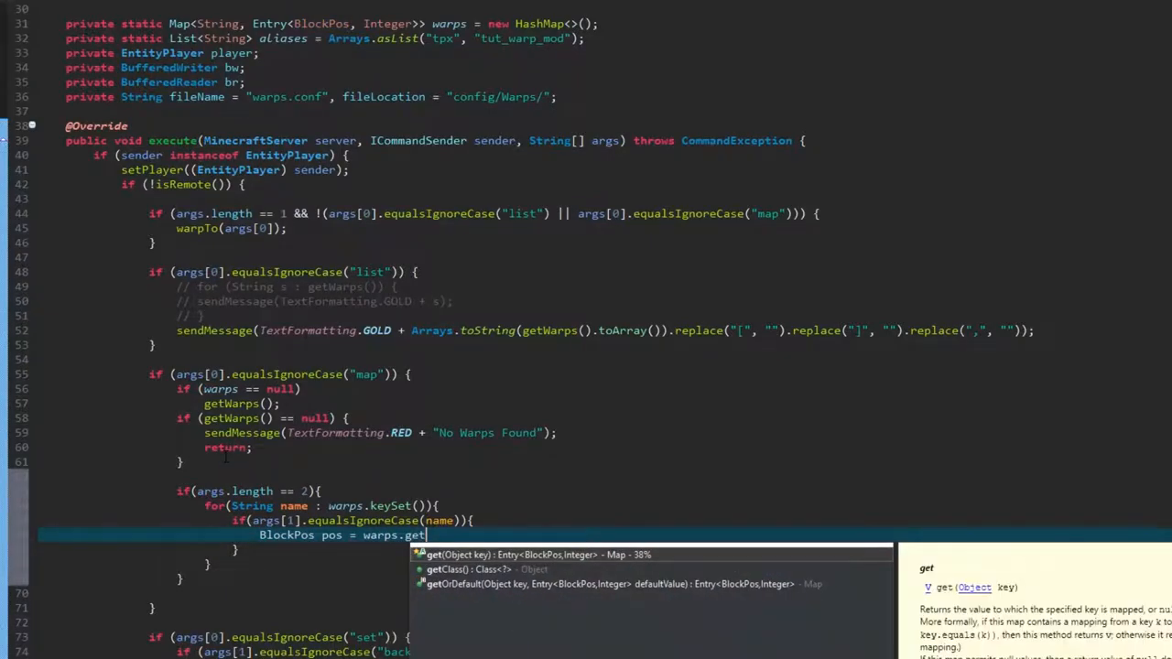
pyautogui.write('name).')
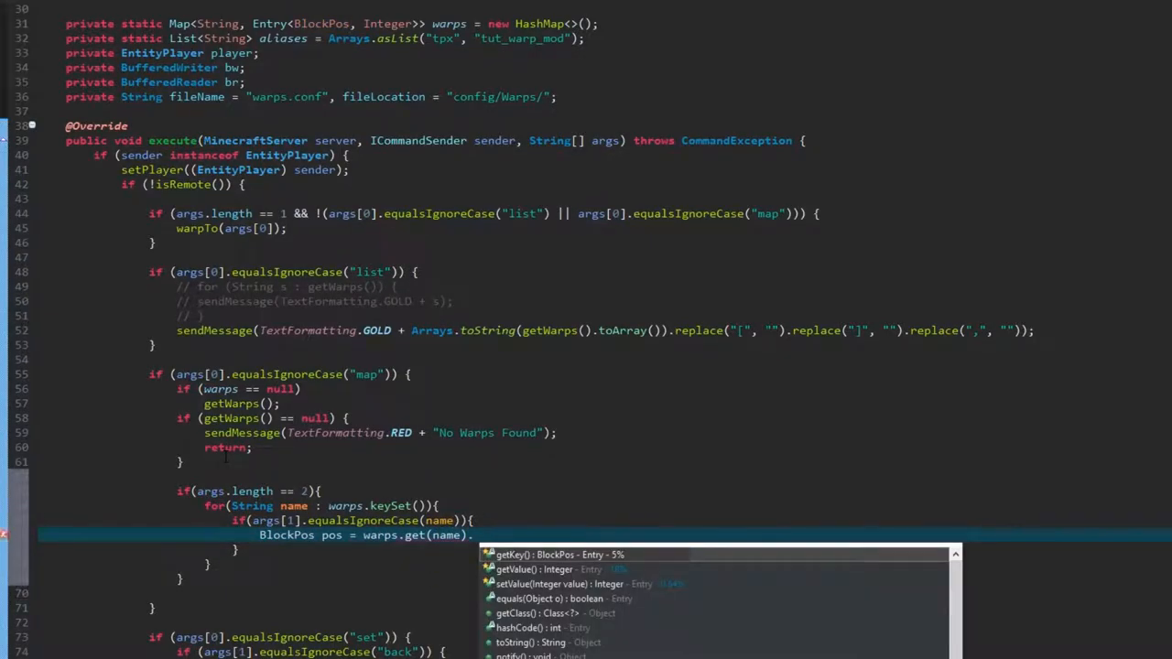
pyautogui.write('.')
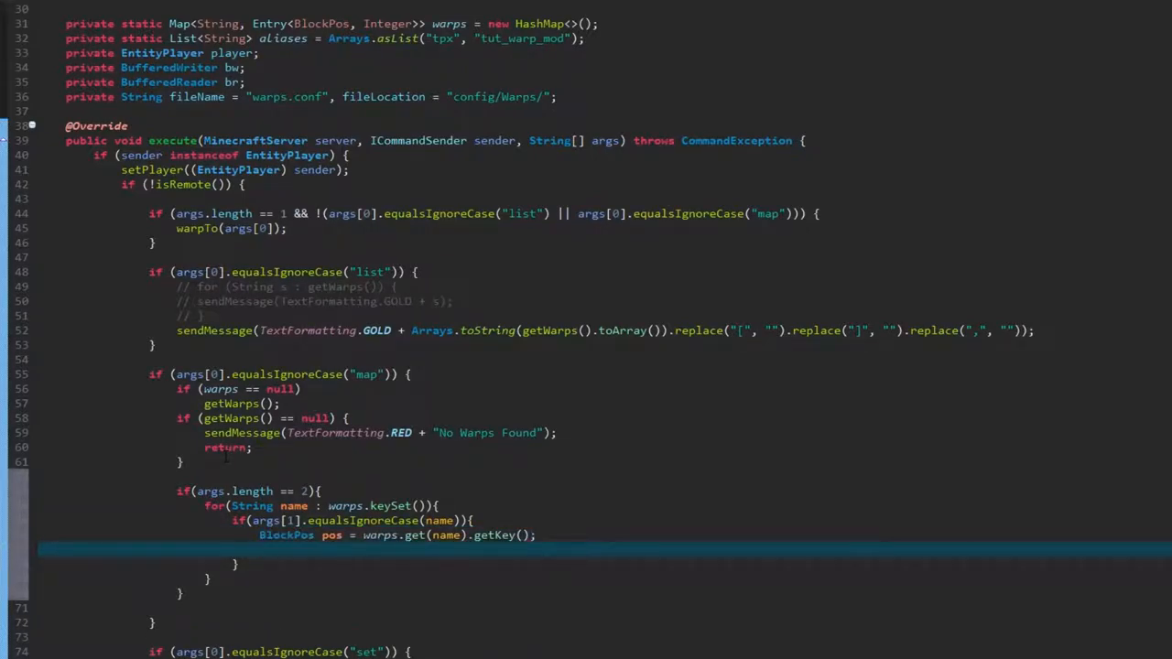
# Begin declaring int dim from warps.get, shortening the variable name to dim
pyautogui.write('int dim')
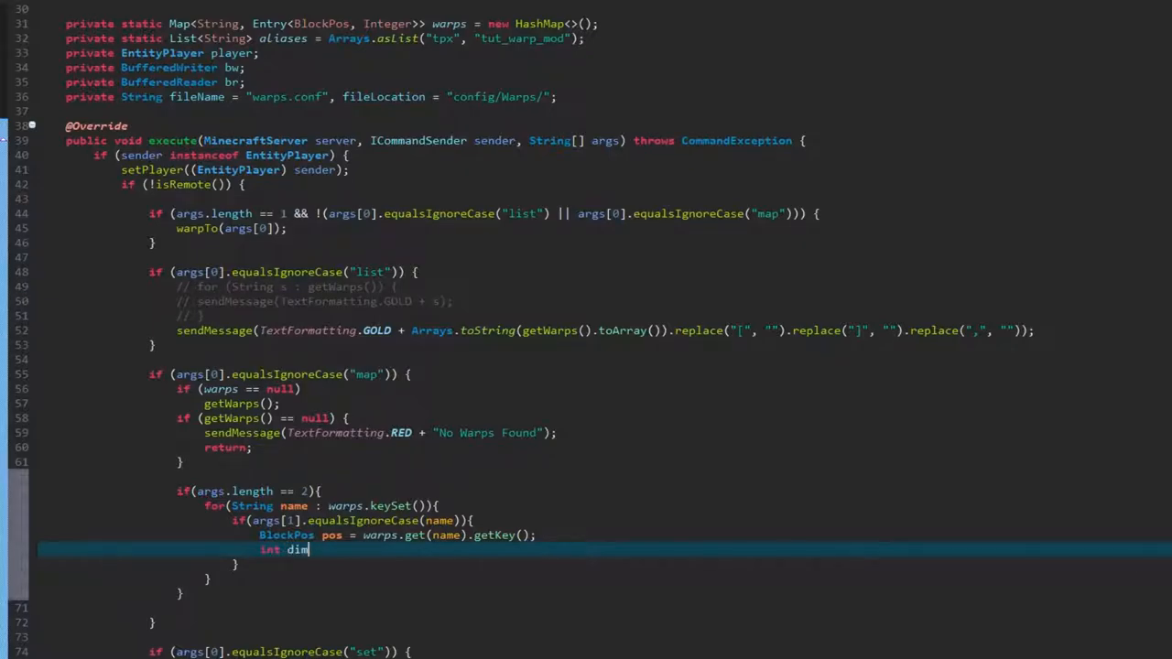
pyautogui.write('ension')
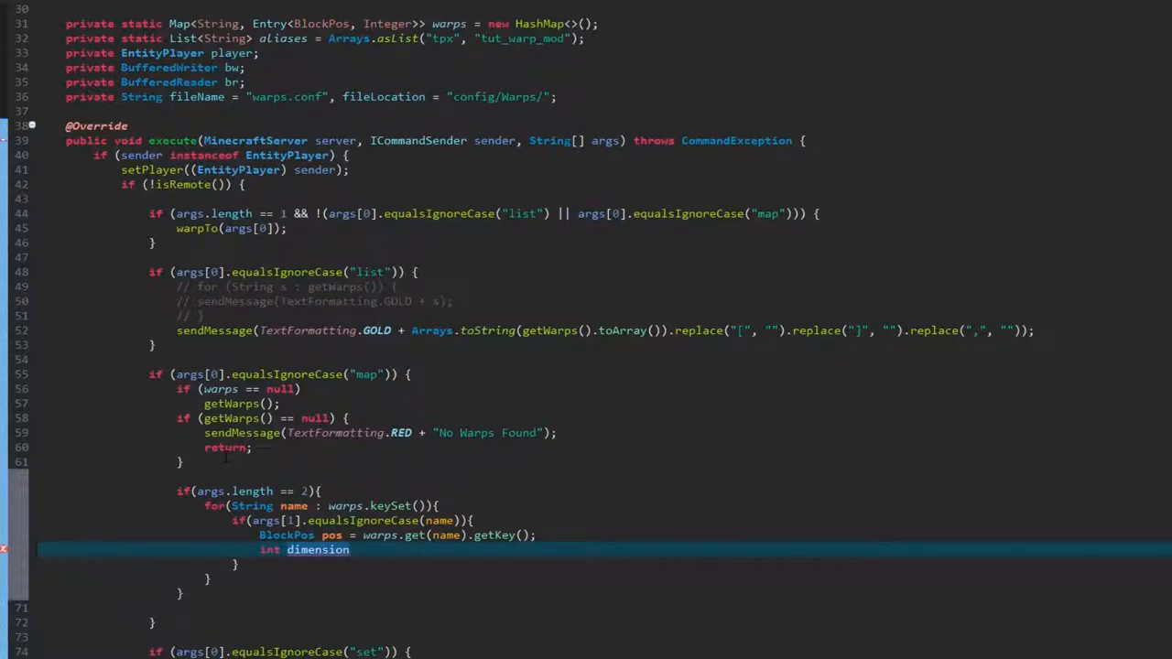
pyautogui.press('BackSpace')
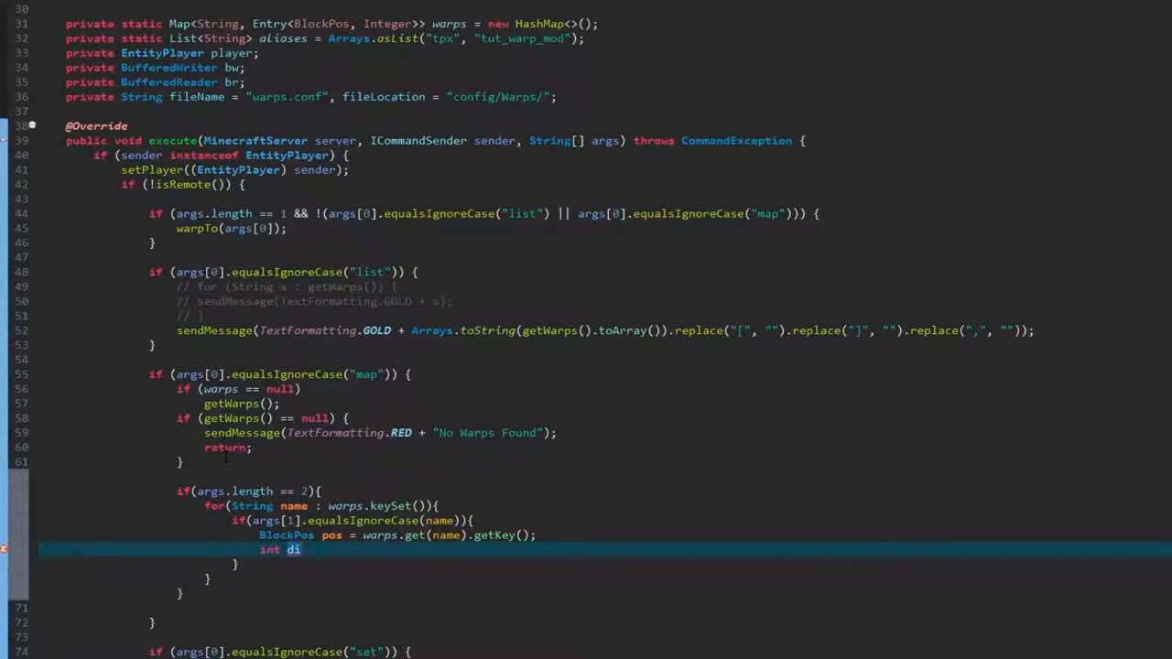
pyautogui.write('m =')
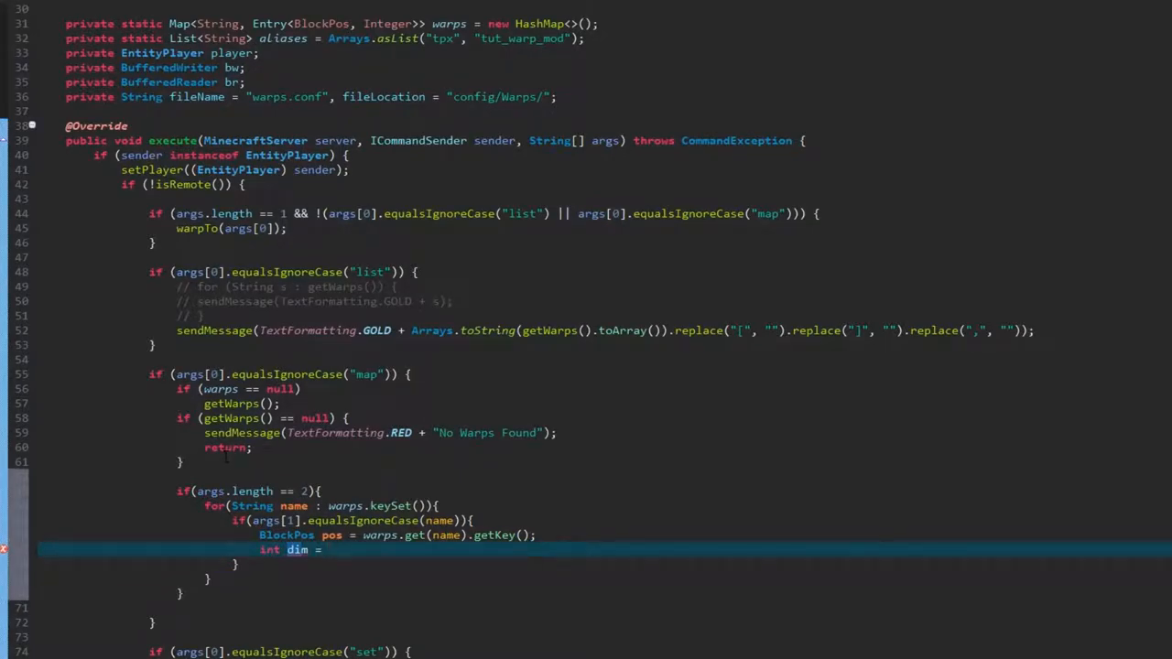
pyautogui.write('warps.get(name).getValue();')
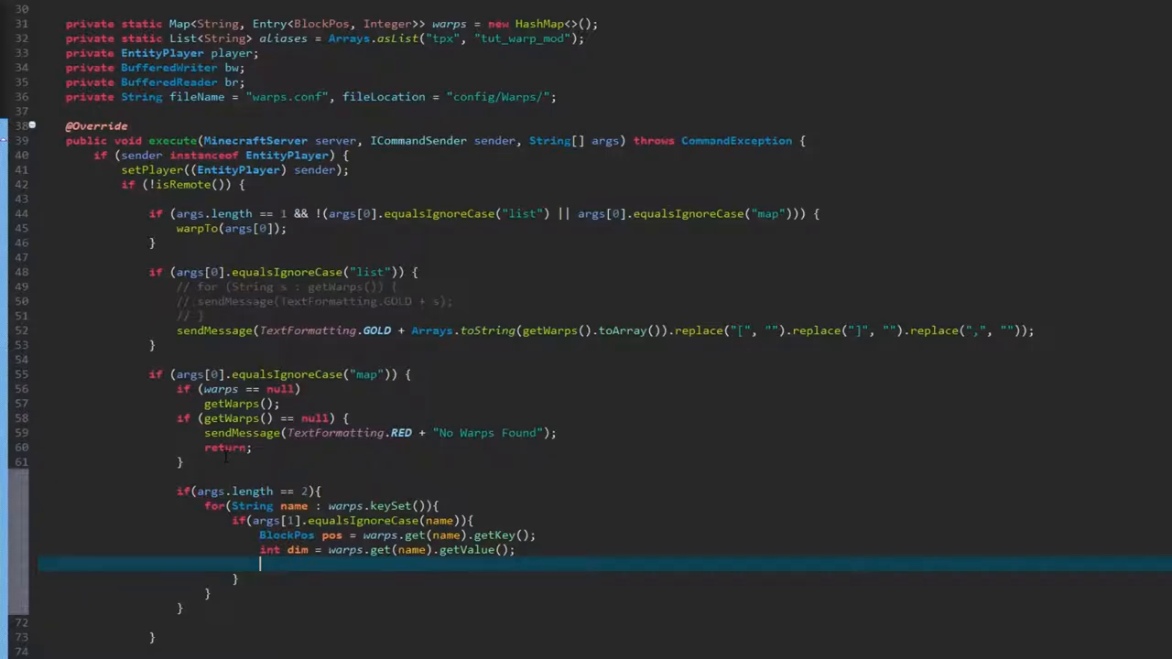
# Declare String dimesion as DimensionManager's dimension type name plus dim in parentheses
pyautogui.write('String dime')
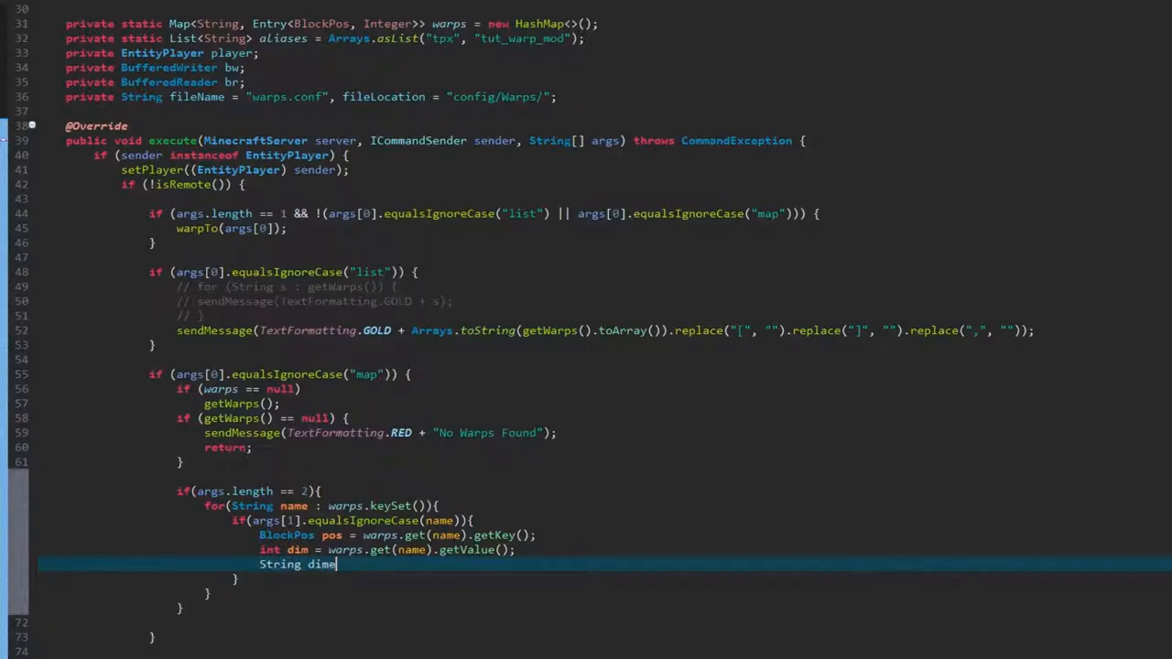
pyautogui.write('sion')
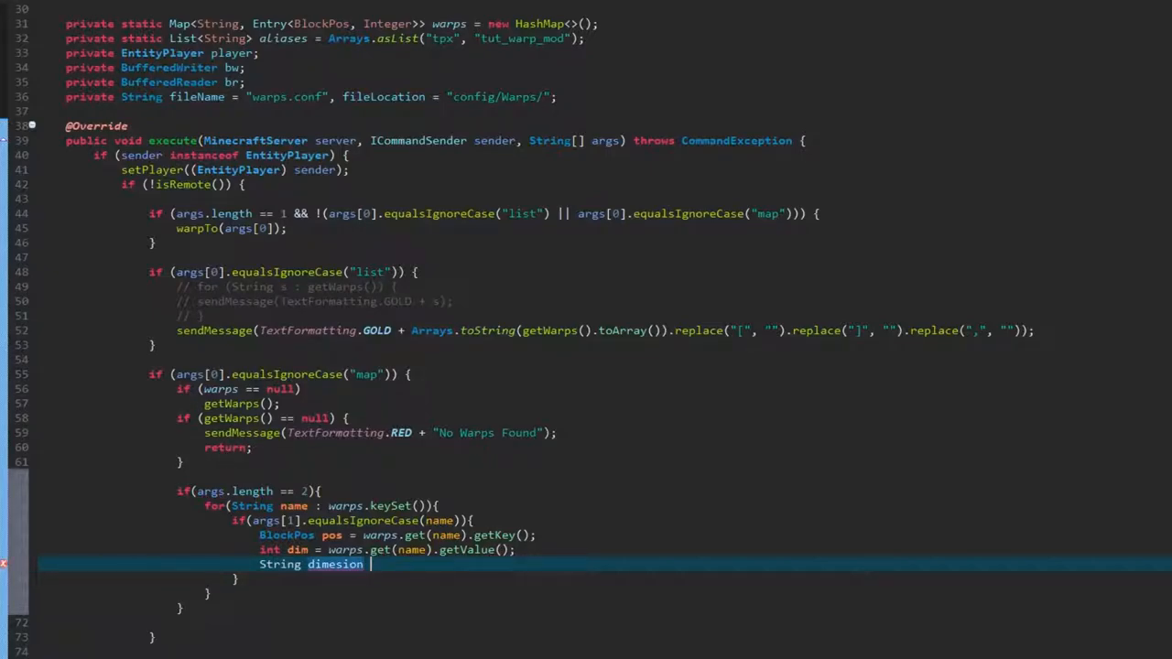
pyautogui.write('= Dimension')
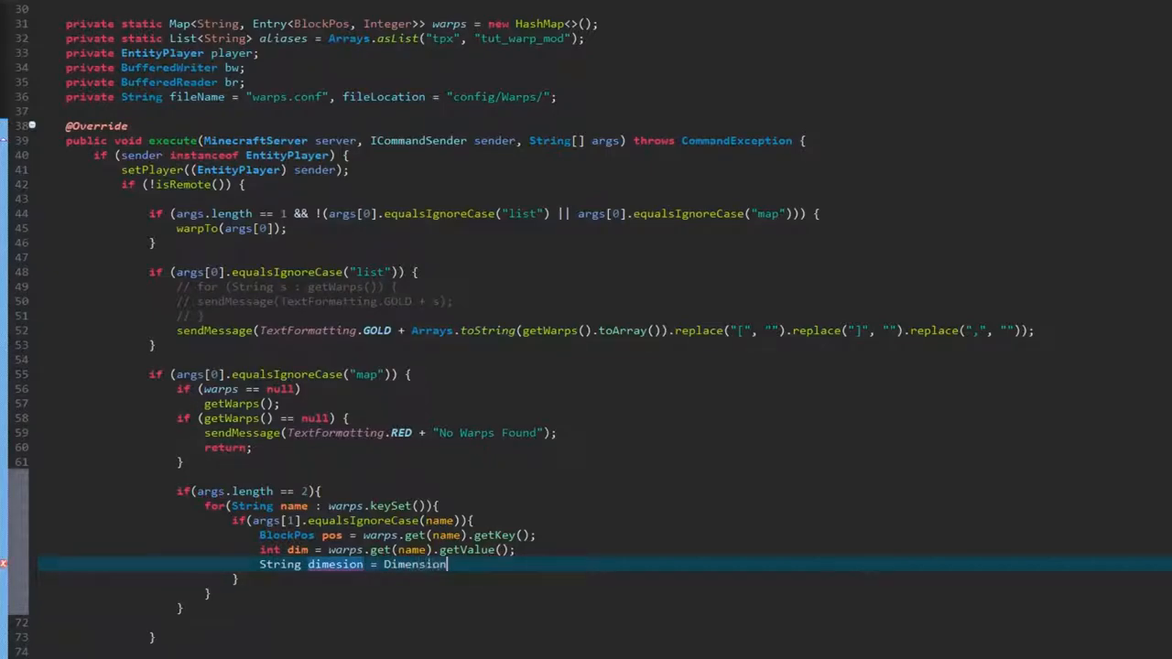
pyautogui.write('Manga')
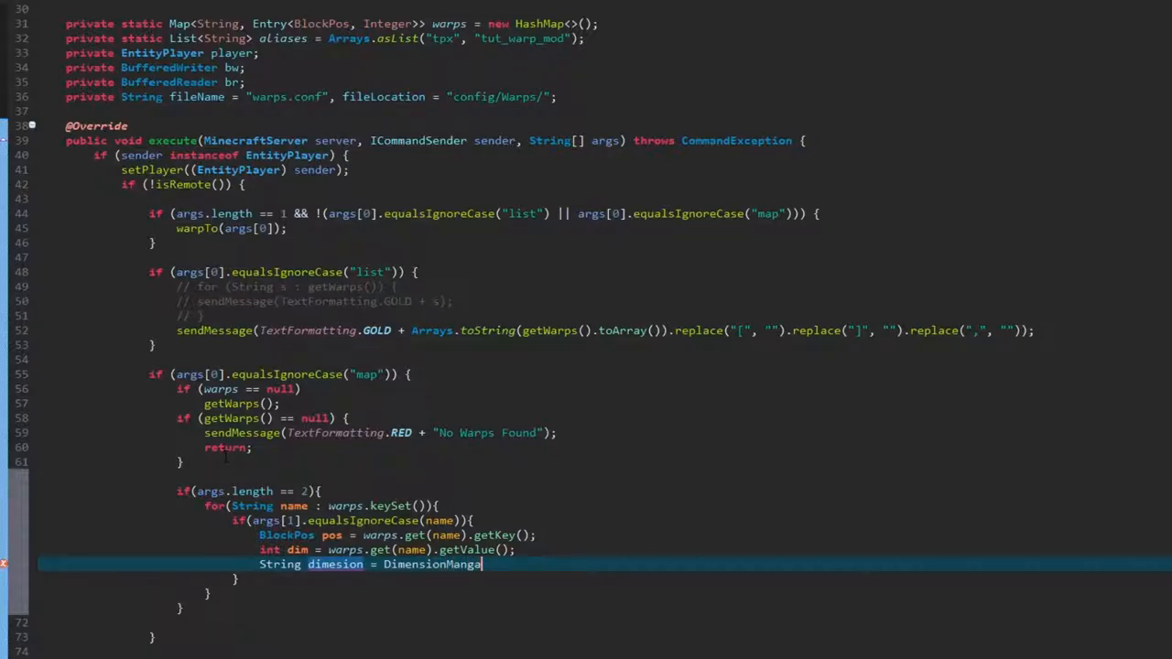
pyautogui.write('.getProvider(dim')
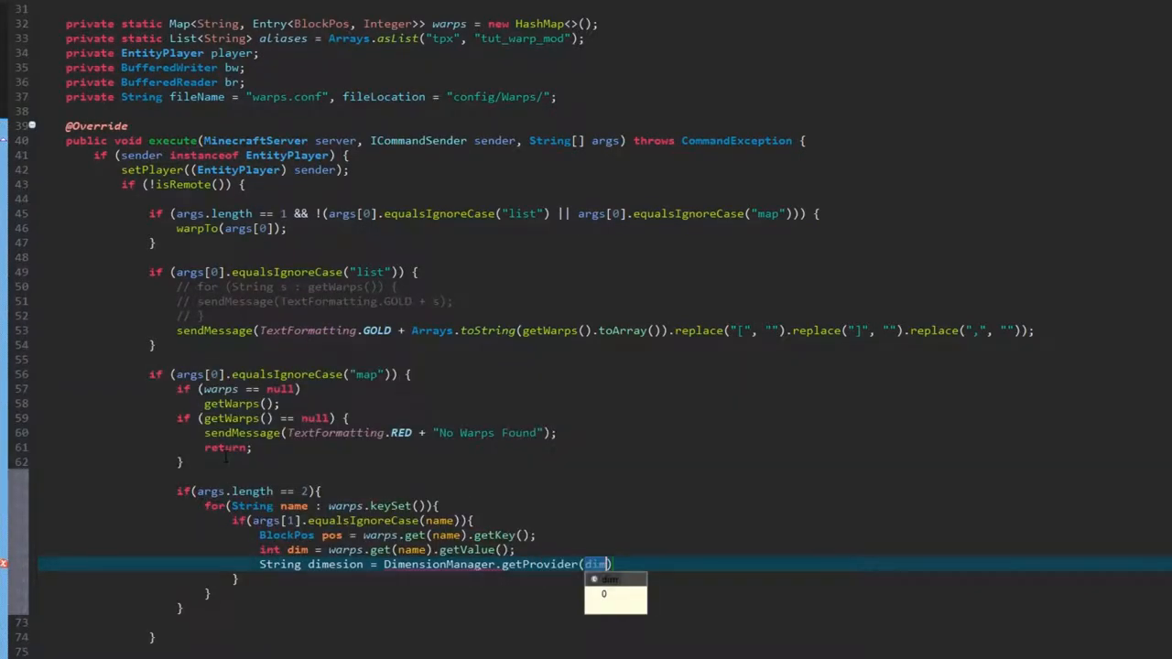
pyautogui.write('.')
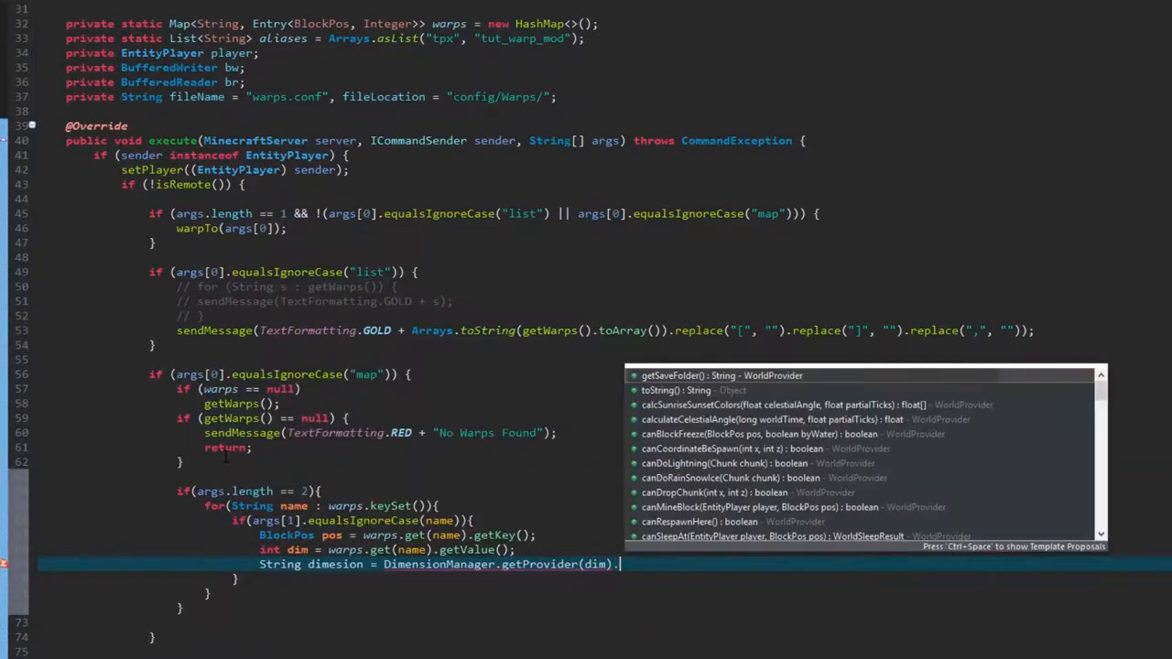
pyautogui.write('getDimensionType(')
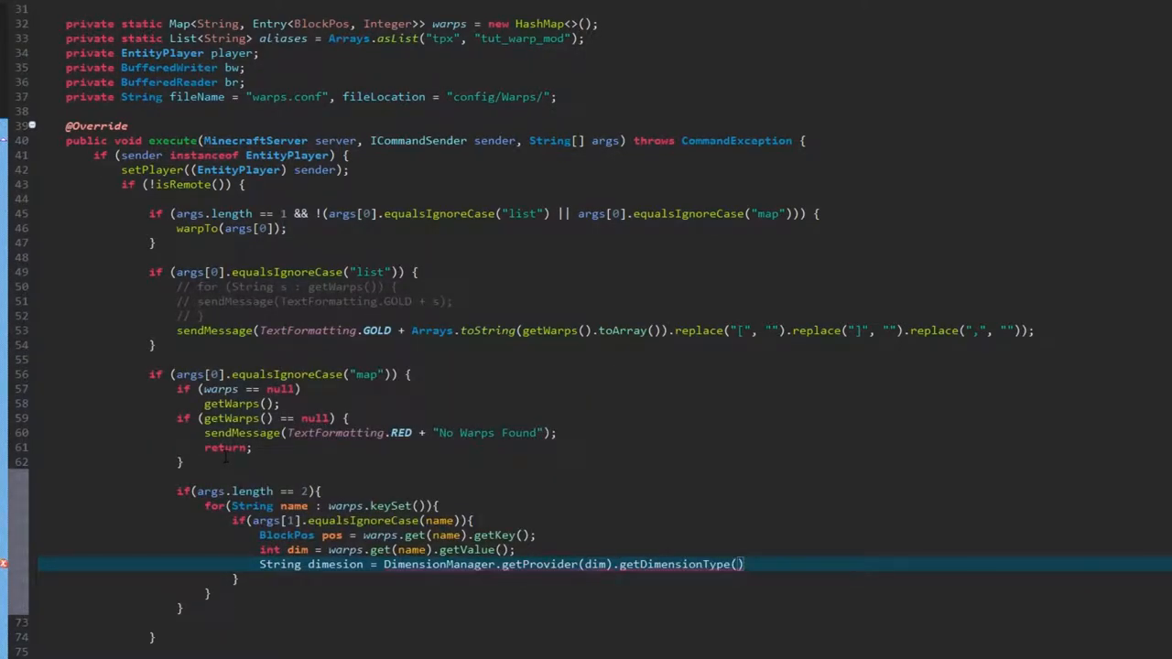
pyautogui.write('.getName()')
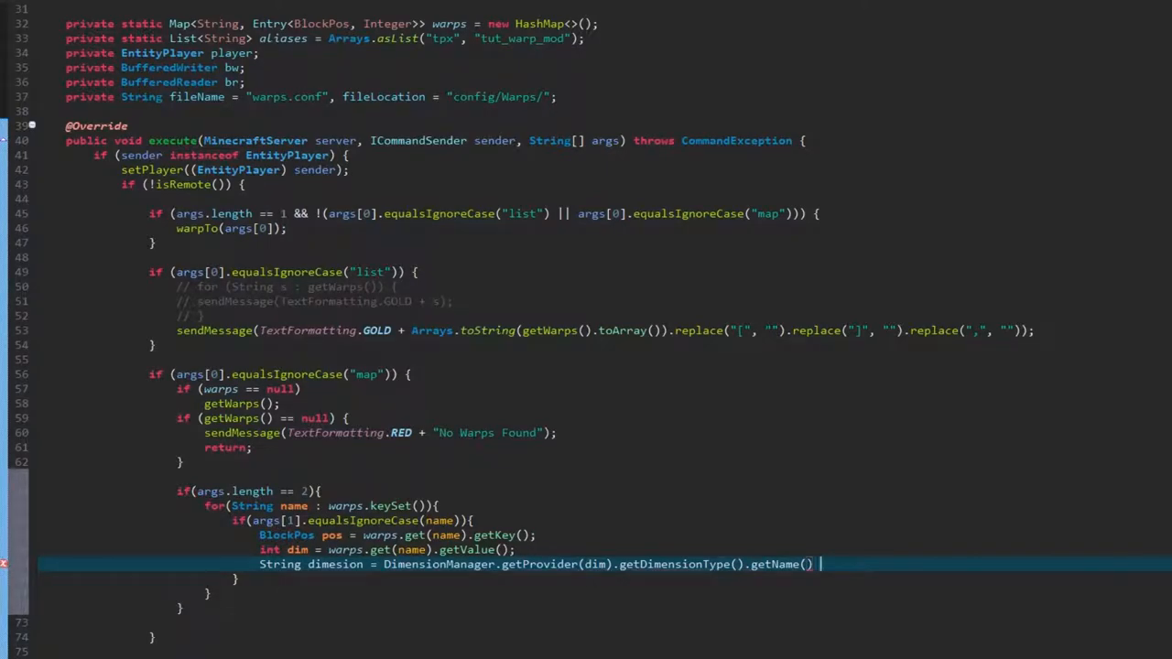
pyautogui.write('+')
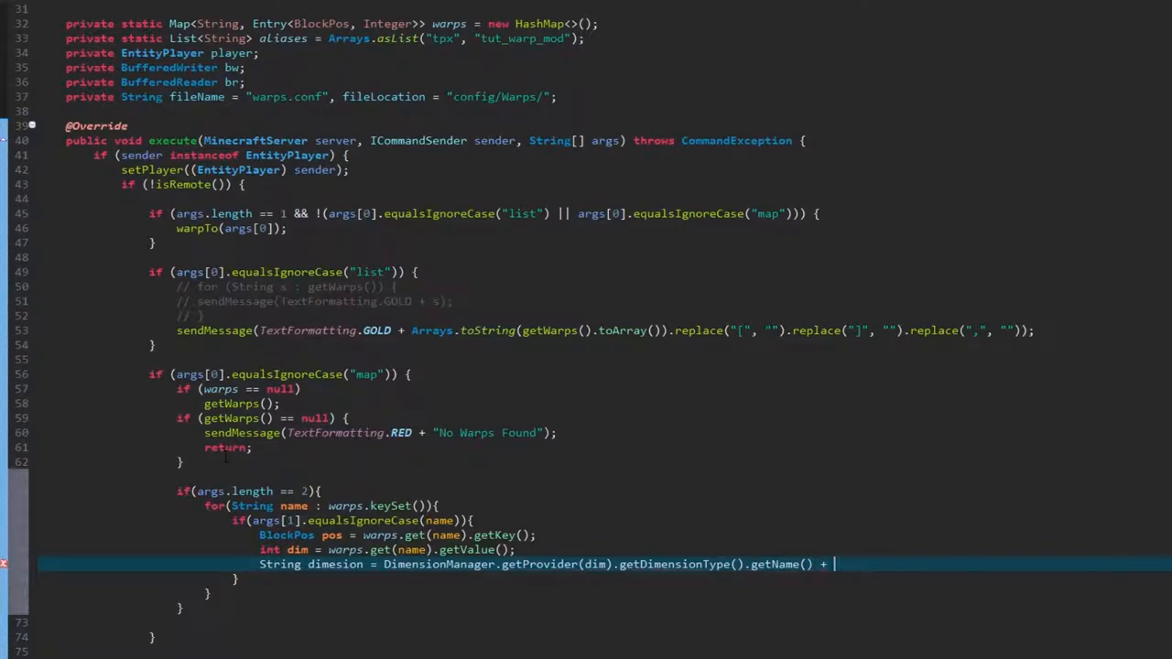
pyautogui.write('"("')
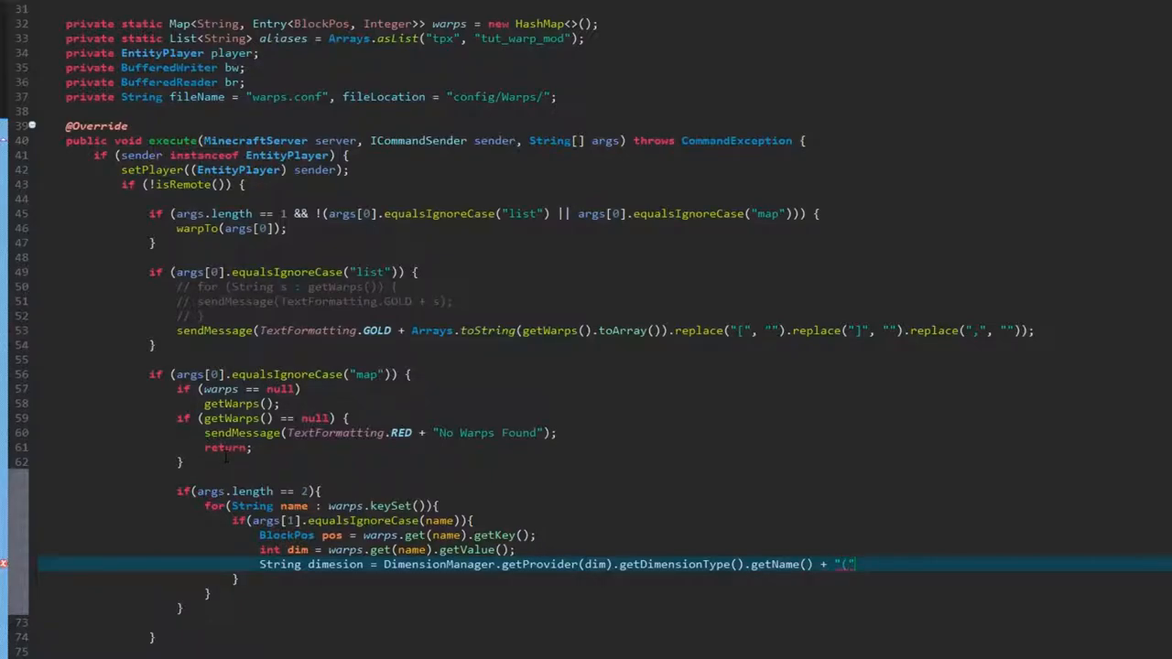
pyautogui.write('d')
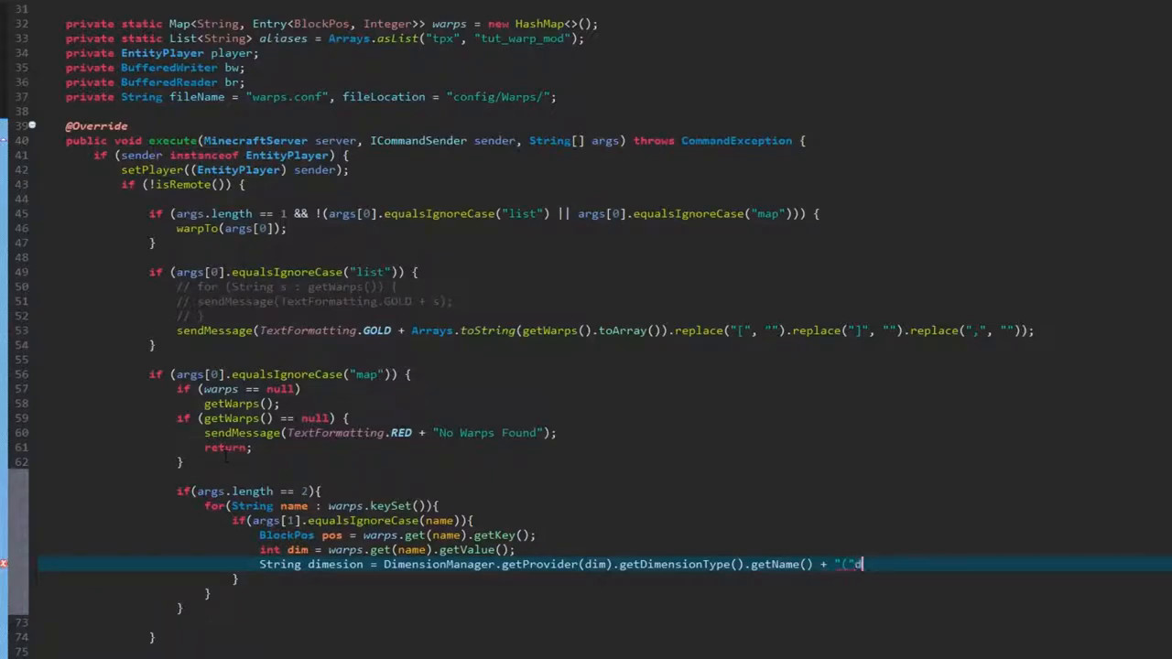
pyautogui.write('dim+')
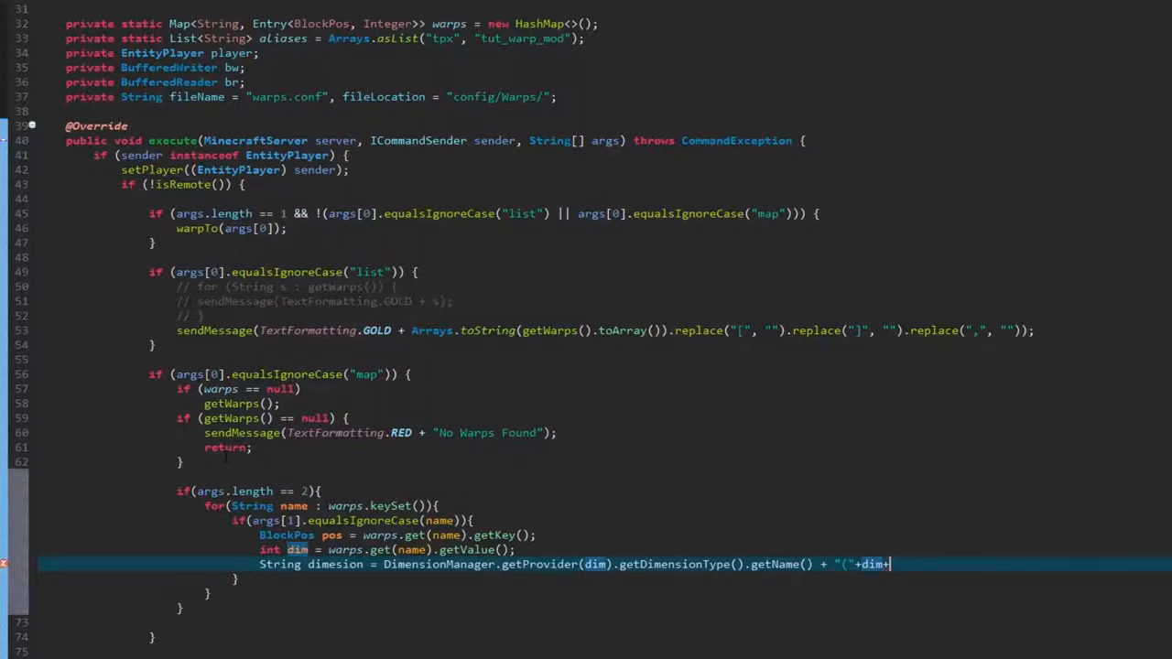
pyautogui.write(')";')
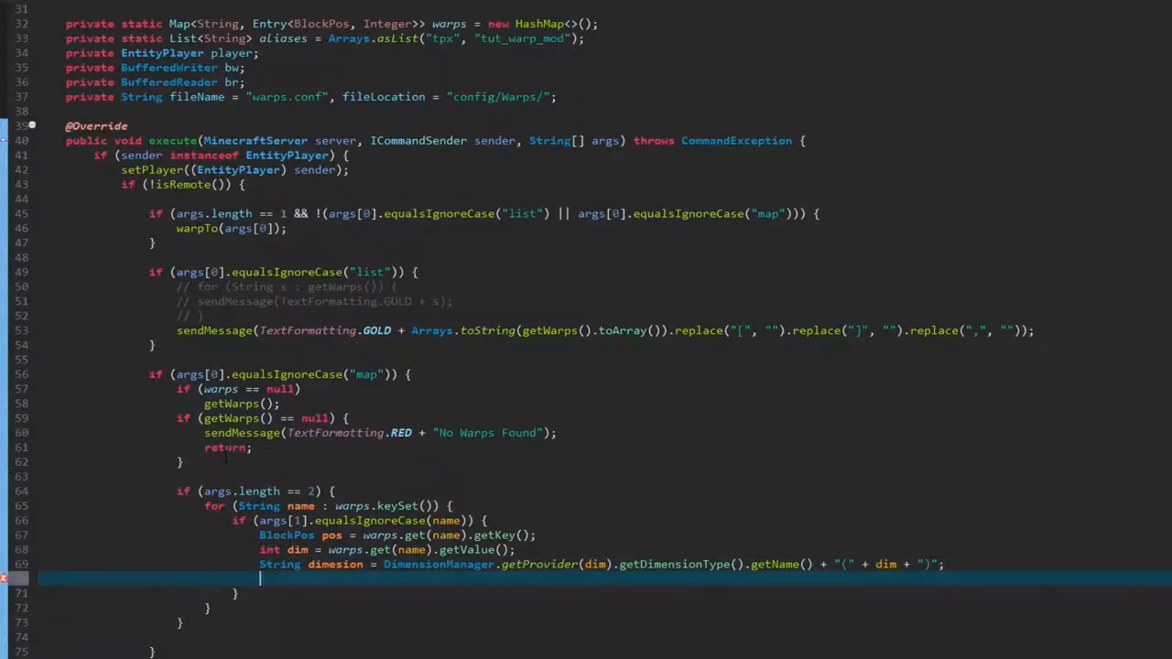
# Begin a sendMessage with the warp name in gold followed by a colon
pyautogui.write('sendMes')
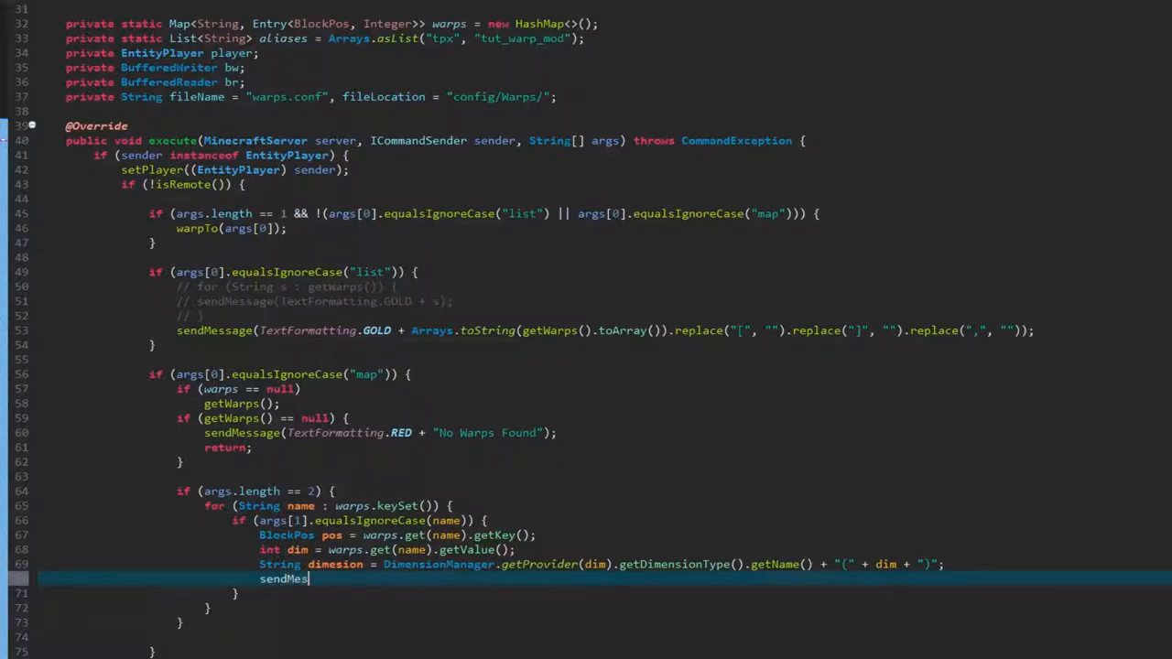
pyautogui.write('sage()')
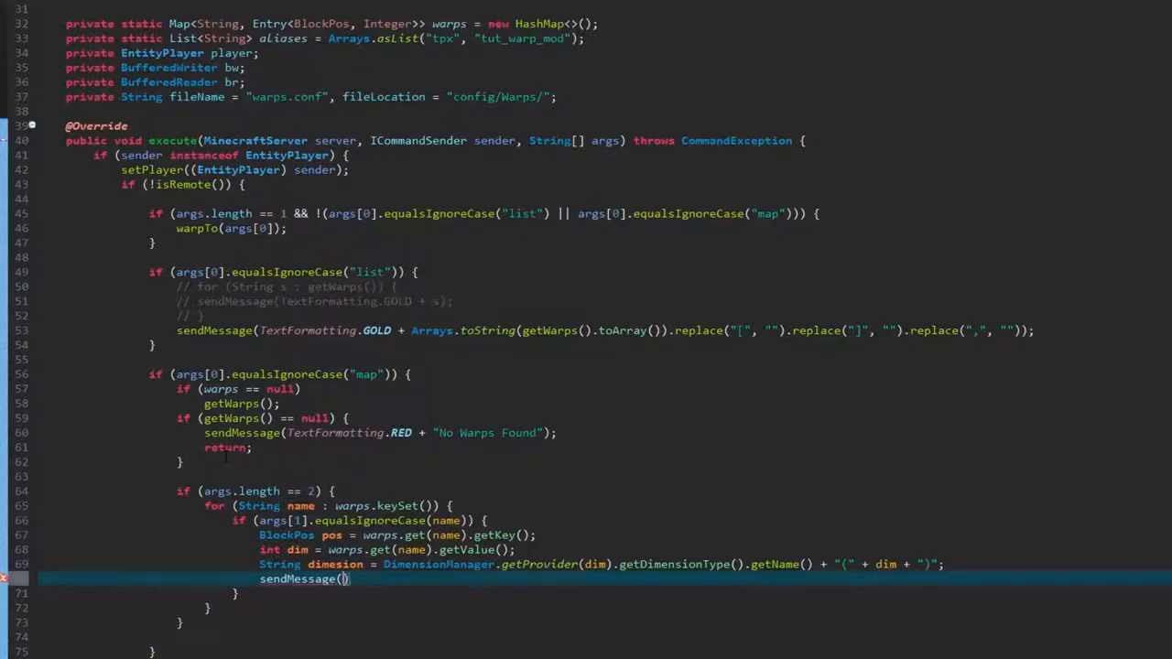
pyautogui.write('Text')
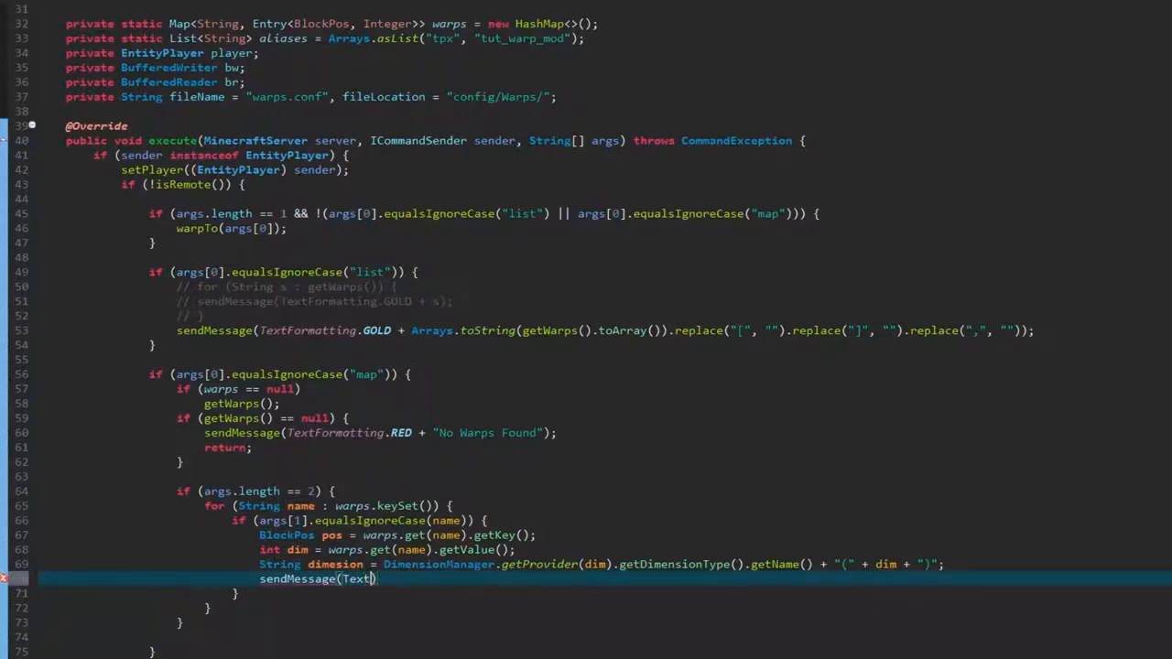
pyautogui.write('oram')
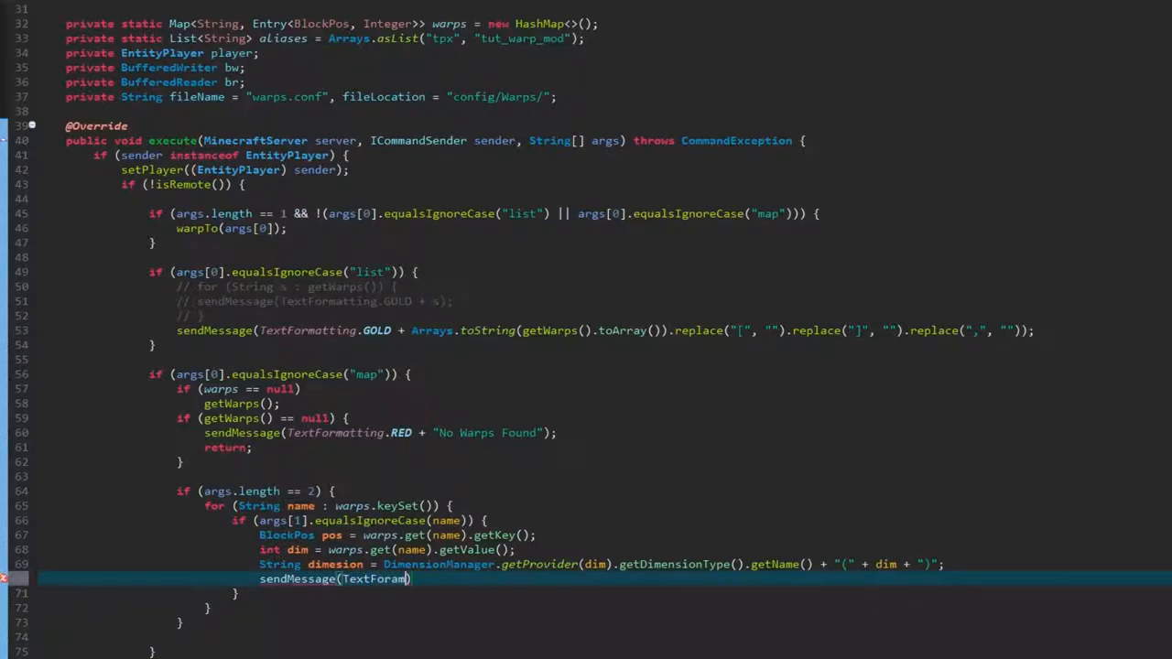
pyautogui.write('.')
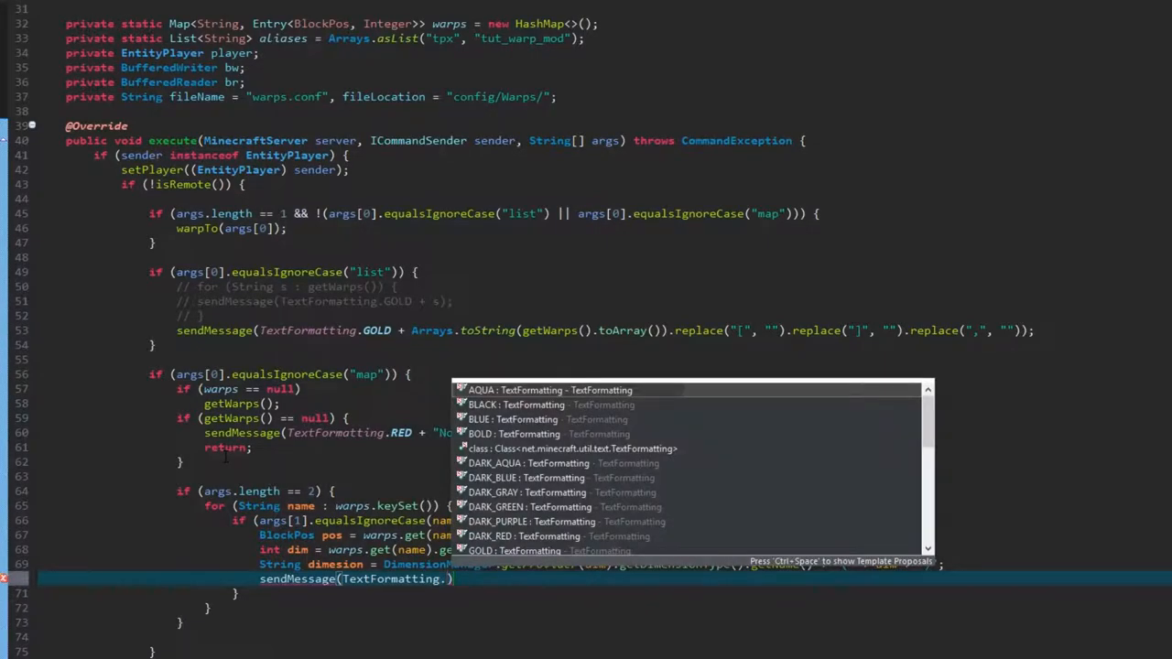
pyautogui.write('GOLD + ""')
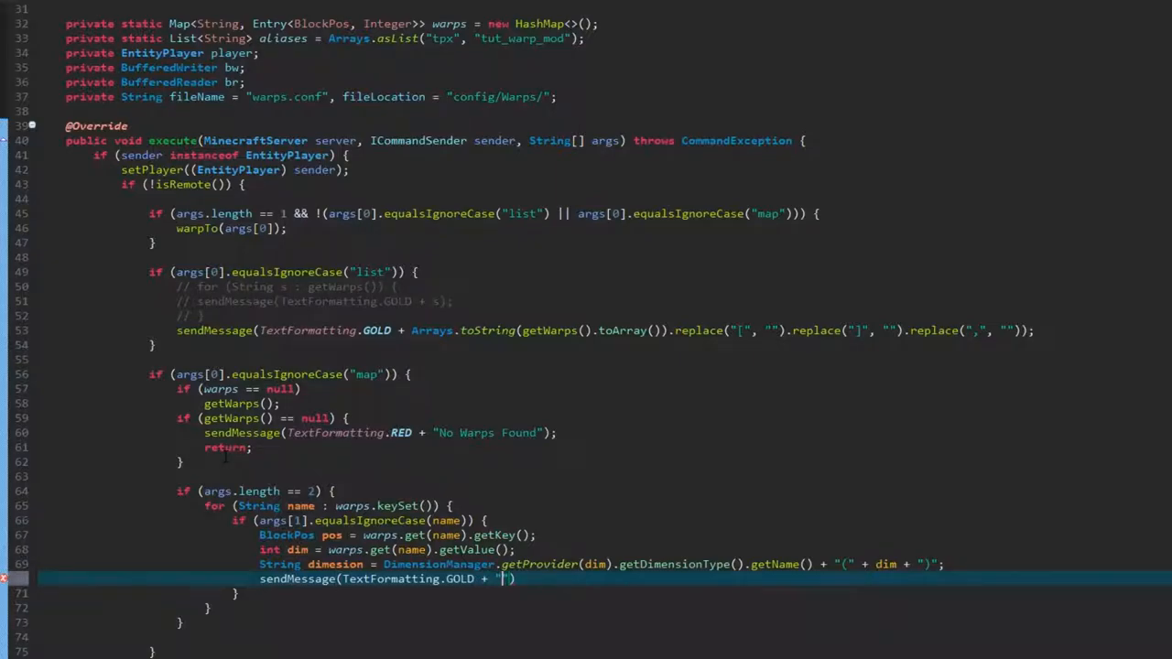
pyautogui.press('Backspace')
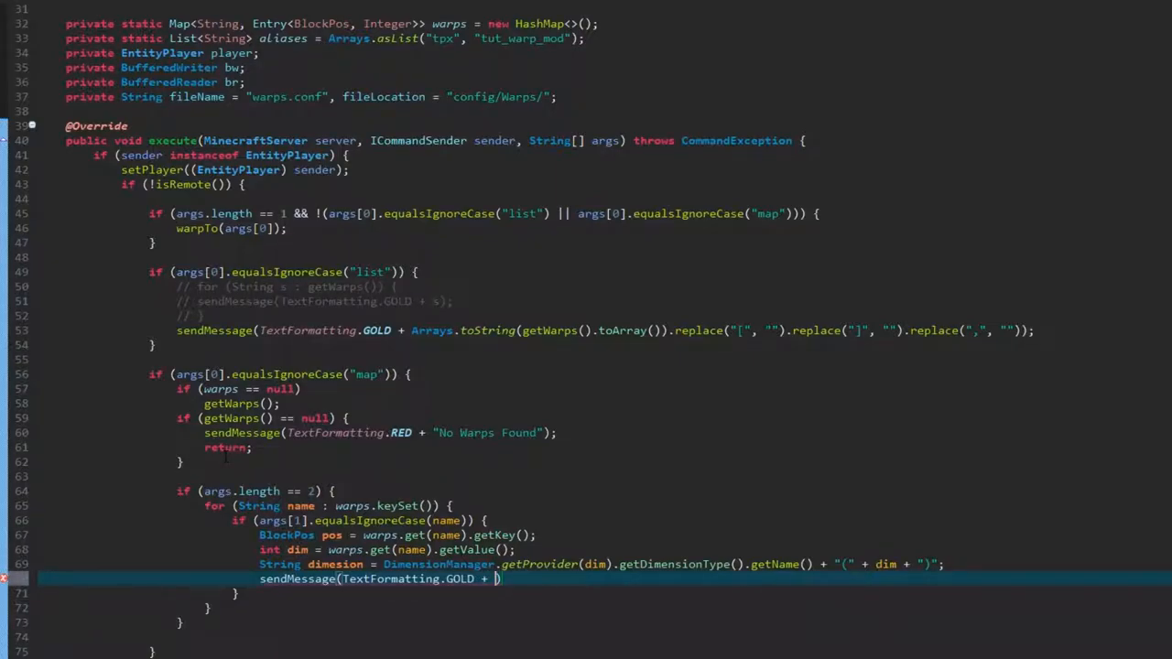
pyautogui.write('name')
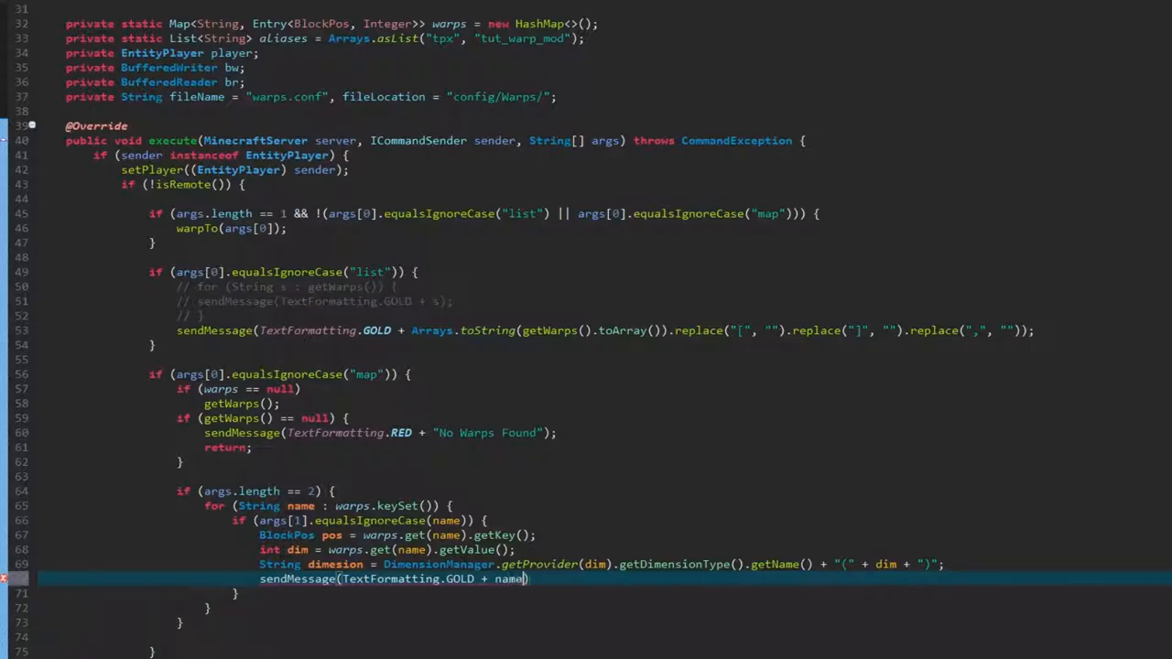
pyautogui.write('+ ""')
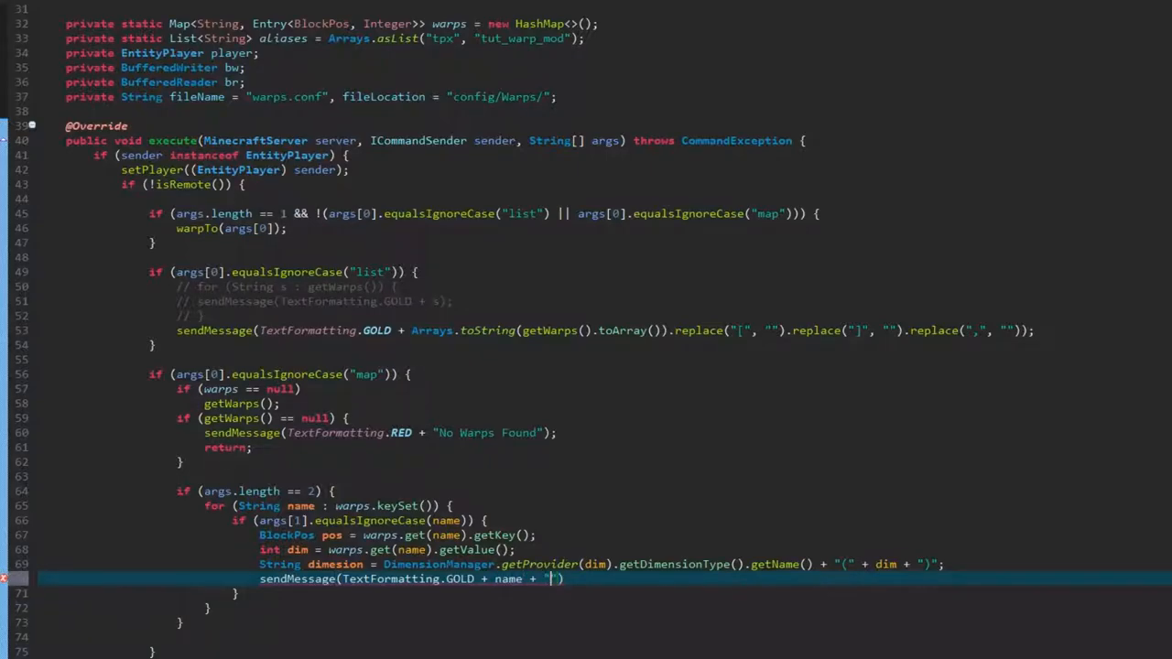
pyautogui.write(':')
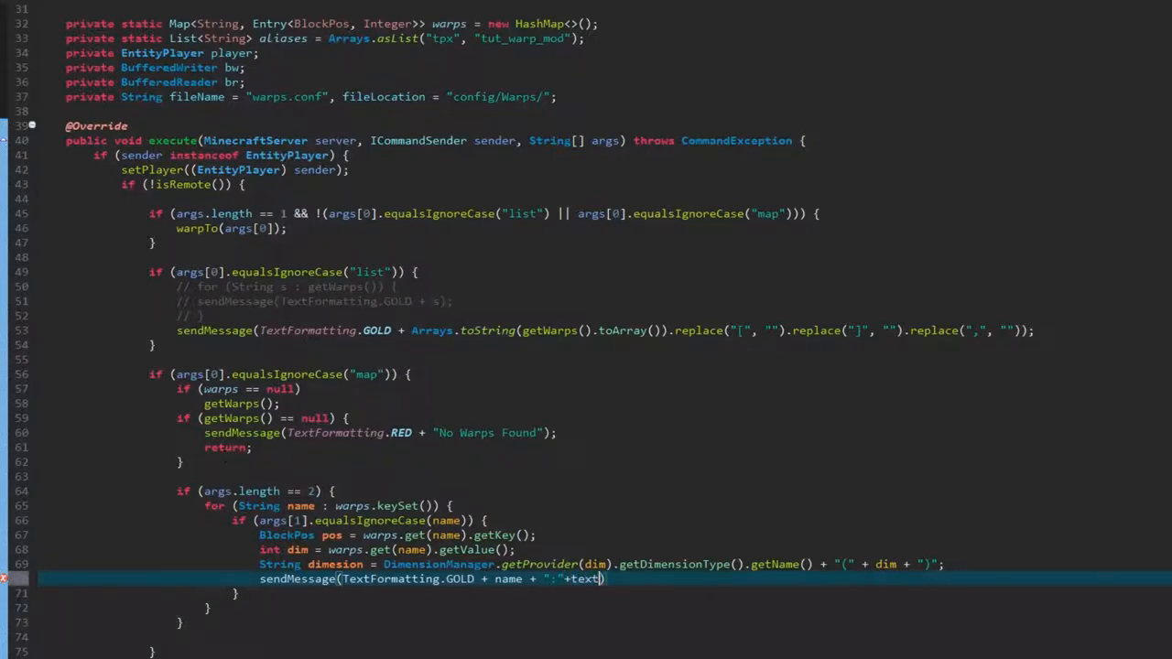
# Append a red brace and green X, Y, Z coordinates from pos
pyautogui.write('TextFormatting.RED+"(')
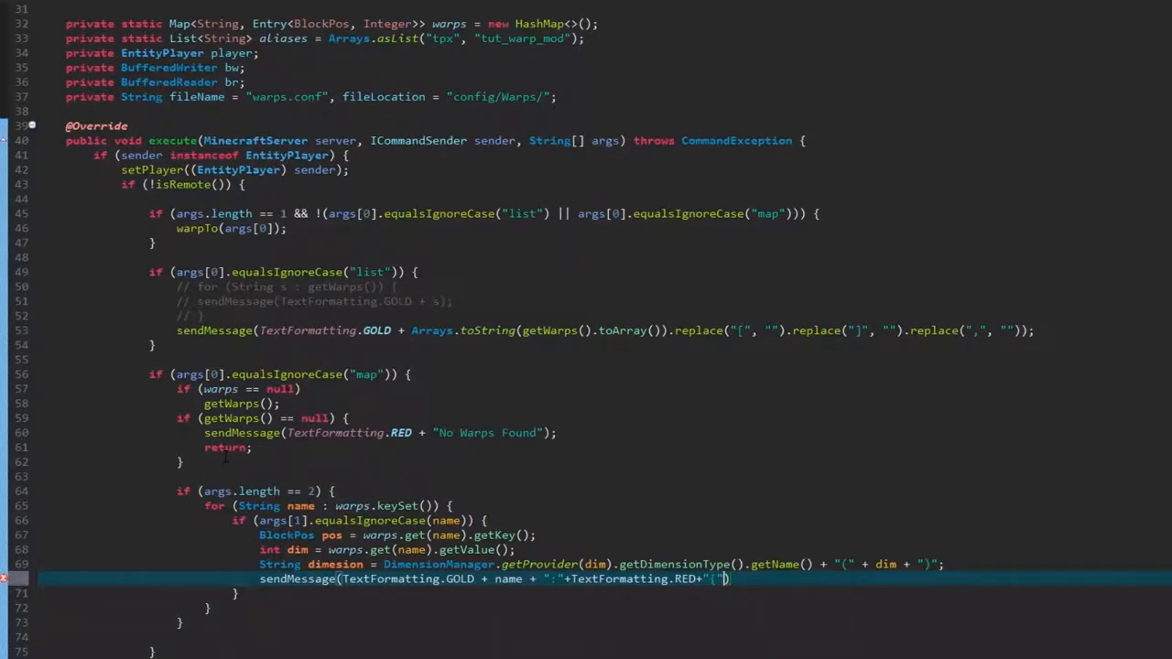
pyautogui.write('+')
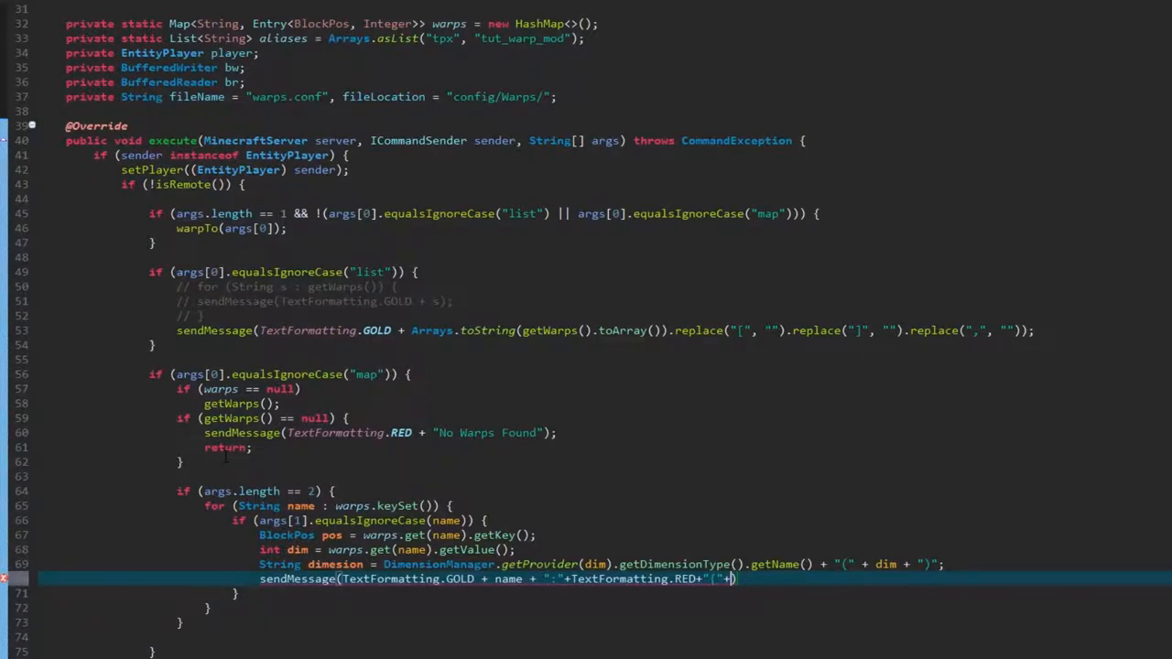
pyautogui.write('TextFormatting.GREEN+"')
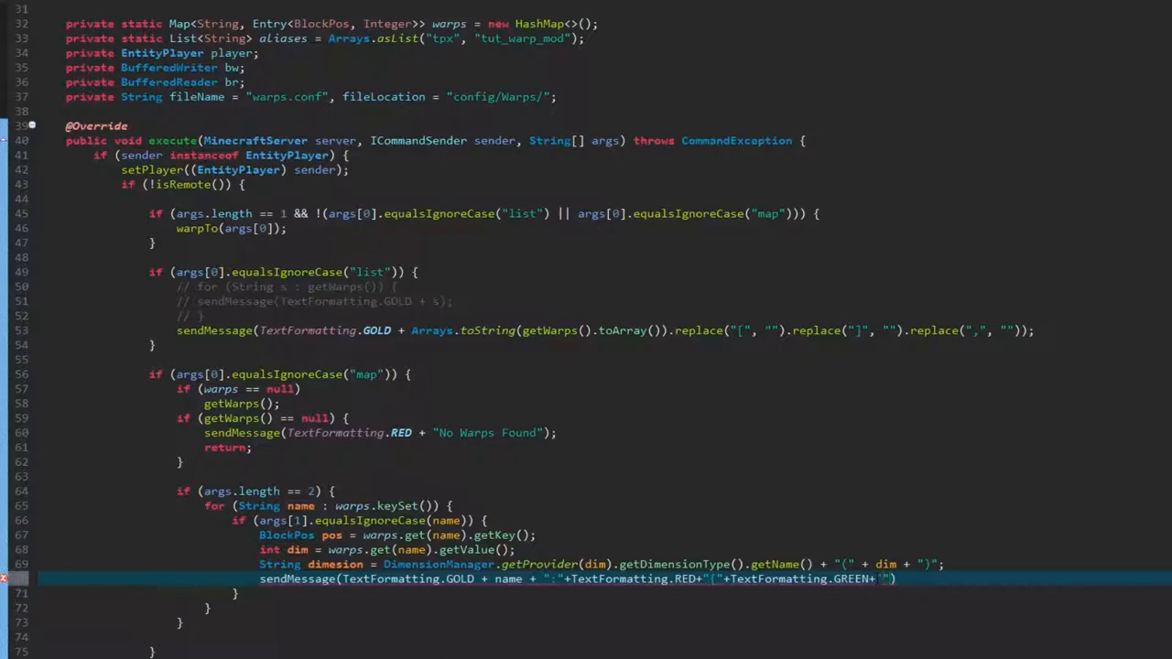
pyautogui.write('X:')
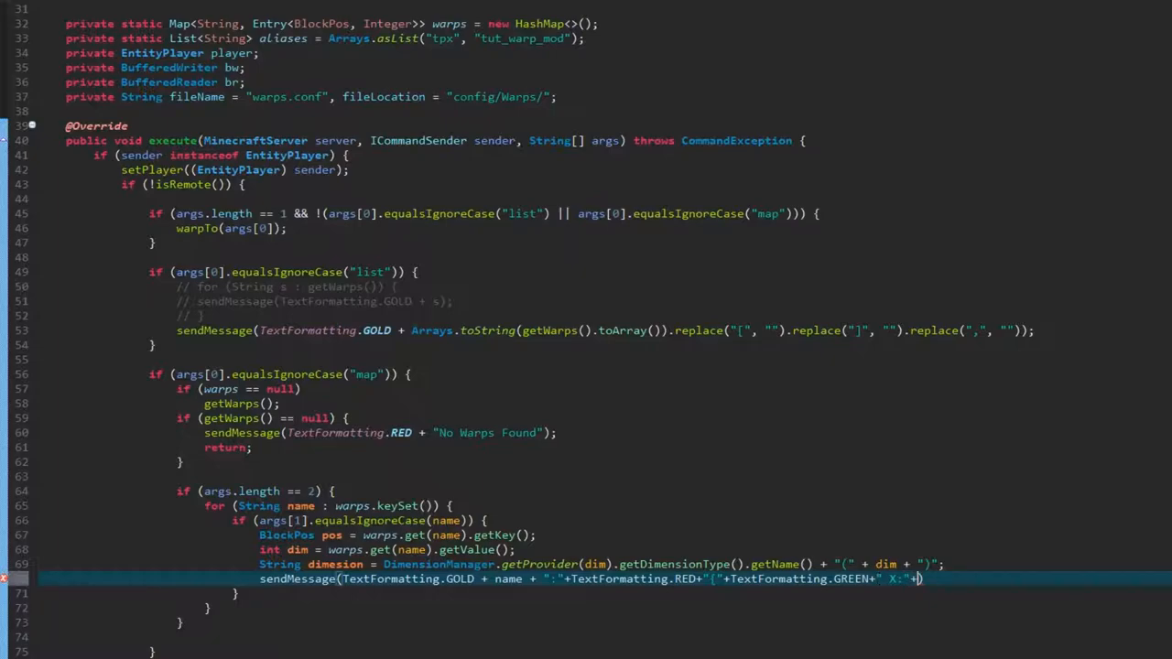
pyautogui.write('pos.getX(')
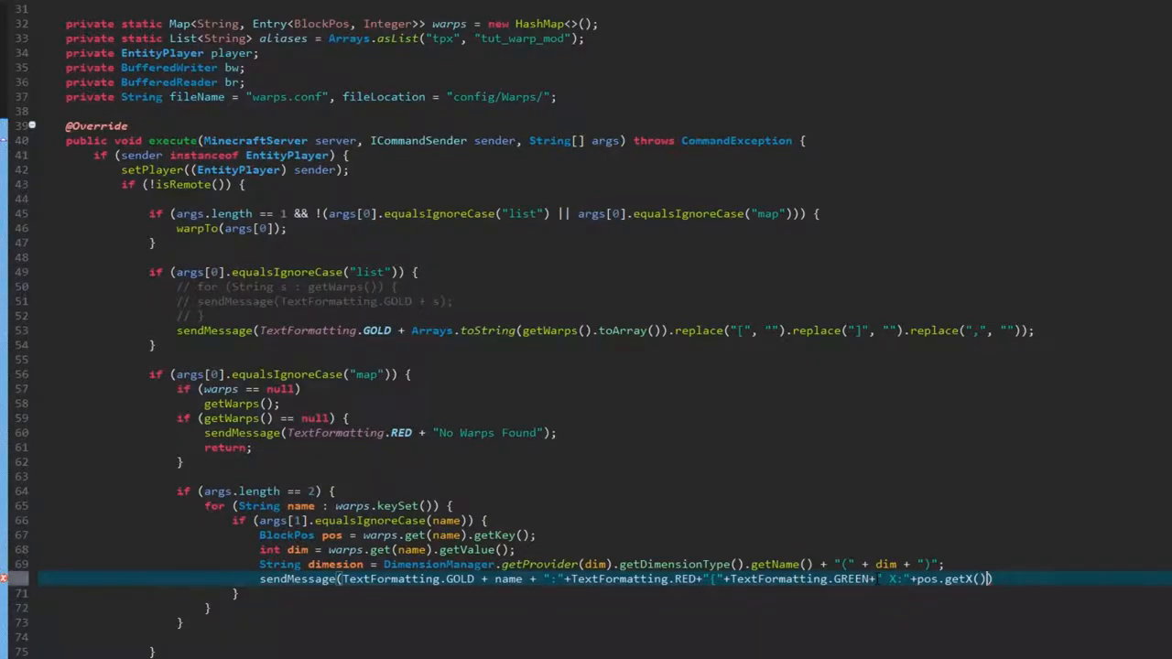
pyautogui.write('+""')
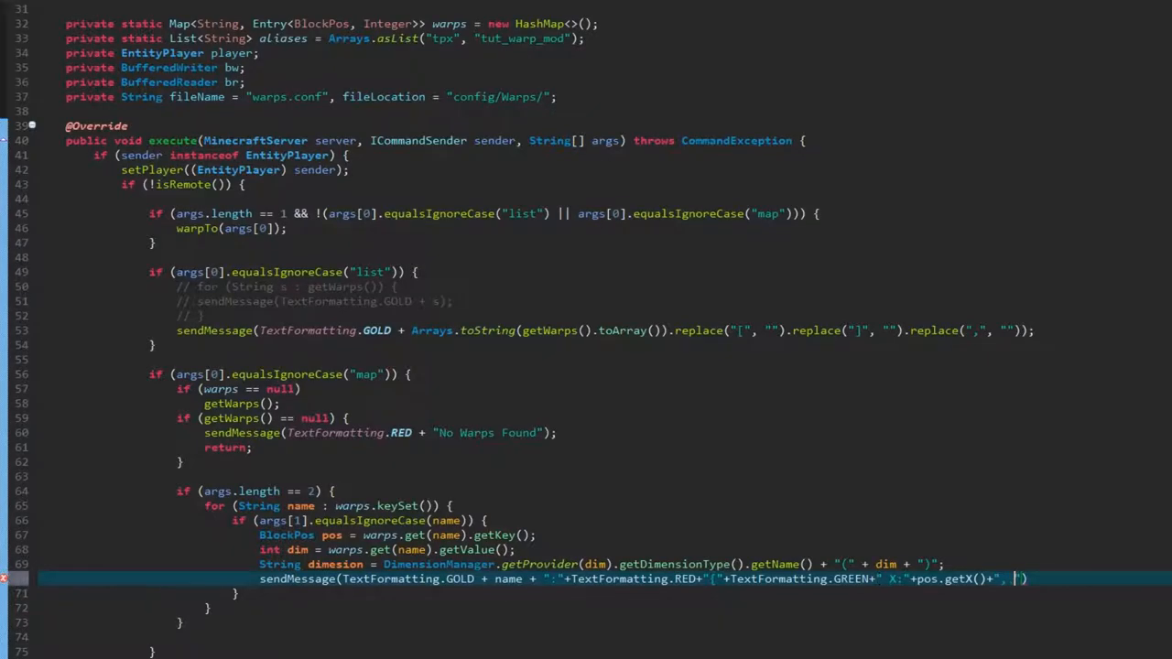
pyautogui.write('Y:"+pos.getY()+')
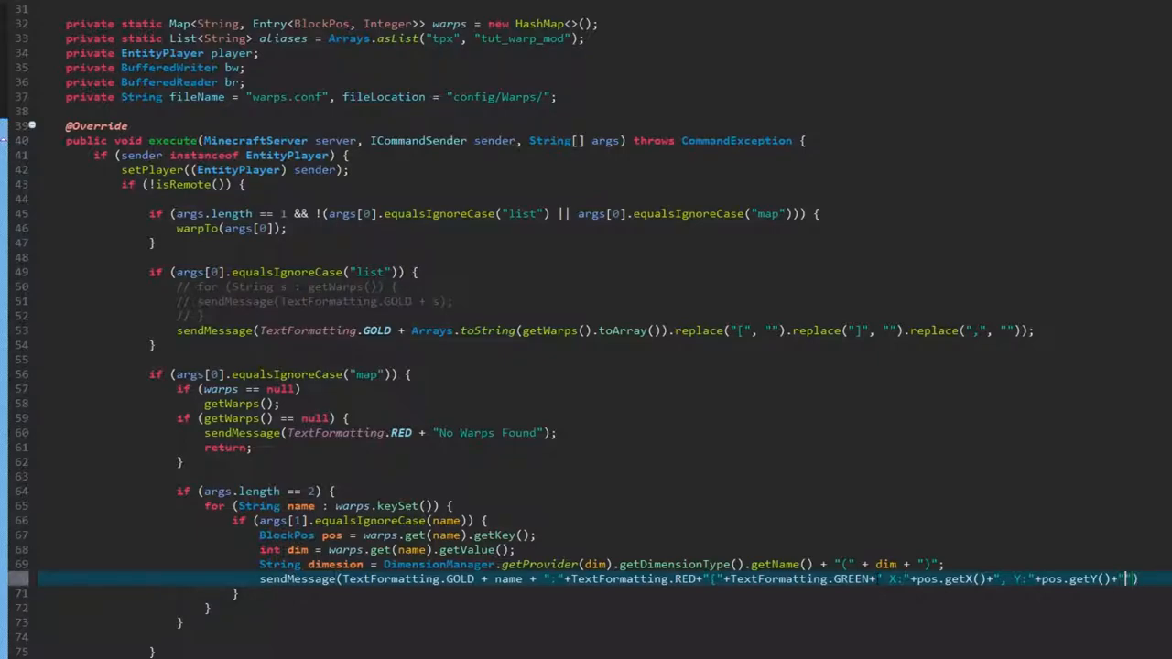
pyautogui.write(', Z:')
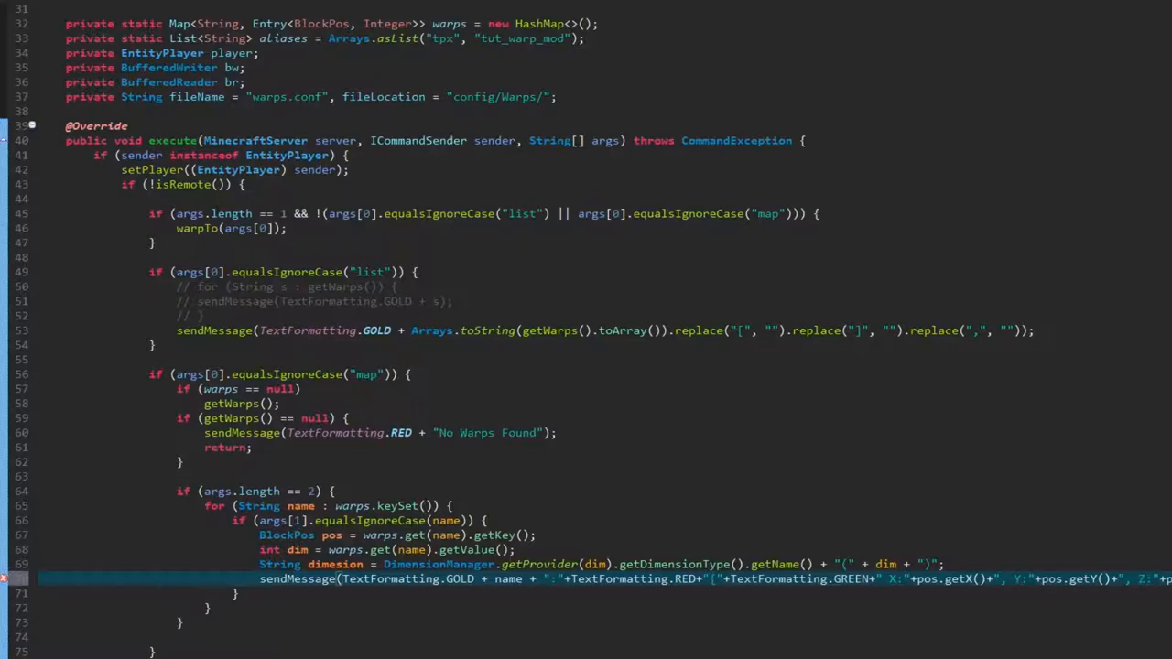
pyautogui.doubleClick(335, 564)
pyautogui.write('retu')
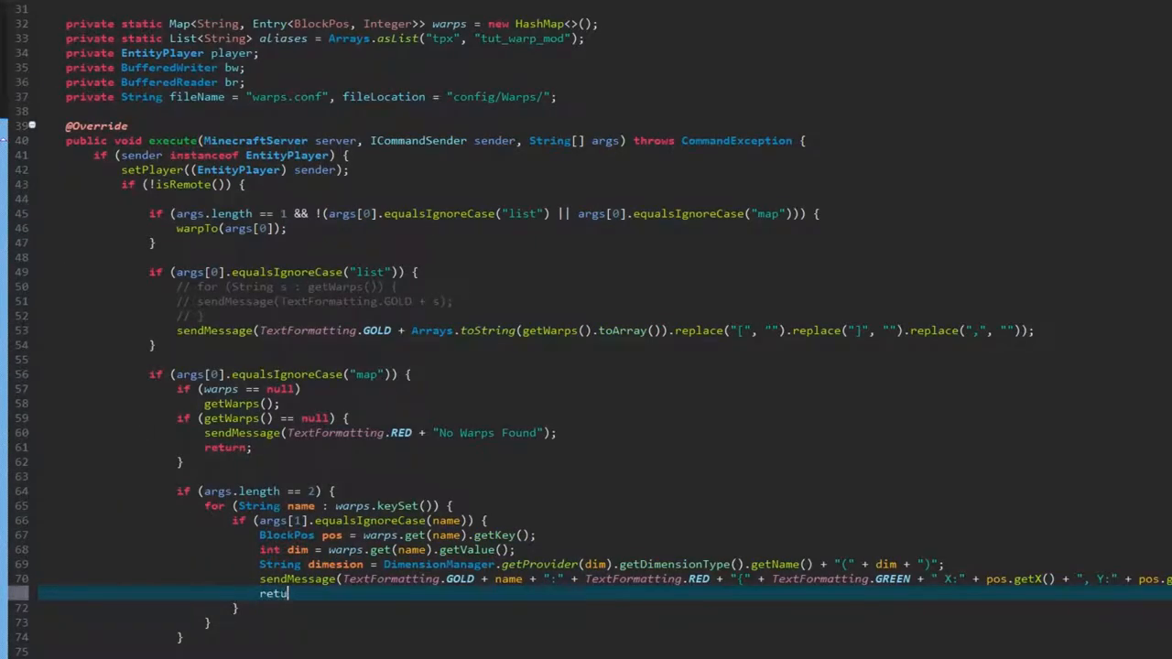
# Add return; after the coordinates message and reformat the code
pyautogui.write('rn;')
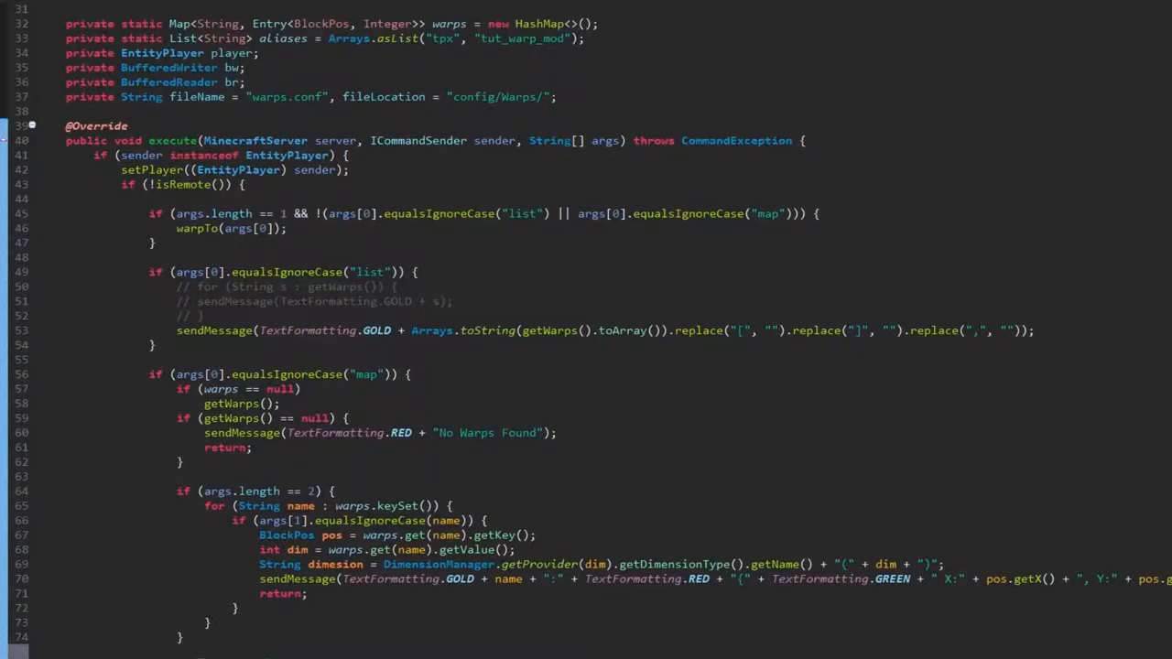
pyautogui.write('.')
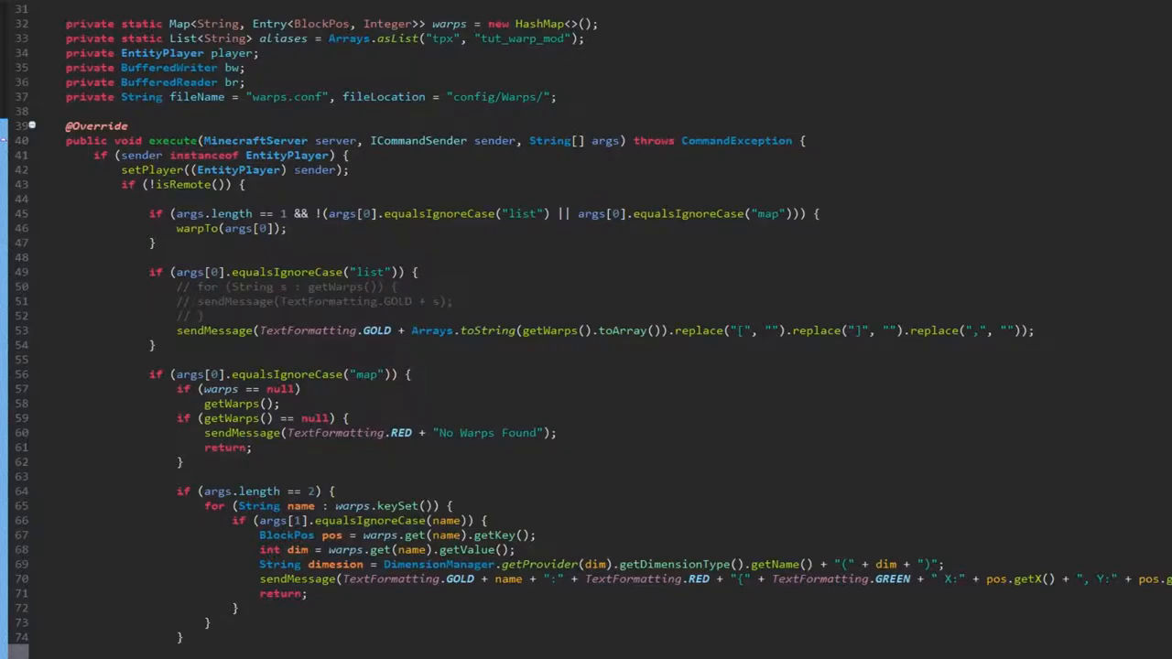
# Paste a for loop over warps.keySet() declaring pos, dim and dimesion below the args.length == 2 block
pyautogui.moveTo(259, 535); pyautogui.dragTo(943, 564)
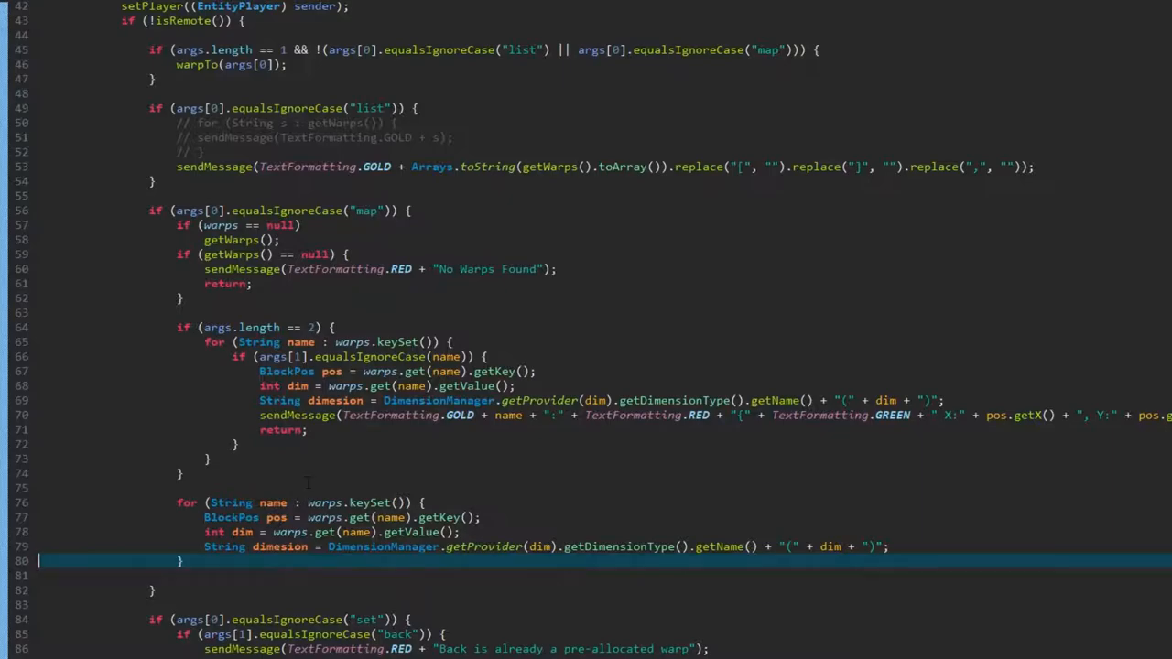
pyautogui.click(425, 501)
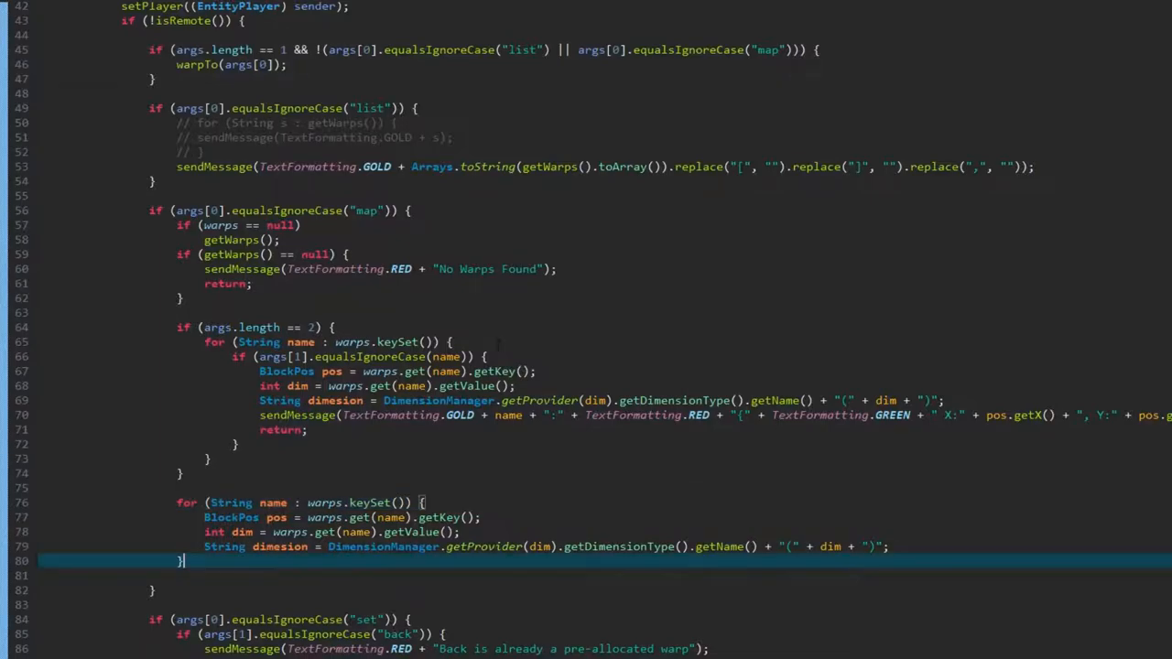
pyautogui.click(413, 210)
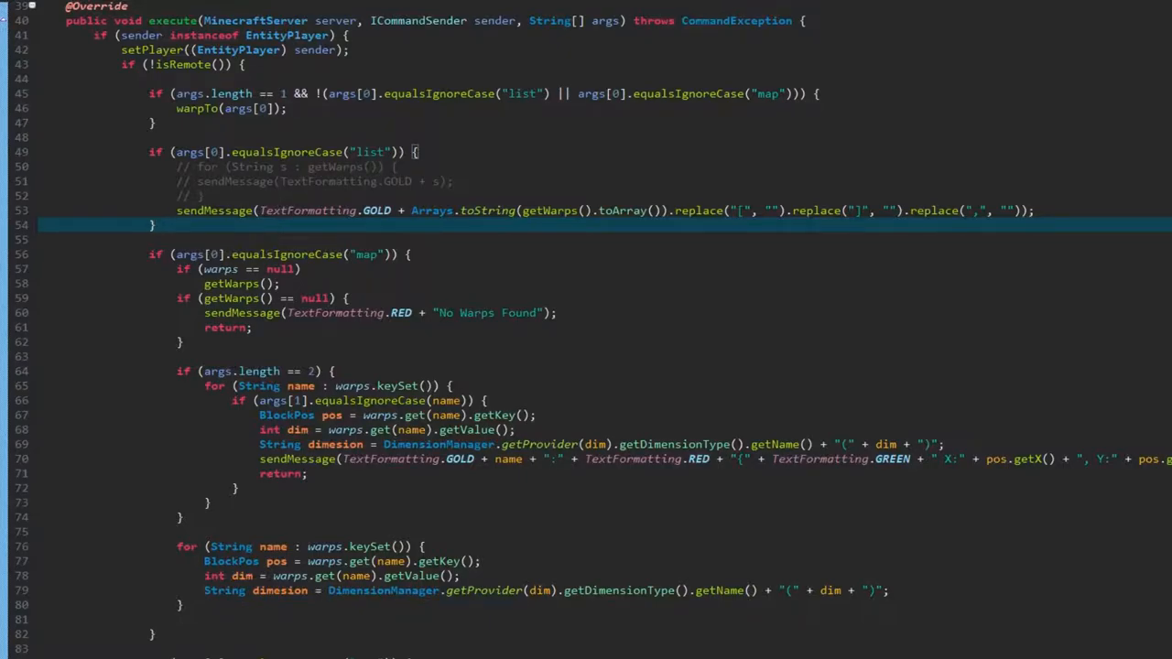
pyautogui.click(412, 254)
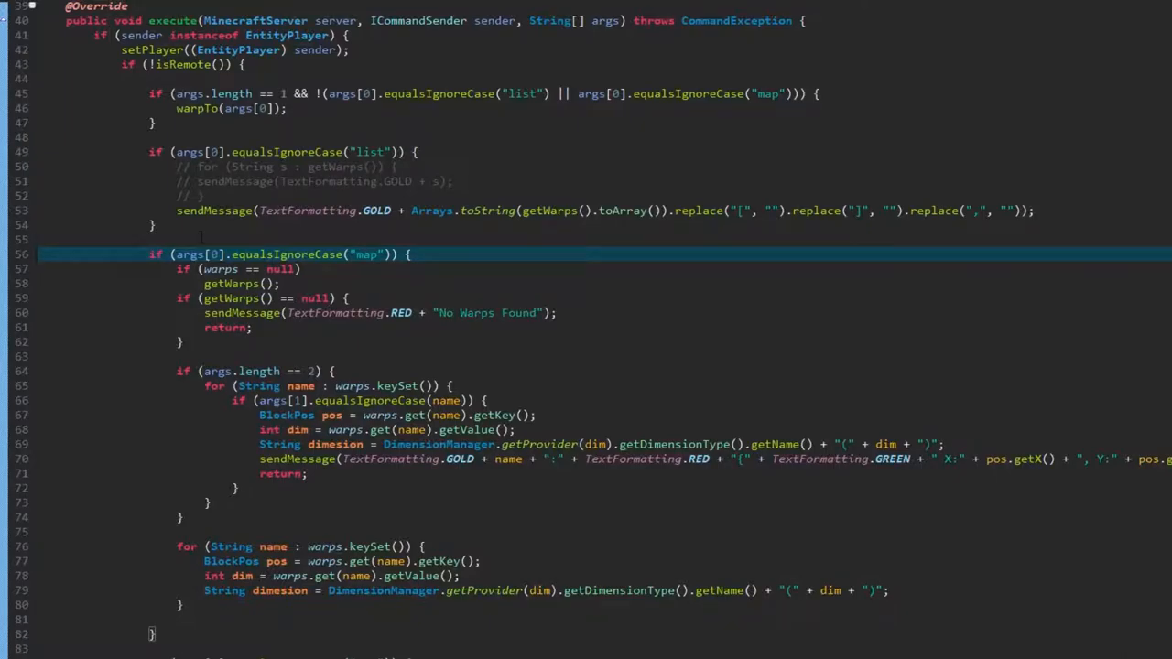
# Add an empty if(args[0].equalsIgnoreCase("random")) branch above the list check
pyautogui.click(183, 225)
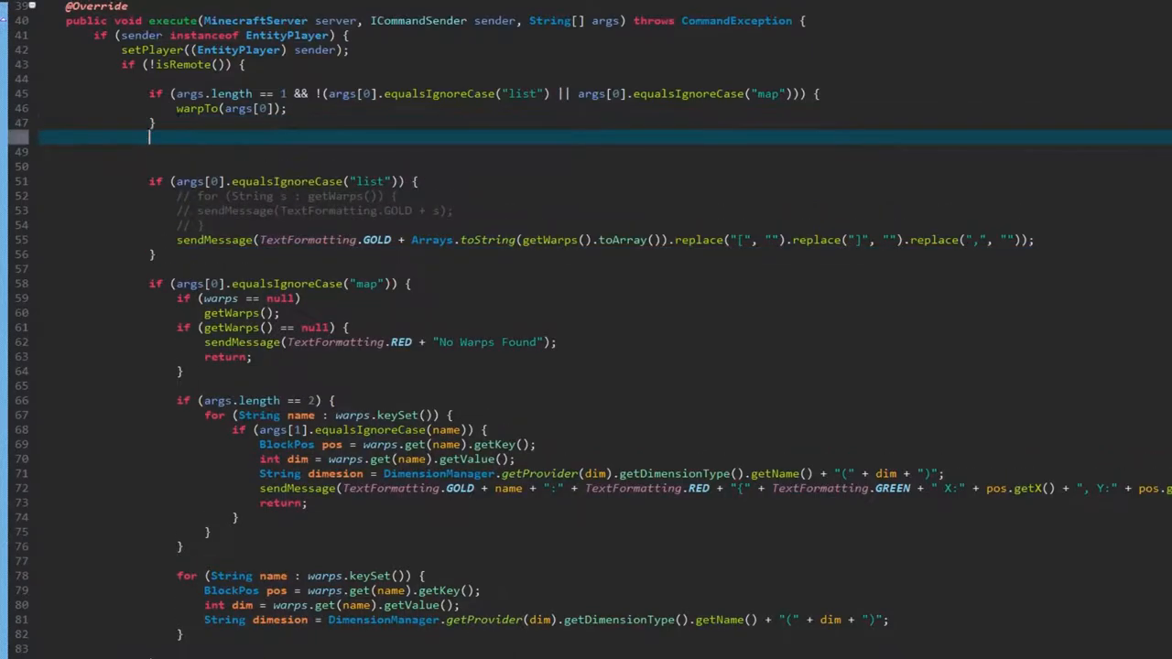
pyautogui.write('if(args[')
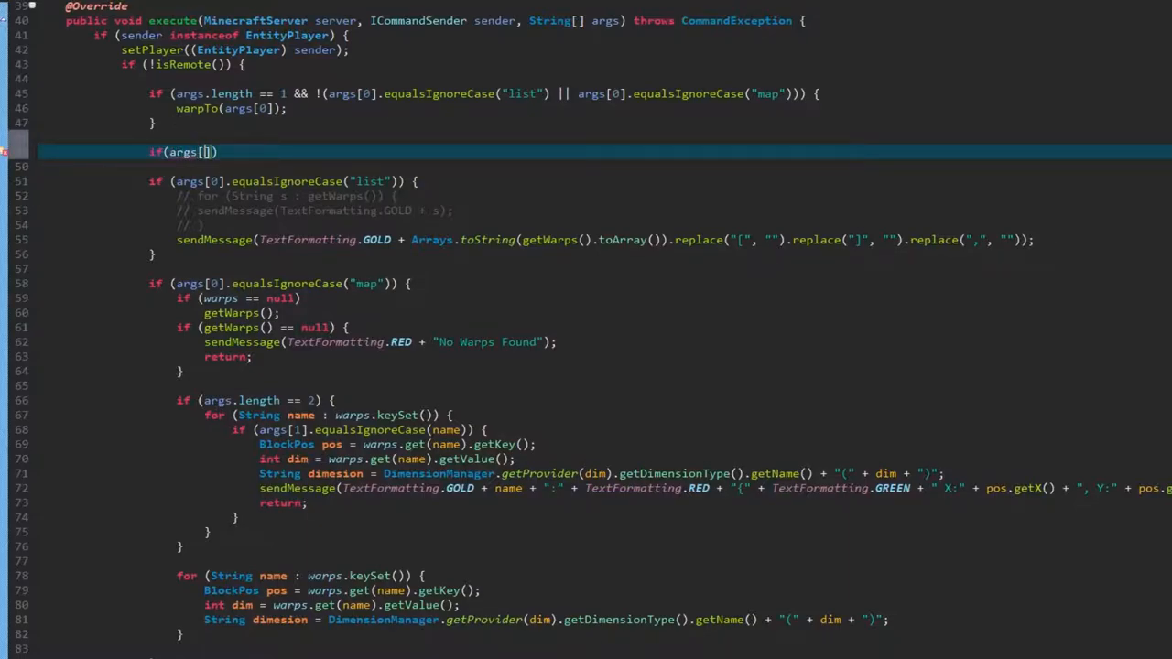
pyautogui.write('.equalsIgnoreCase(anotherString')
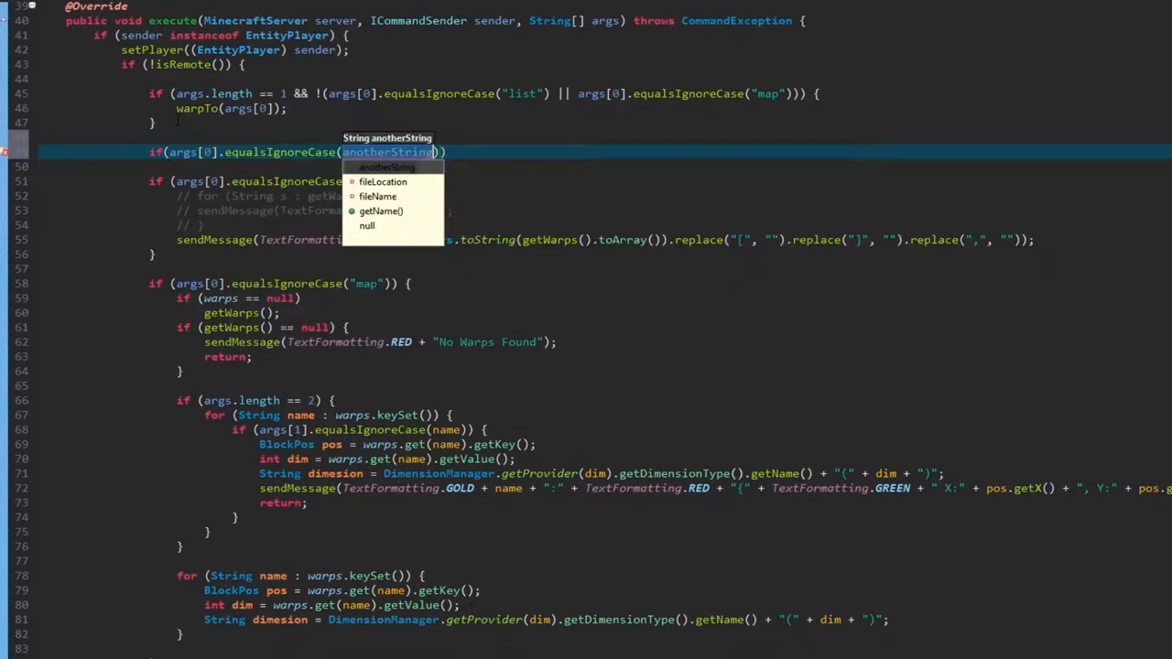
pyautogui.write('rand"')
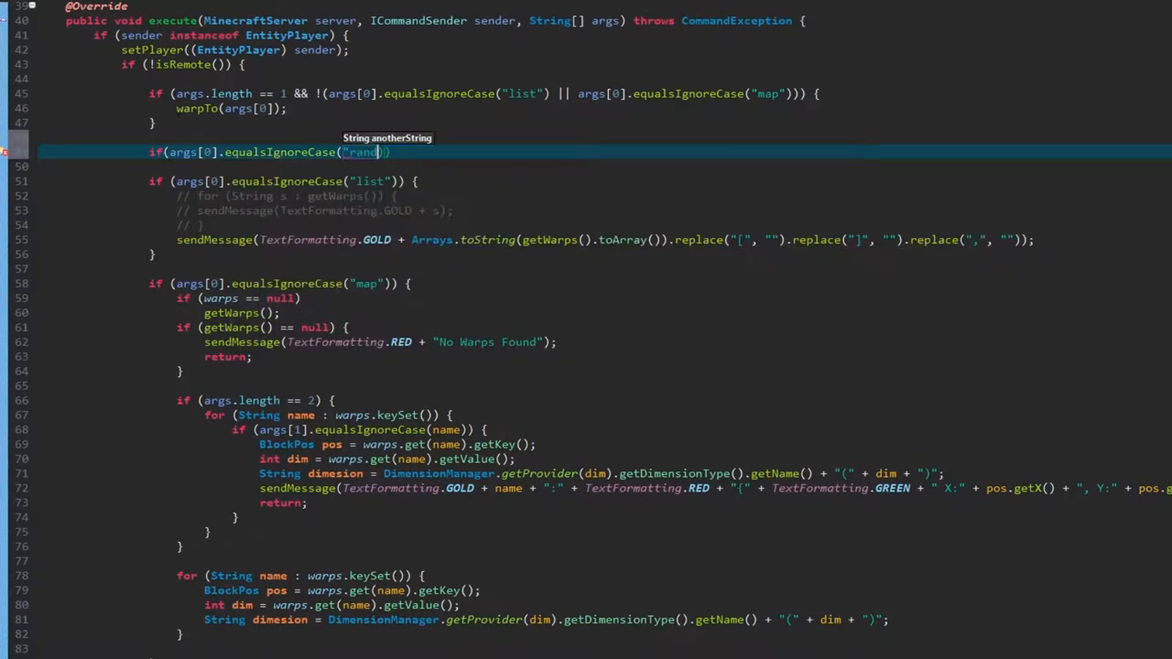
pyautogui.write('dom')
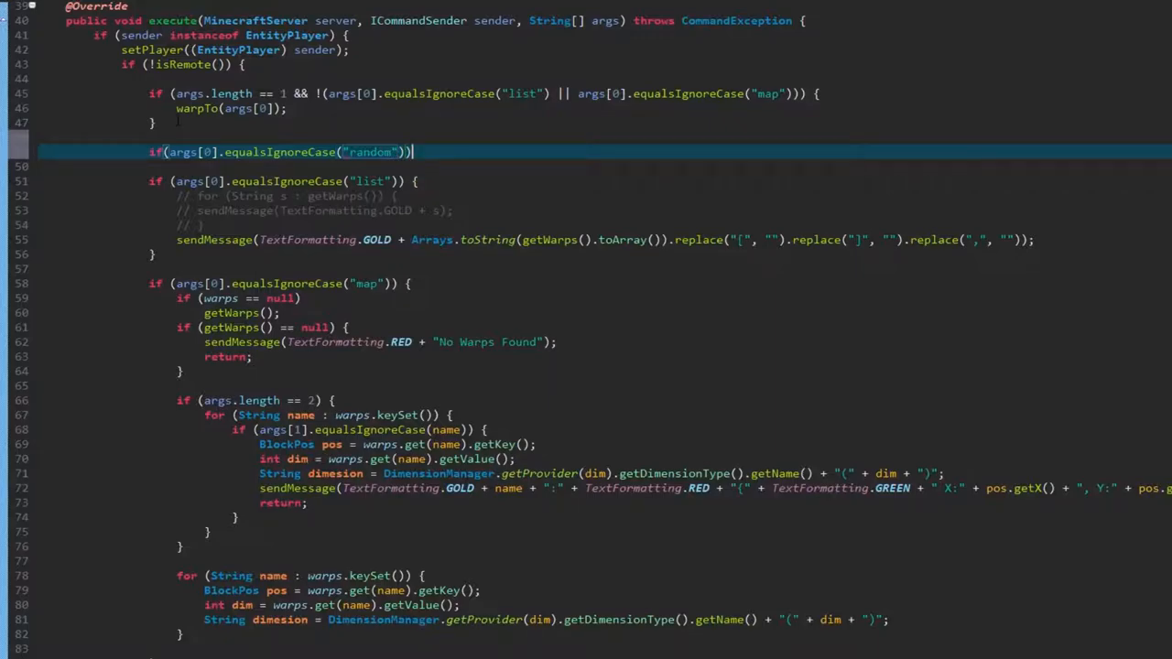
pyautogui.write('{')
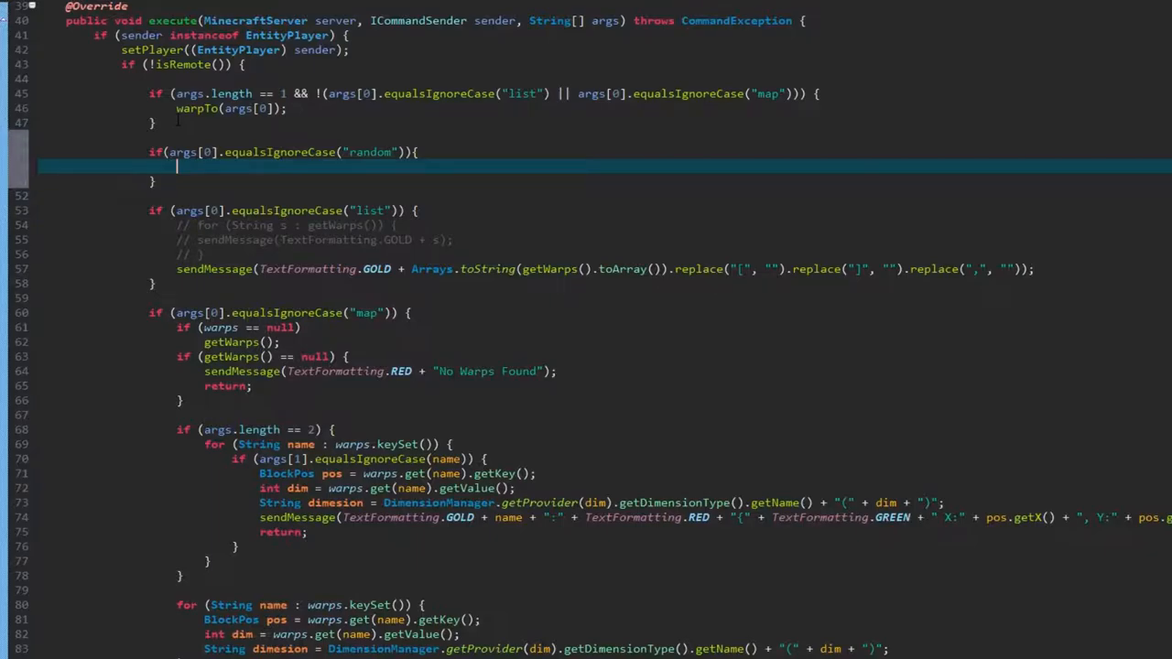
# Check args.length == 2, declare int range, and parse args[2] into range inside a try
pyautogui.write('if(args.eol')
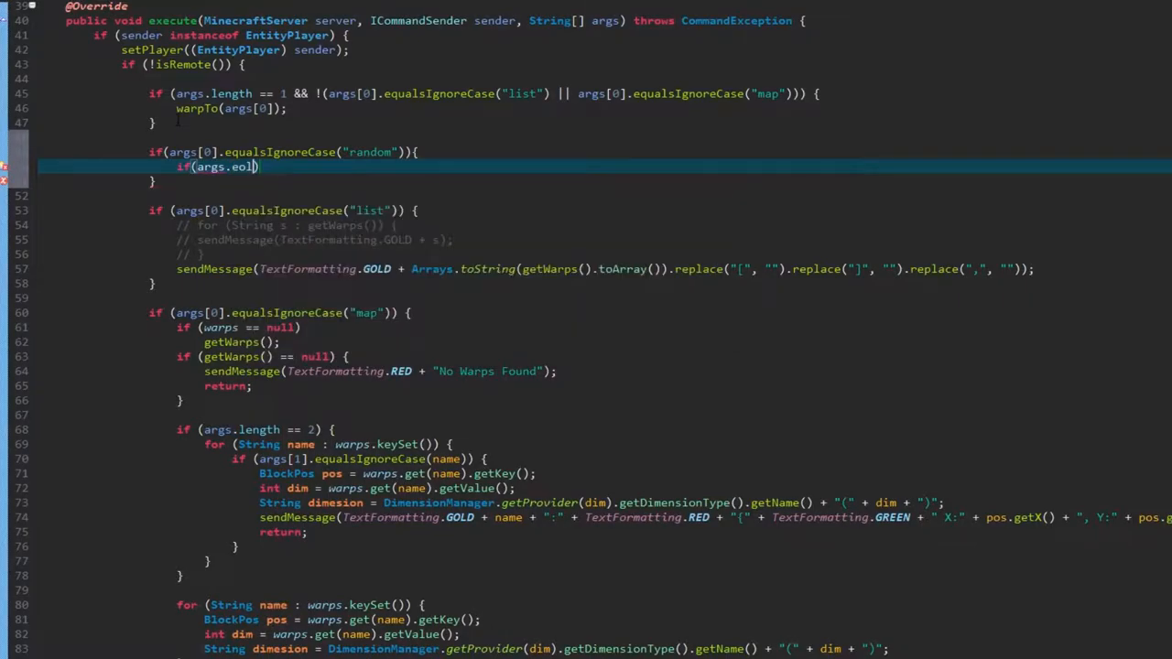
pyautogui.write('length')
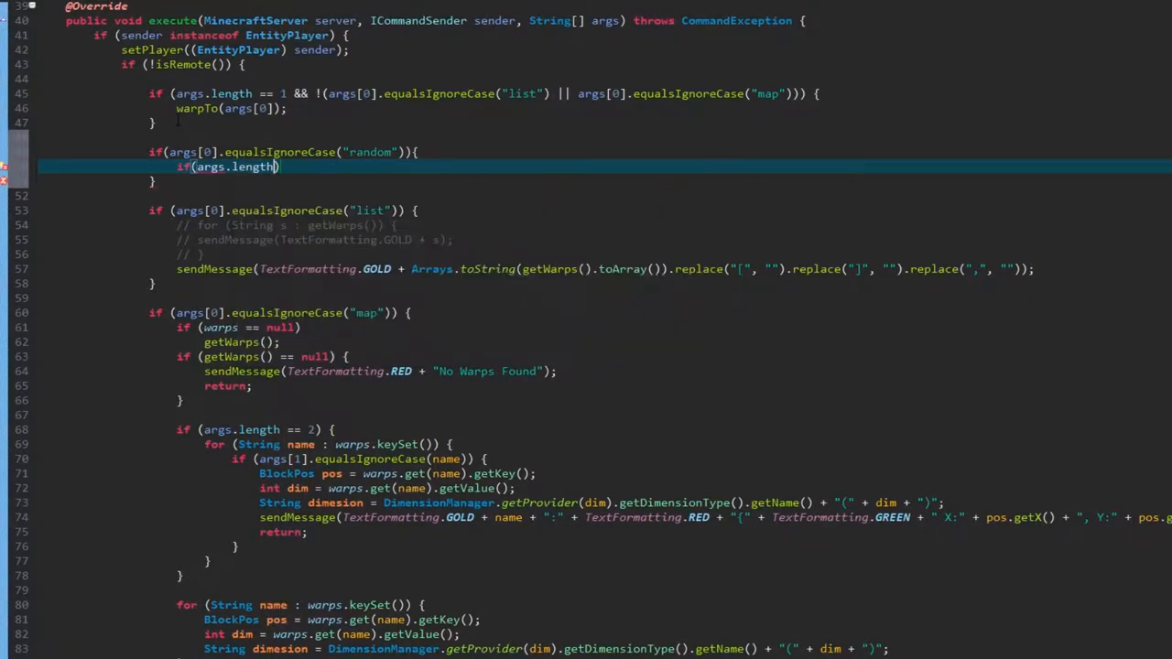
pyautogui.write('== 2')
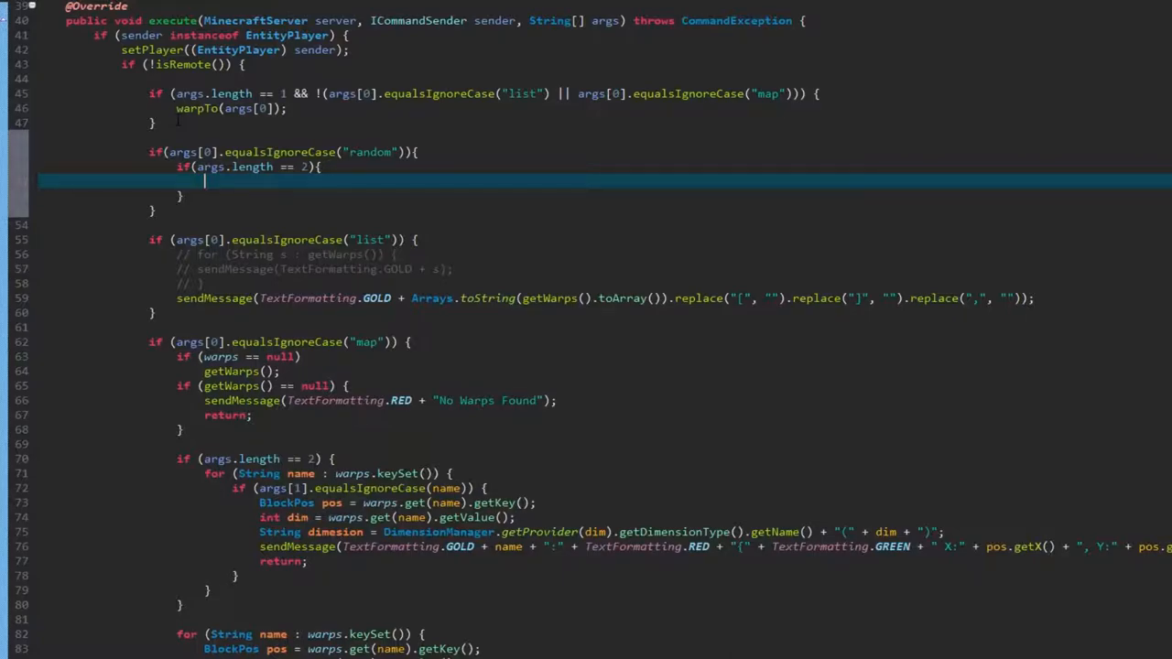
pyautogui.write('int range = 0;')
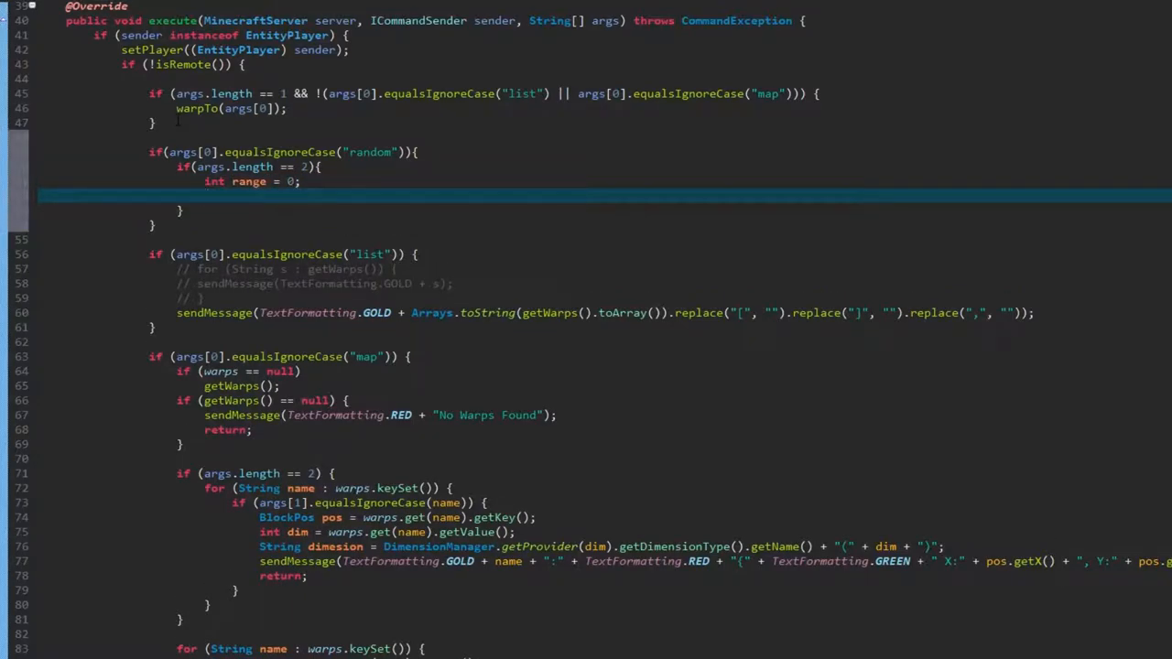
pyautogui.write('try')
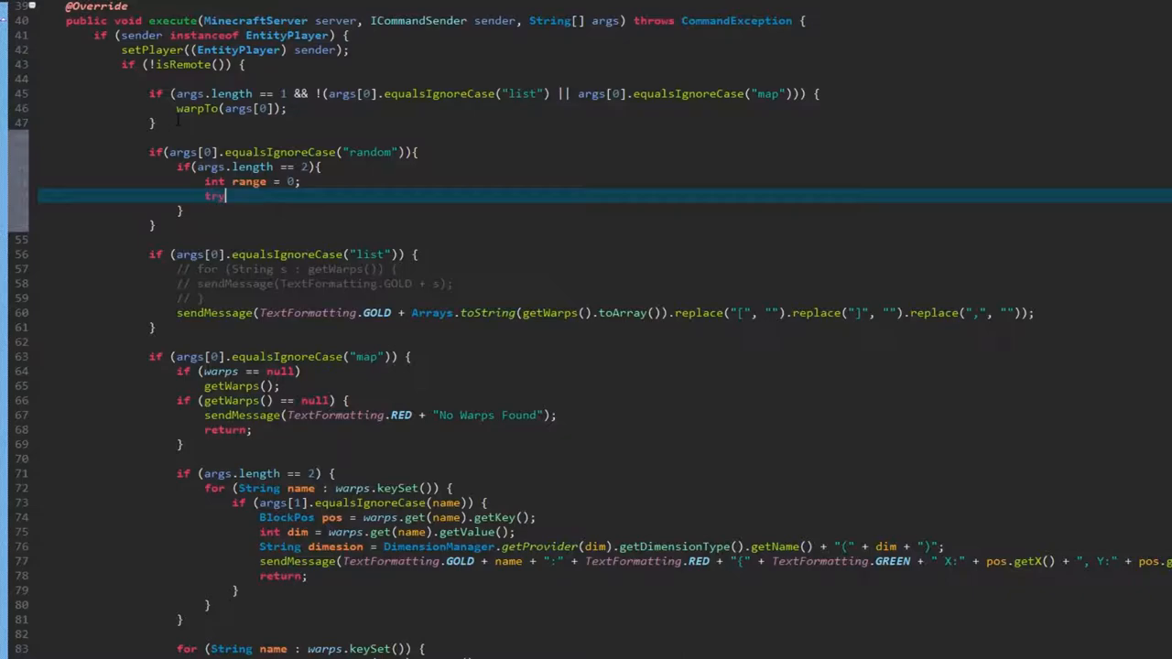
pyautogui.write('{')
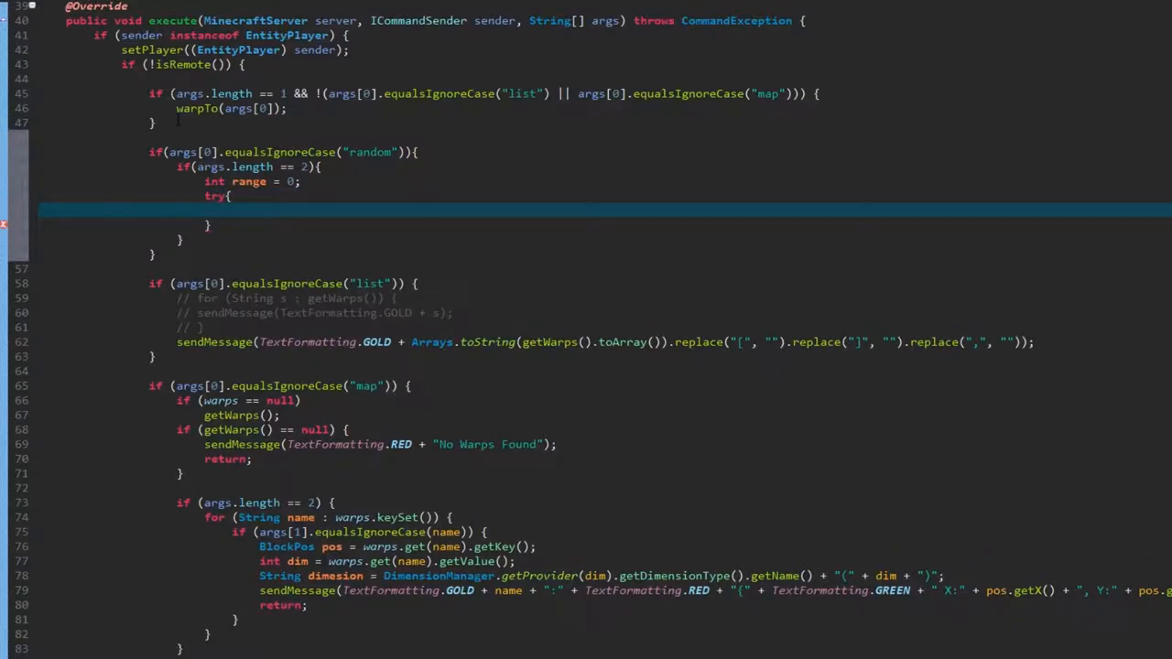
pyautogui.write('range =')
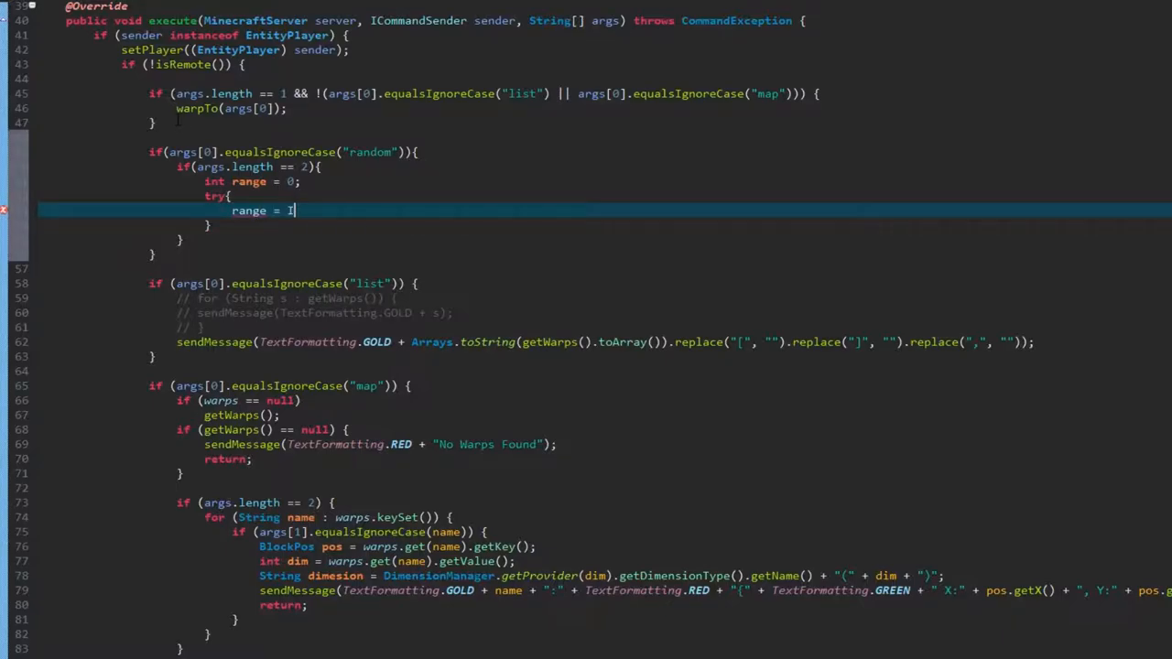
pyautogui.write('Int')
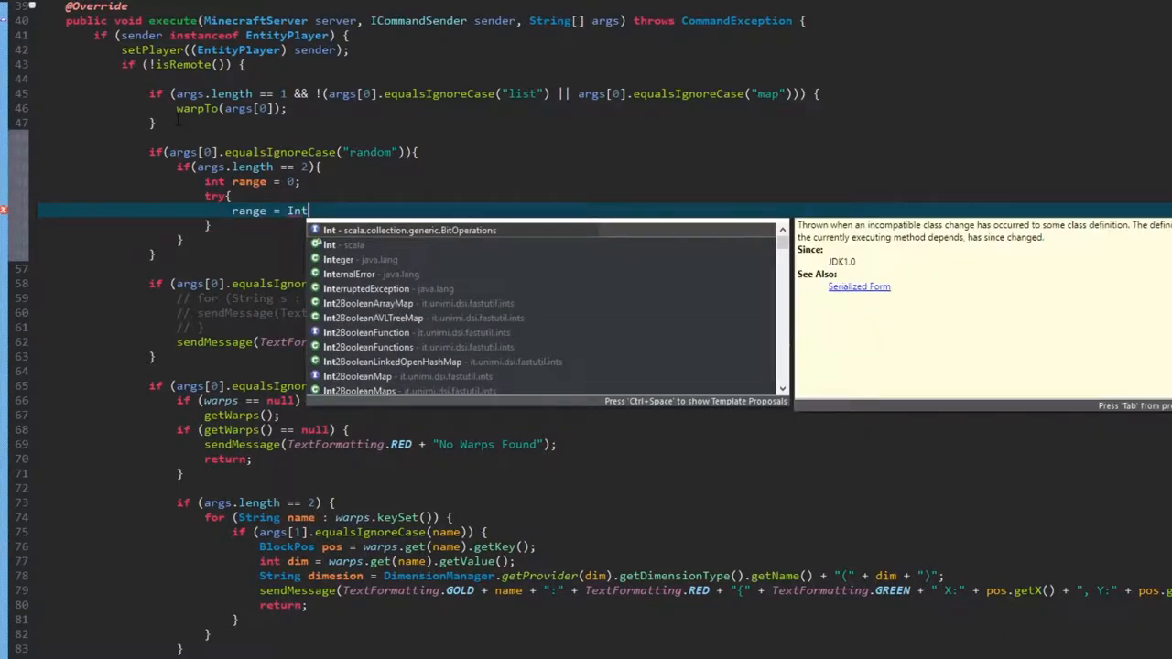
pyautogui.write('eger.pa')
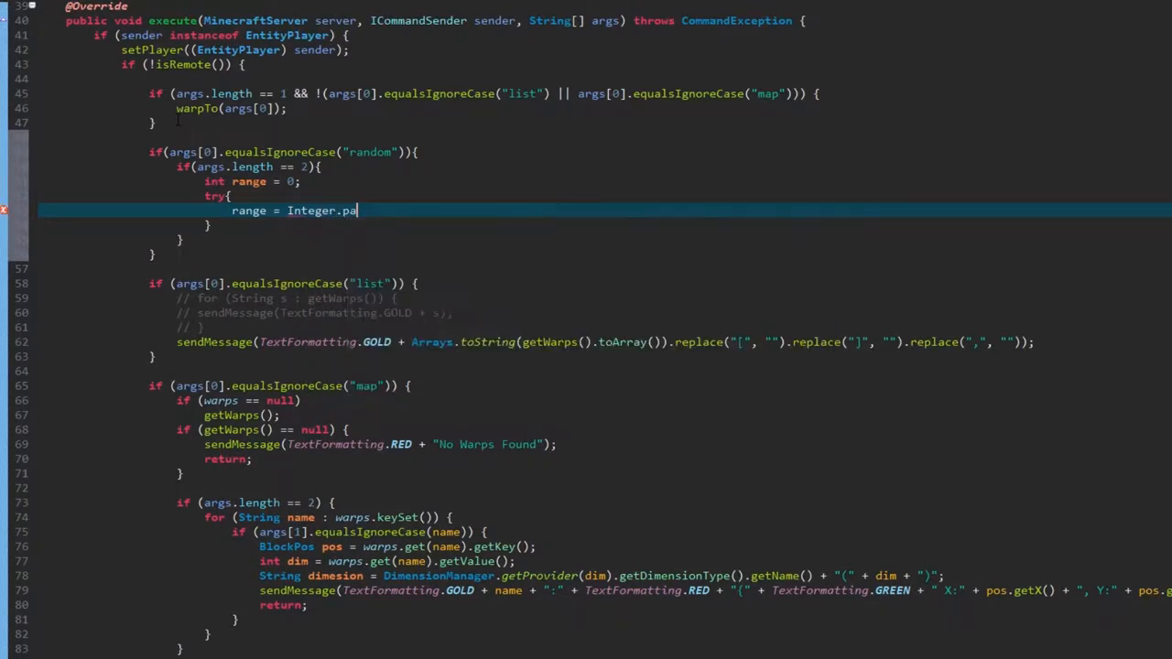
pyautogui.write('rseInt(arg')
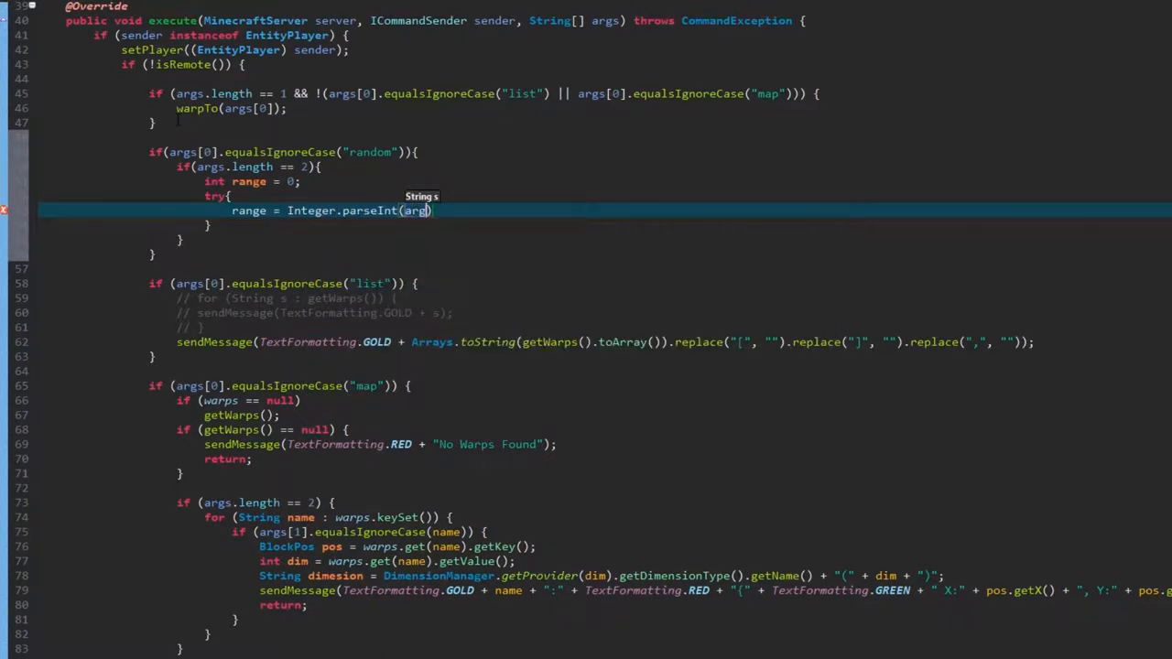
pyautogui.write('[2')
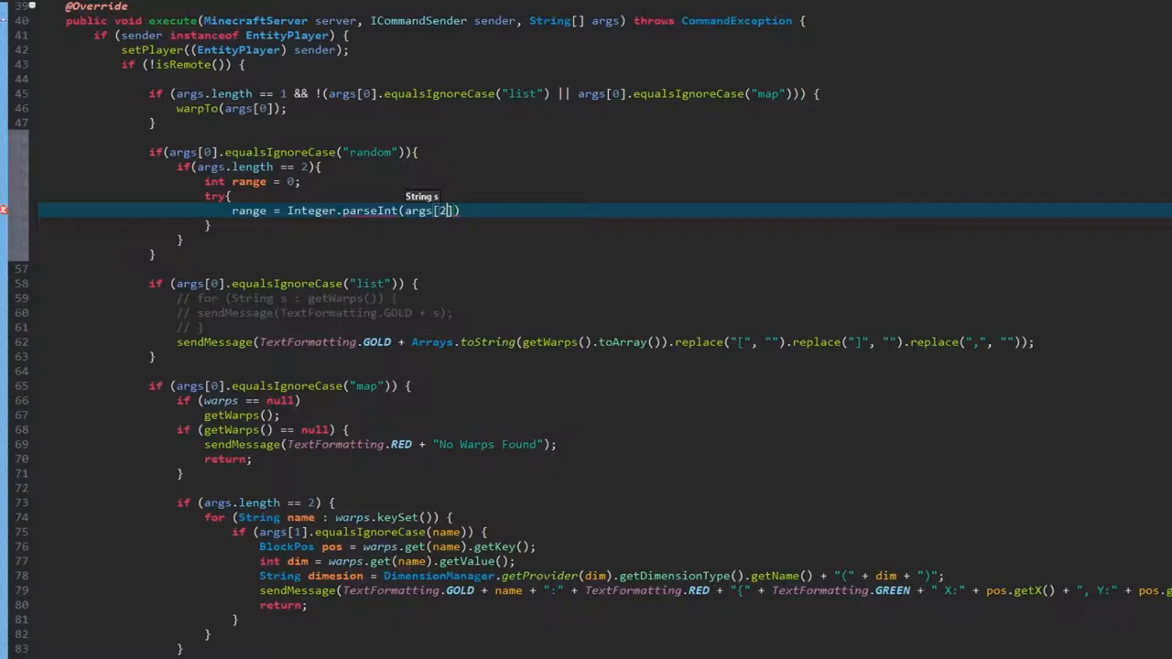
pyautogui.write(');')
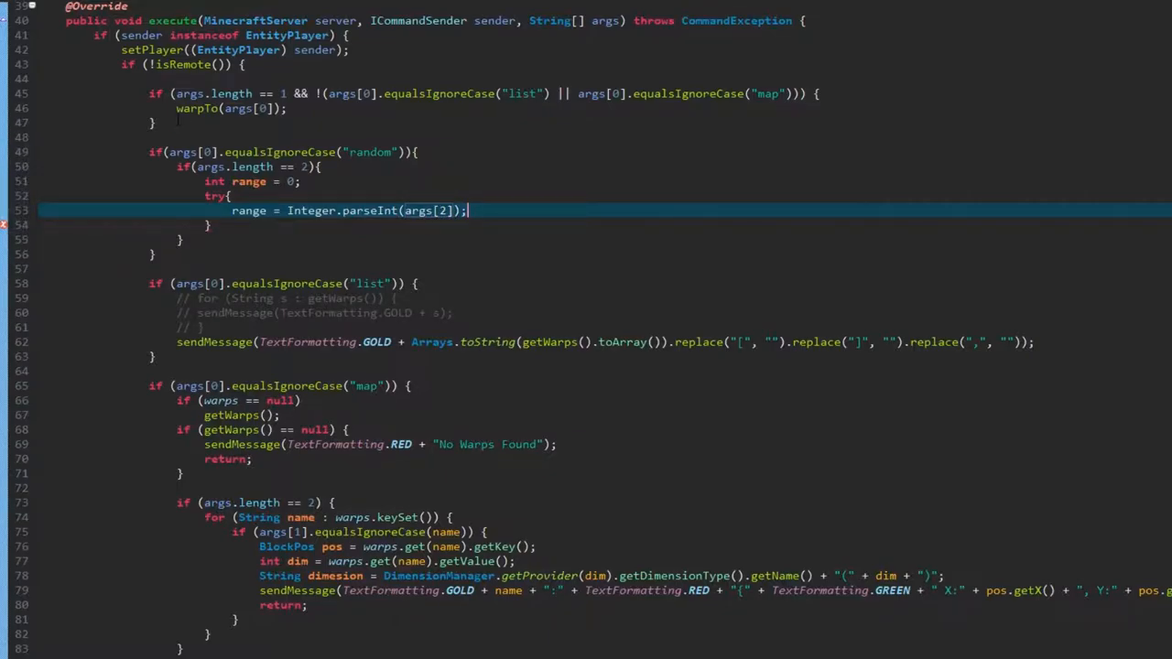
# Catch NumberFormatException and send a red "/warp random 200" usage message
pyautogui.write('}cath')
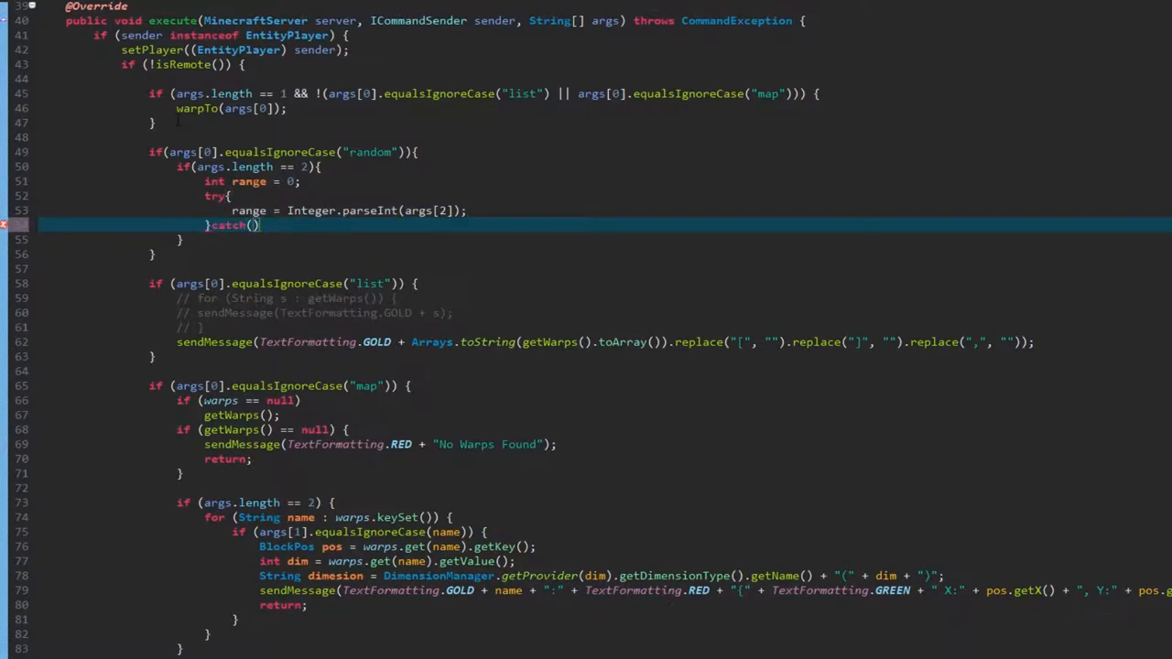
pyautogui.write('N')
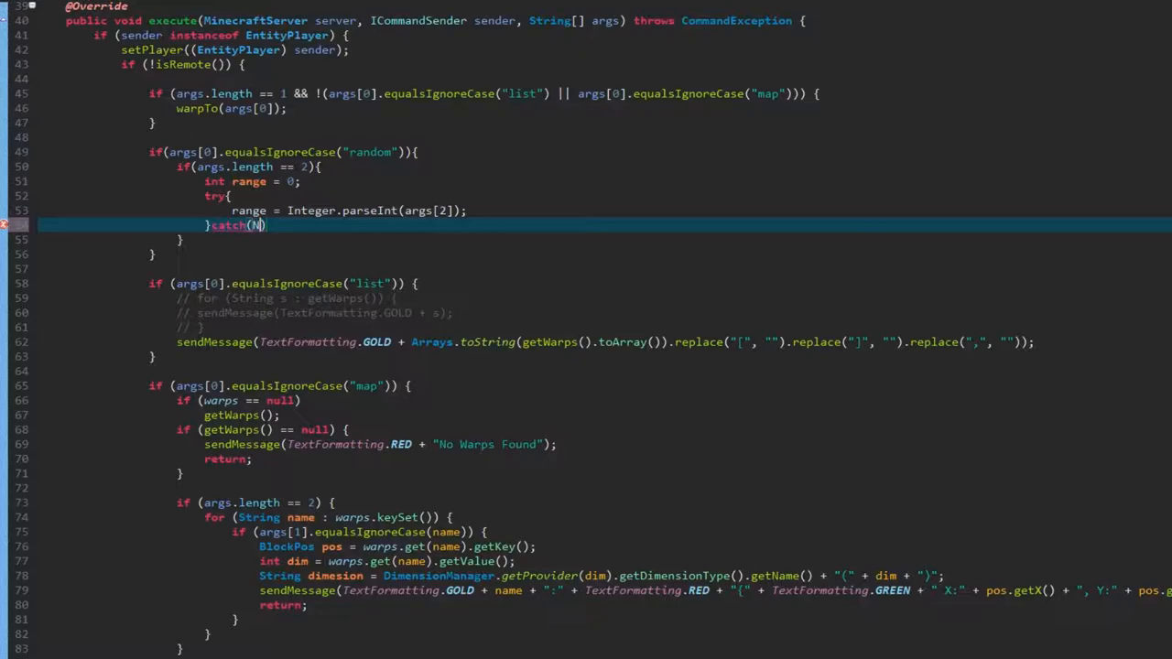
pyautogui.write('umber')
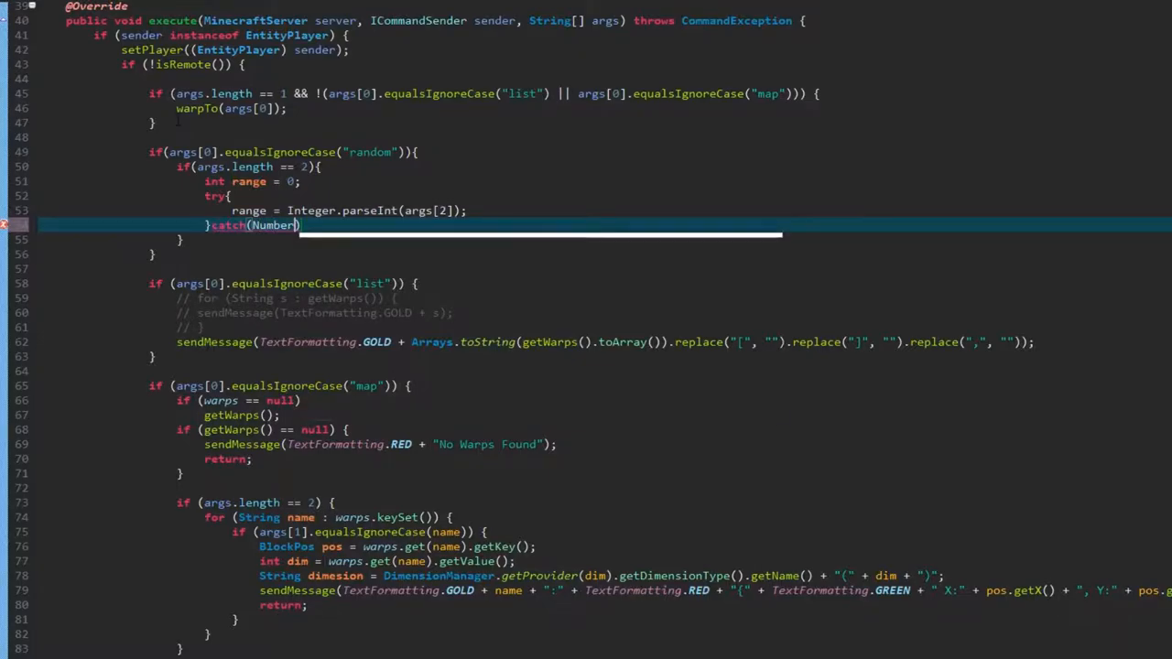
pyautogui.write('FormatException e')
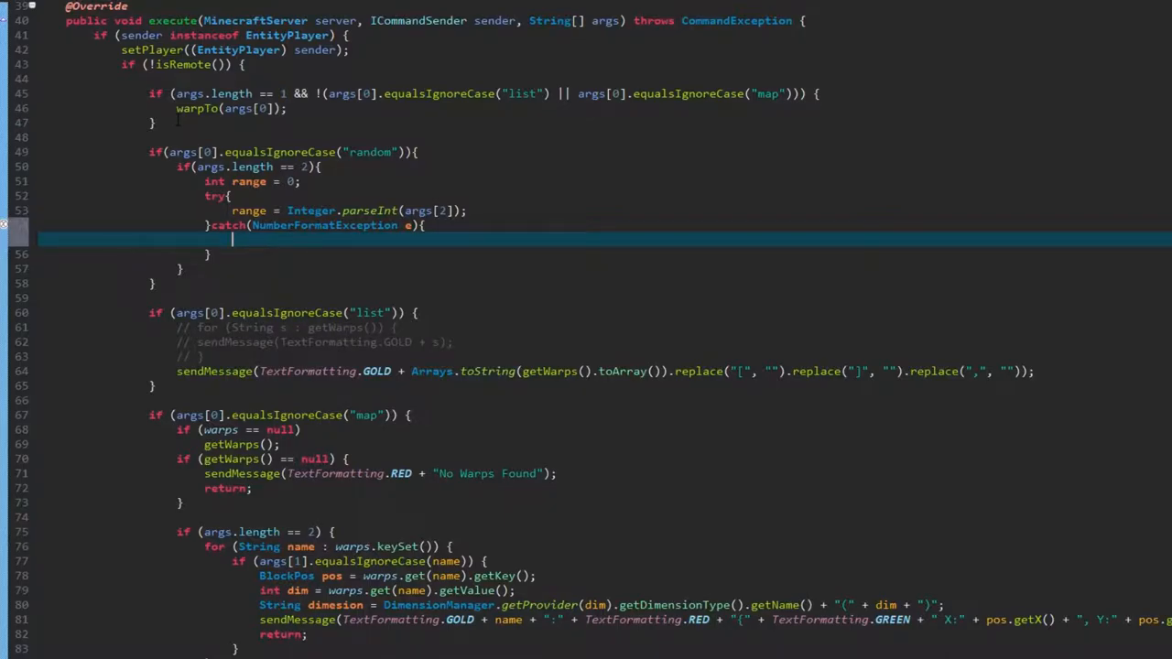
pyautogui.write('sendMessage')
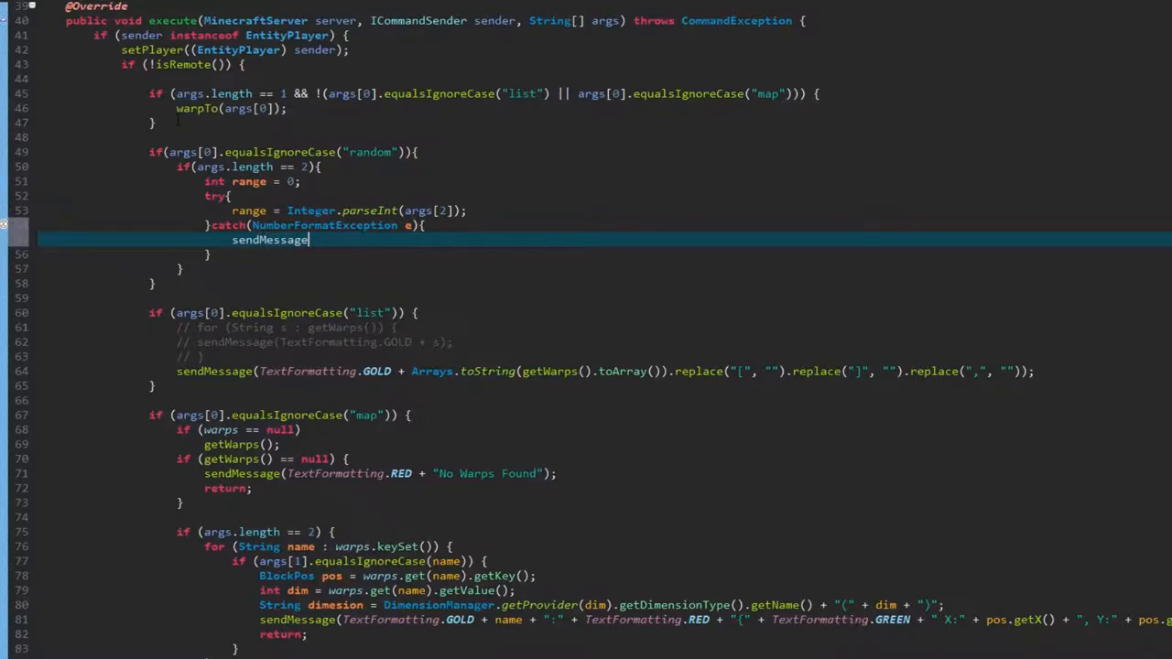
pyautogui.write('(TextFormatting.RED')
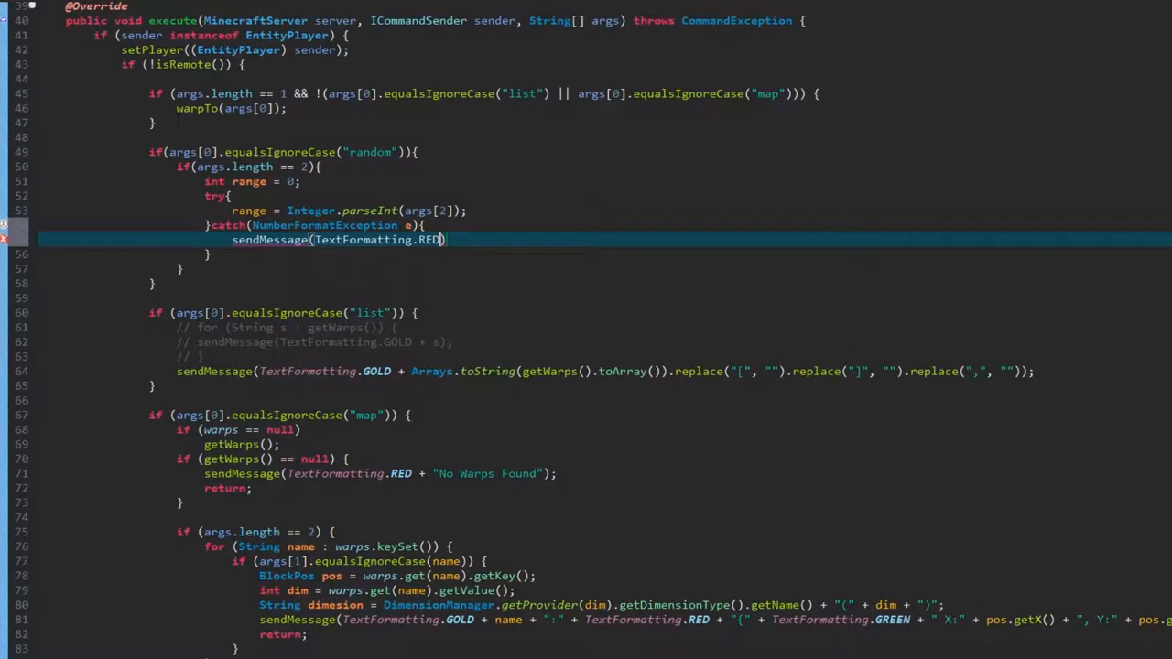
pyautogui.write('+ ""')
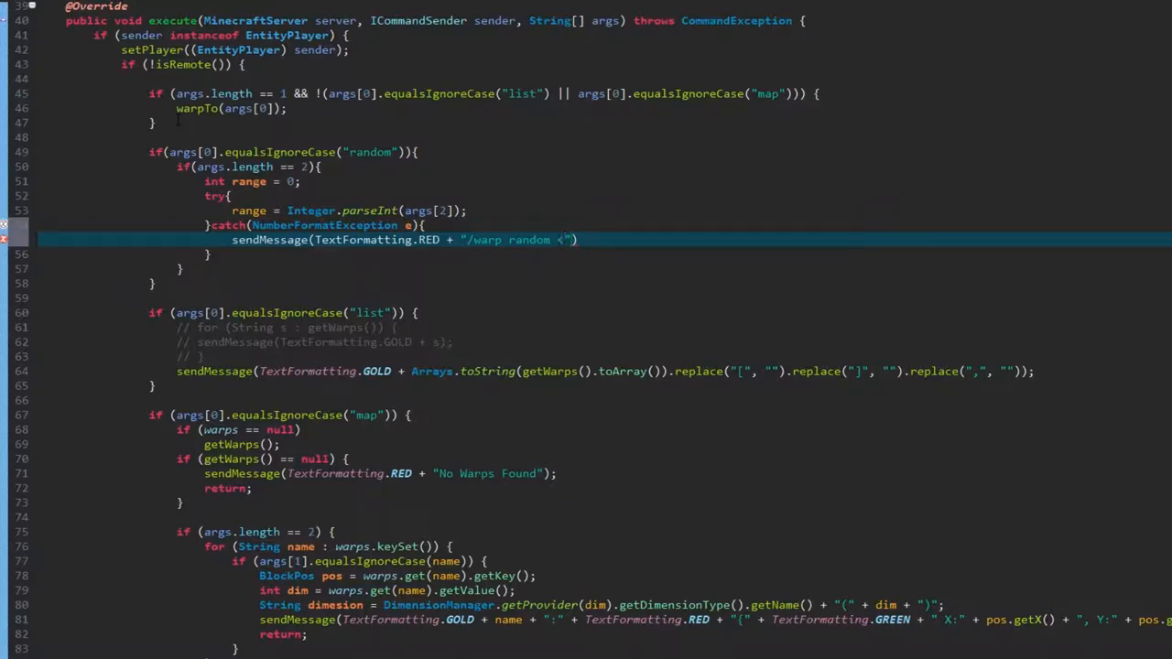
pyautogui.write('range')
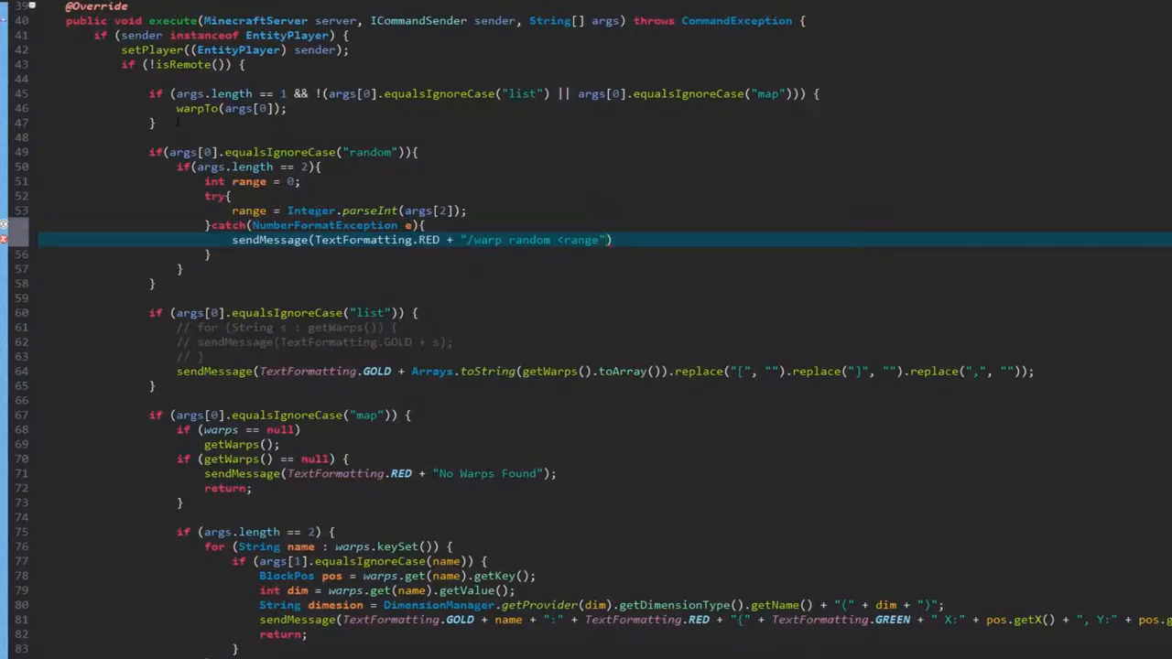
pyautogui.write(':int>')
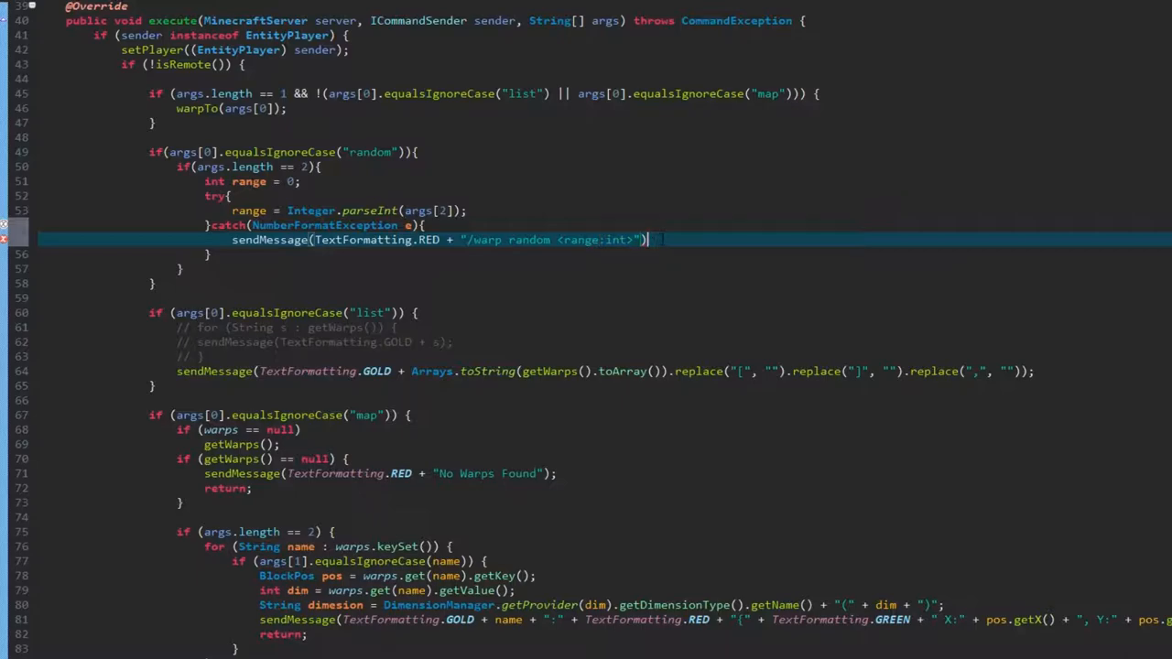
pyautogui.write(';')
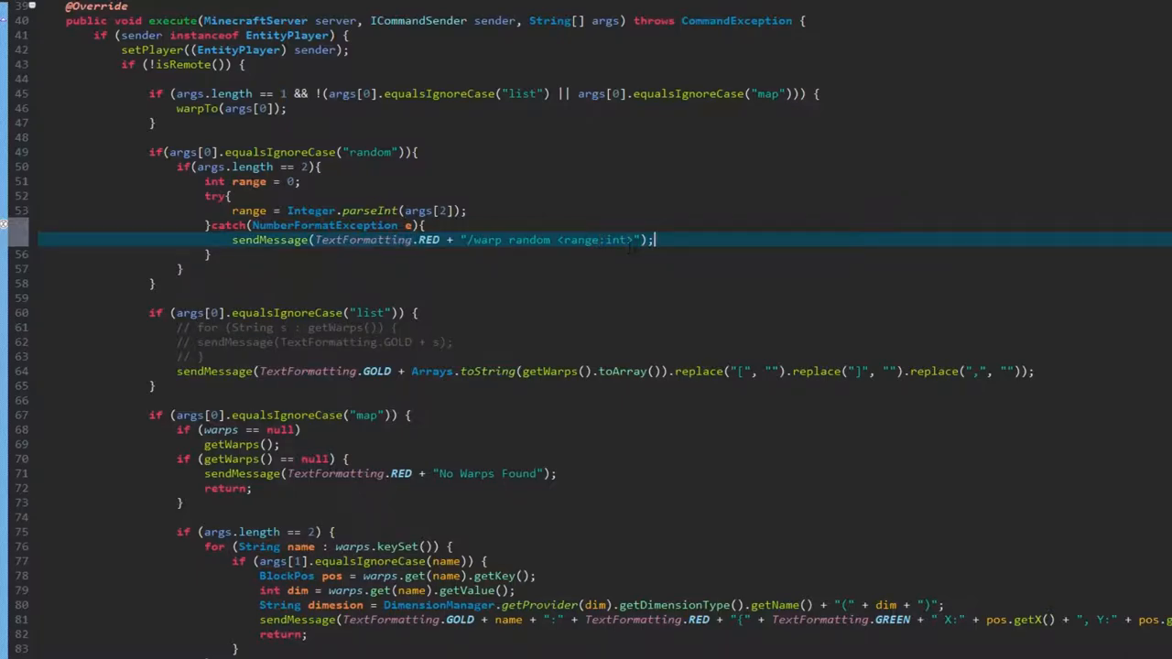
pyautogui.write('()')
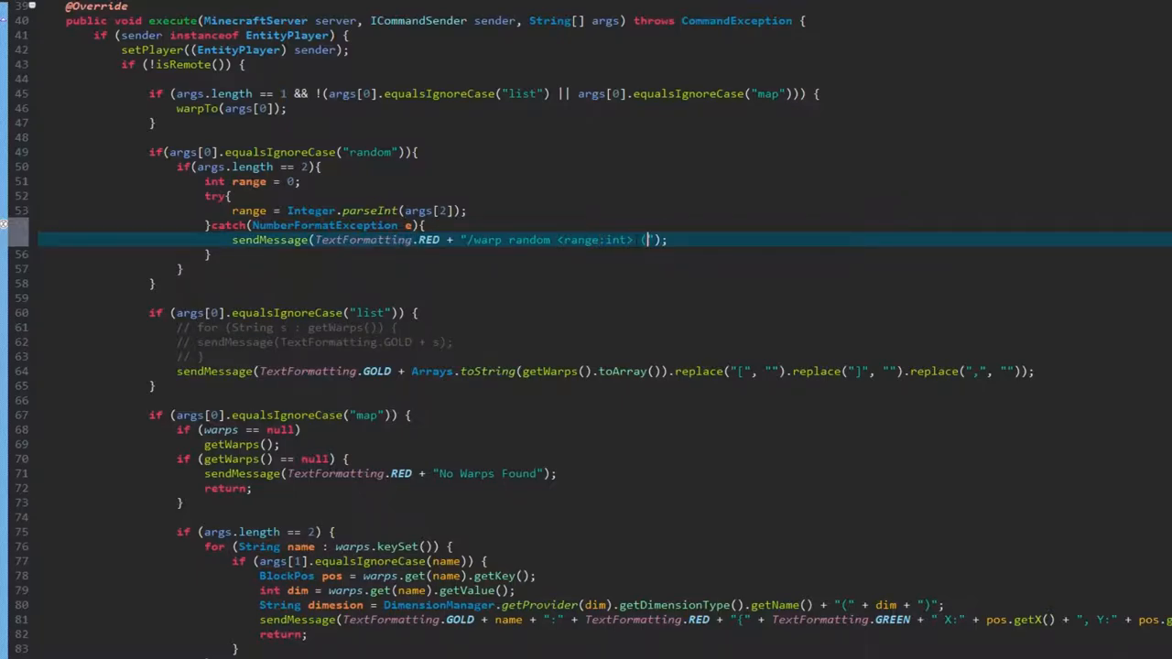
pyautogui.write('(Ex:')
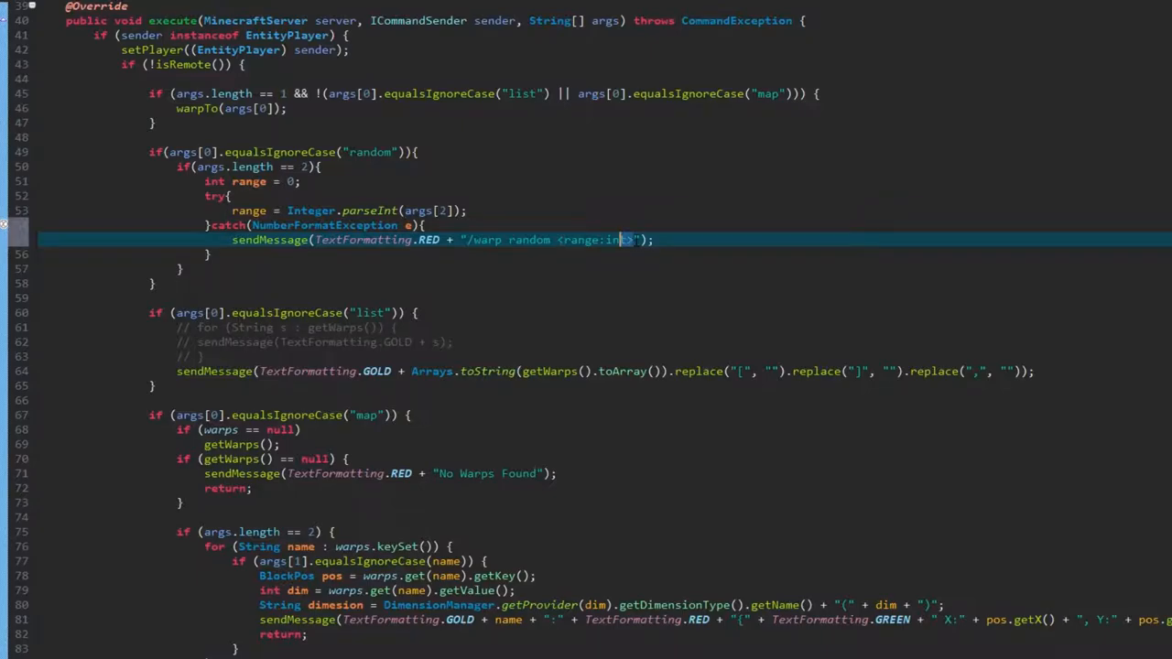
pyautogui.write('2')
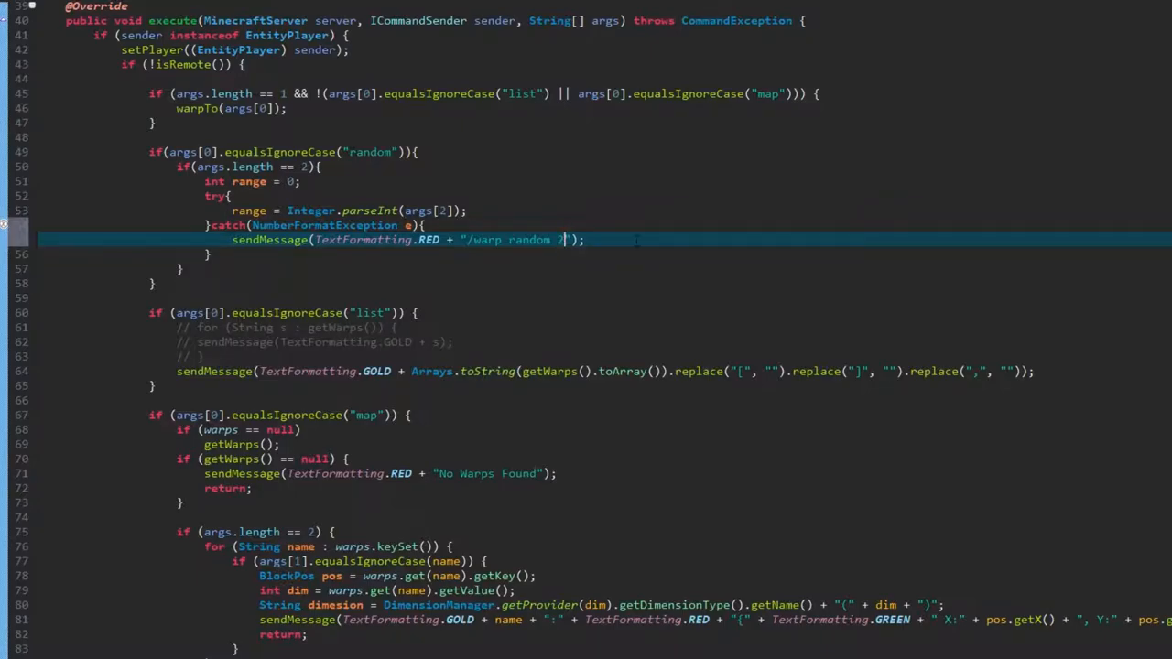
pyautogui.write('00')
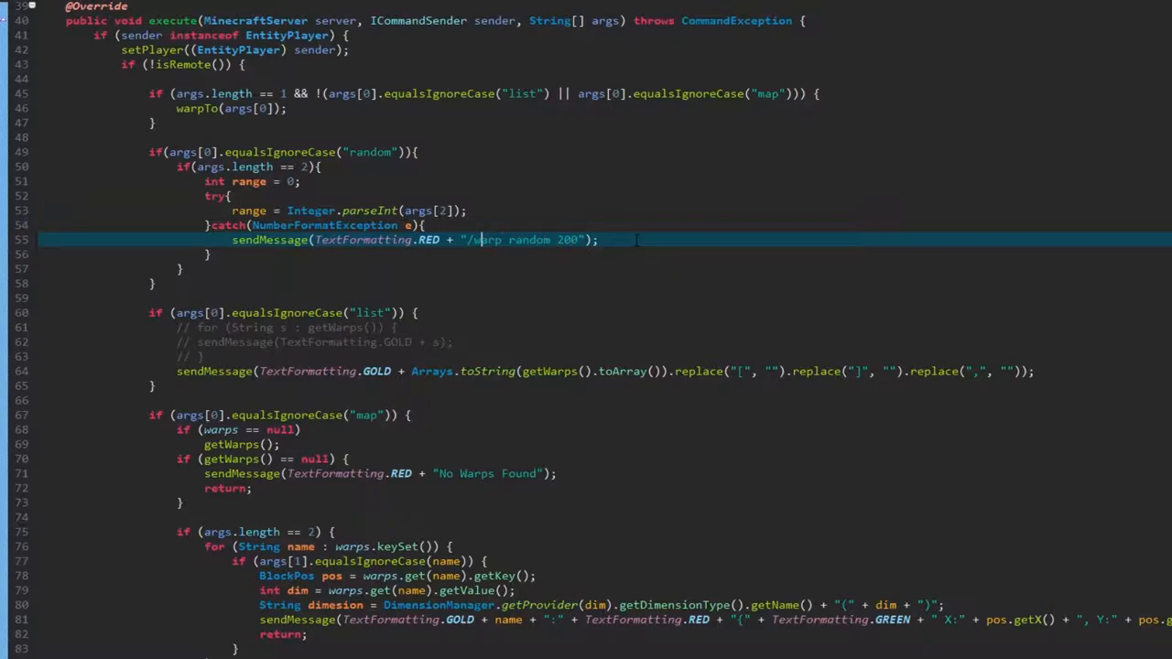
pyautogui.write('Ex:')
pyautogui.click(604, 255)
pyautogui.write('catch')
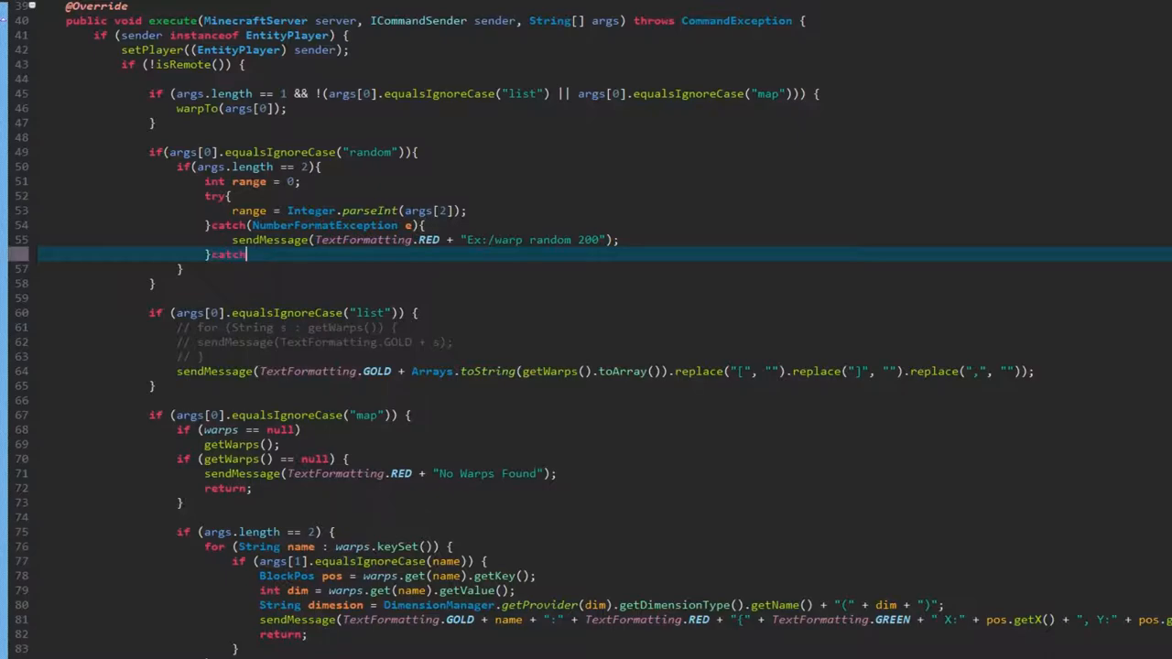
# Prefix the usage with "Ex:" and add a catch(Exception e) sending red "Something Went Wrong" plus printStackTrace
pyautogui.write('(Exception e){')
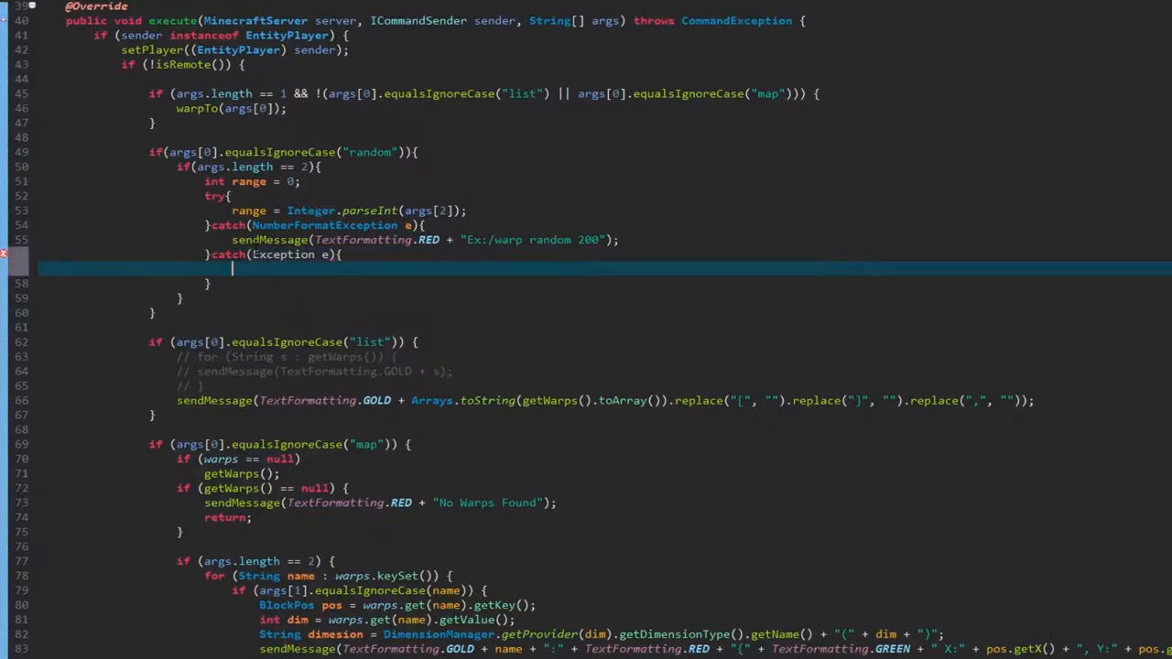
pyautogui.write('s')
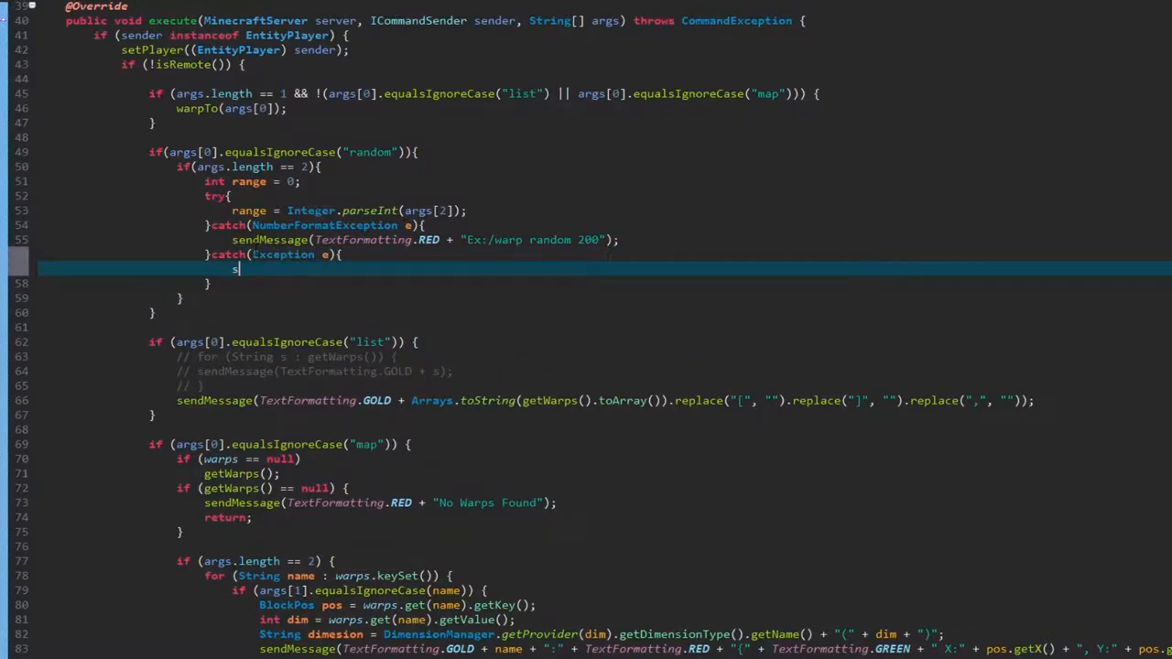
pyautogui.write('endMessage')
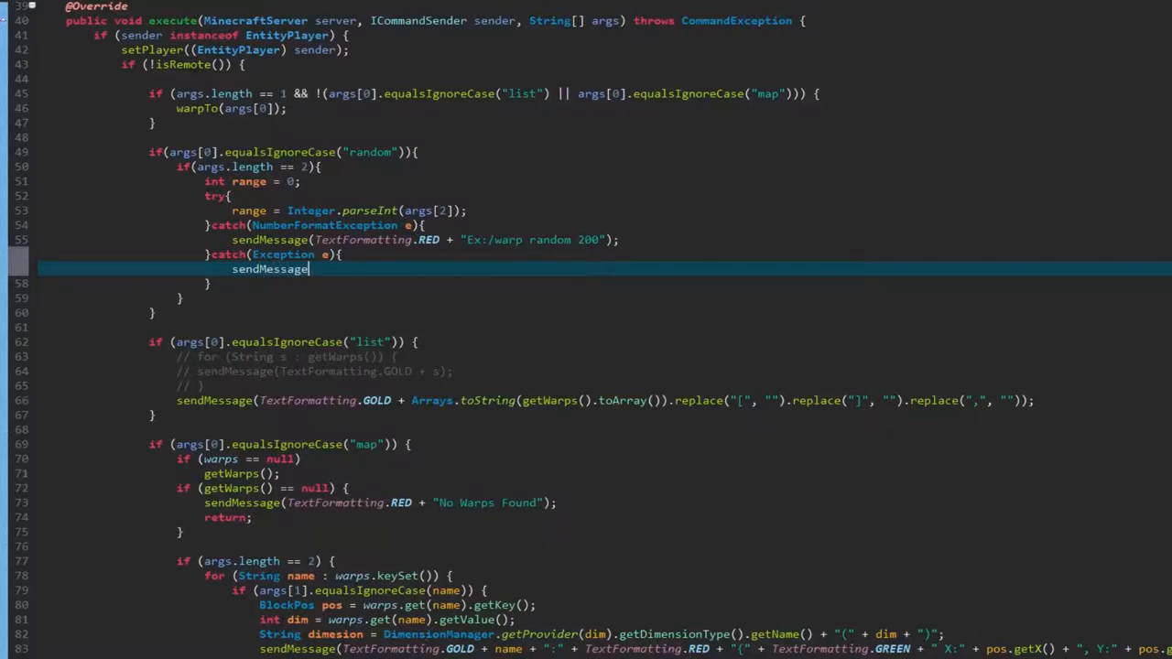
pyautogui.write('("")')
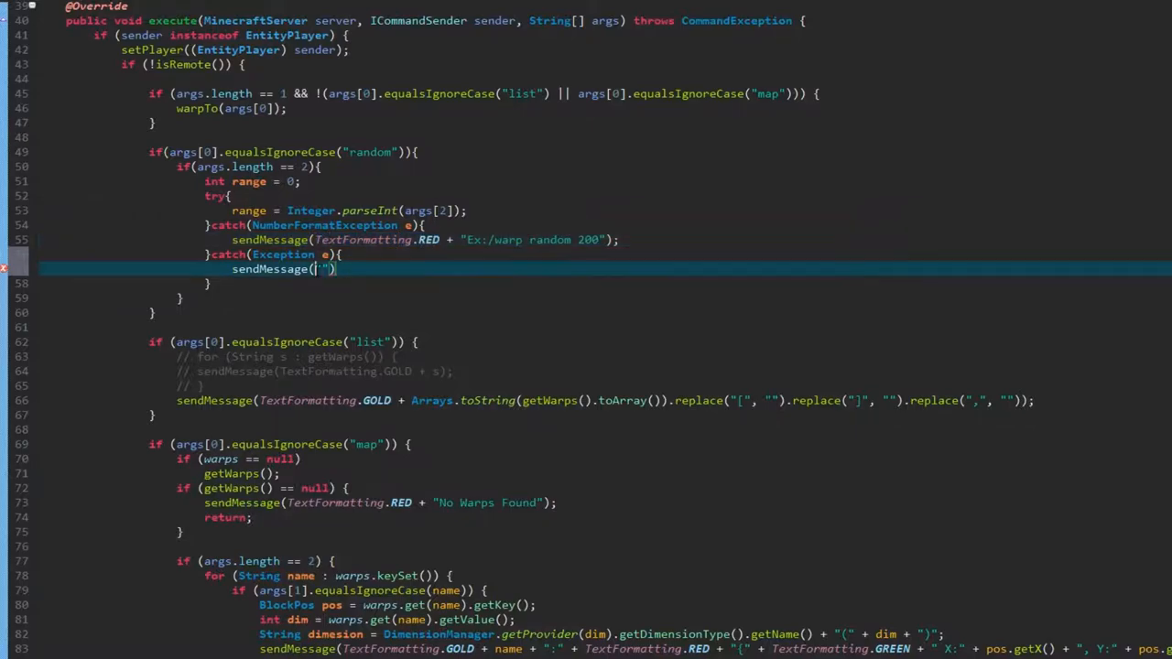
pyautogui.write('TextFormatting.RED+')
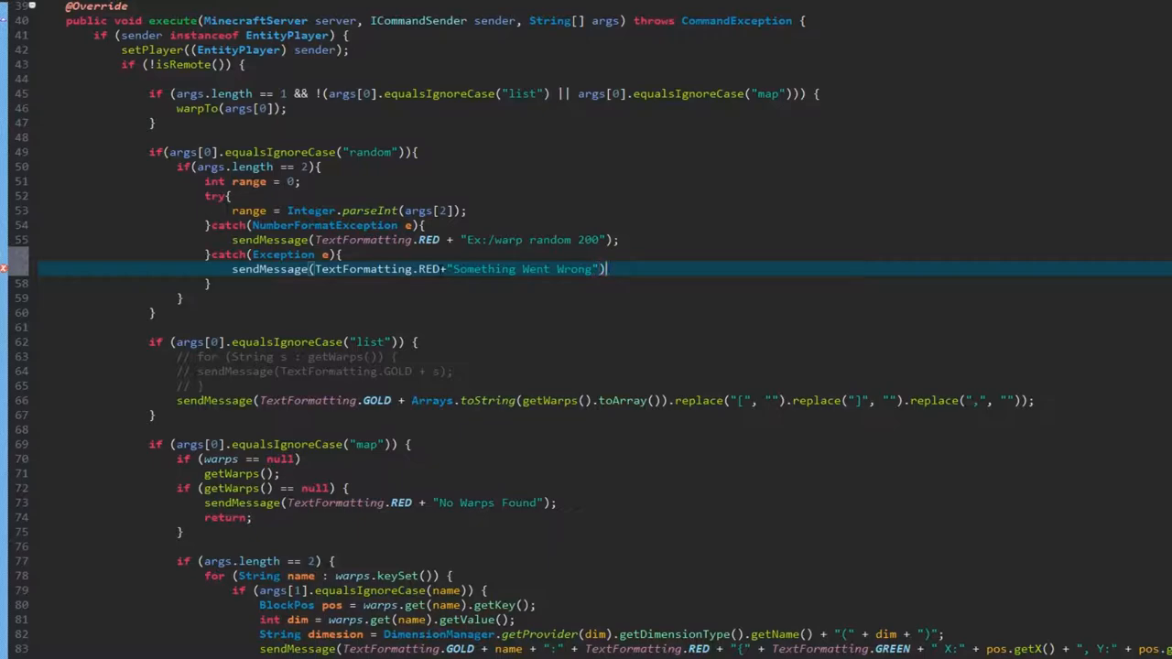
pyautogui.write('e.printStackTrace();')
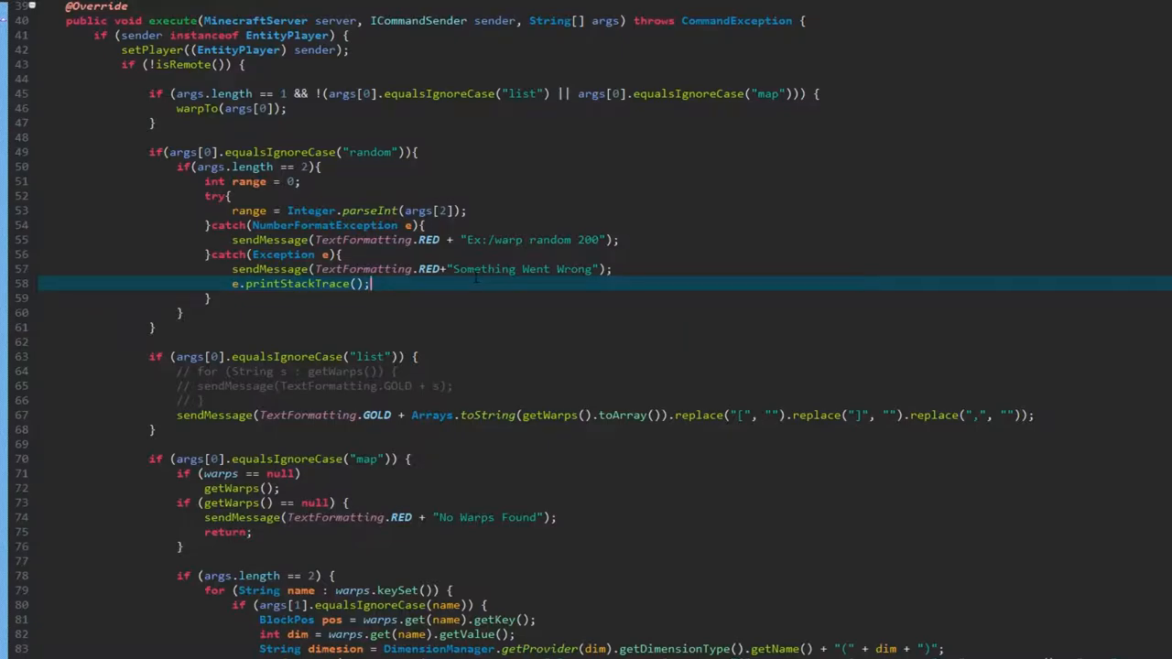
pyautogui.click(330, 167)
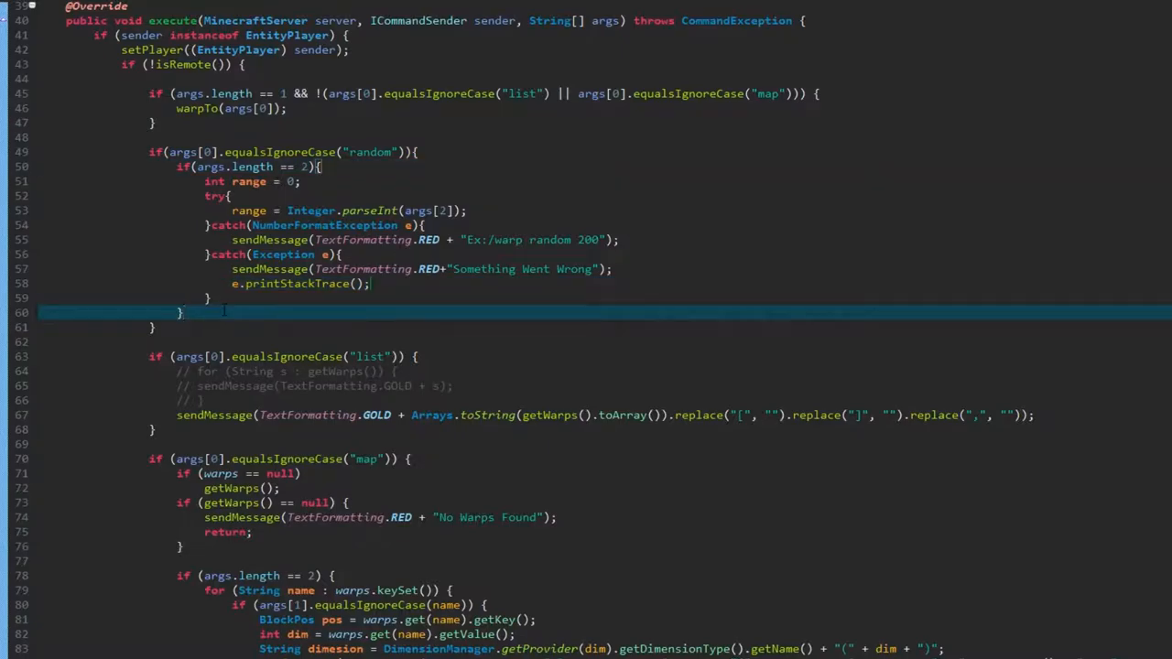
# Call warpRandom(range) after the try/catch and warpRandom(600) in the else block, then reformat
pyautogui.write('else')
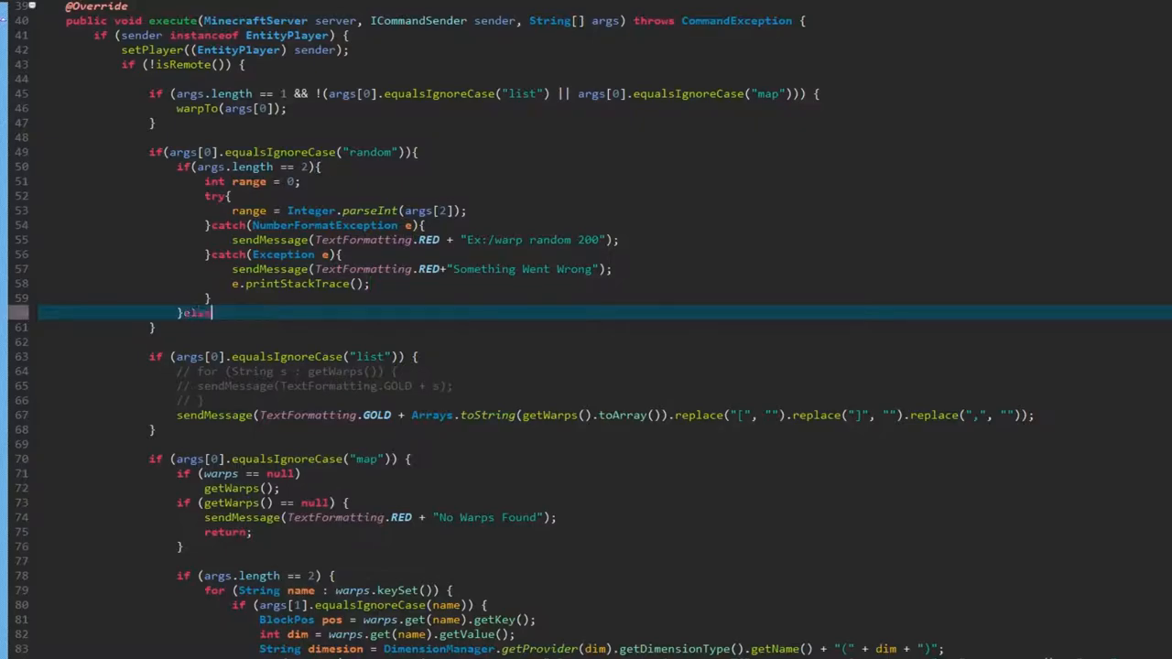
pyautogui.write('{')
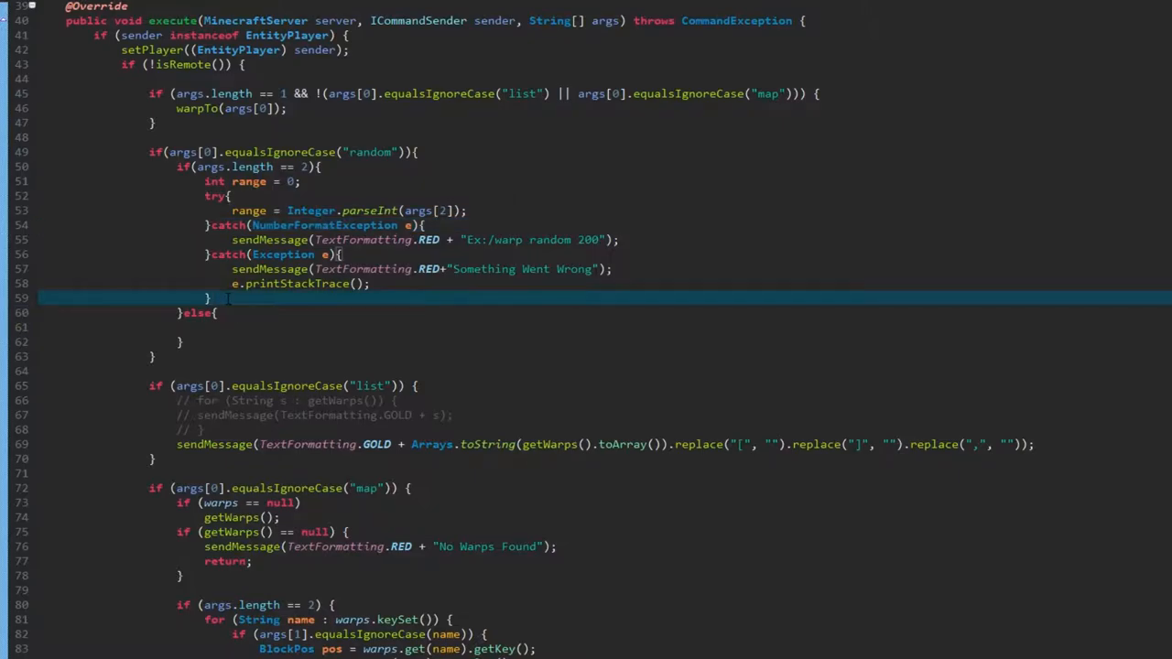
pyautogui.write('warp')
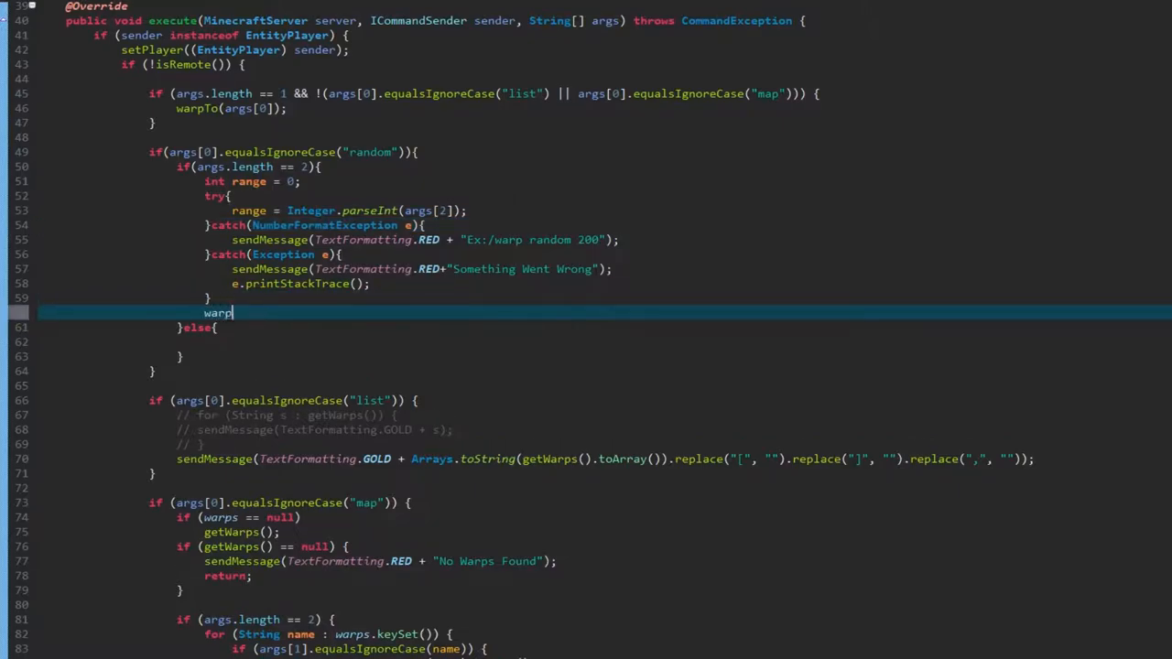
pyautogui.write('Random()')
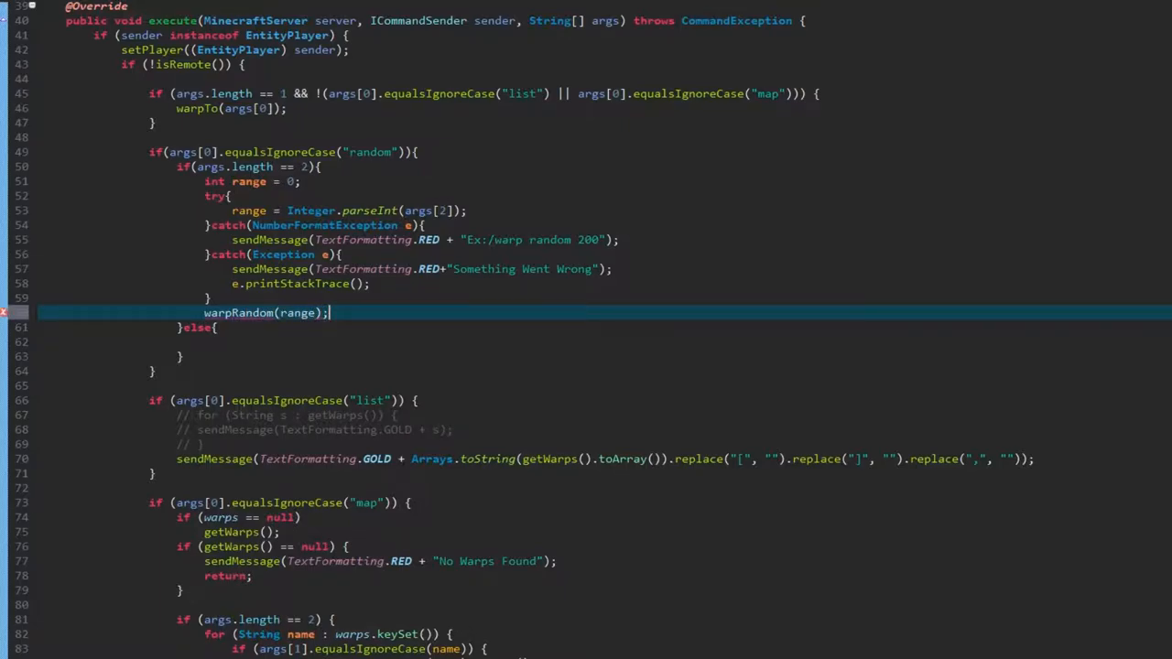
pyautogui.write('ra')
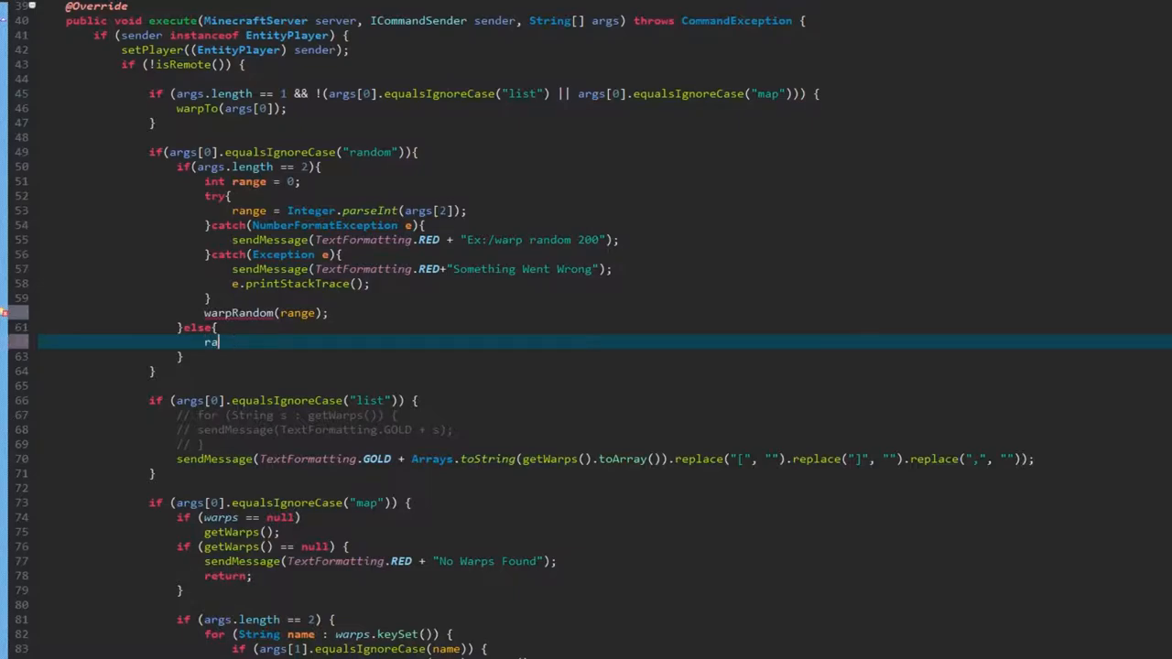
pyautogui.write('warpRandom')
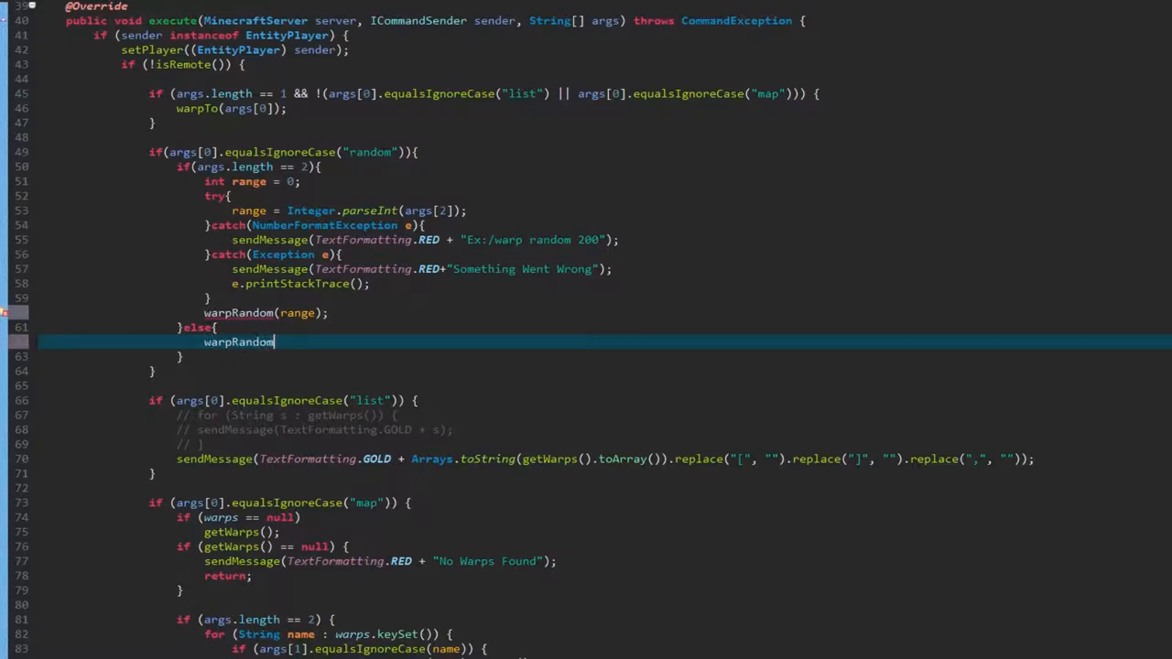
pyautogui.write('(6)')
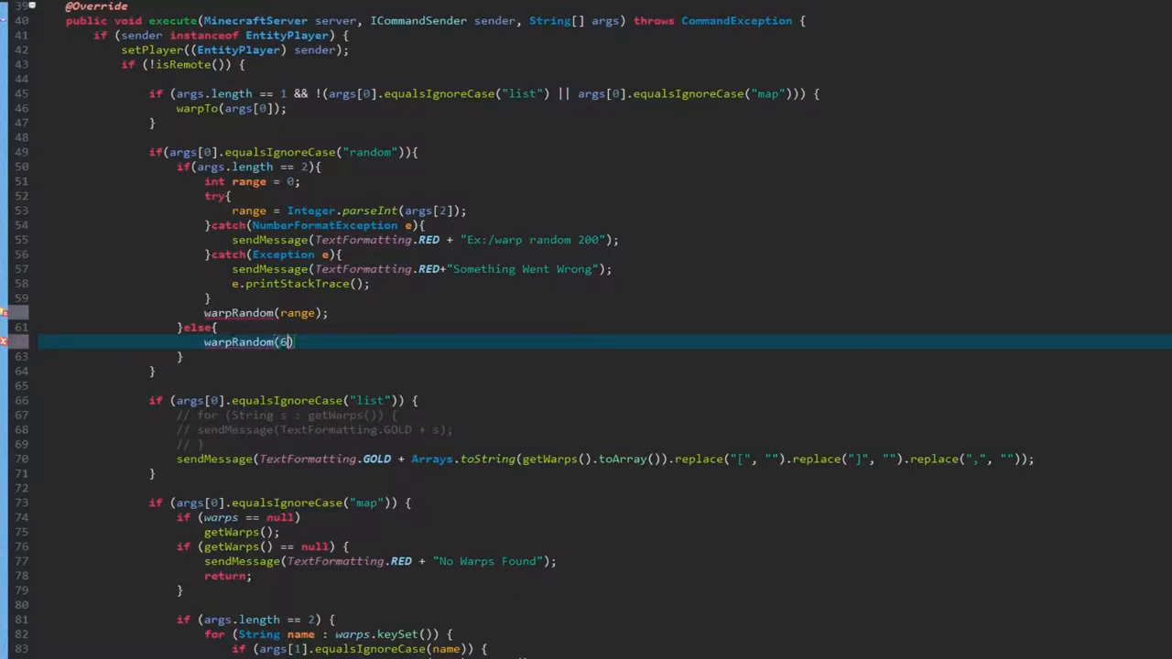
pyautogui.write('000')
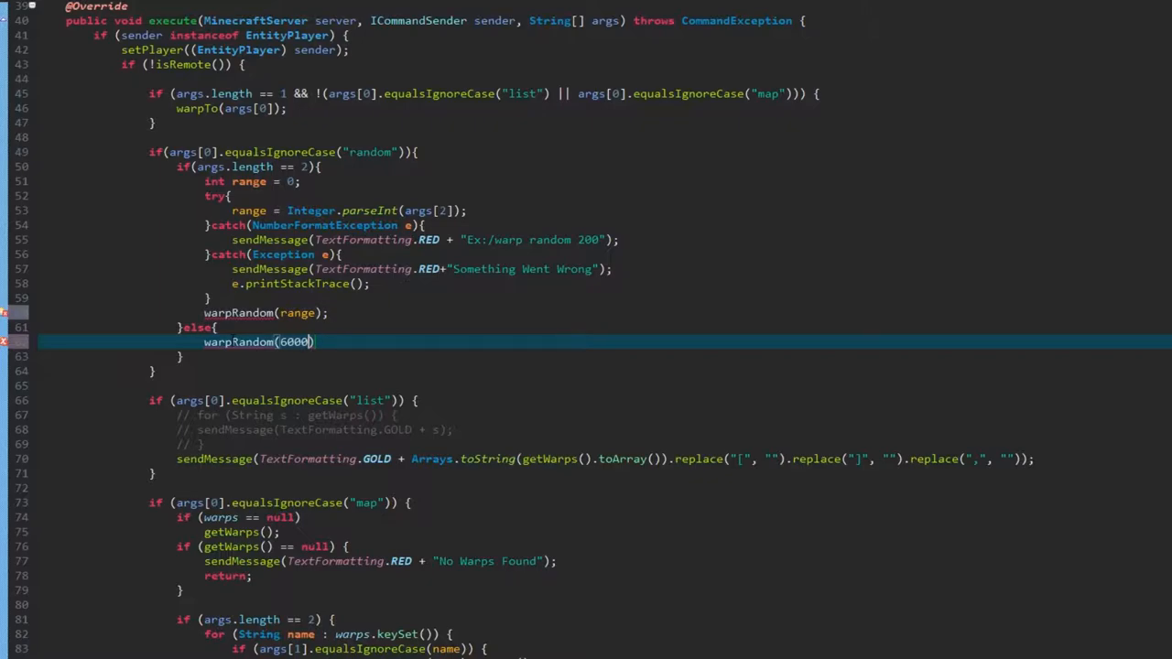
pyautogui.press('Backspace')
pyautogui.write(';')
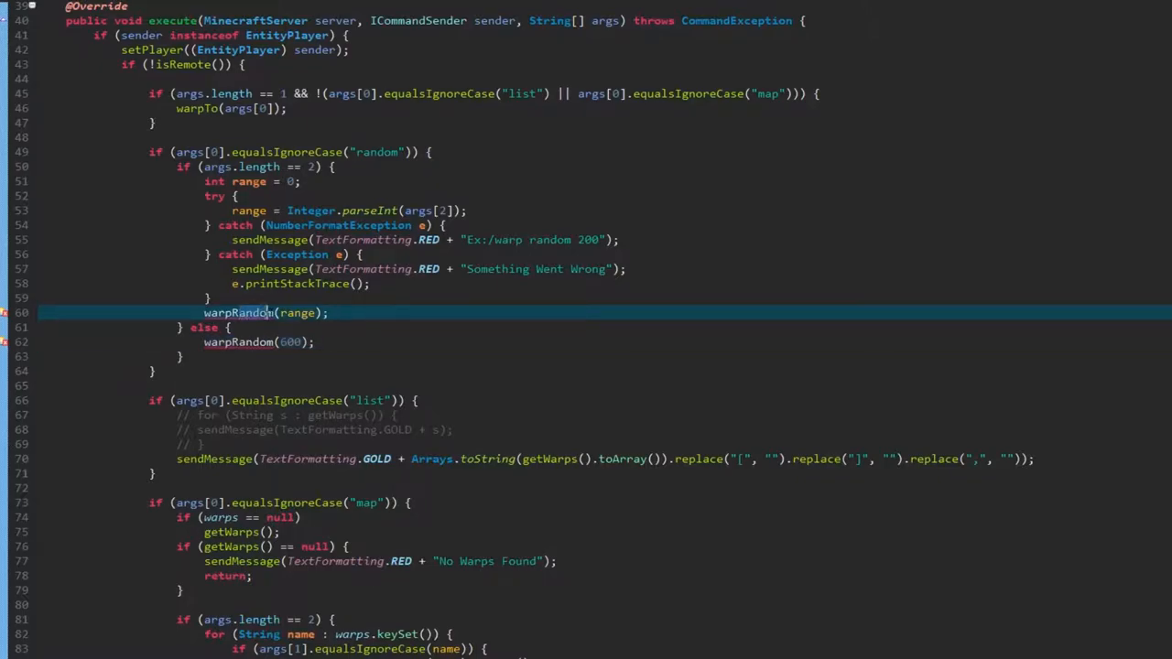
pyautogui.moveTo(238, 312)
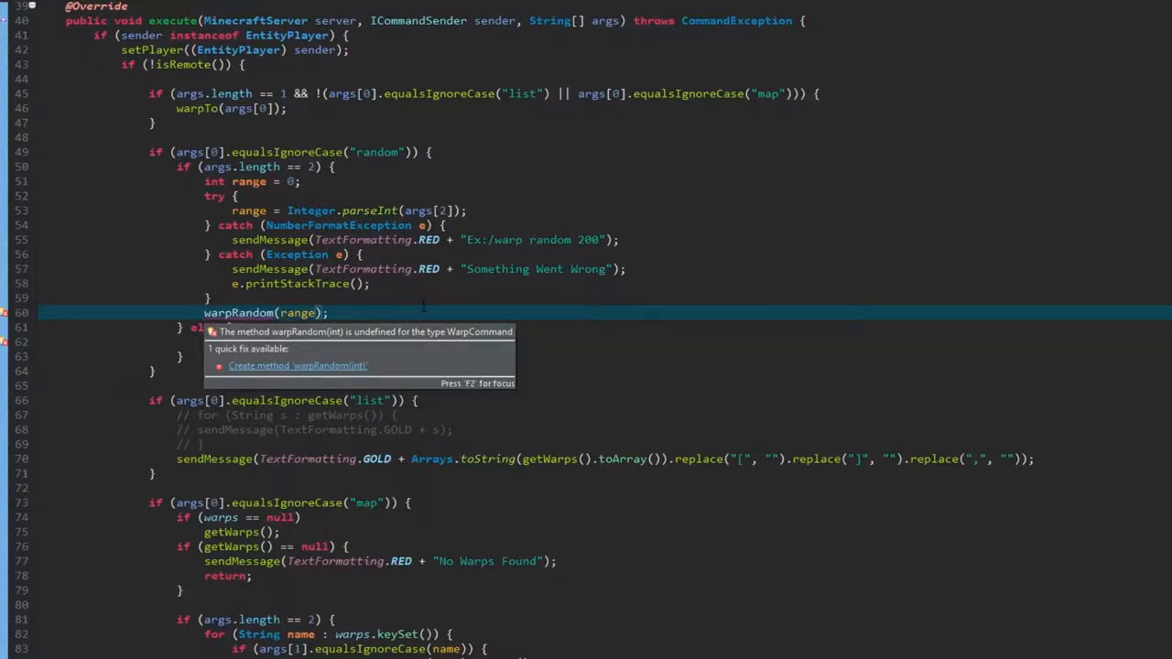
# Declare private void warpRandom(int range) with a Random and int var = nextInt(range)
pyautogui.scroll(-3)
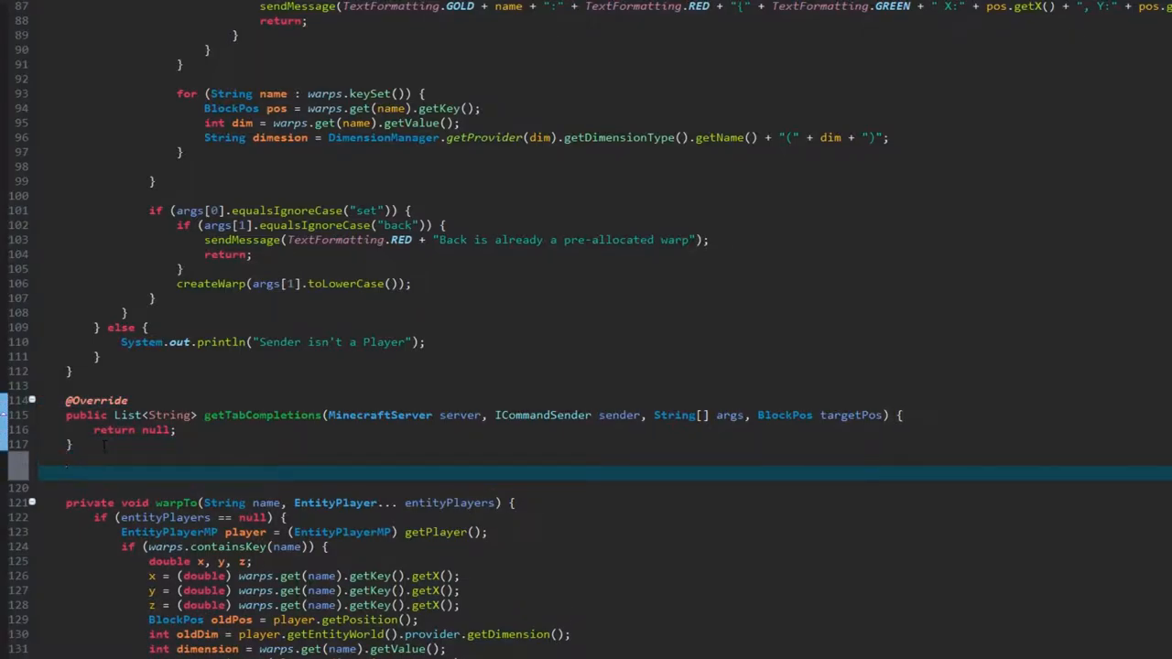
pyautogui.write('pr')
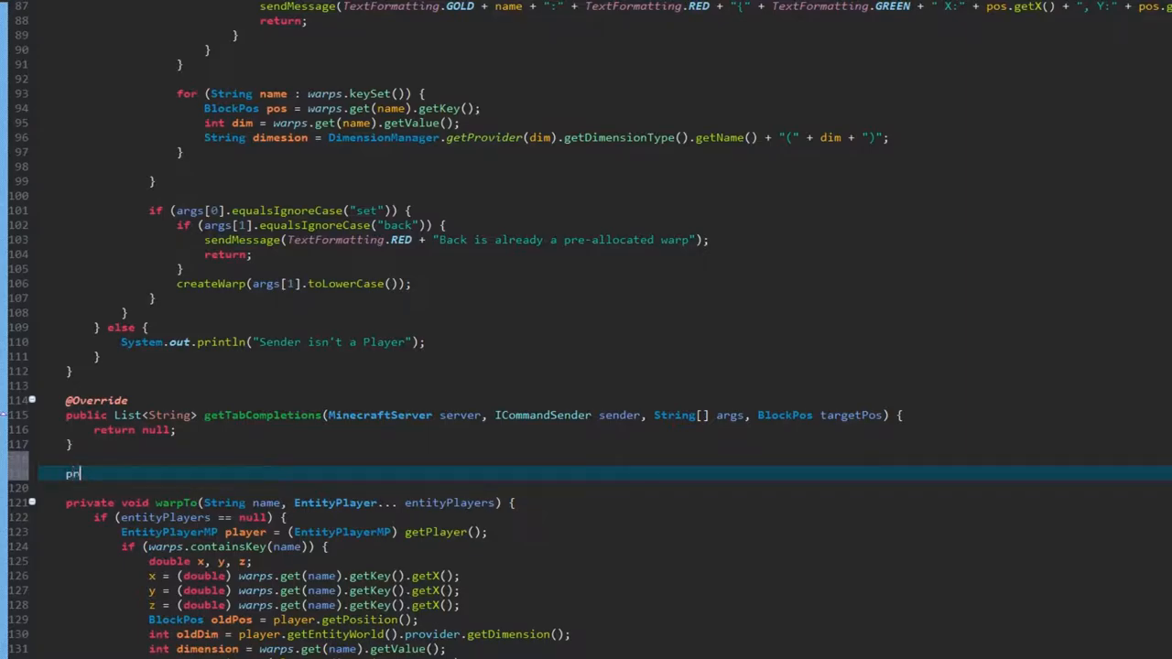
pyautogui.write('ivate void warpRandom(int i')
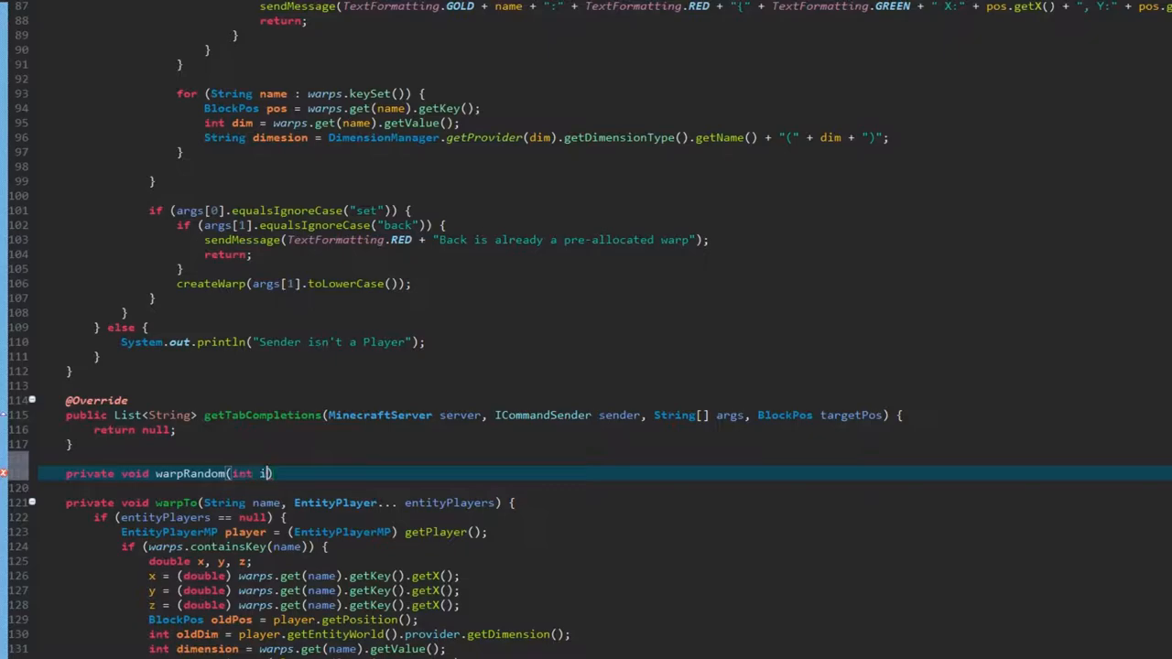
pyautogui.write('range){')
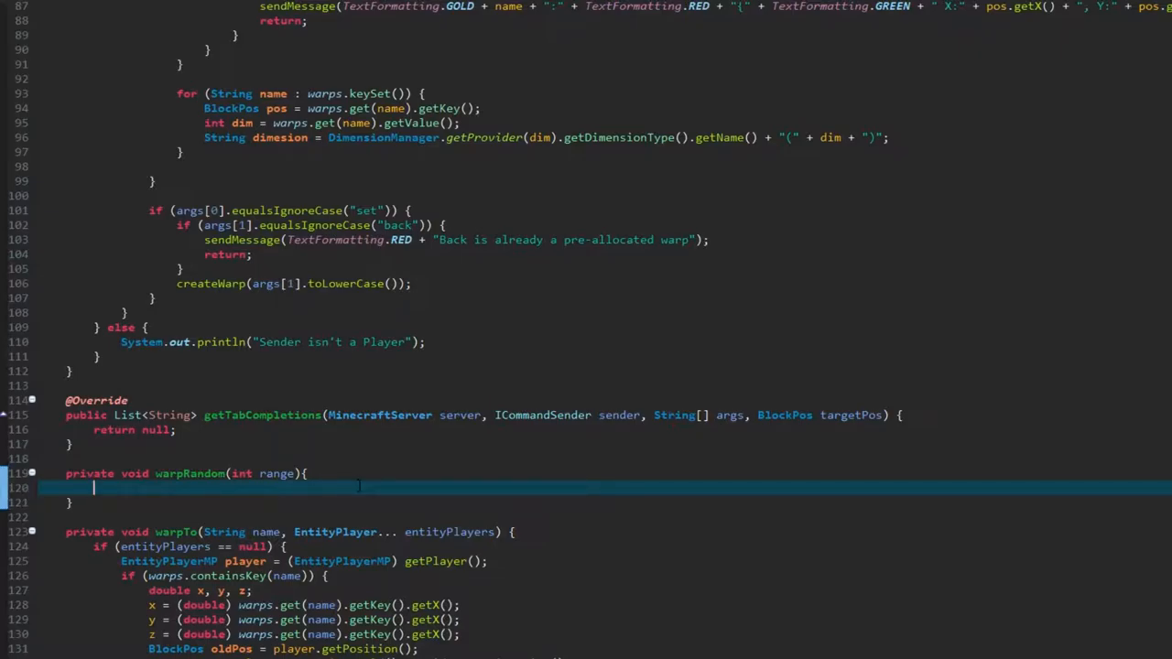
pyautogui.write('Random ran = new Random();')
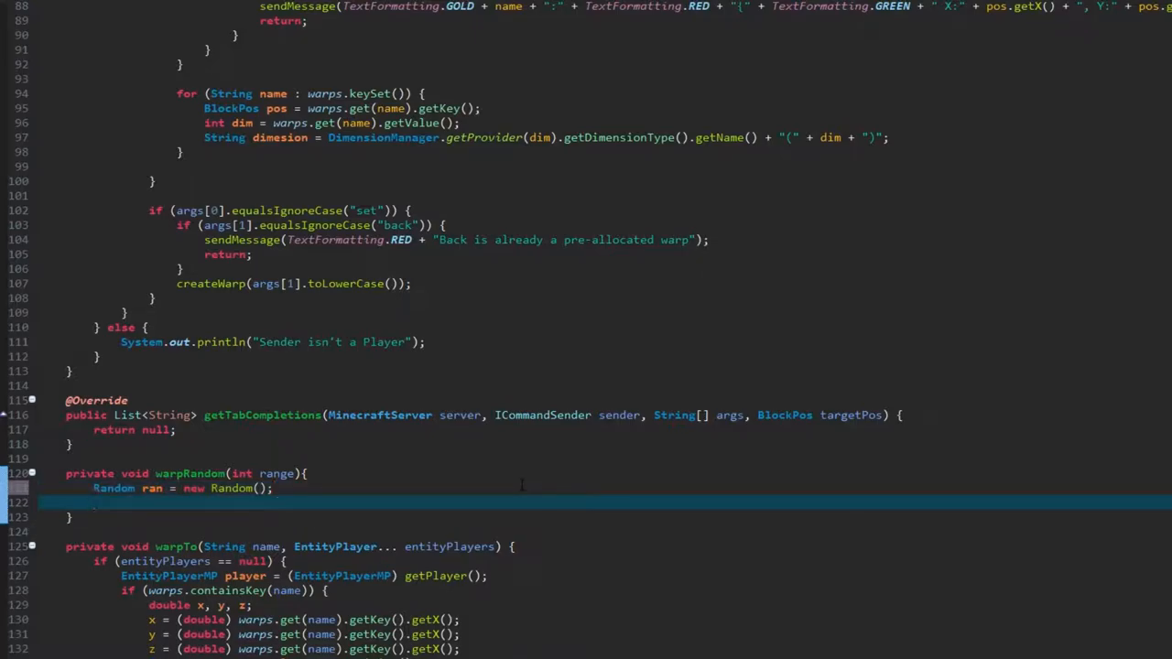
pyautogui.write('int var')
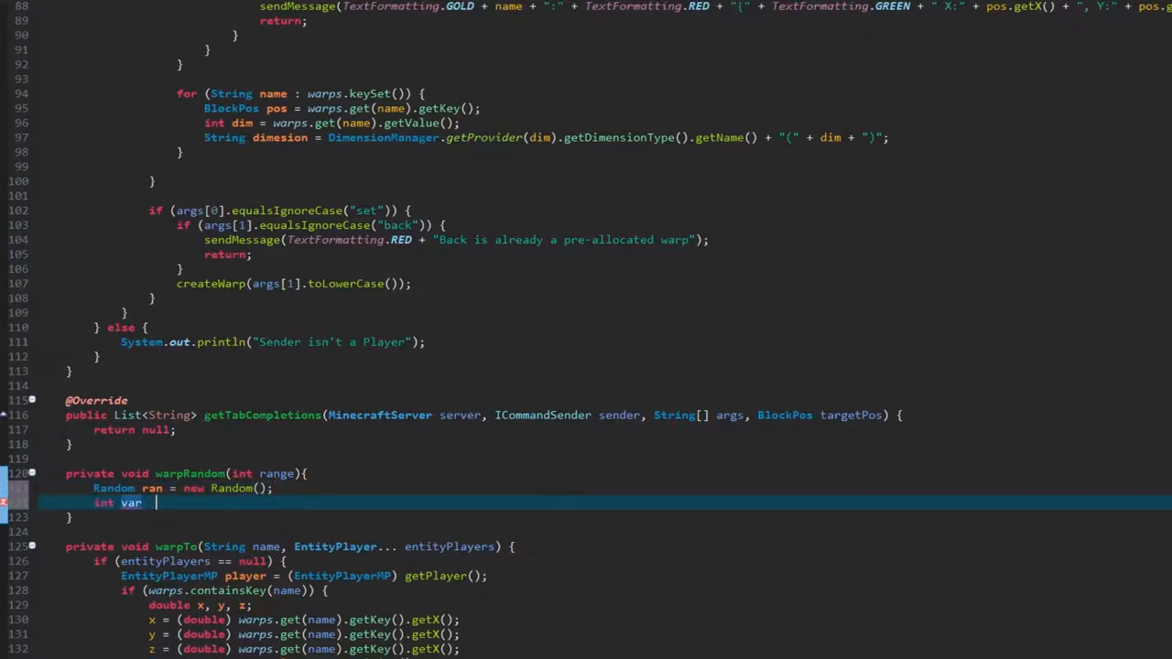
pyautogui.write('= ran.nextInt(arg0)')
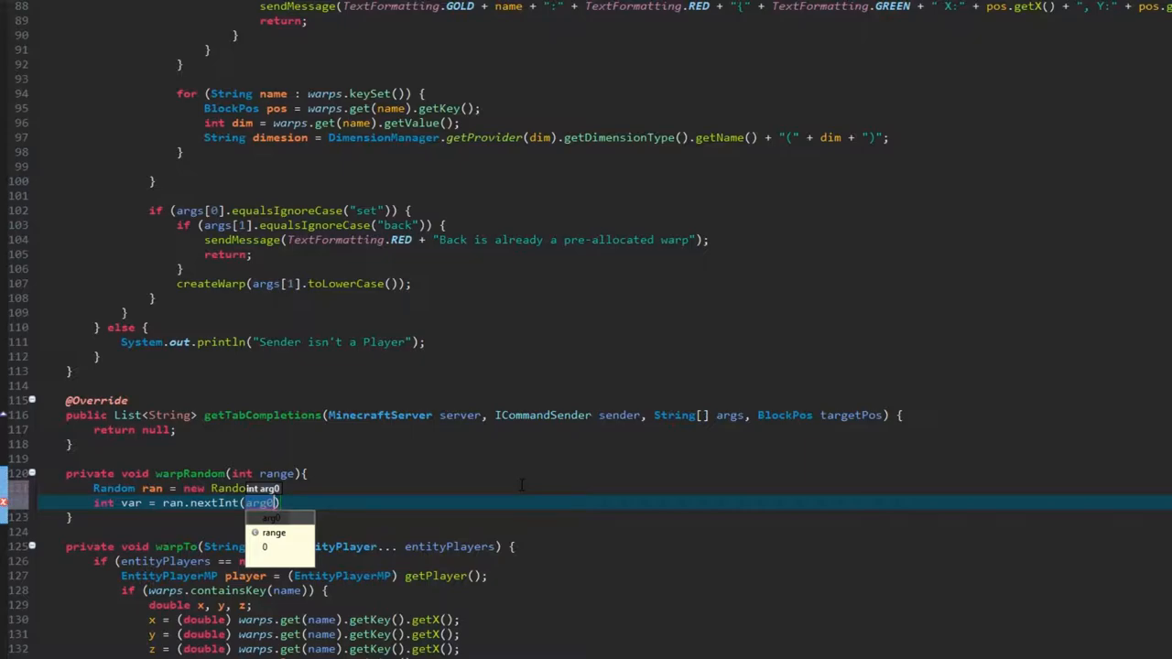
pyautogui.click(272, 532)
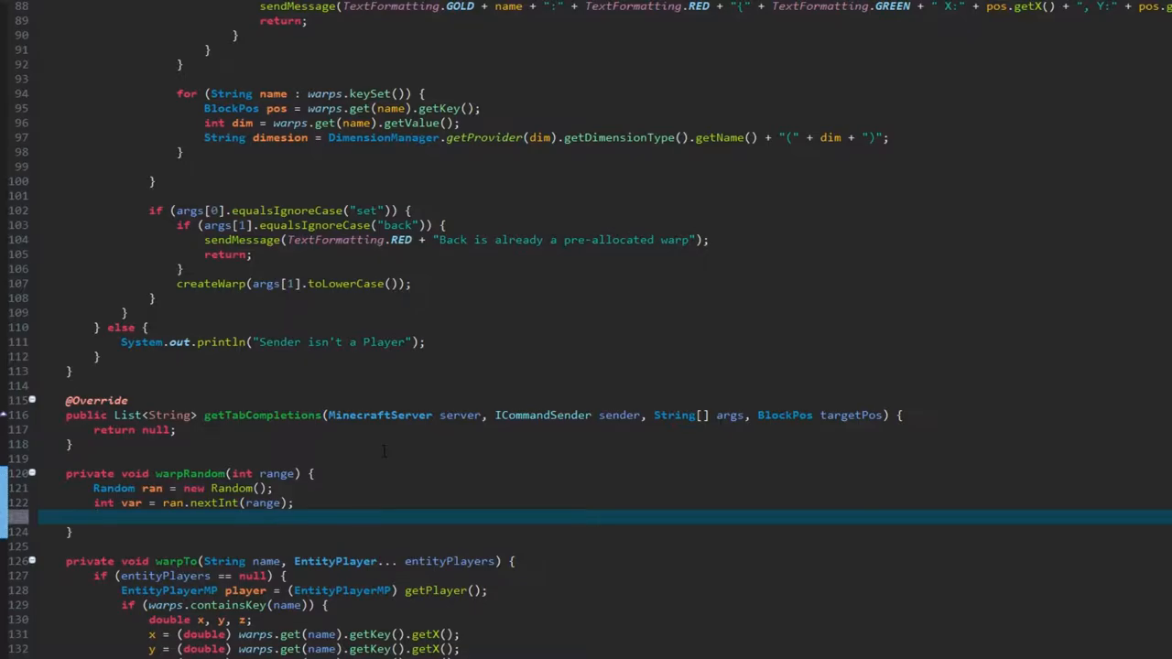
# Declare double x, y, z, taking x and z from getPlayer().getPosition() and setting y to 255
pyautogui.click(94, 517)
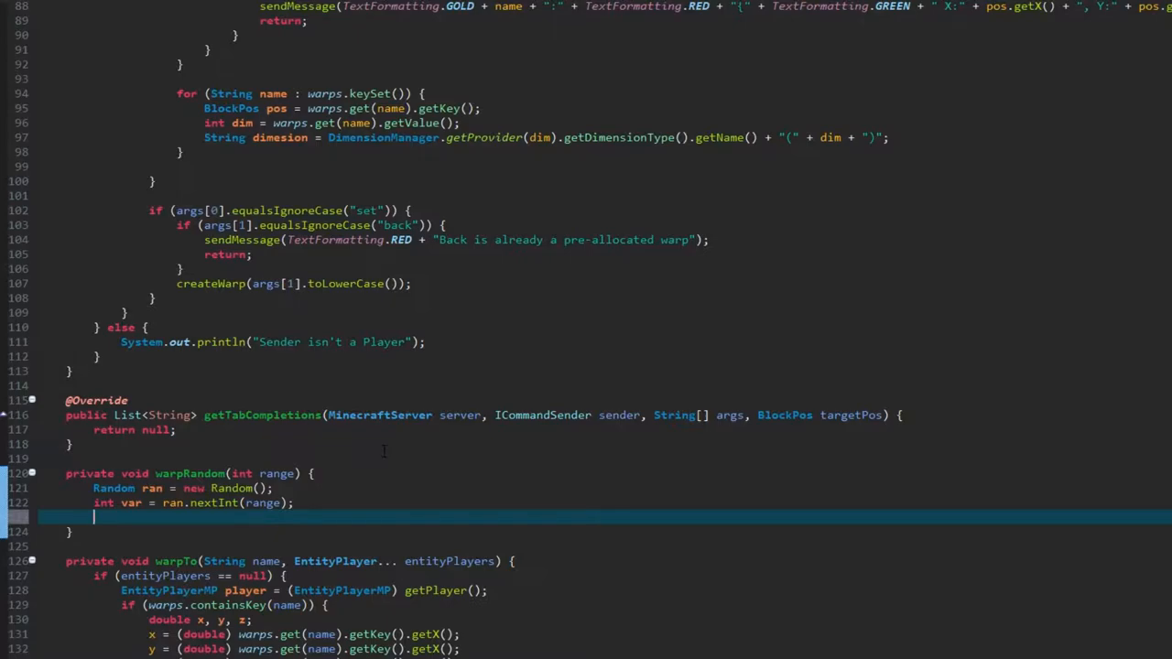
pyautogui.write('double x,y, z;')
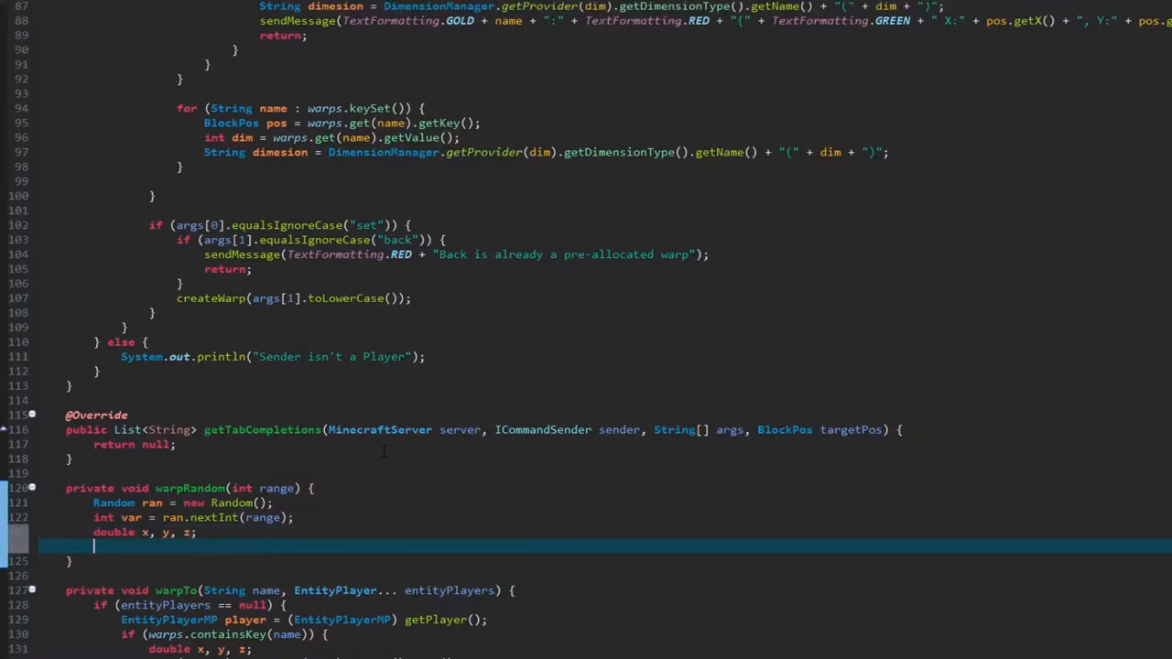
pyautogui.write('x = getPla')
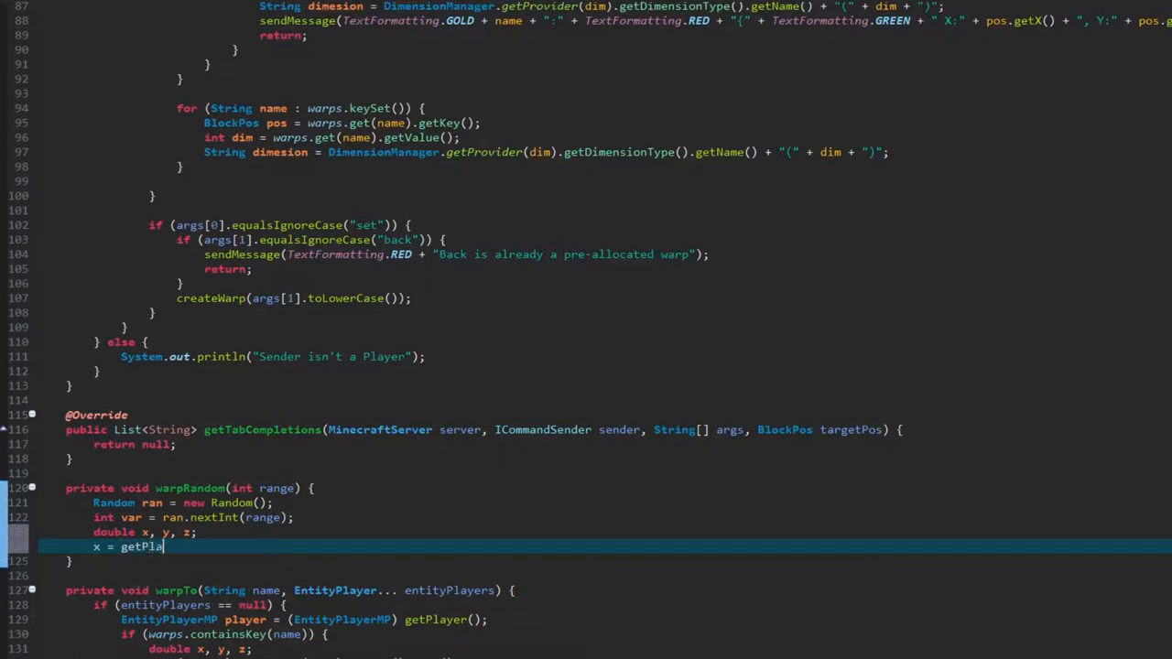
pyautogui.write('yer.getP')
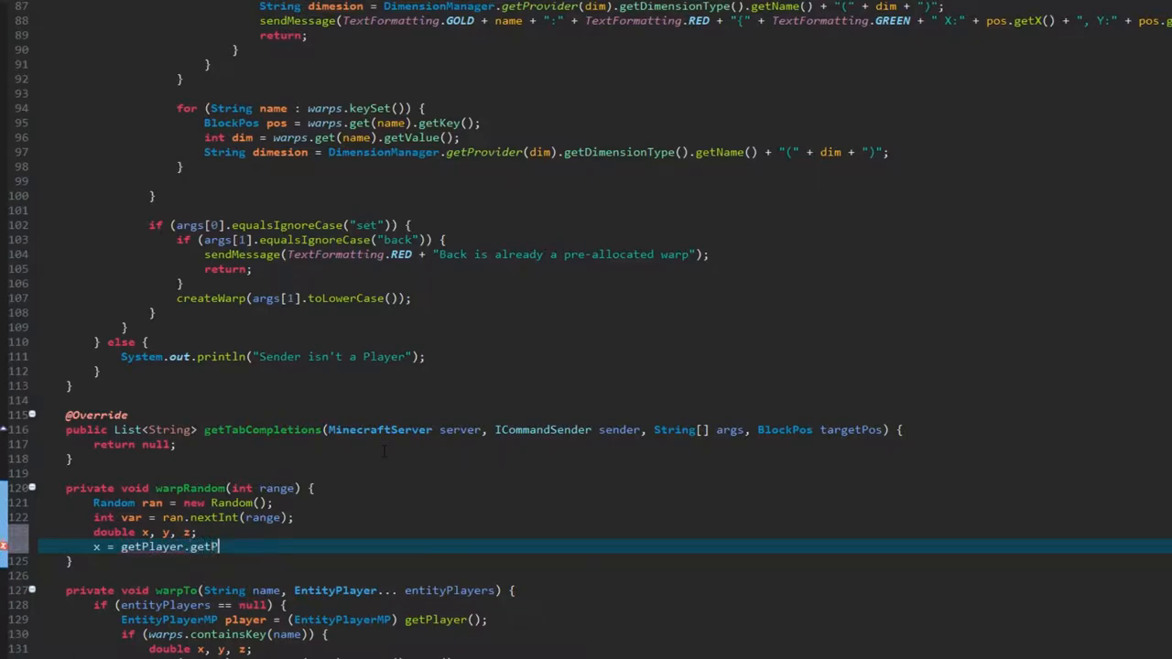
pyautogui.press('BackSpace')
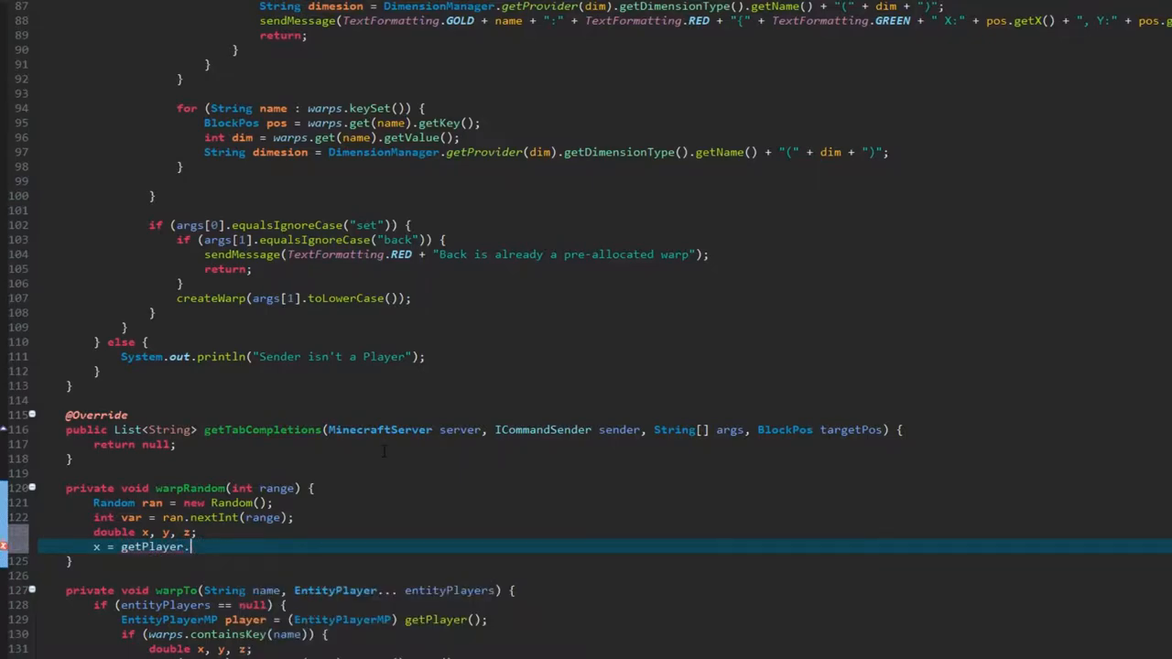
pyautogui.write('().ge')
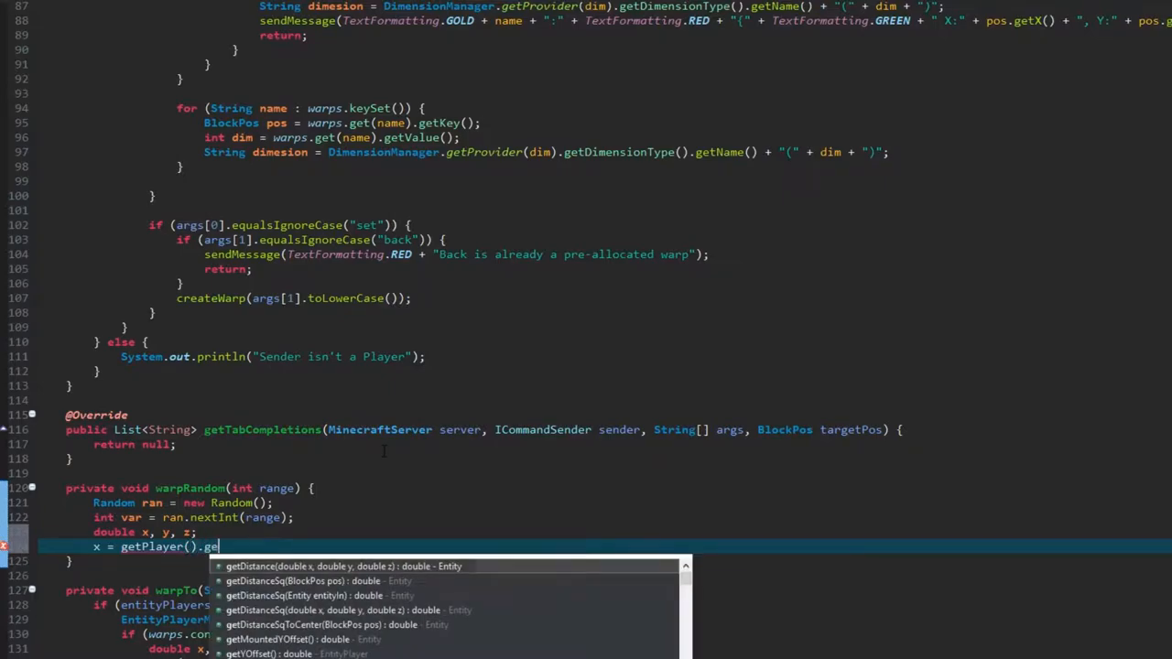
pyautogui.write('Position().getX();')
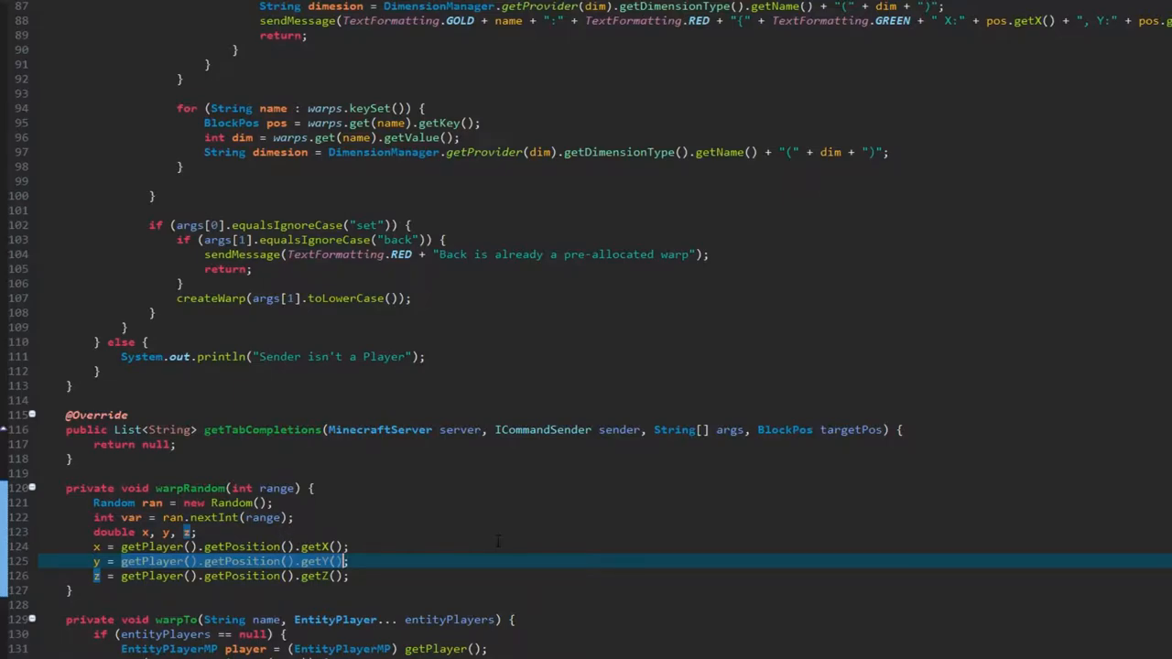
pyautogui.write('255;')
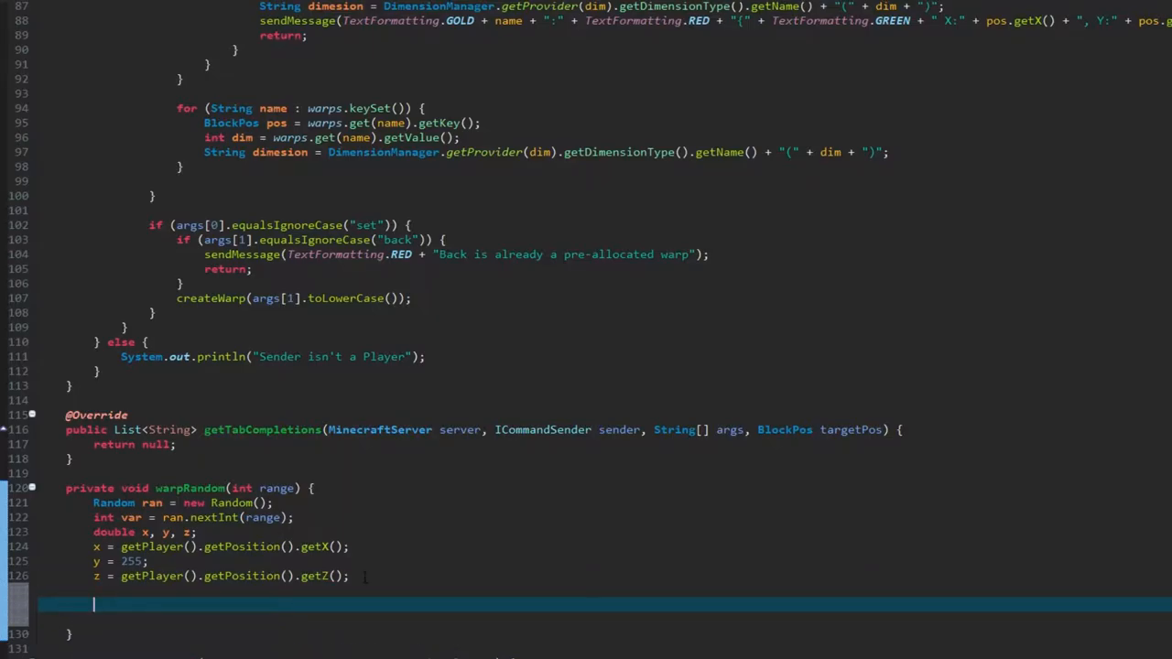
# Create pos = new BlockPos(x,y,z) and open a while loop testing whether its block equals Blocks.AIR
pyautogui.write('BlockPos pos')
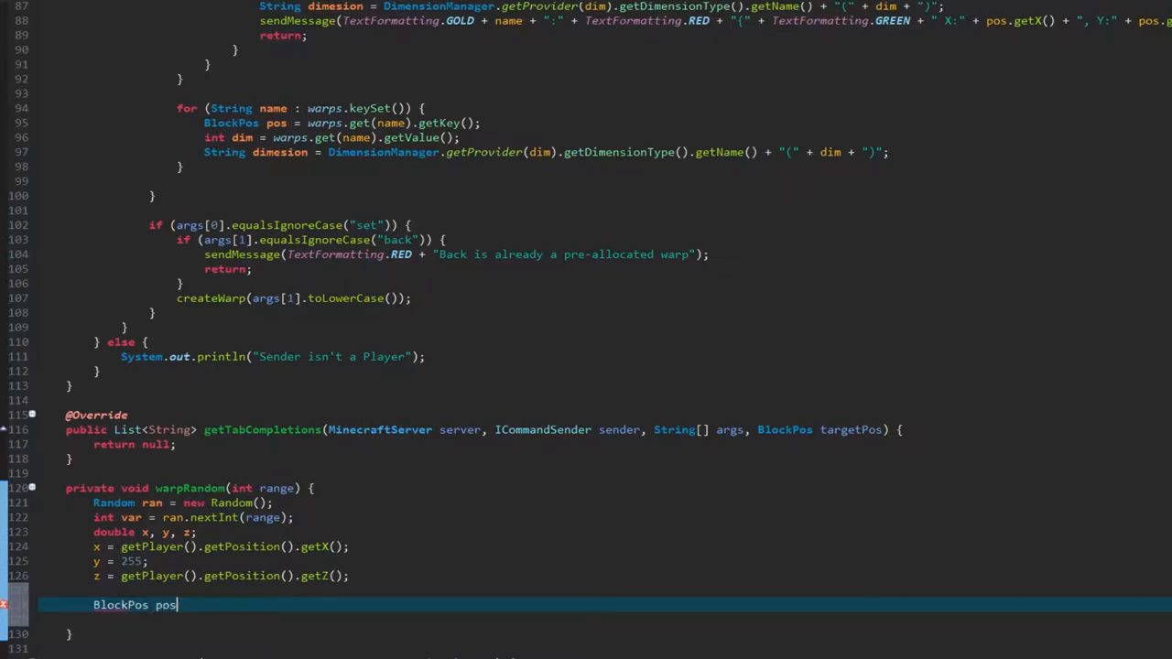
pyautogui.write('= new B')
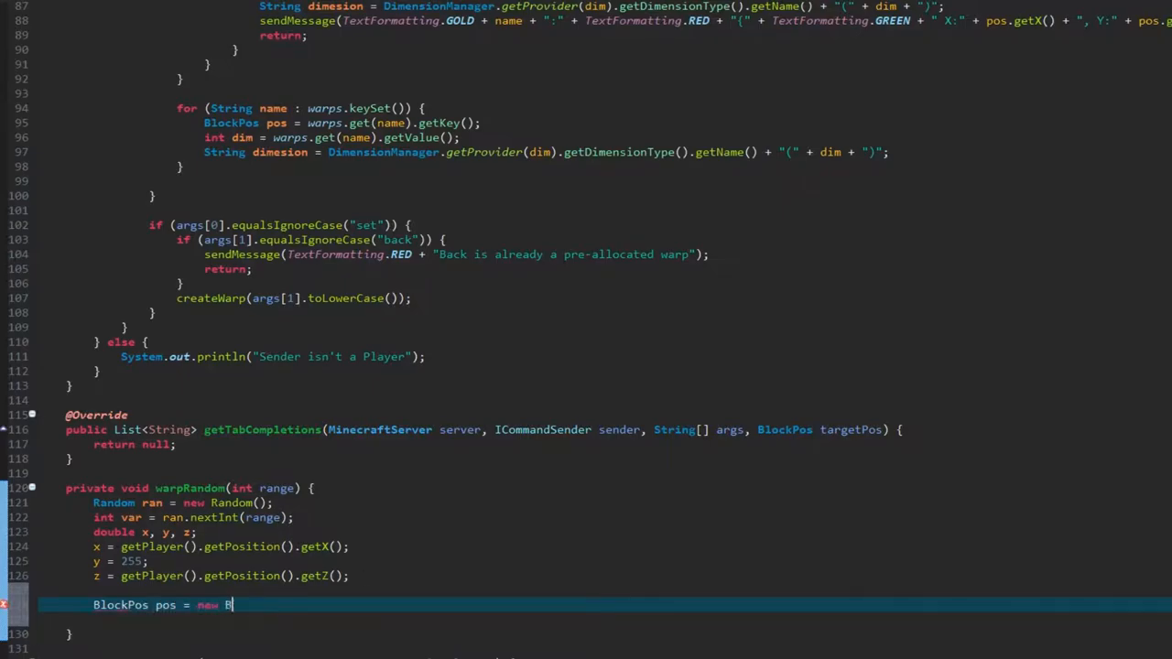
pyautogui.write('lockPos()')
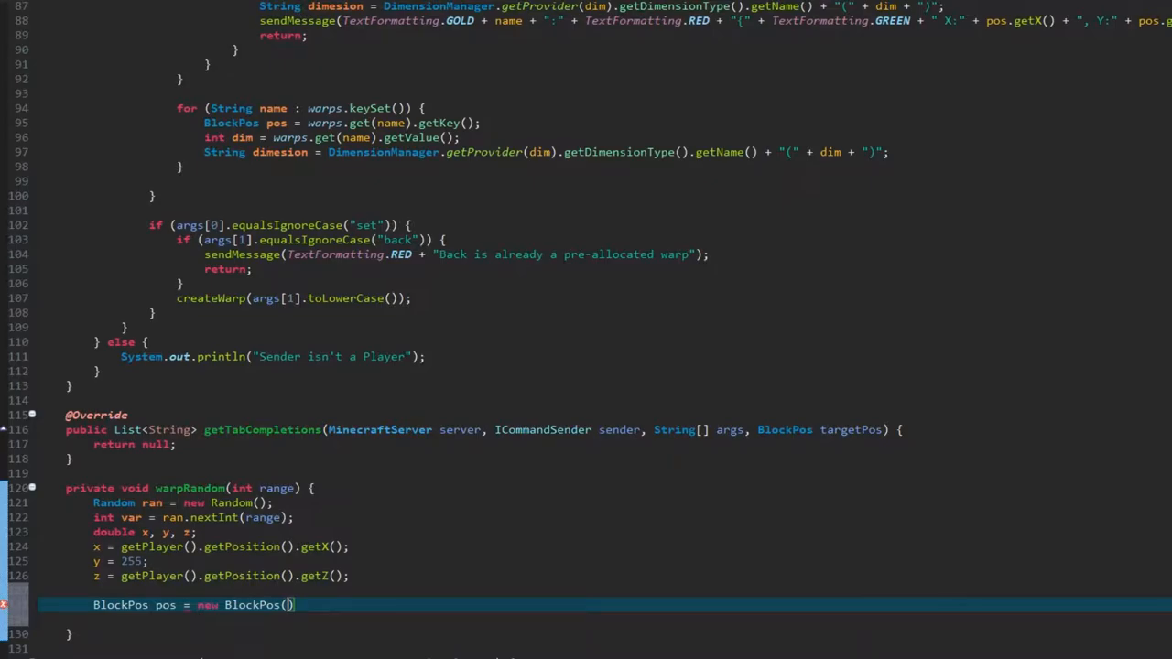
pyautogui.write('x,y,z')
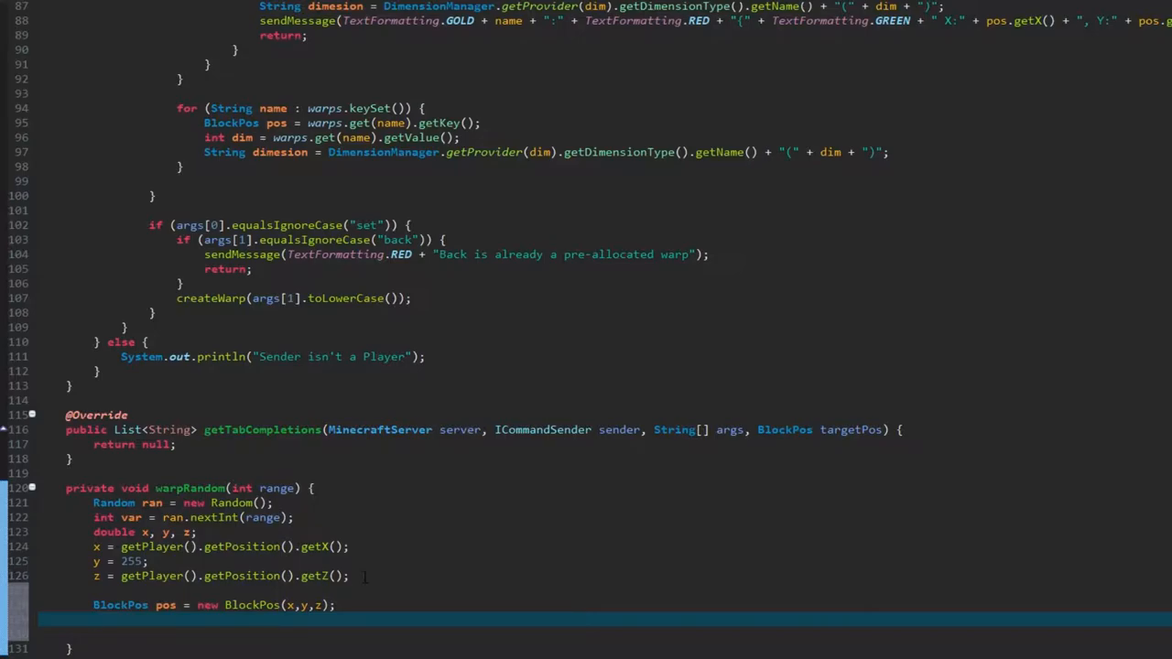
pyautogui.write('whit')
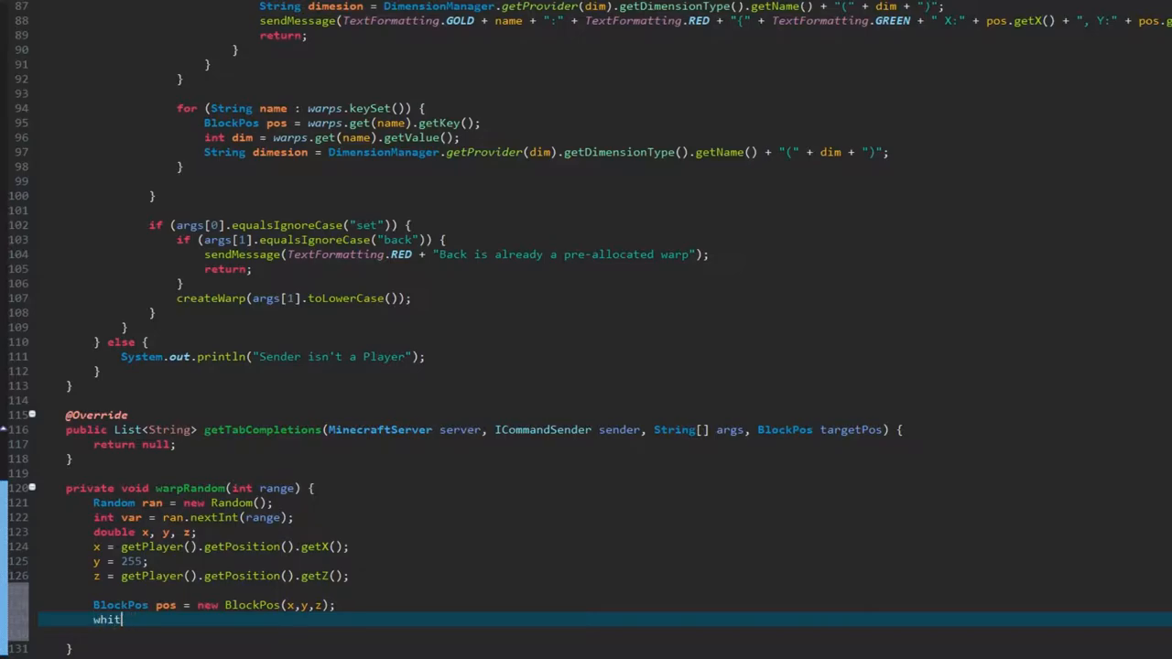
pyautogui.write('e()')
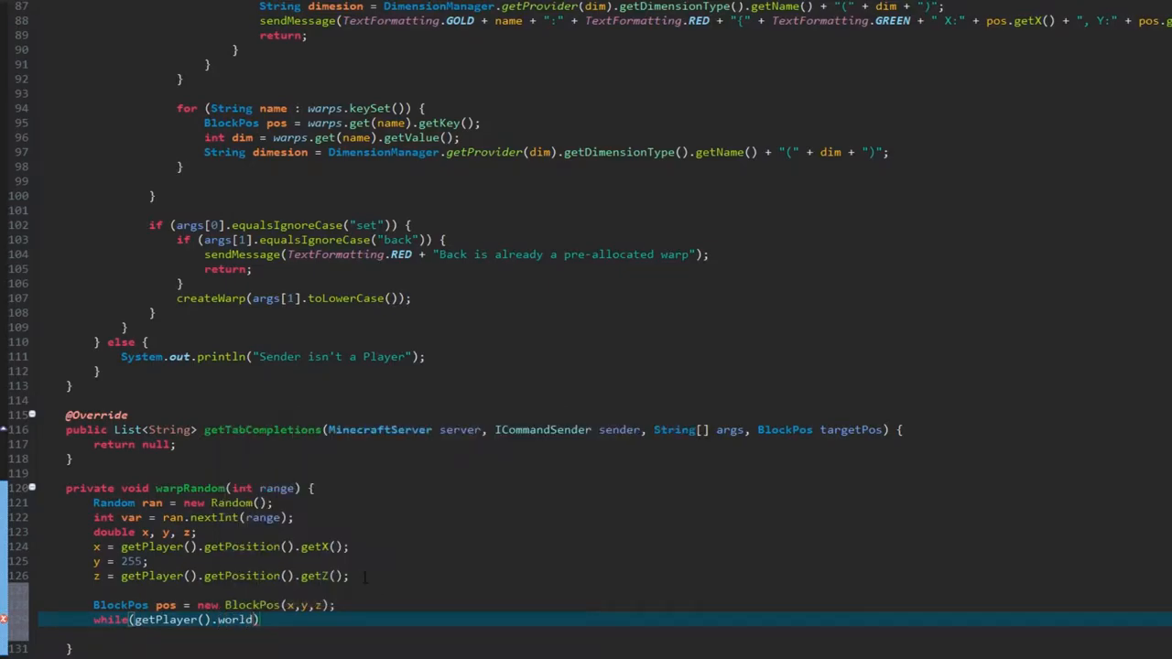
pyautogui.write('getP')
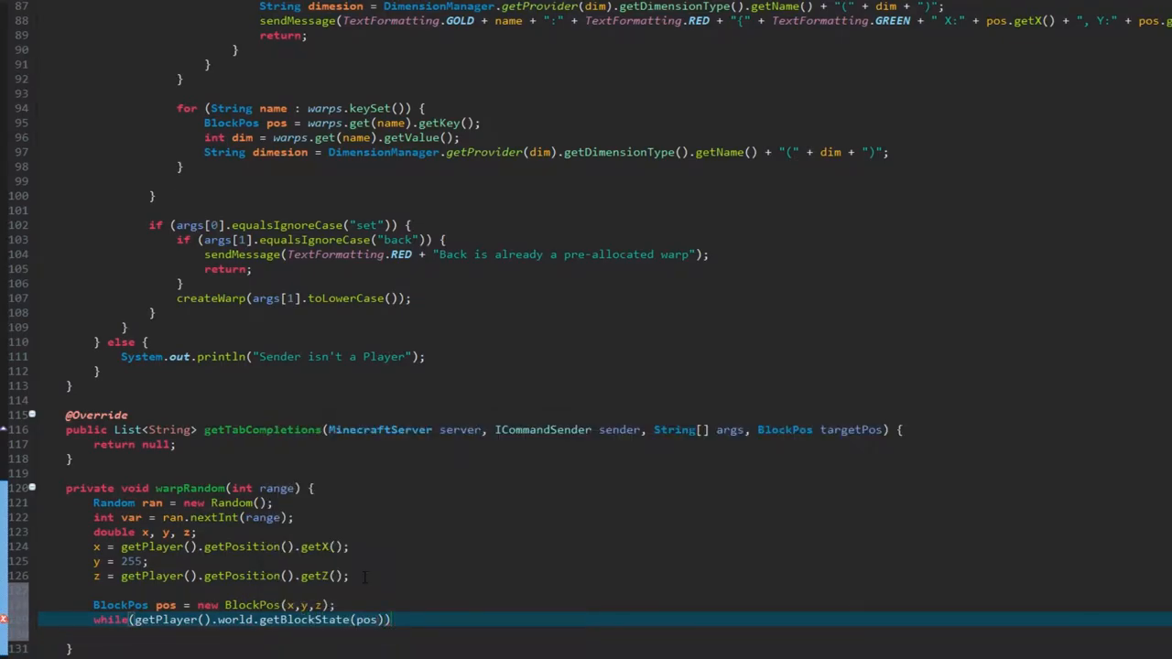
pyautogui.write('.getBlock()')
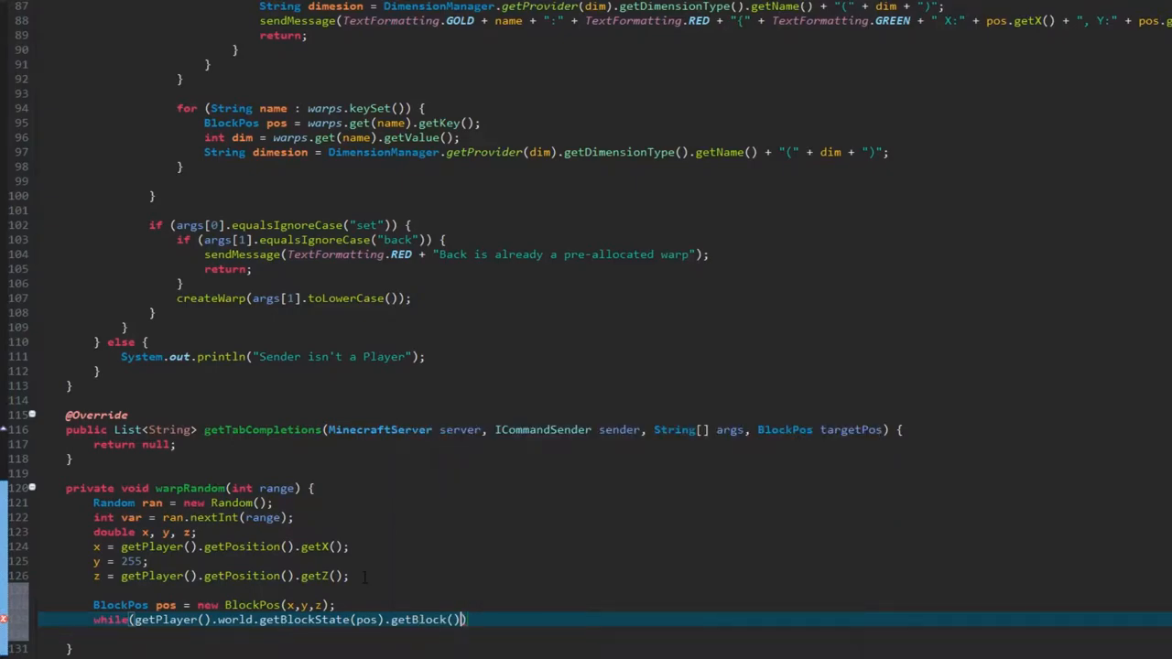
pyautogui.write('.equals(obj')
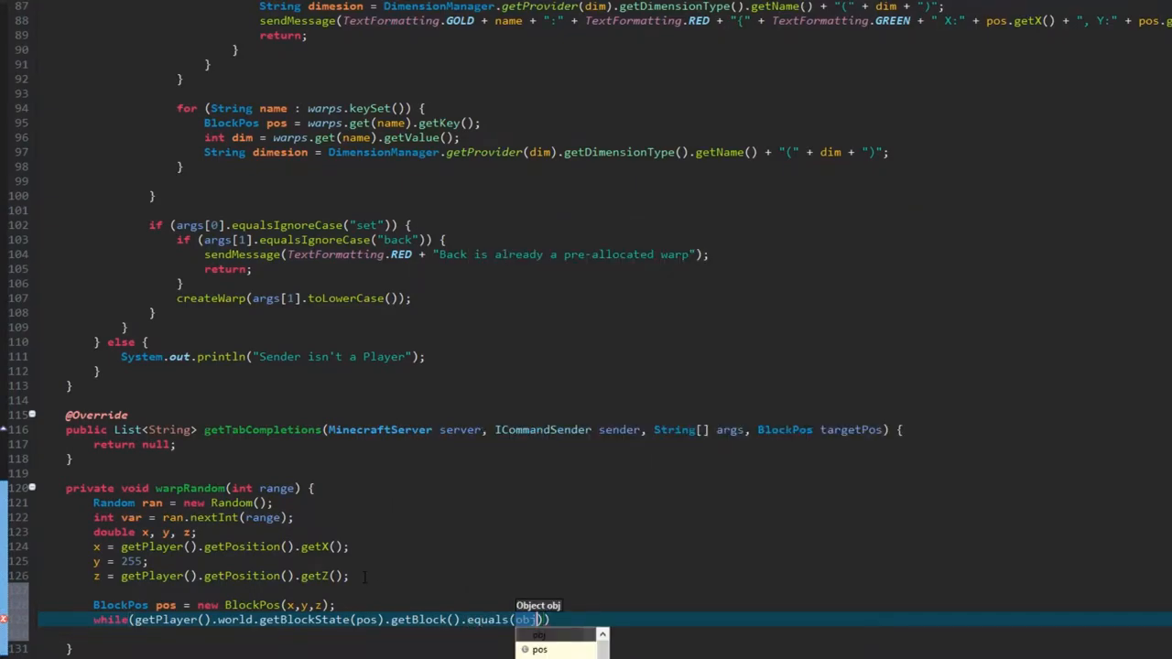
pyautogui.write('Blocks')
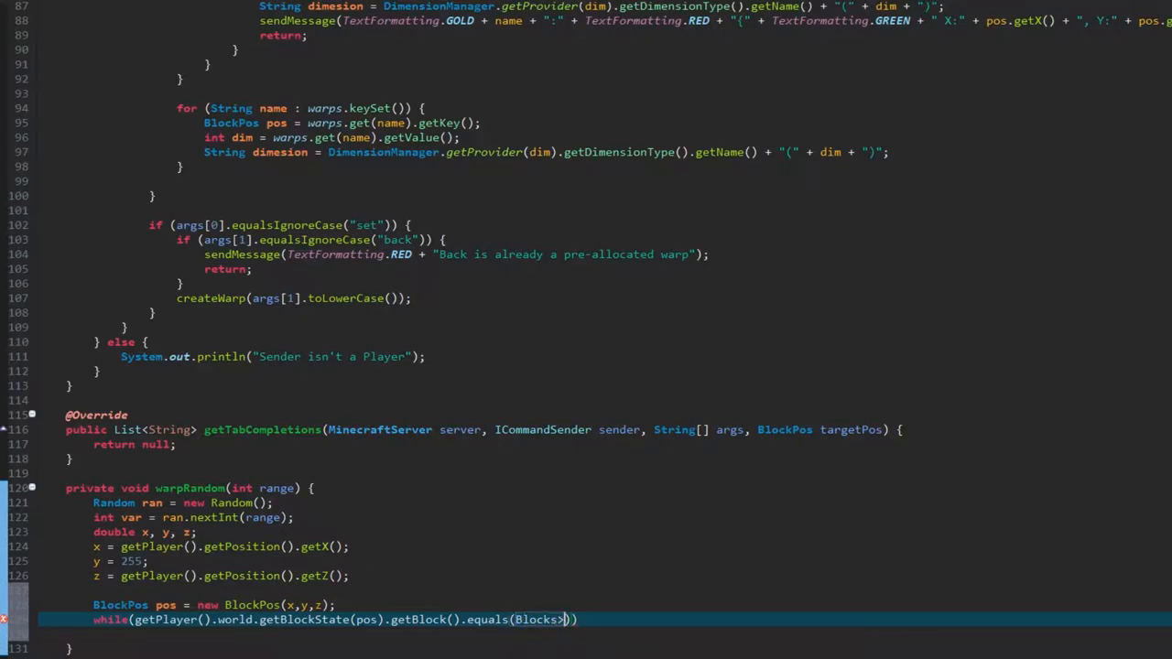
pyautogui.write('AIR')
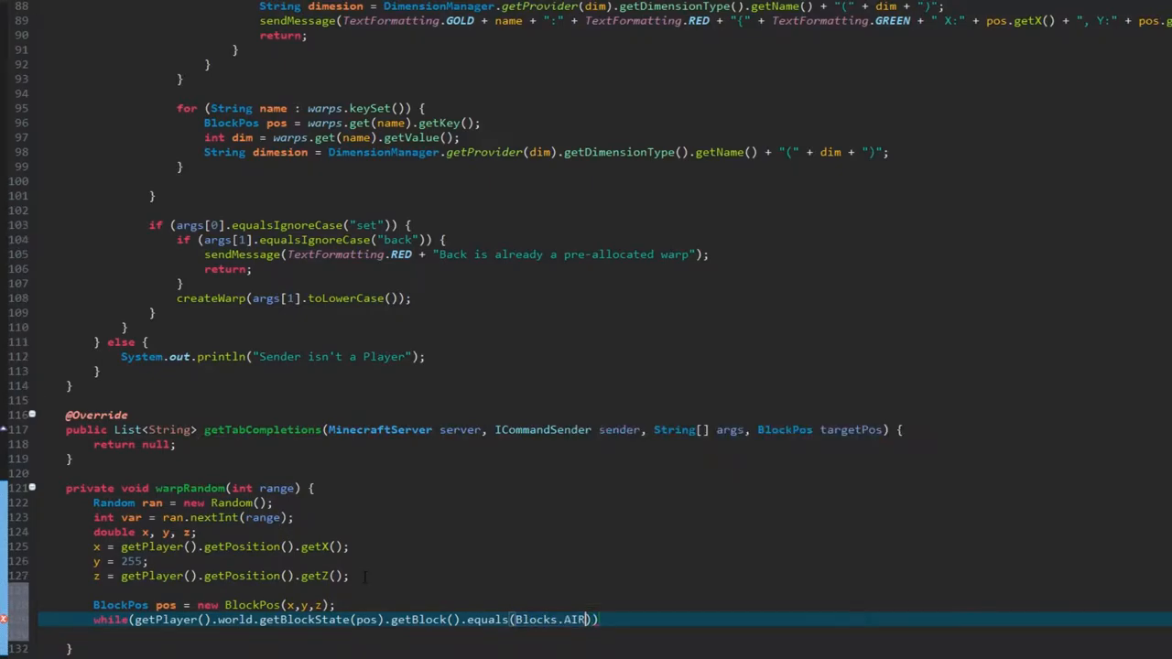
pyautogui.write('{')
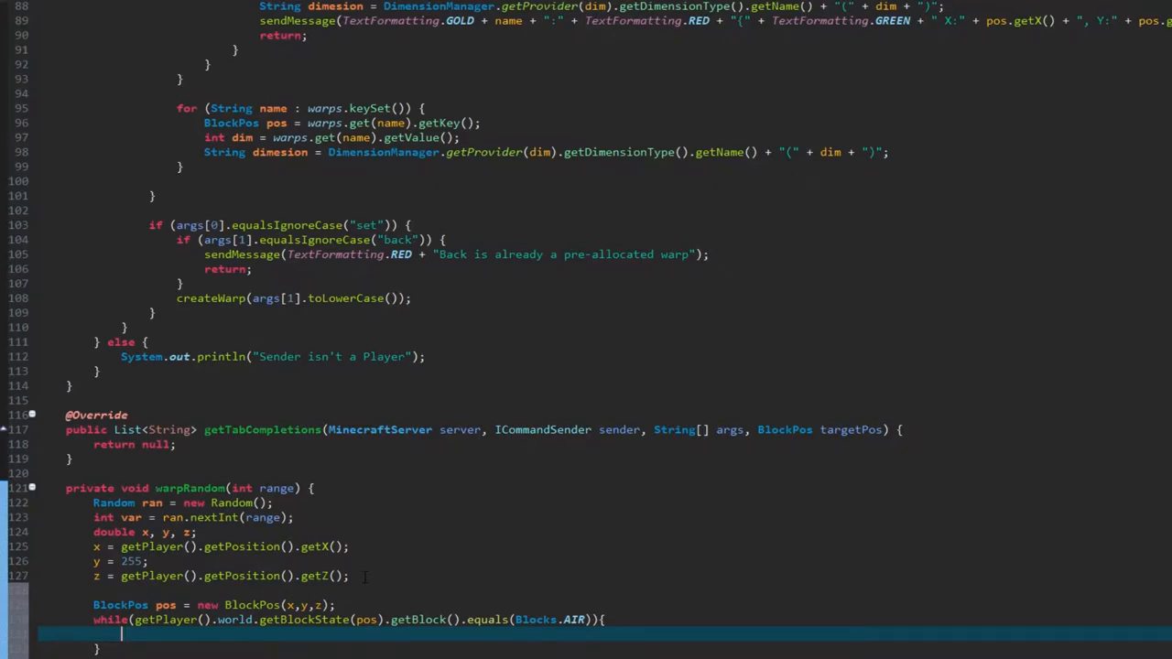
# Inside the loop, decrement y and rebuild pos as new BlockPos(x,y,z)
pyautogui.write('y')
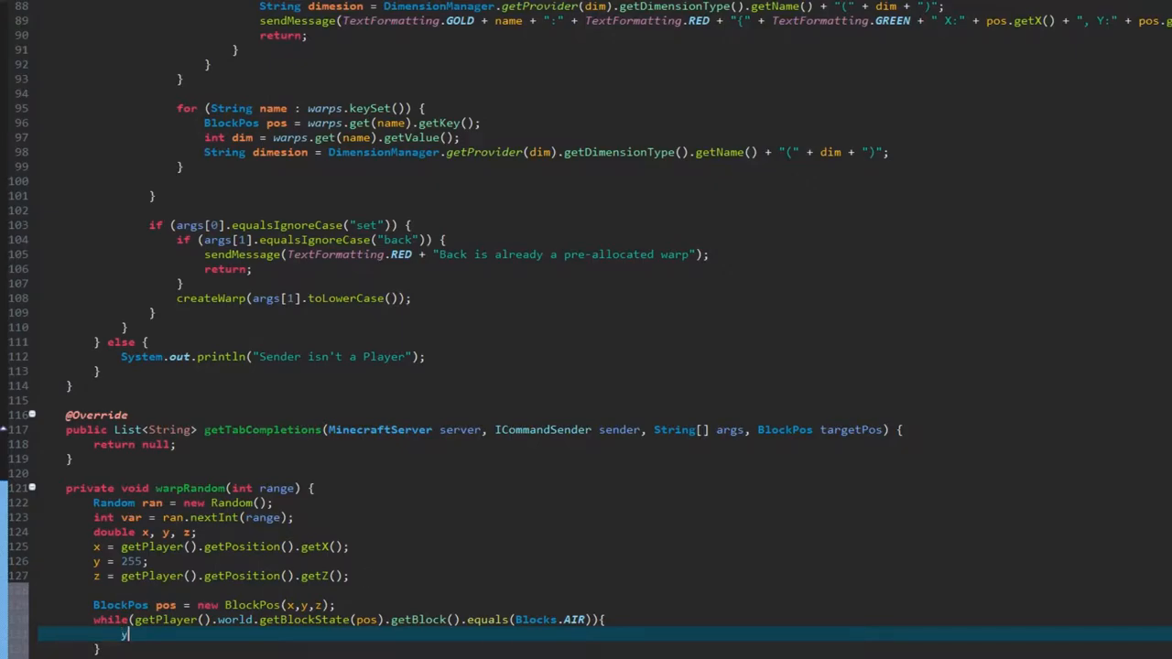
pyautogui.write('--')
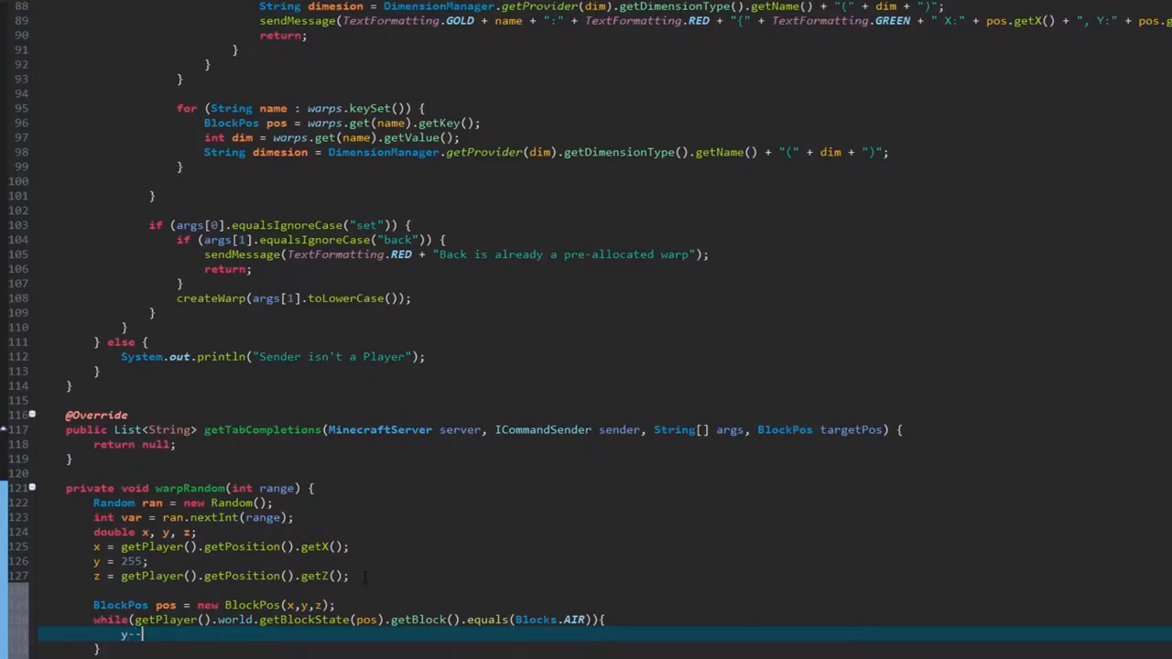
pyautogui.write('pos = new')
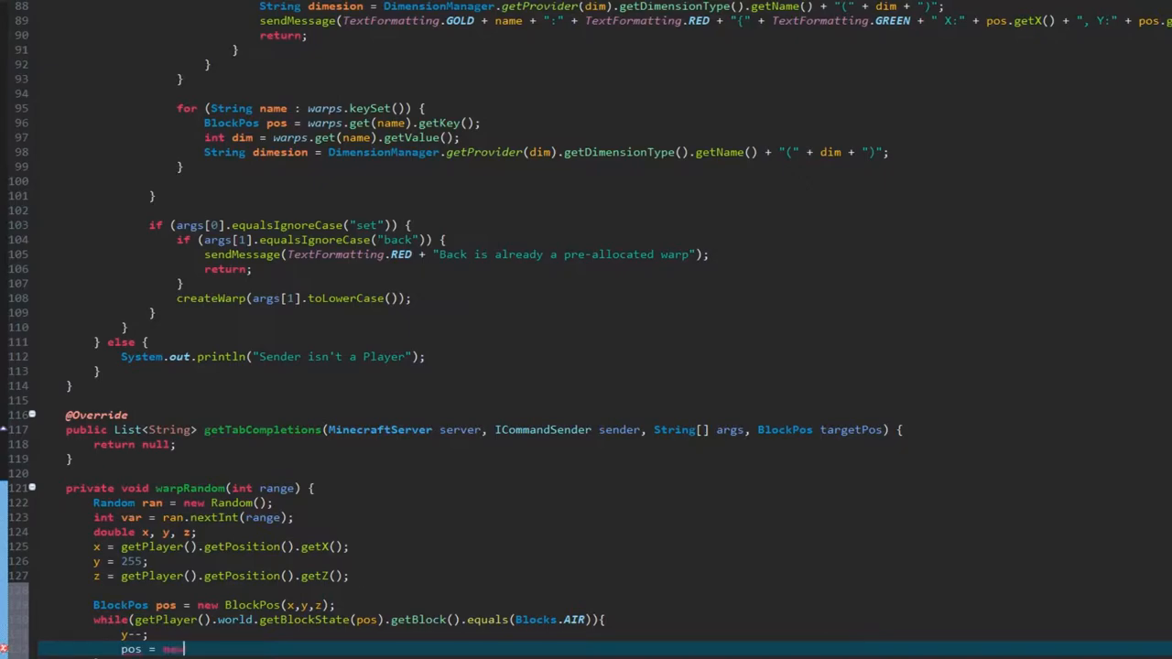
pyautogui.write('BlockPos()')
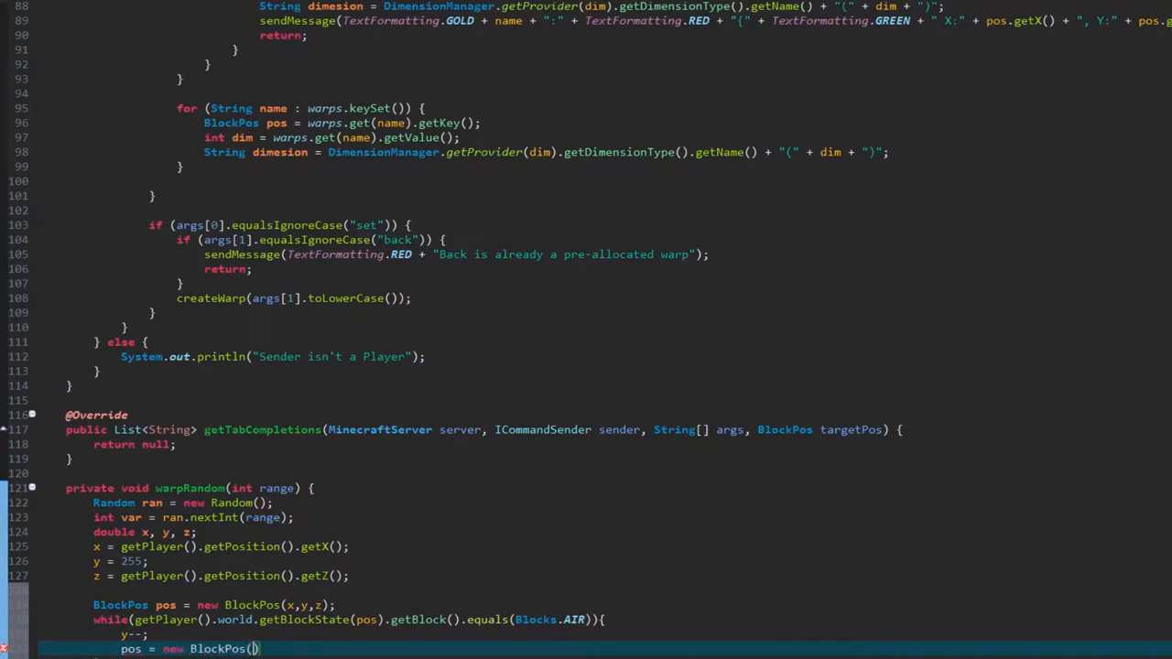
pyautogui.write('x,y')
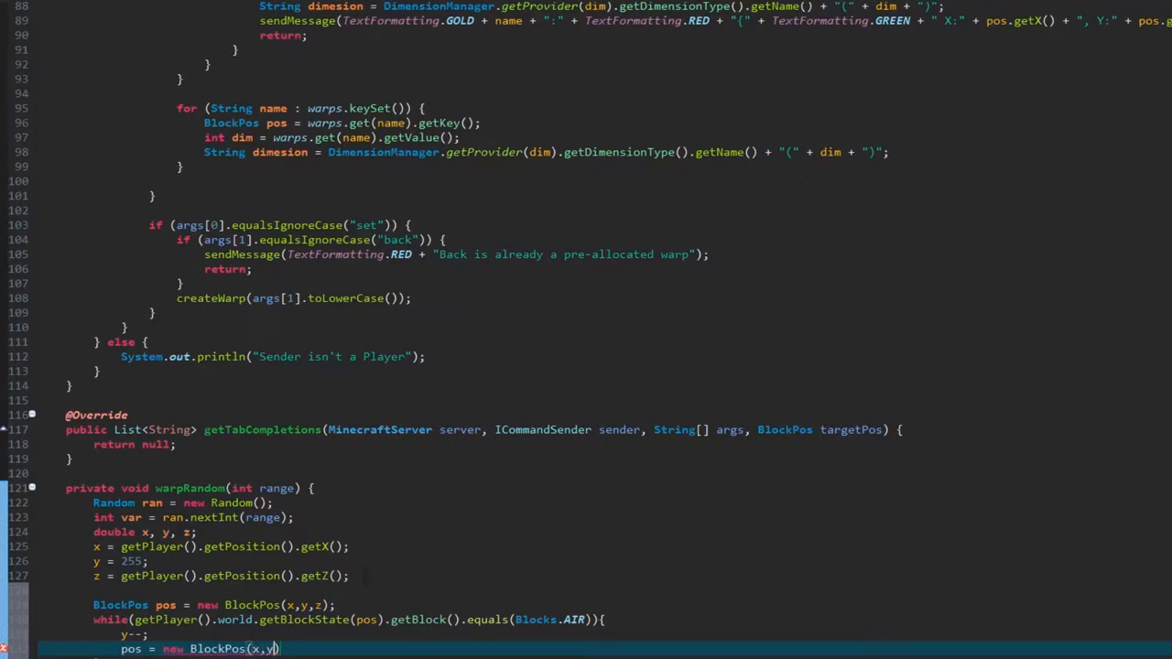
pyautogui.write(',z')
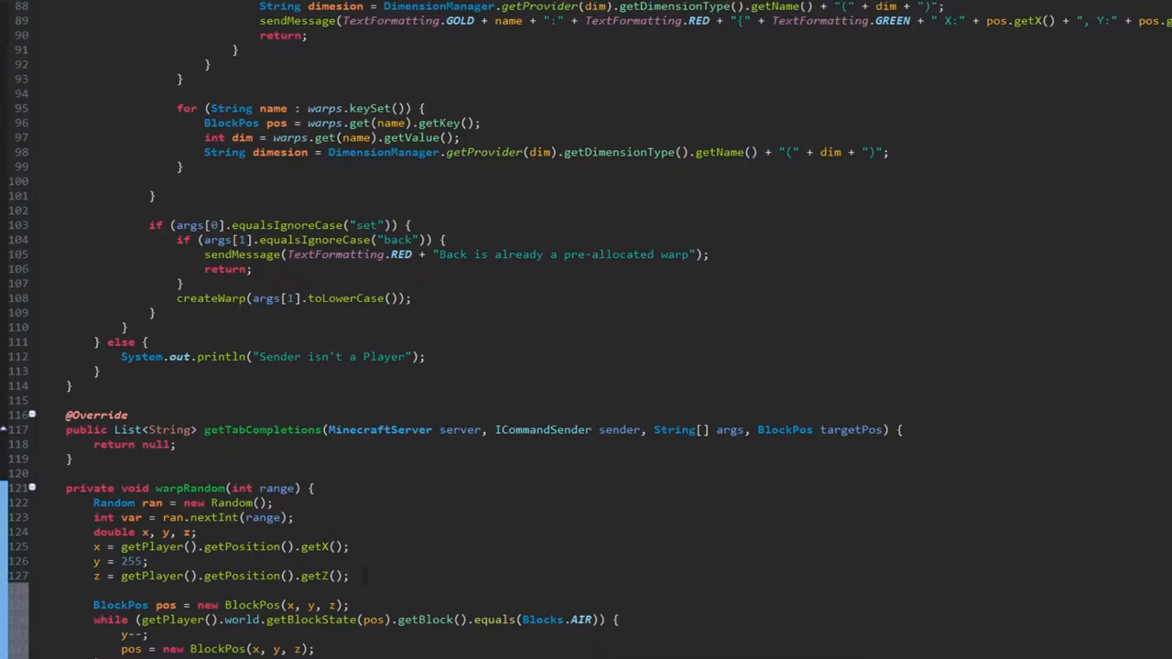
# Reformat the ground-finding loop with spaces after commas and dismiss the member-suggestion popup
pyautogui.doubleClick(96, 561)
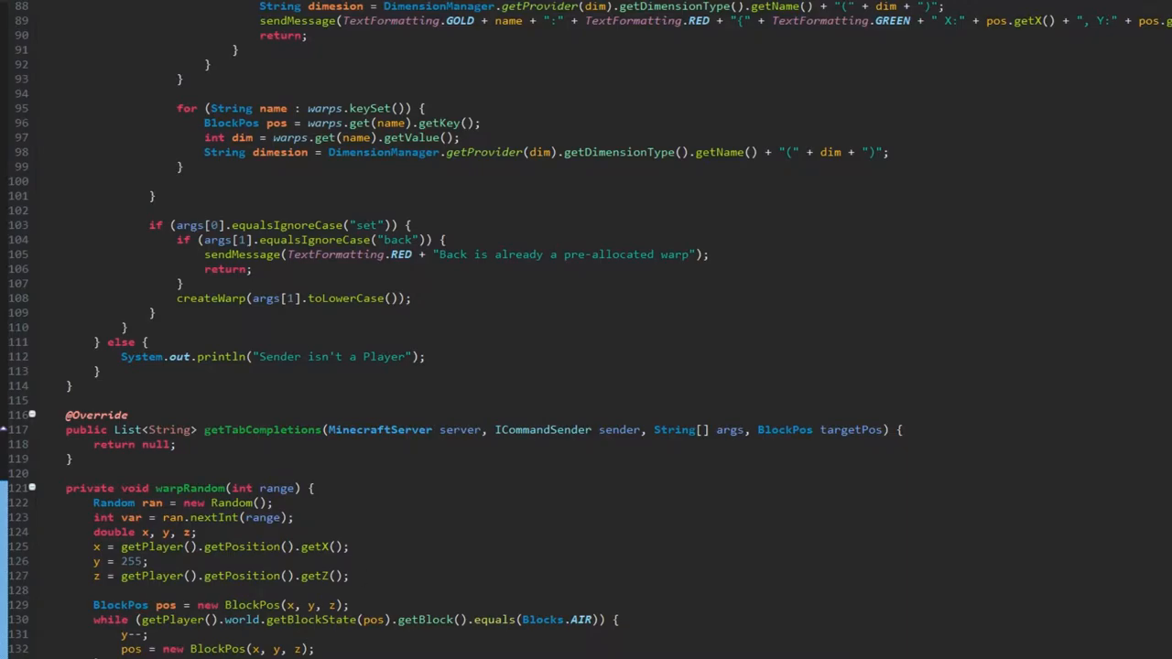
pyautogui.write('.')
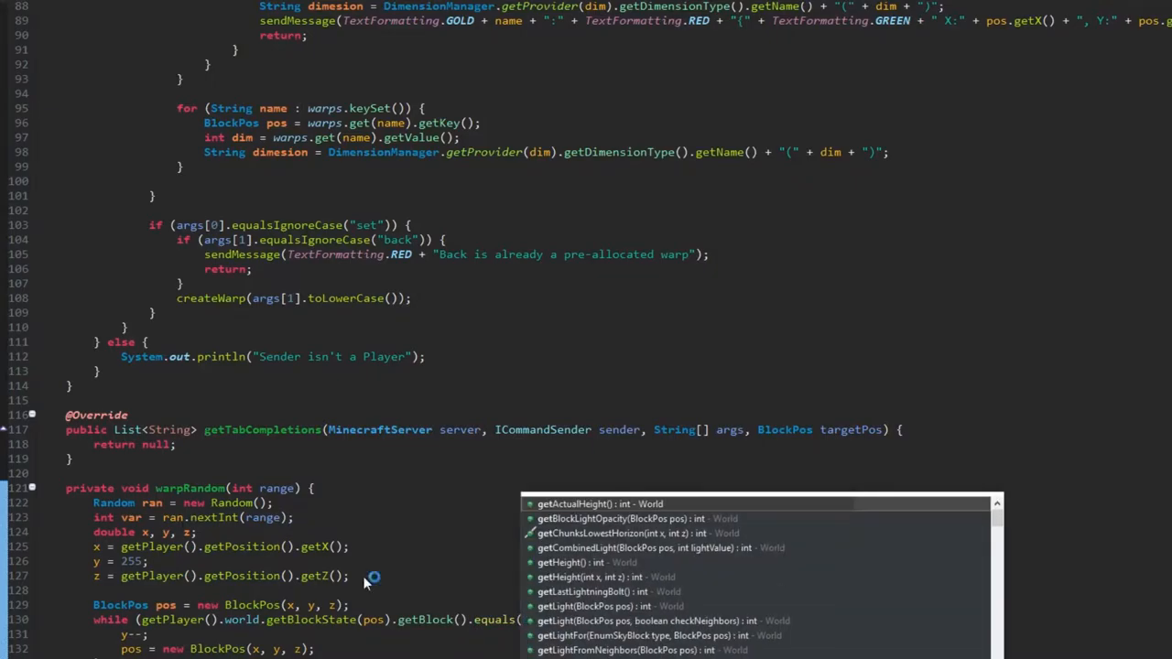
pyautogui.press('Escape')
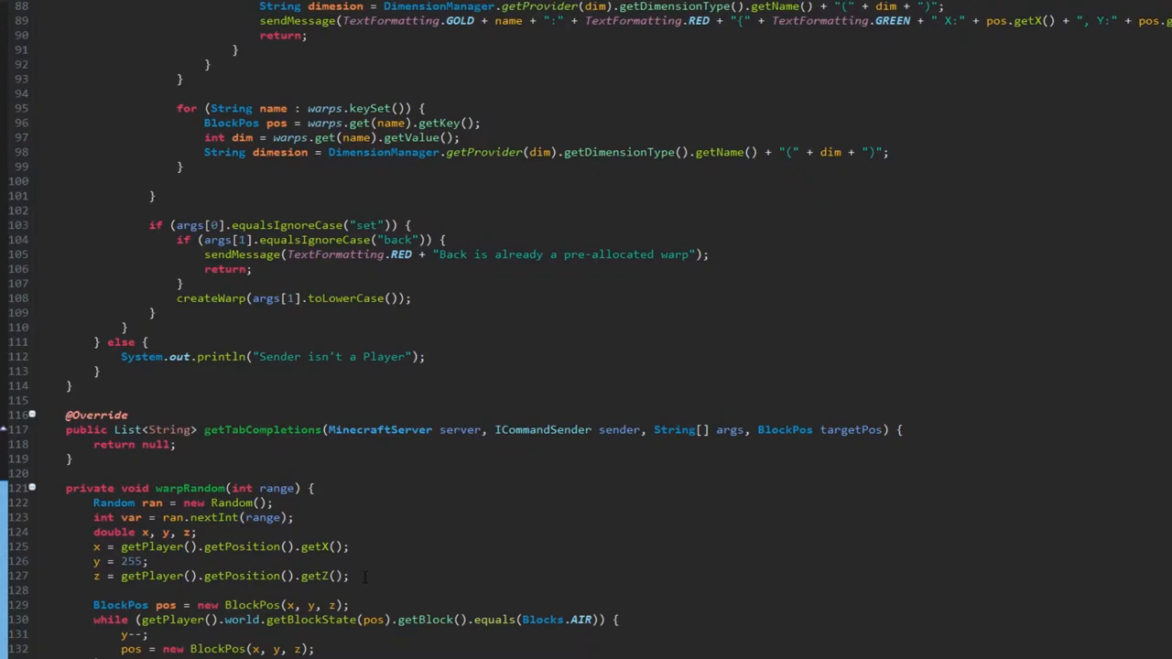
pyautogui.scroll(-3)
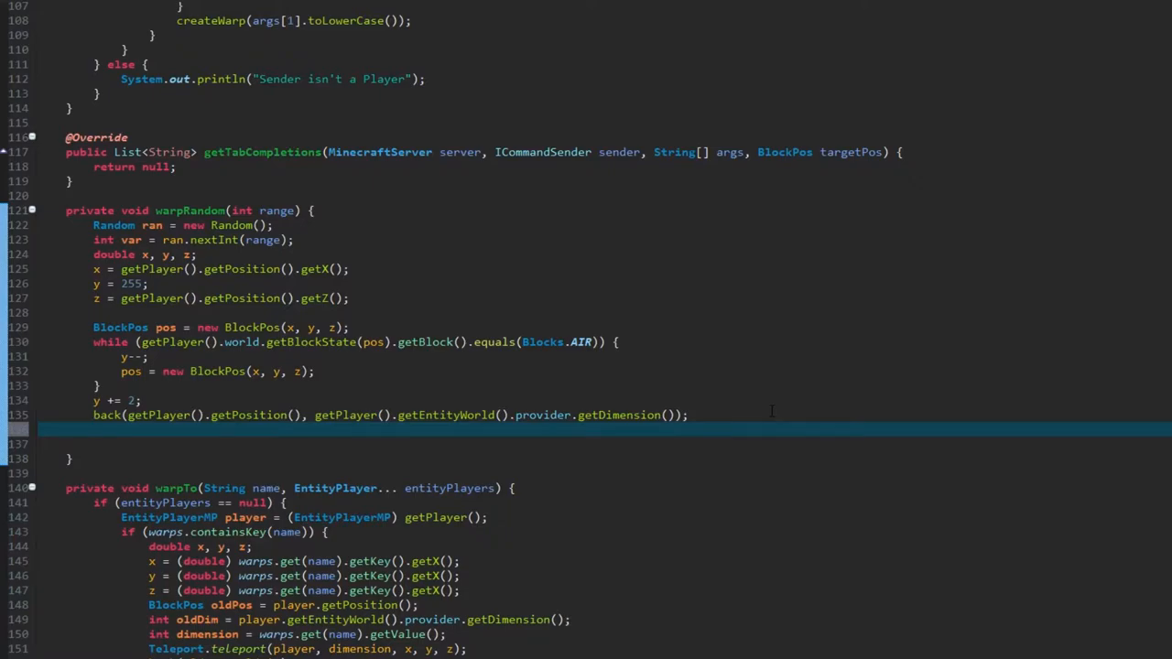
# Teleport the player to x, y, z using getPlayer().getEntityWorld().provider.getDimension() as the dimension
pyautogui.write('Telep')
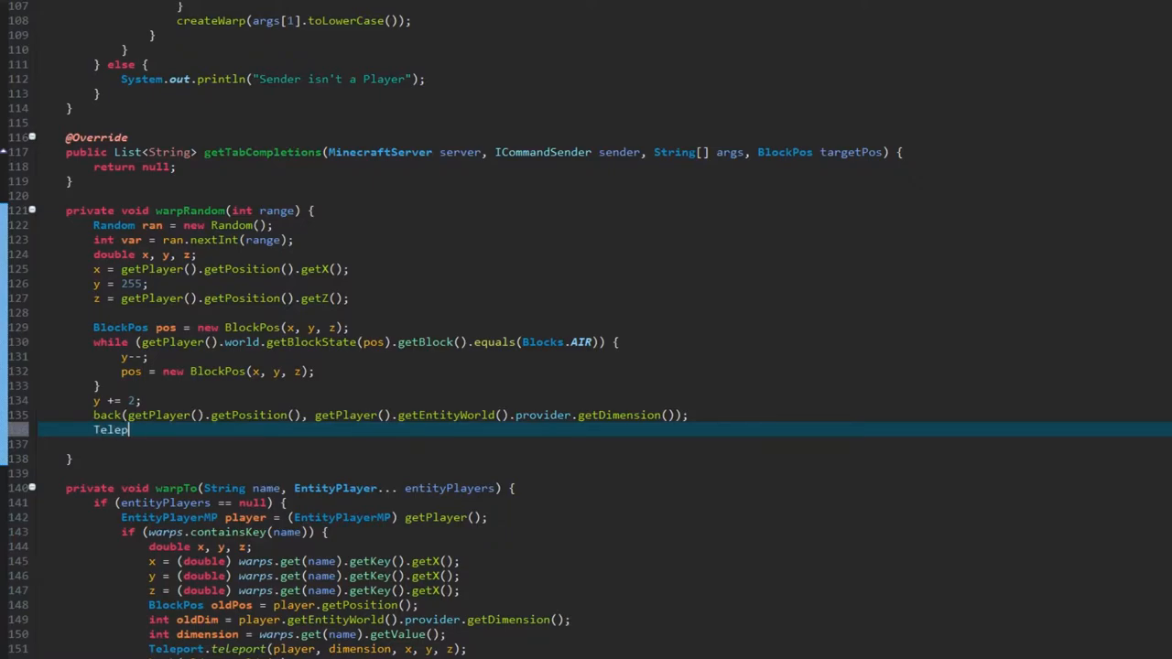
pyautogui.write('ort')
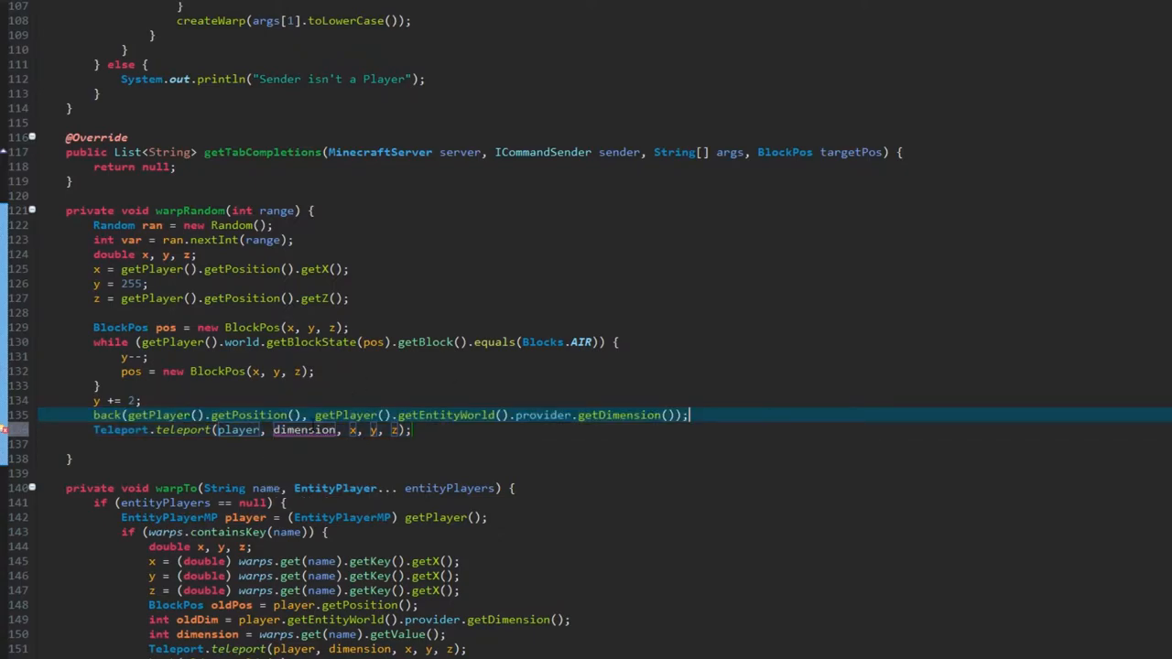
pyautogui.moveTo(314, 414); pyautogui.dragTo(676, 414)
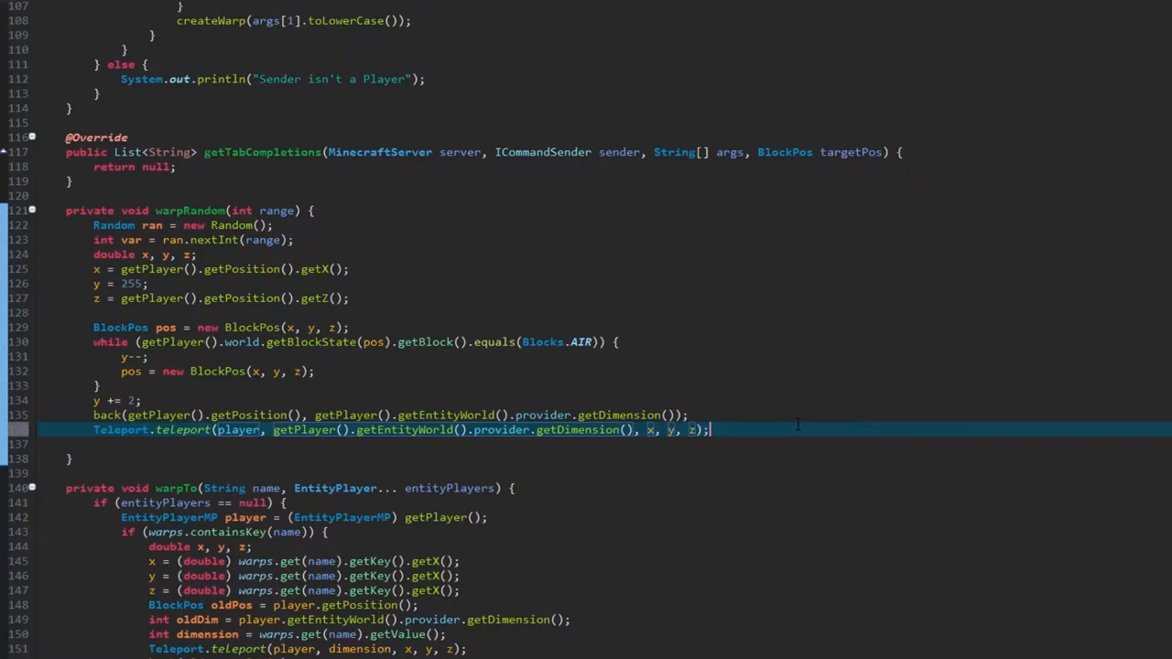
pyautogui.press('enter')
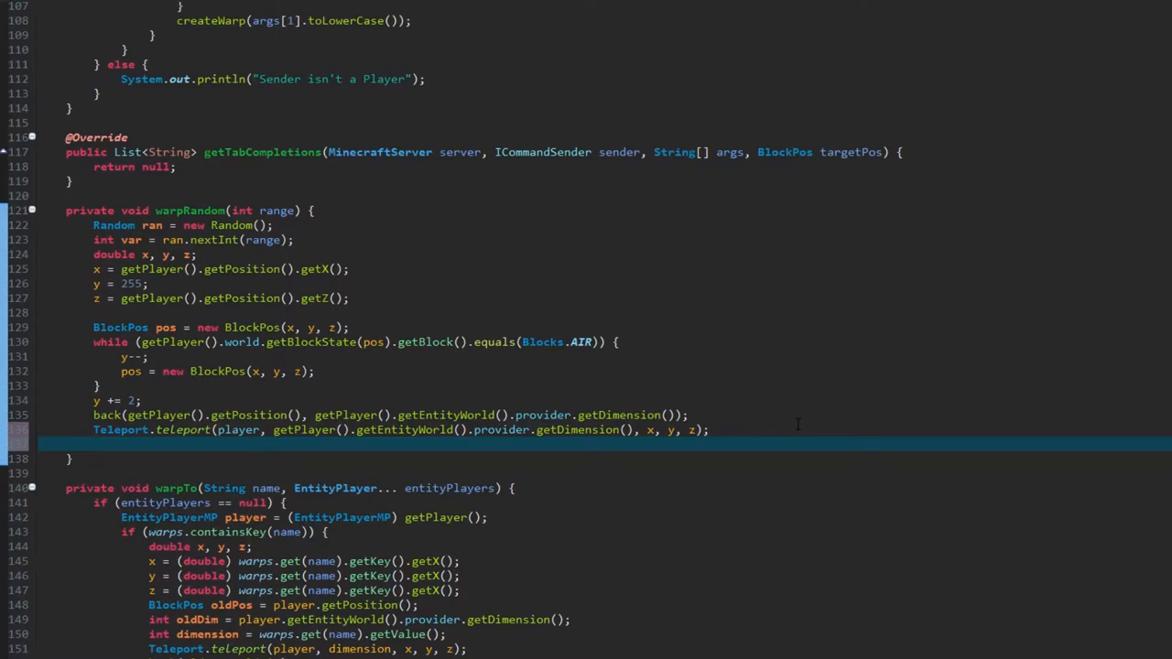
pyautogui.write('sendMessage(')
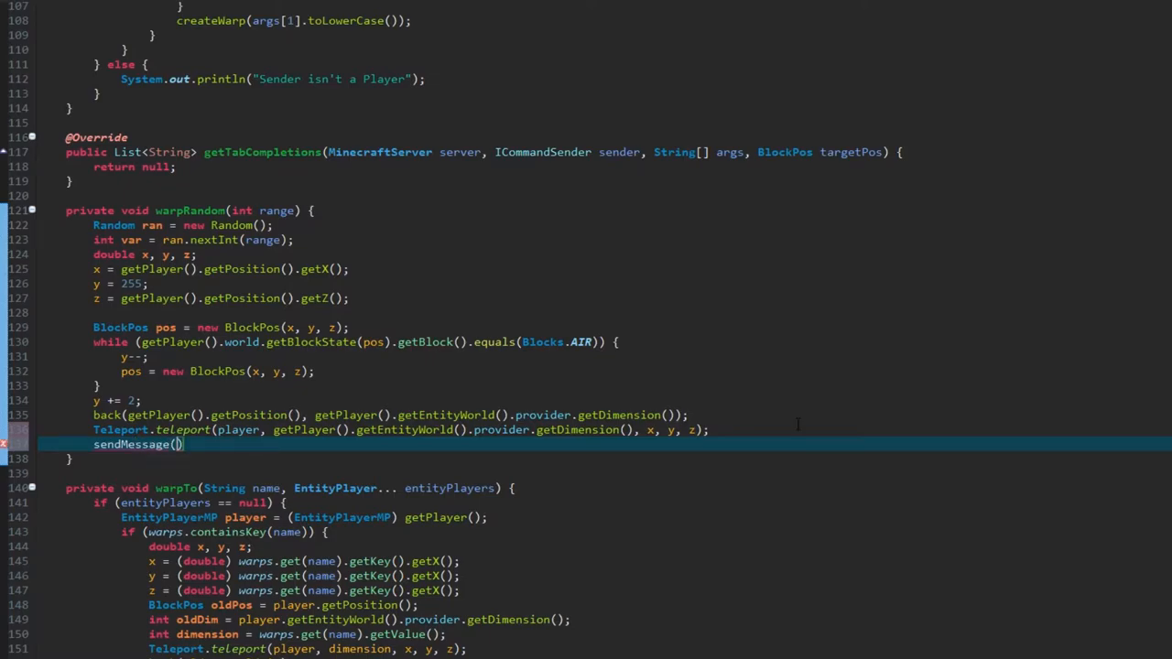
# Send TextFormatting.AQUA + "Warping " + var + " blocks away" to the player
pyautogui.write('TextFormatting.AQUA +')
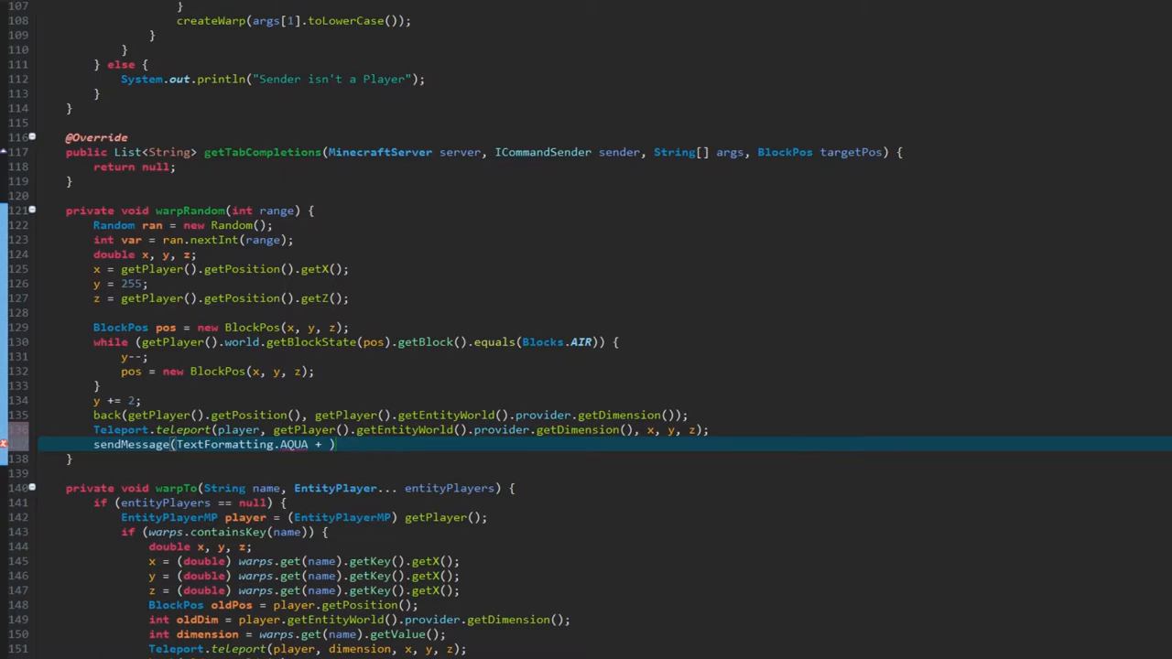
pyautogui.write('"Warping "')
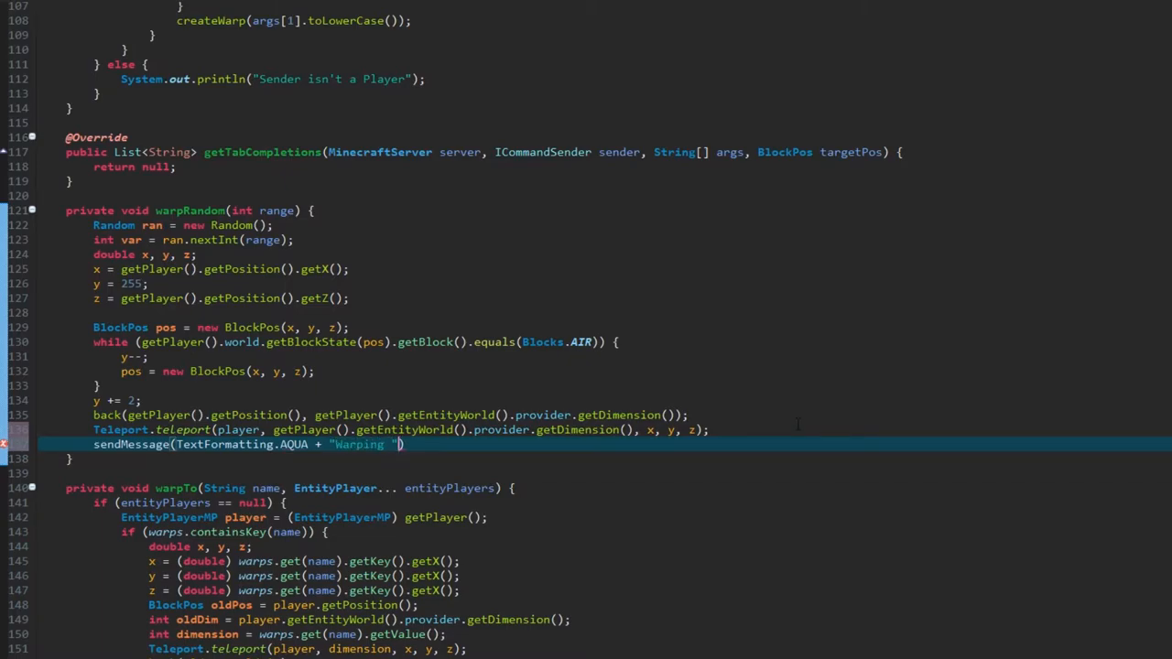
pyautogui.write('+var+')
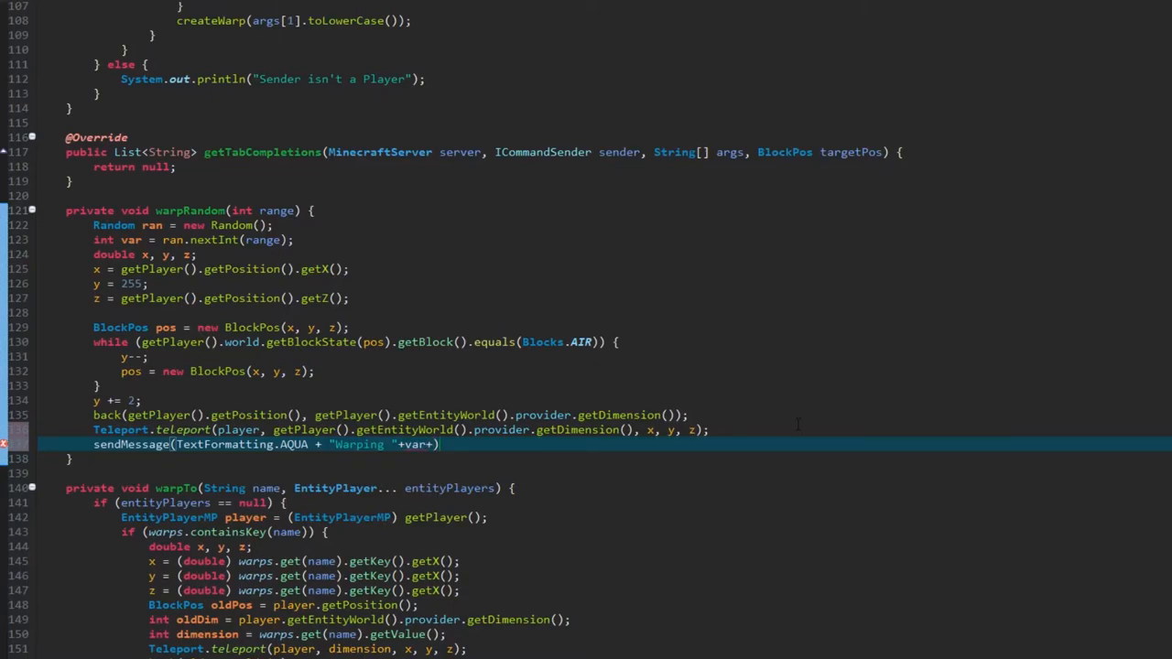
pyautogui.write('b"')
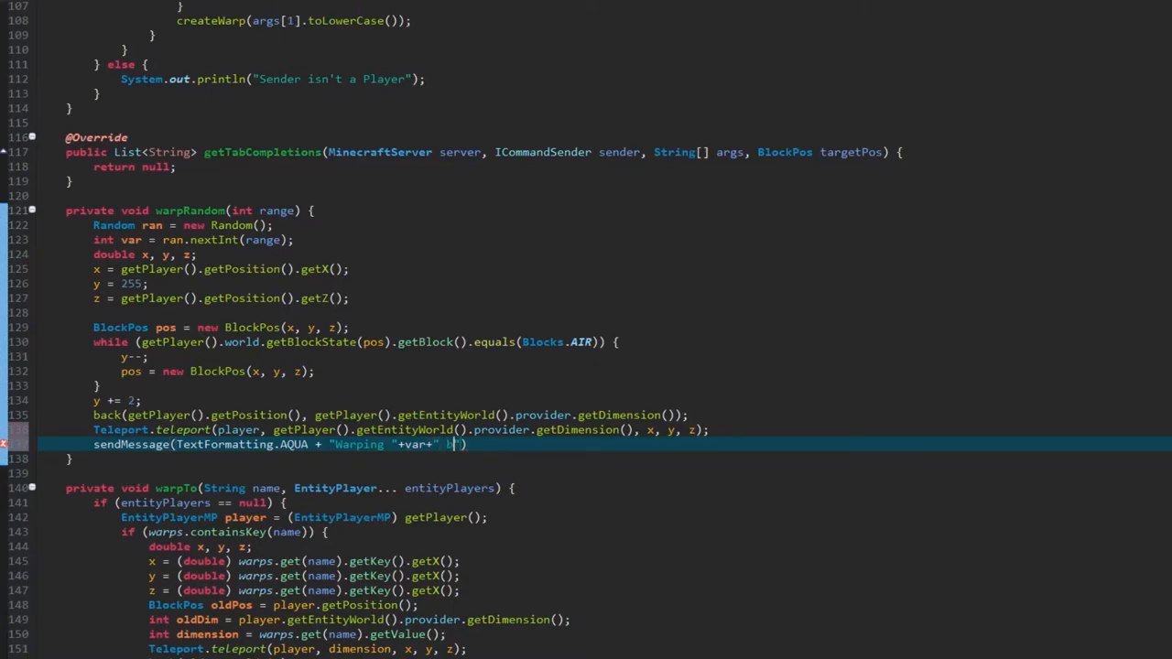
pyautogui.write('locks away')
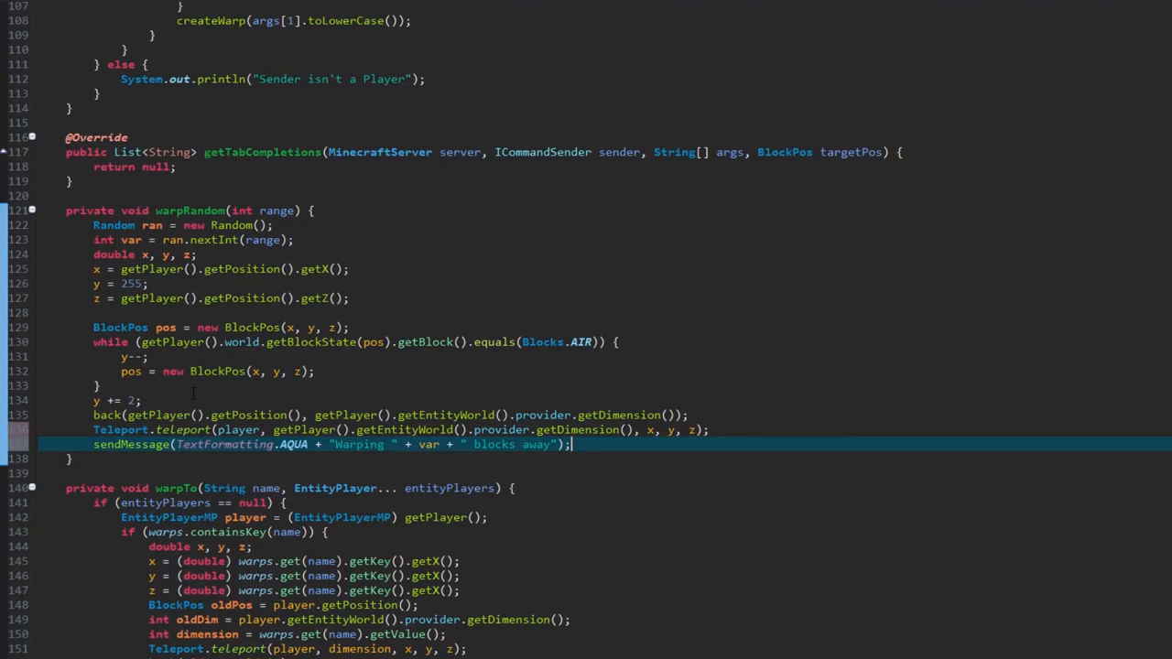
pyautogui.scroll(-3)
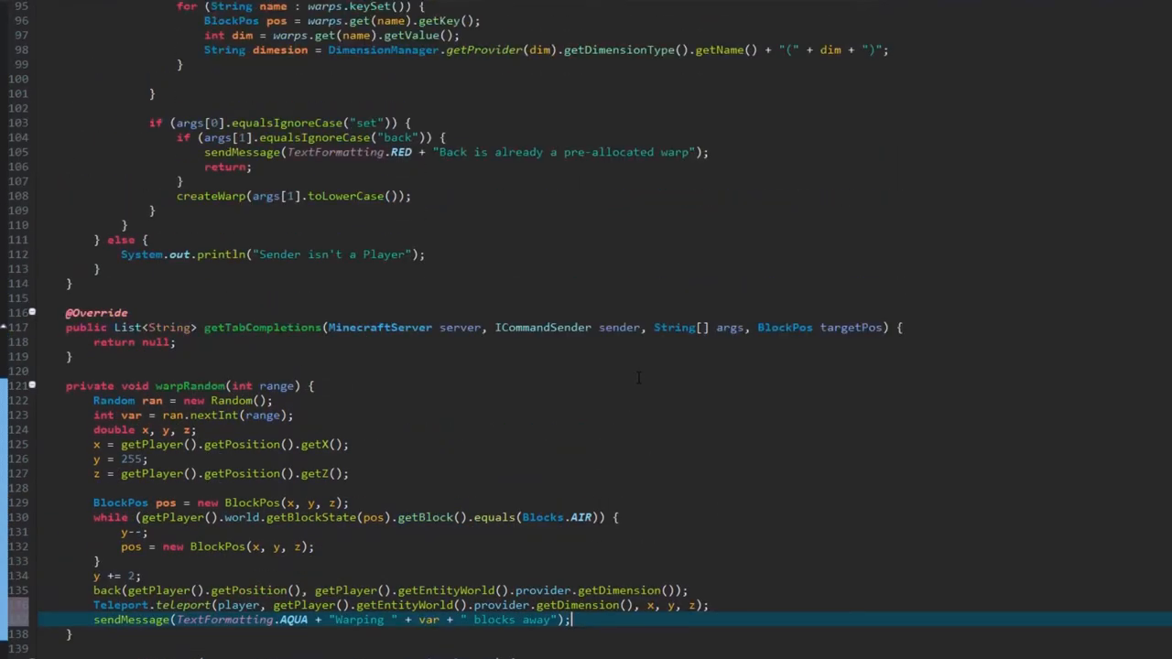
pyautogui.scroll(3)
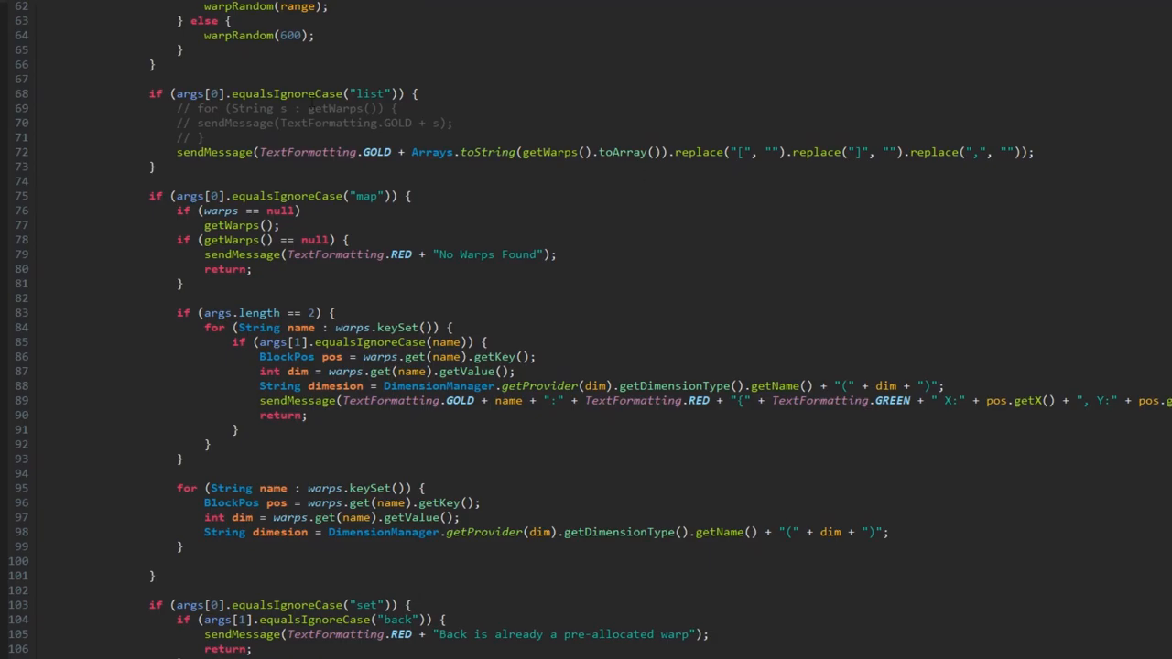
pyautogui.click(337, 123)
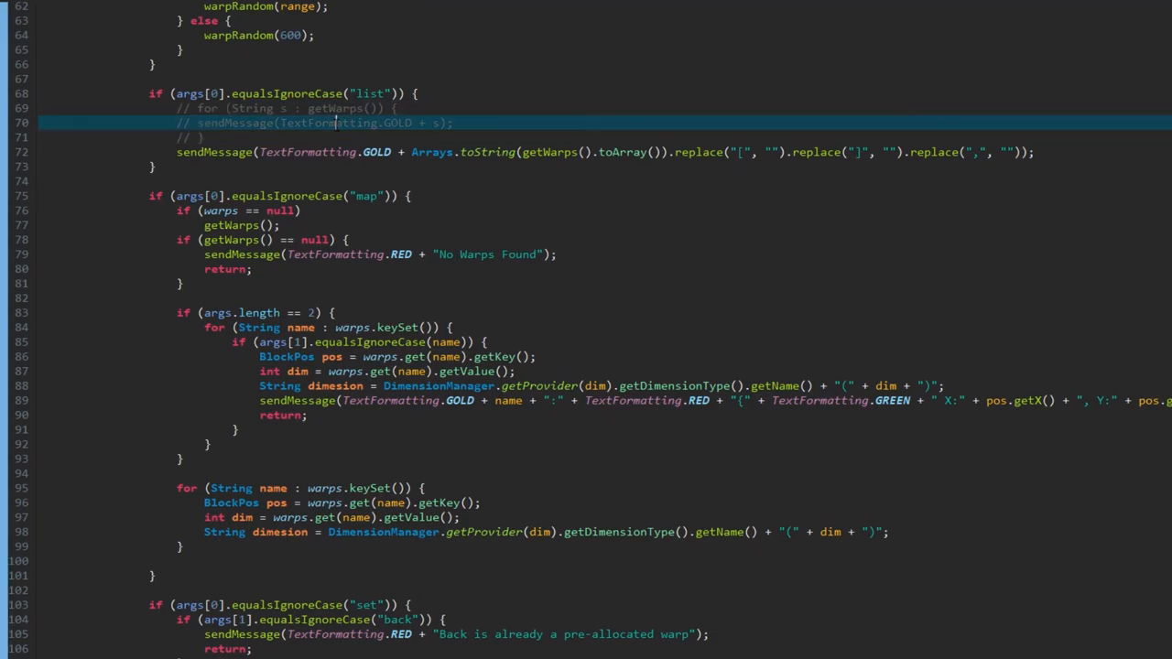